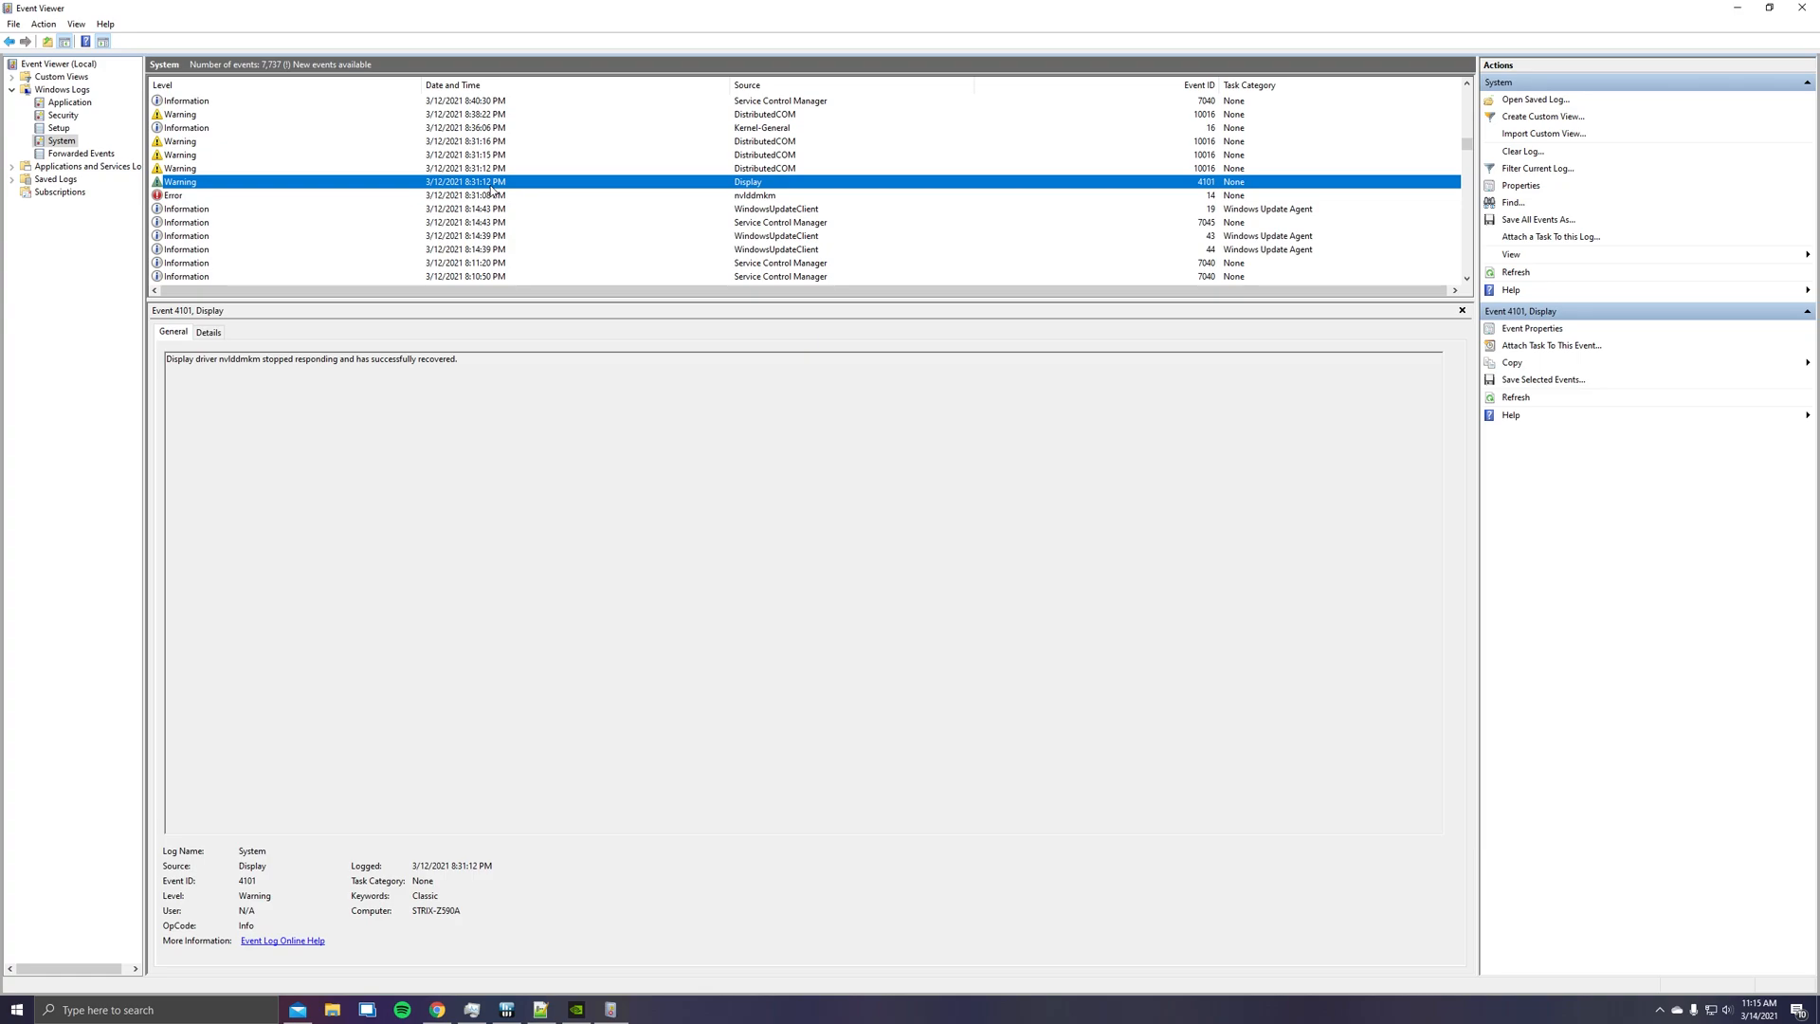
{"action": "mouse_move", "coordinate": [523, 375]}
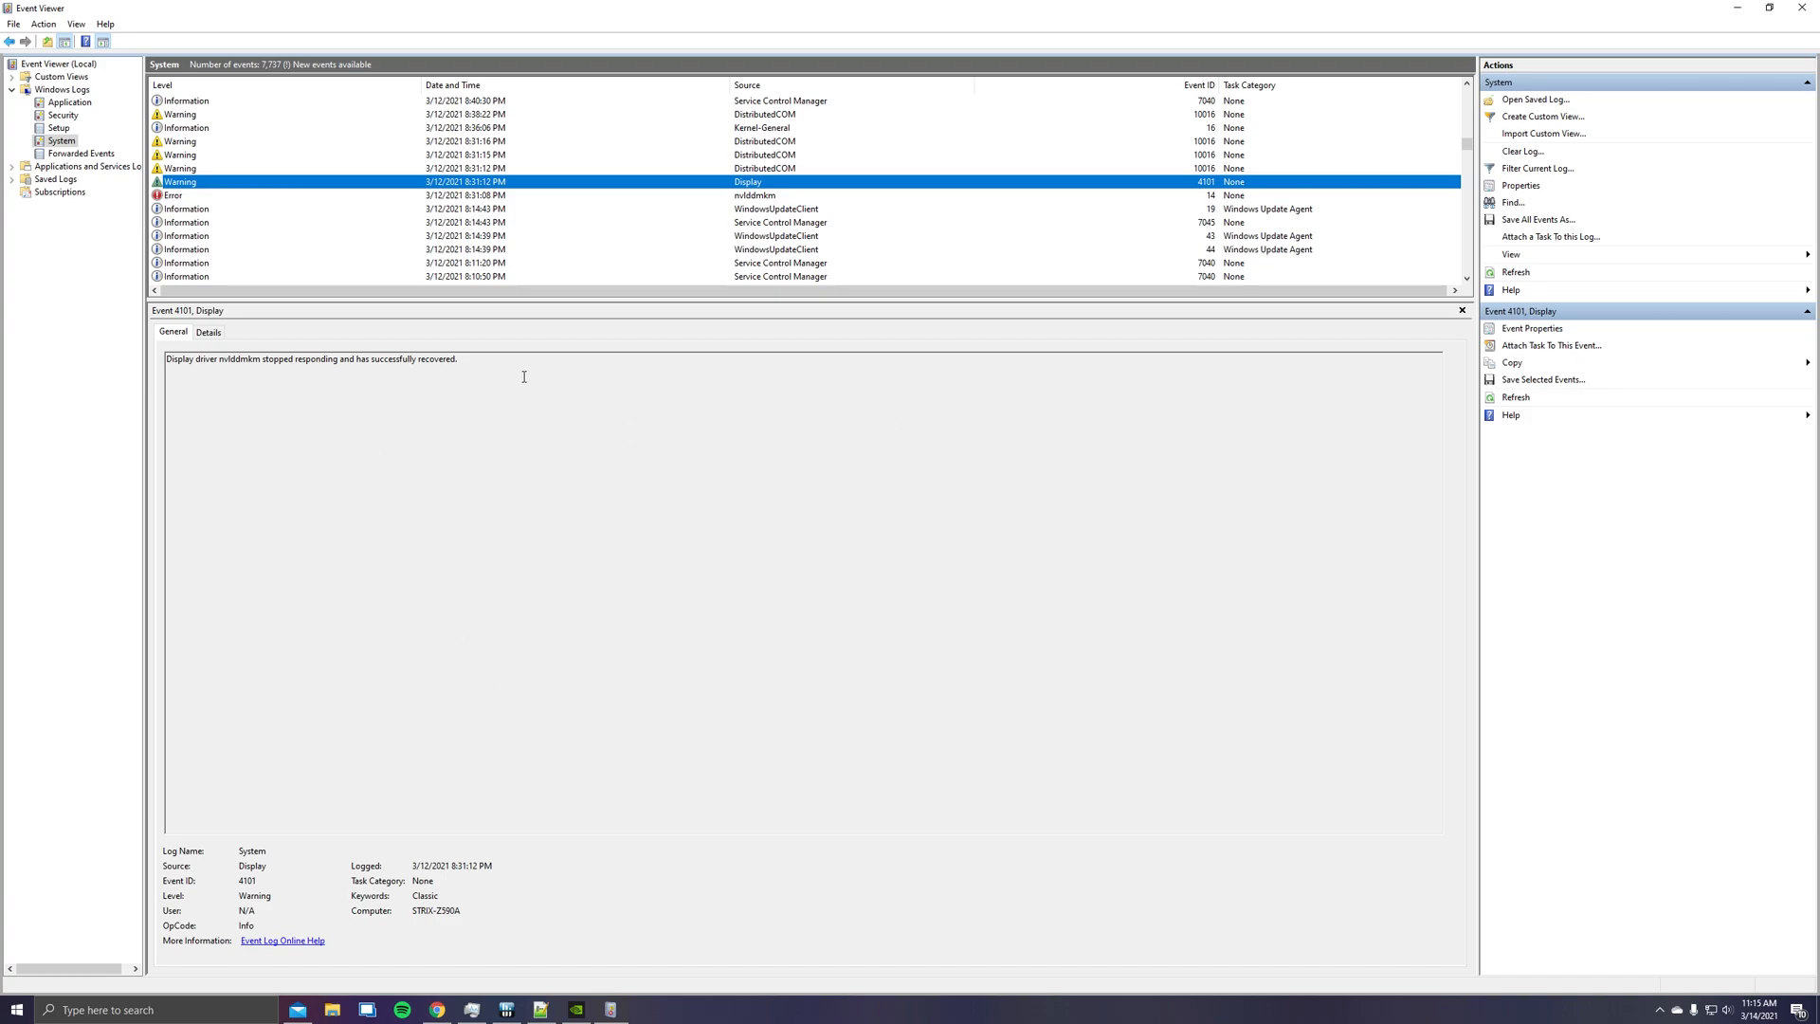
{"action": "mouse_move", "coordinate": [360, 196]}
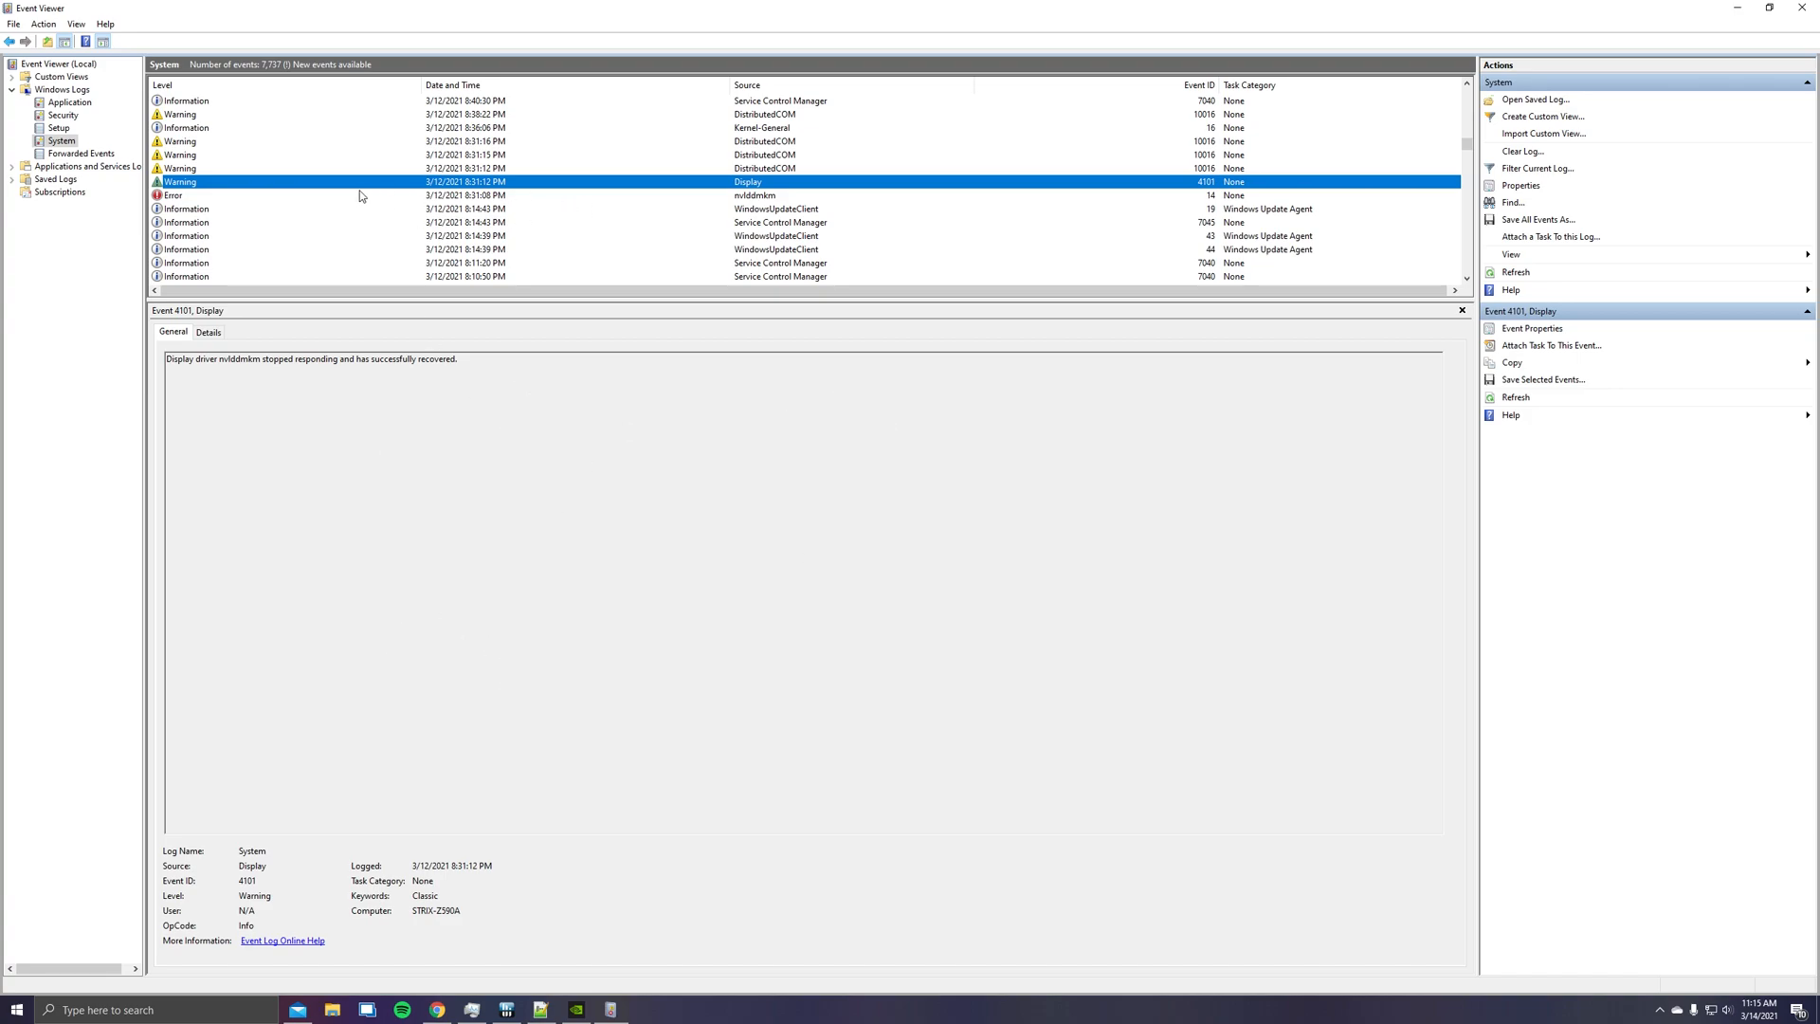
Select the Display warning 4101 description that nvlddmkm stopped responding and recovered
{"action": "left_click_drag", "start_coordinate": [165, 358], "coordinate": [292, 358]}
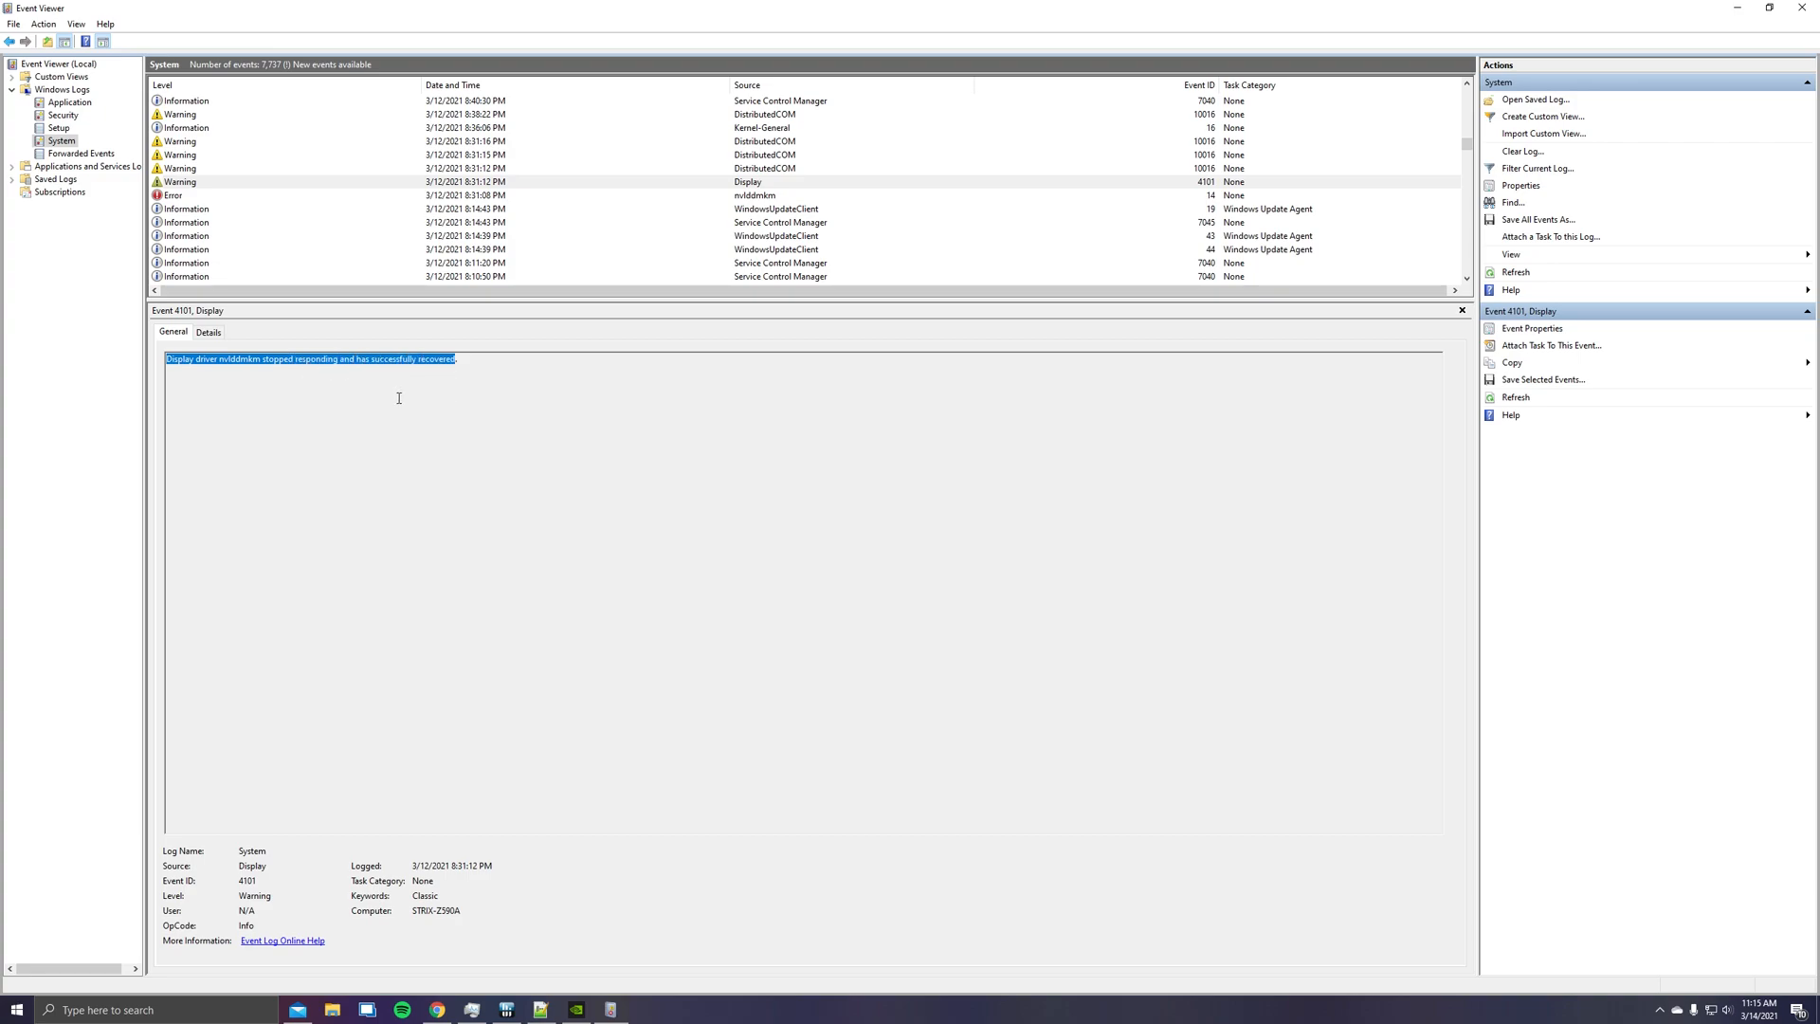
{"action": "mouse_move", "coordinate": [589, 379]}
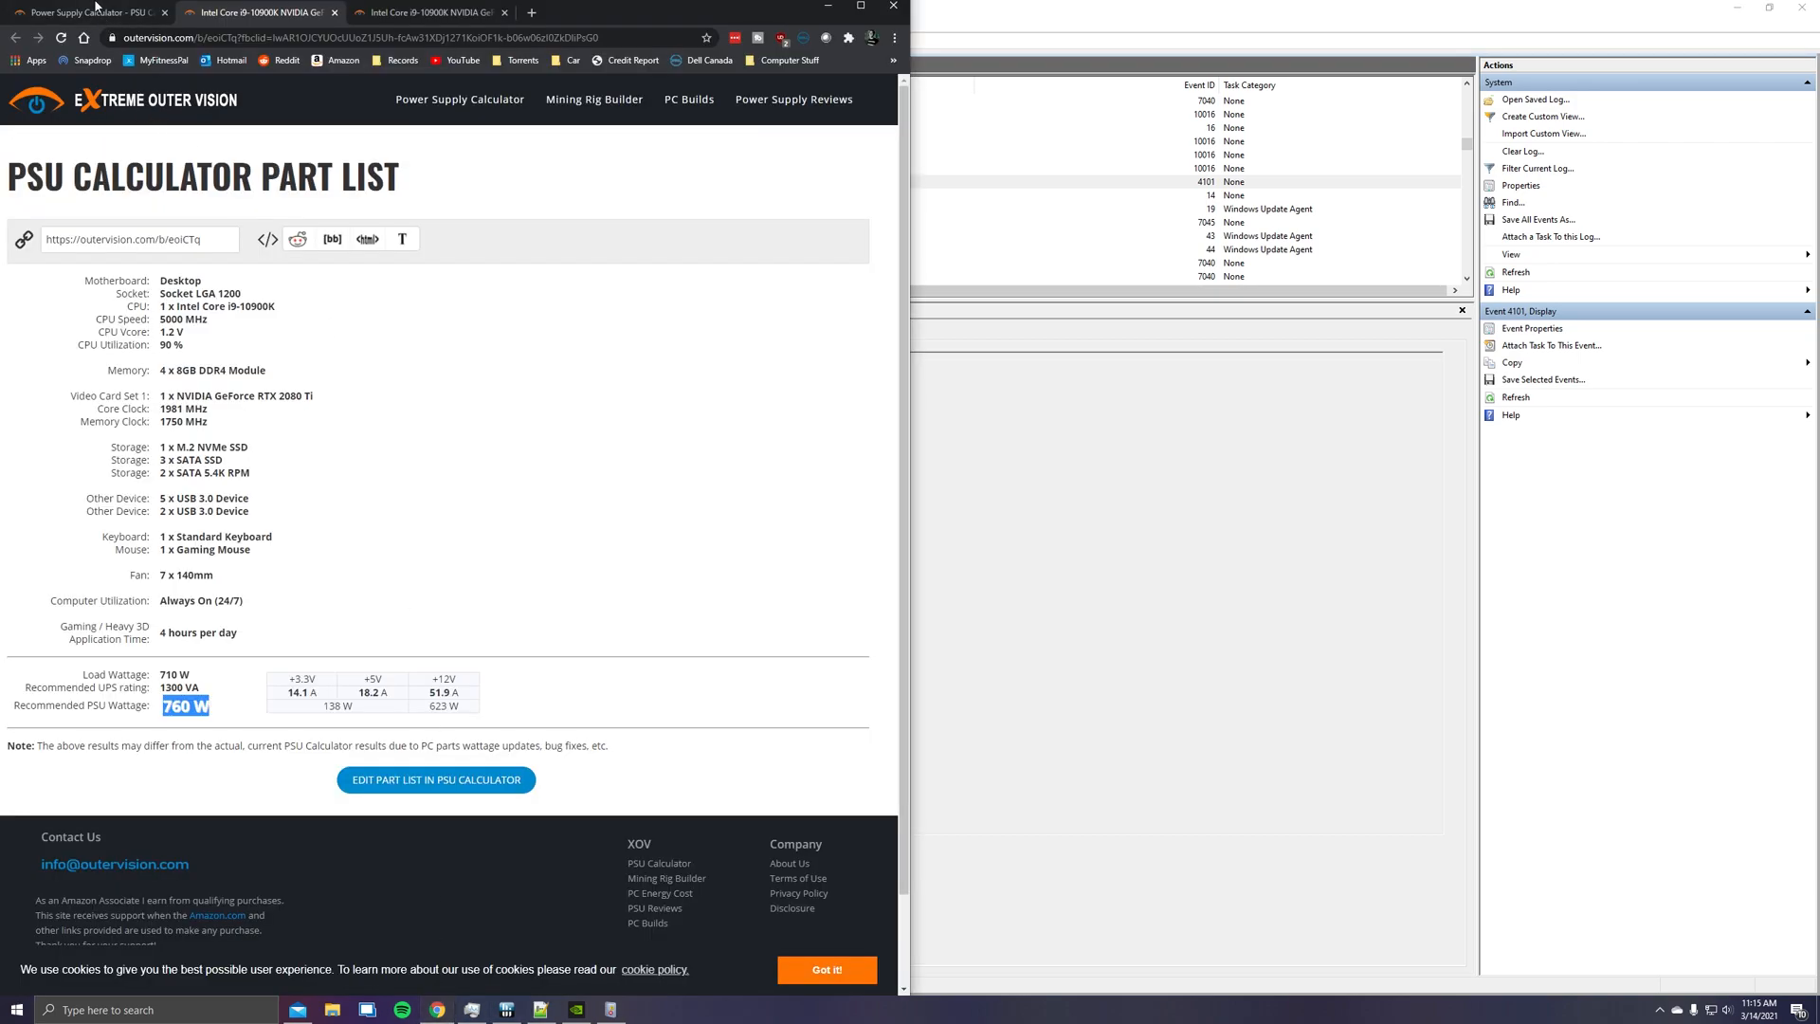
Load the i9-10900K and RTX 2080 Ti part list in the editable calculator recommending 748 W
{"action": "left_click", "coordinate": [435, 779]}
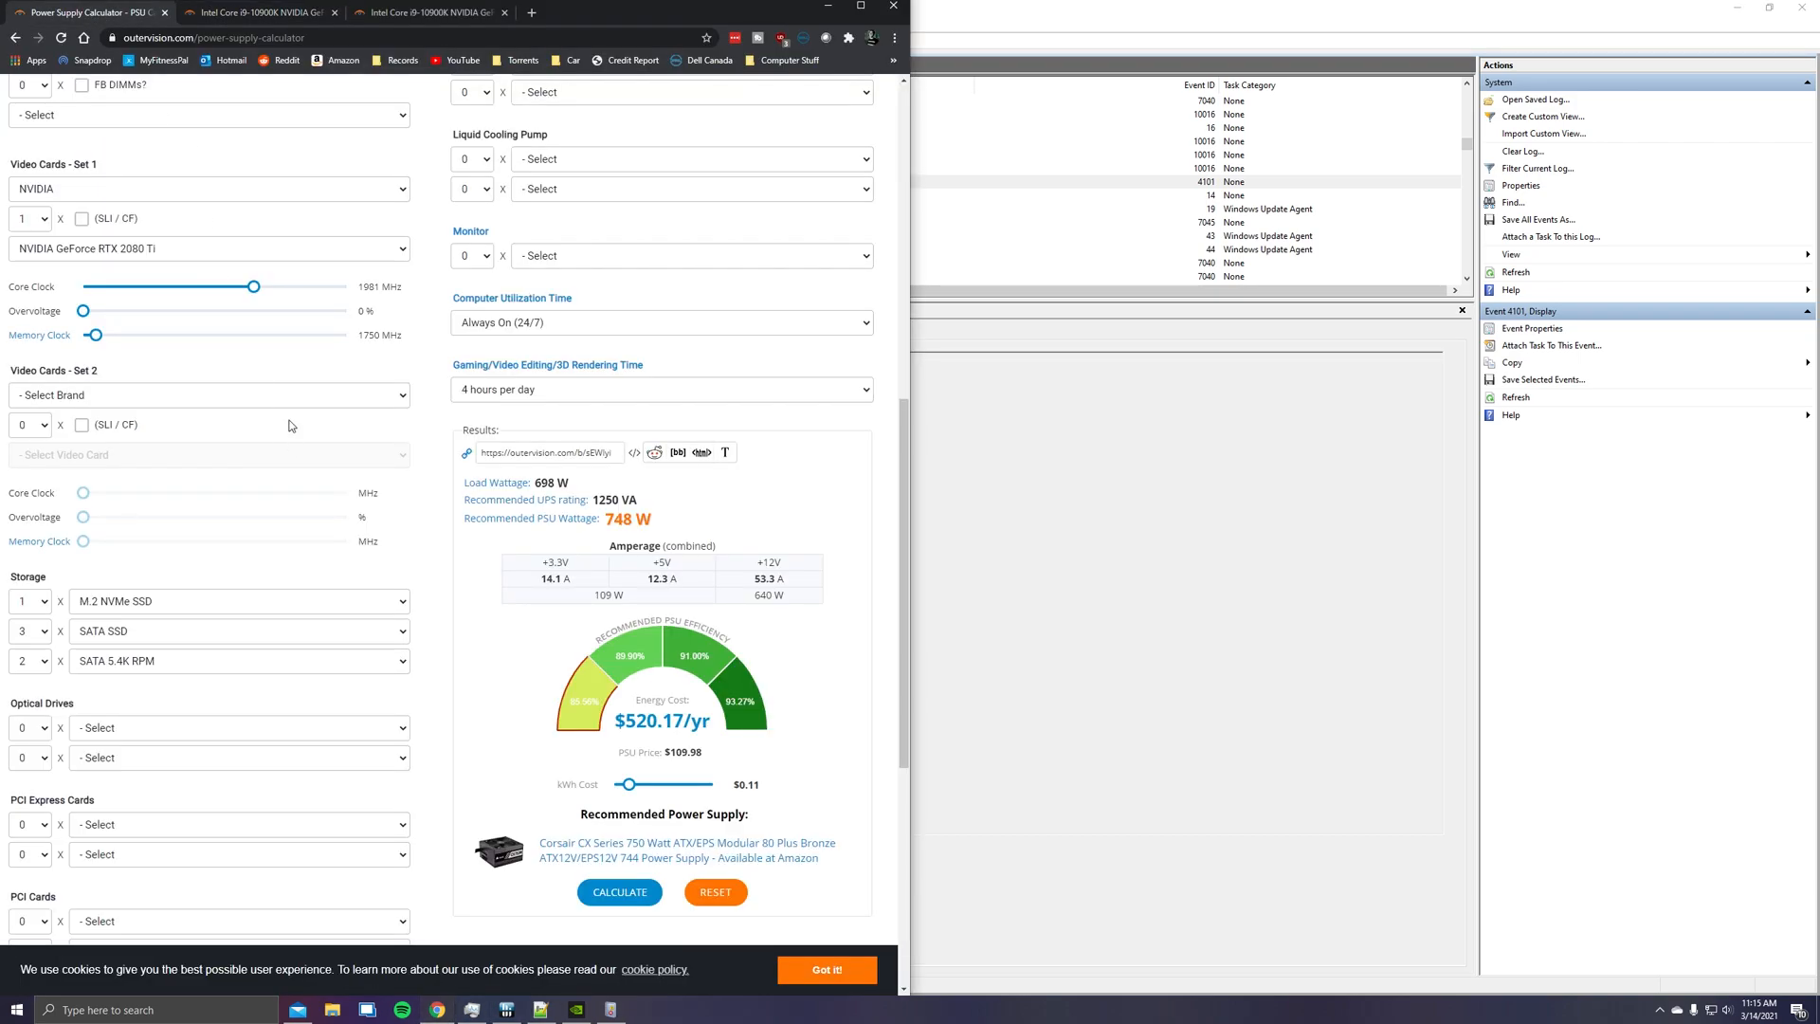
{"action": "scroll", "scroll_direction": "up", "scroll_amount": 3}
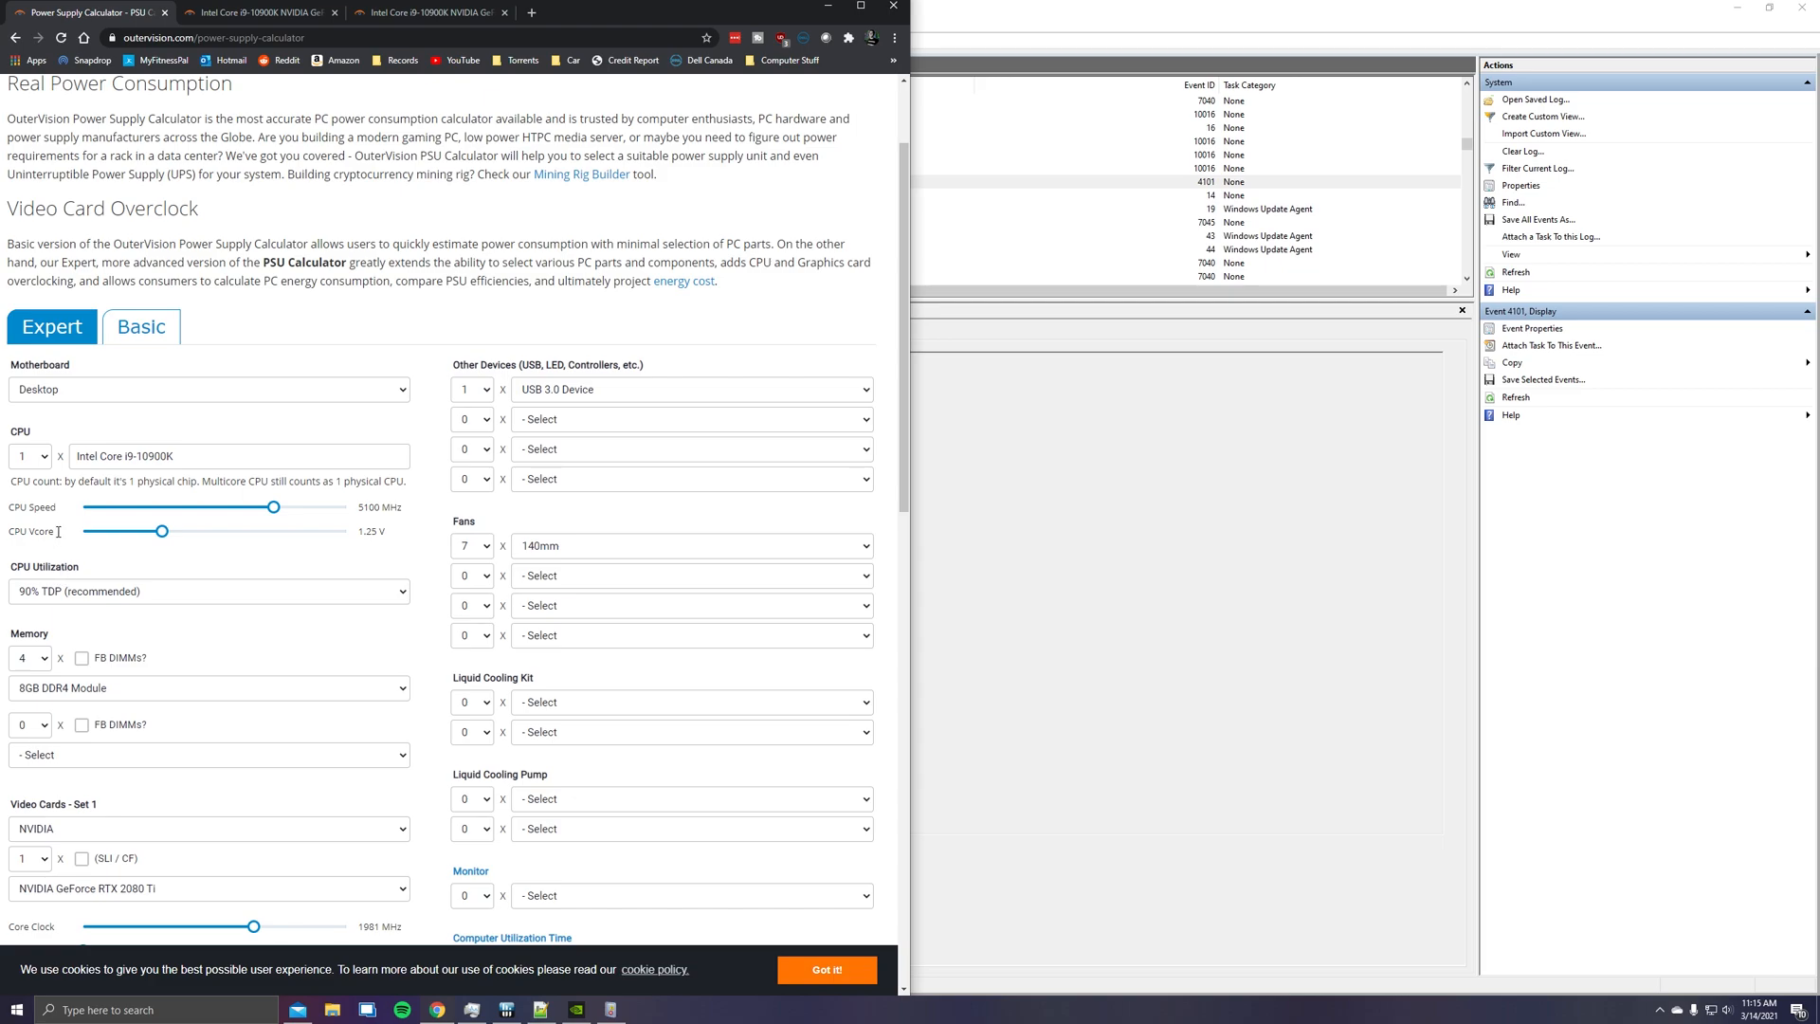
{"action": "mouse_move", "coordinate": [102, 513]}
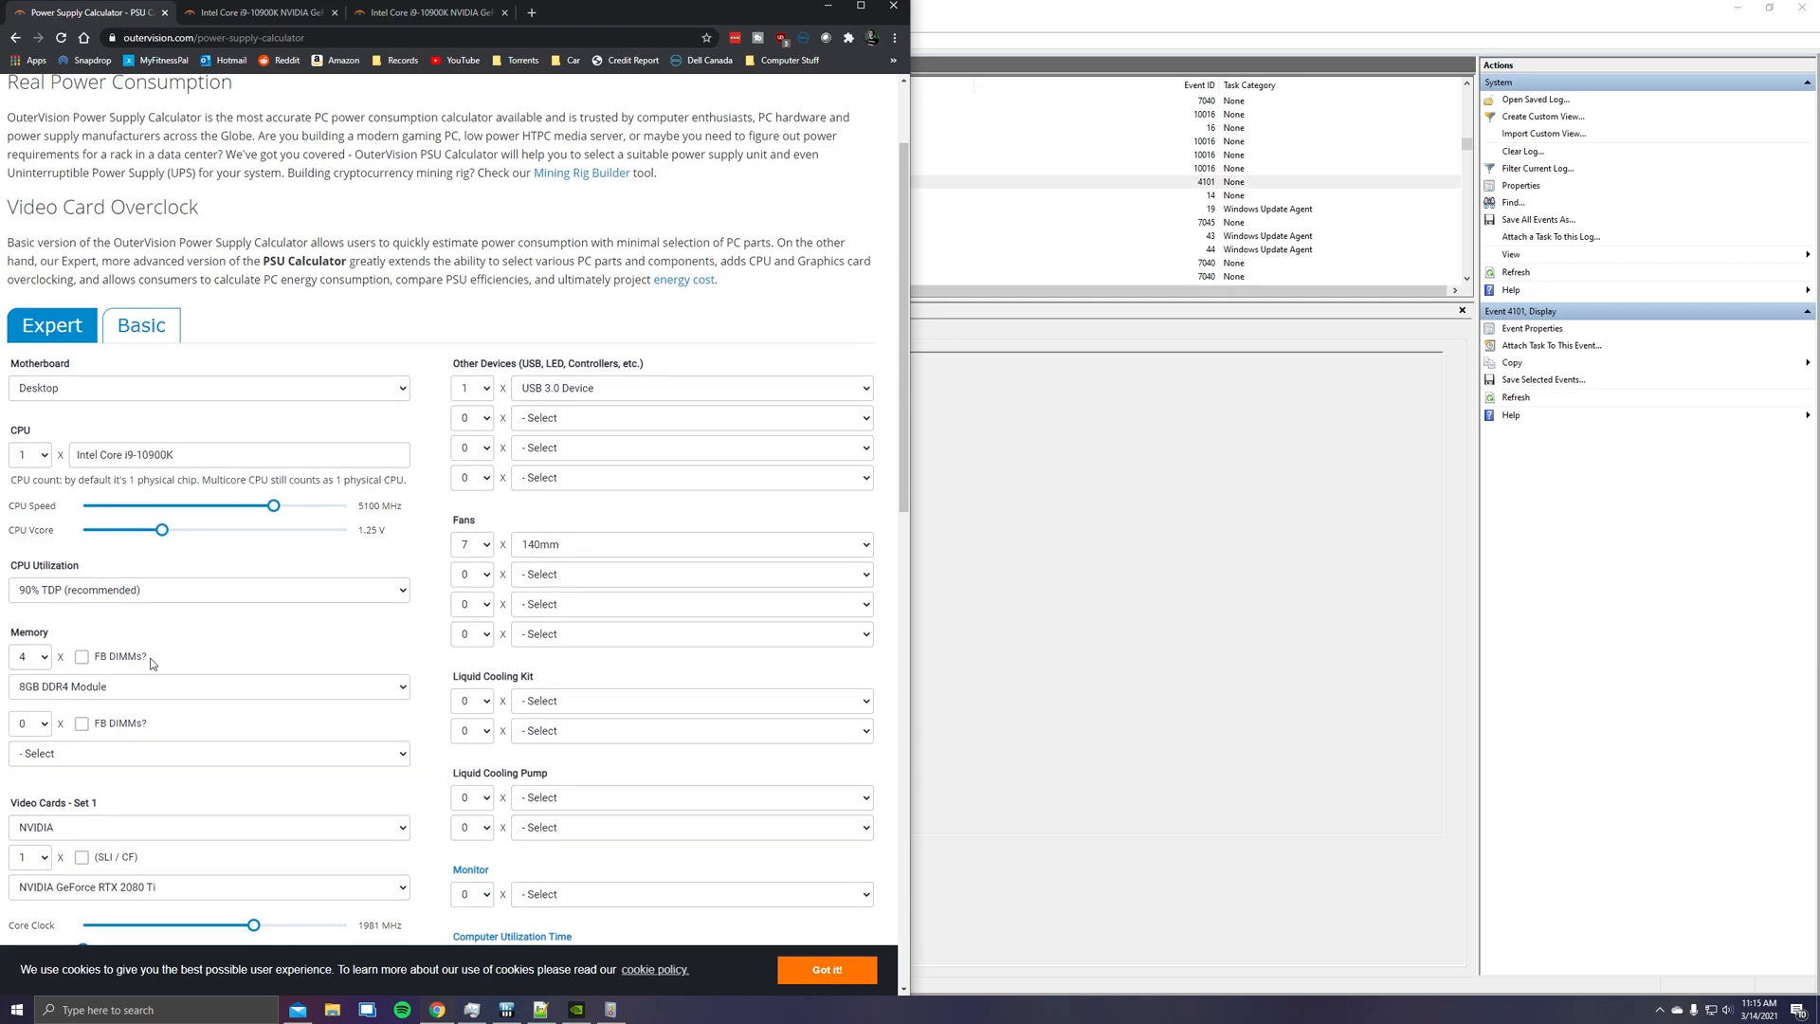
{"action": "scroll", "scroll_direction": "down", "scroll_amount": 3}
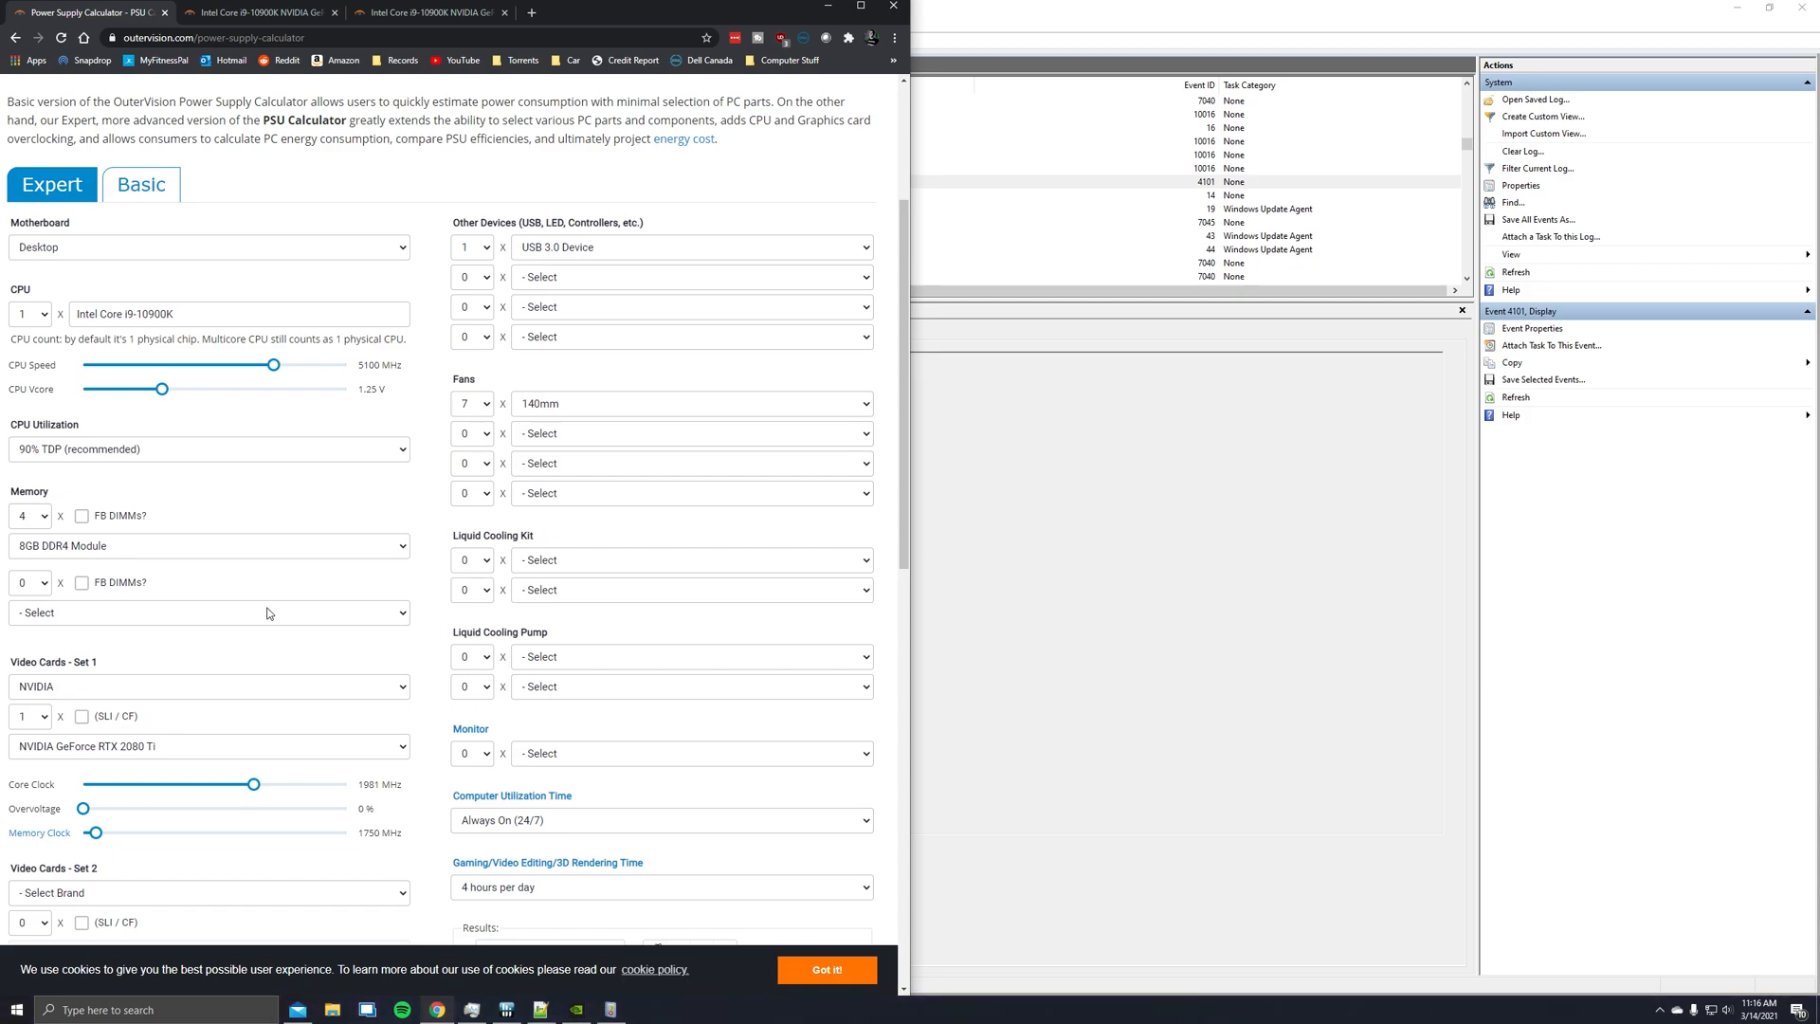
{"action": "scroll", "scroll_direction": "down", "scroll_amount": 3}
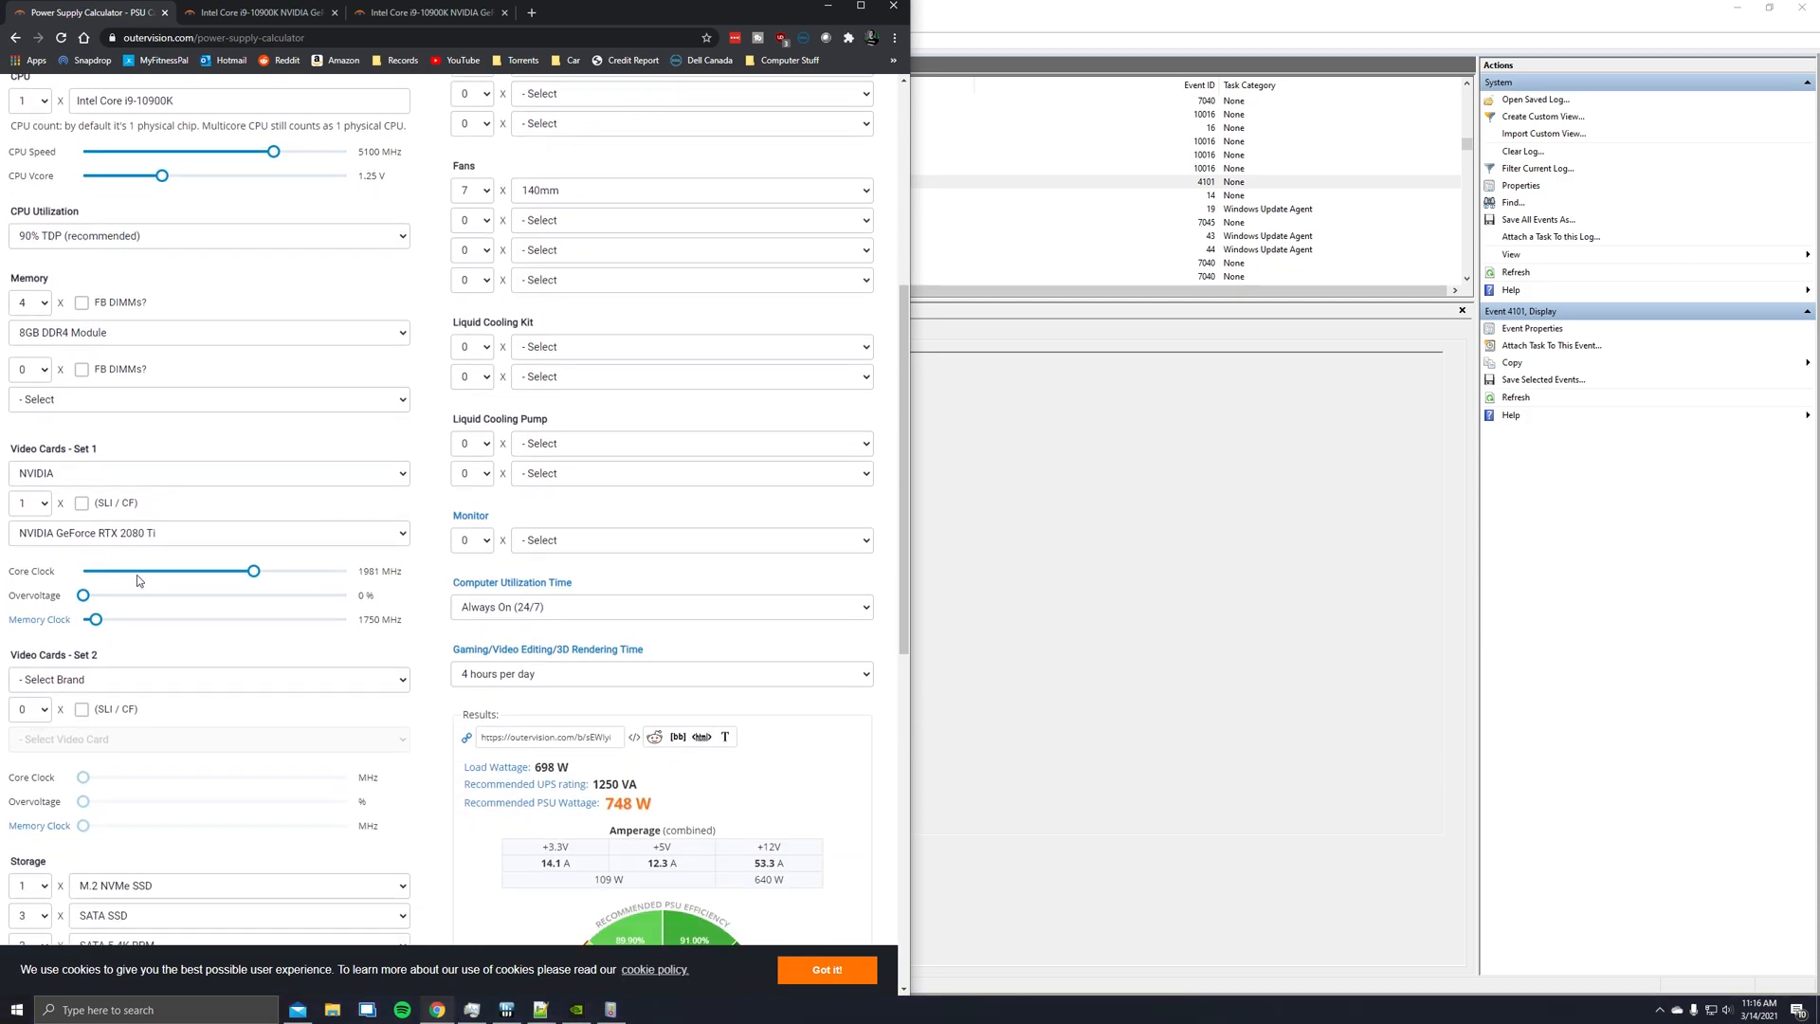
{"action": "mouse_move", "coordinate": [175, 577]}
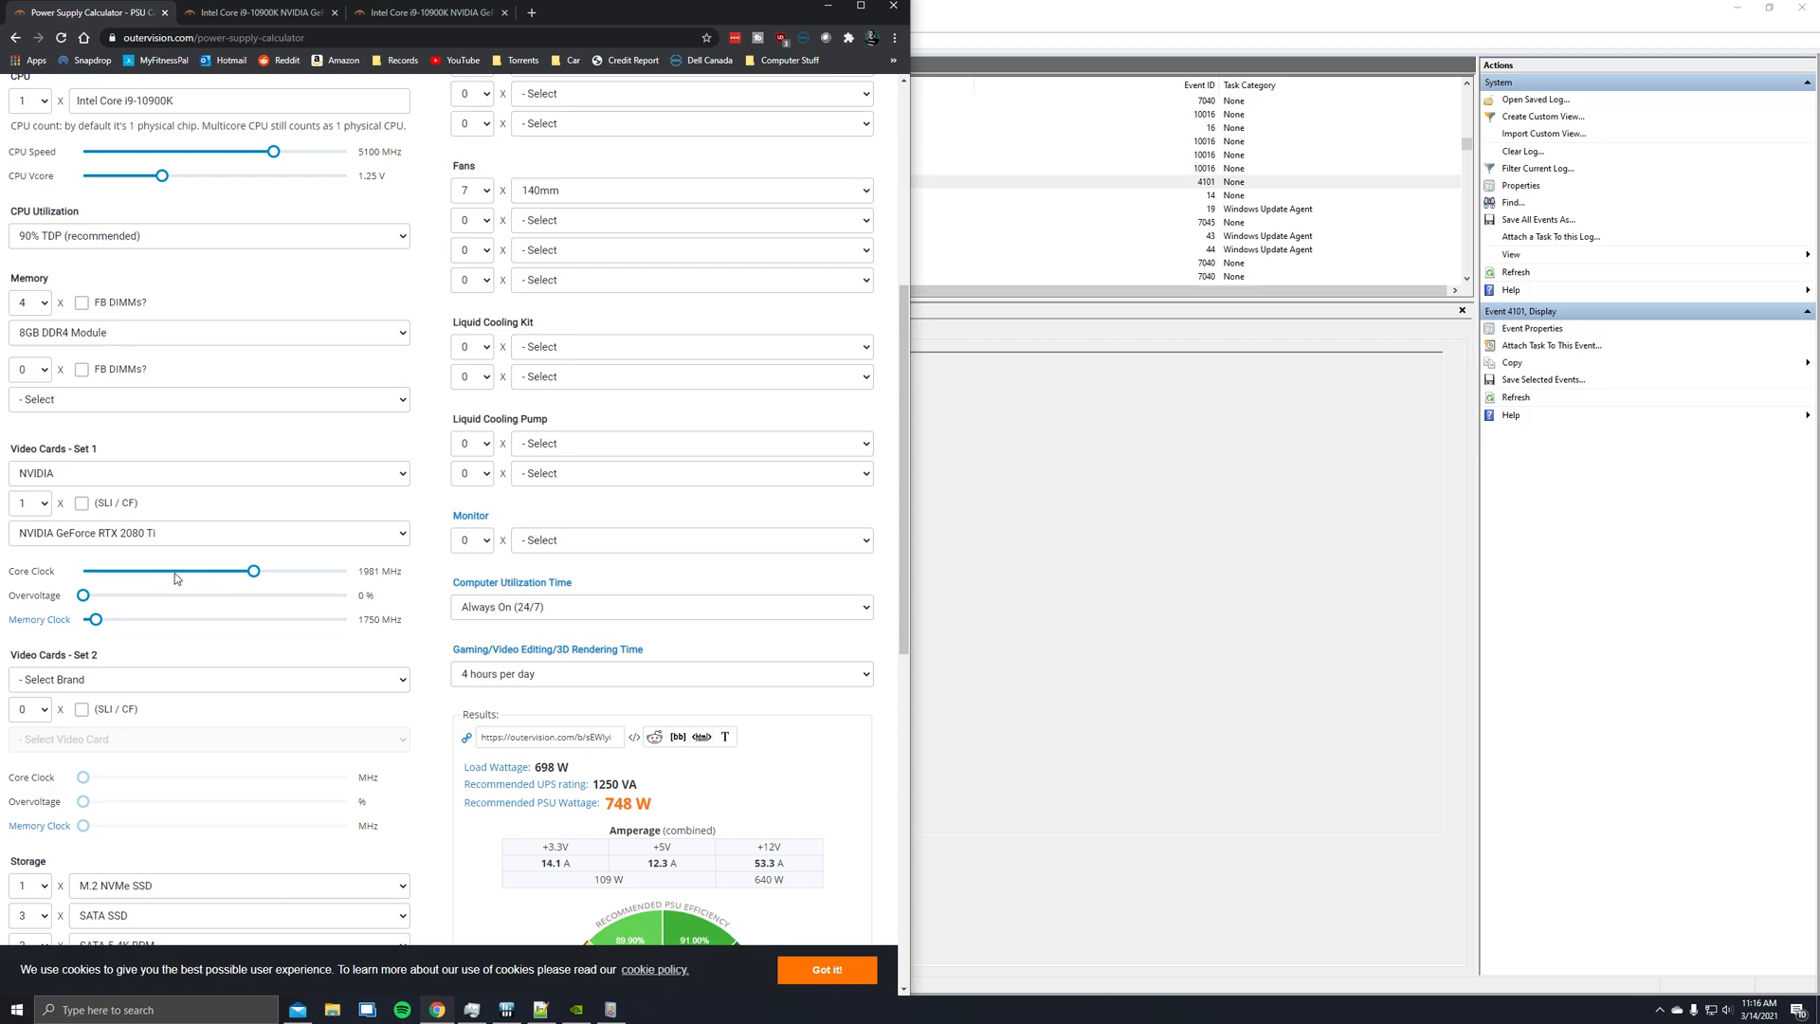
{"action": "mouse_move", "coordinate": [209, 599]}
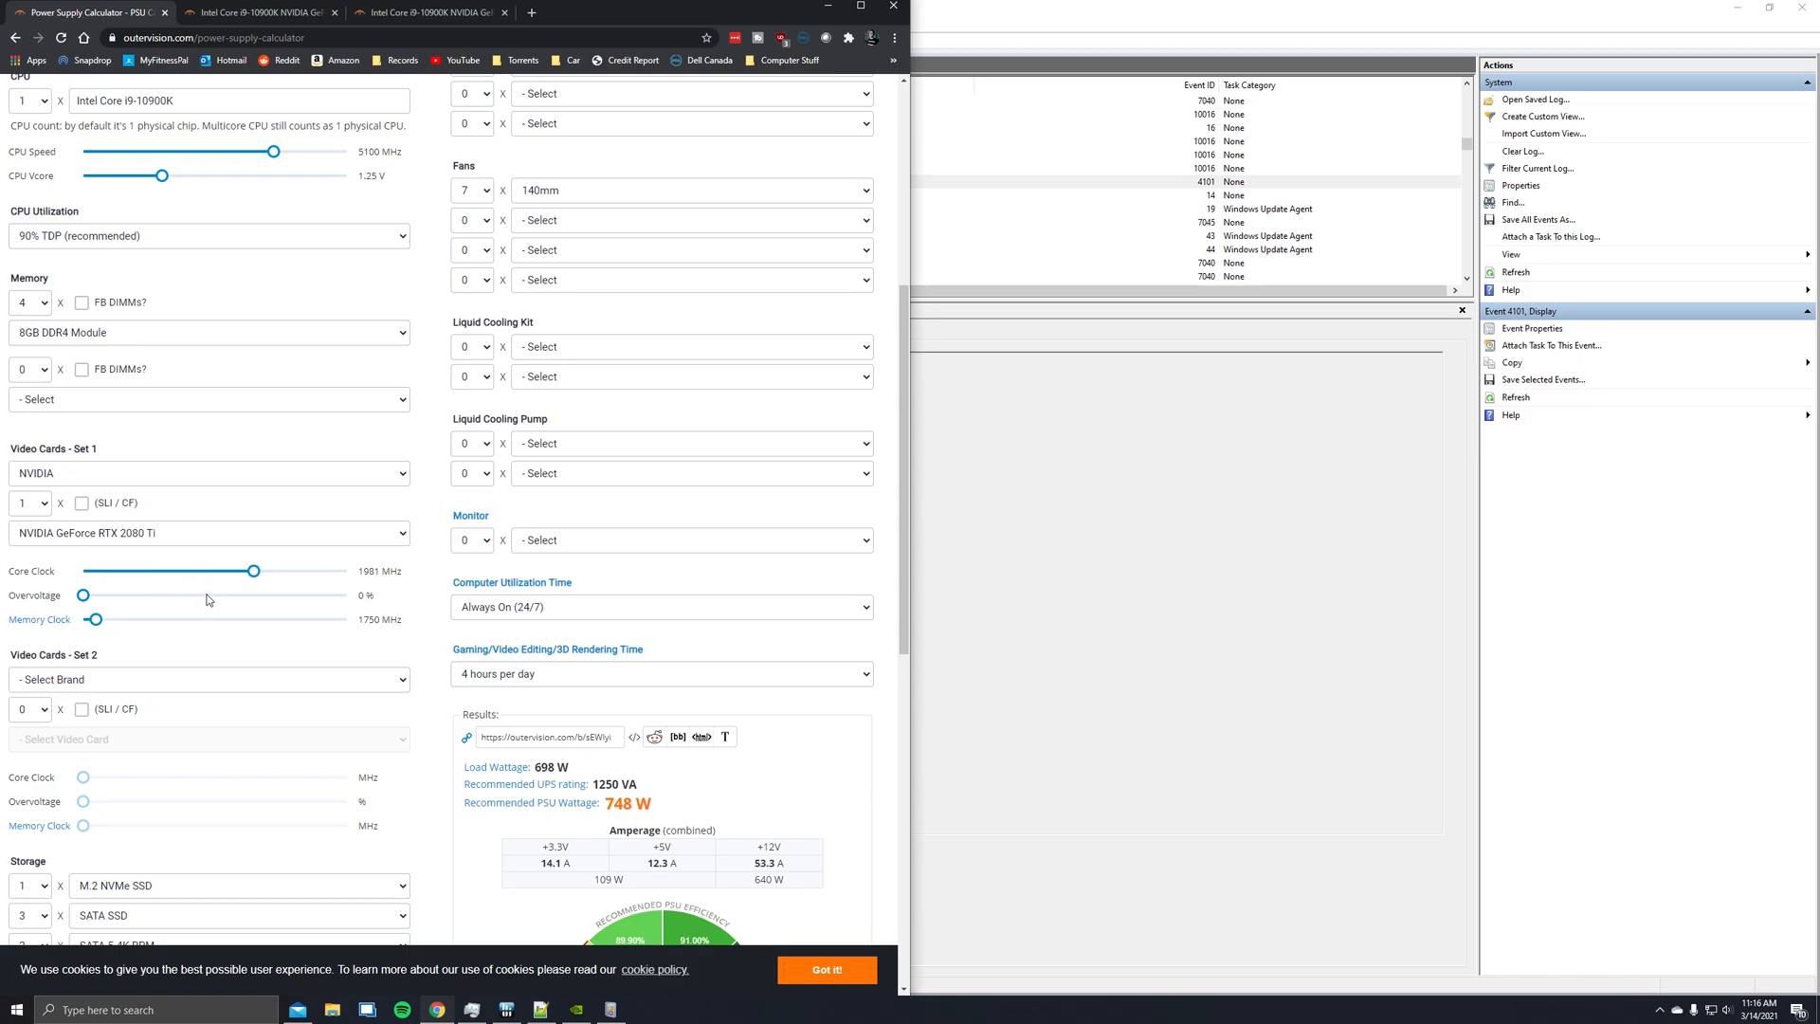
{"action": "mouse_move", "coordinate": [102, 576]}
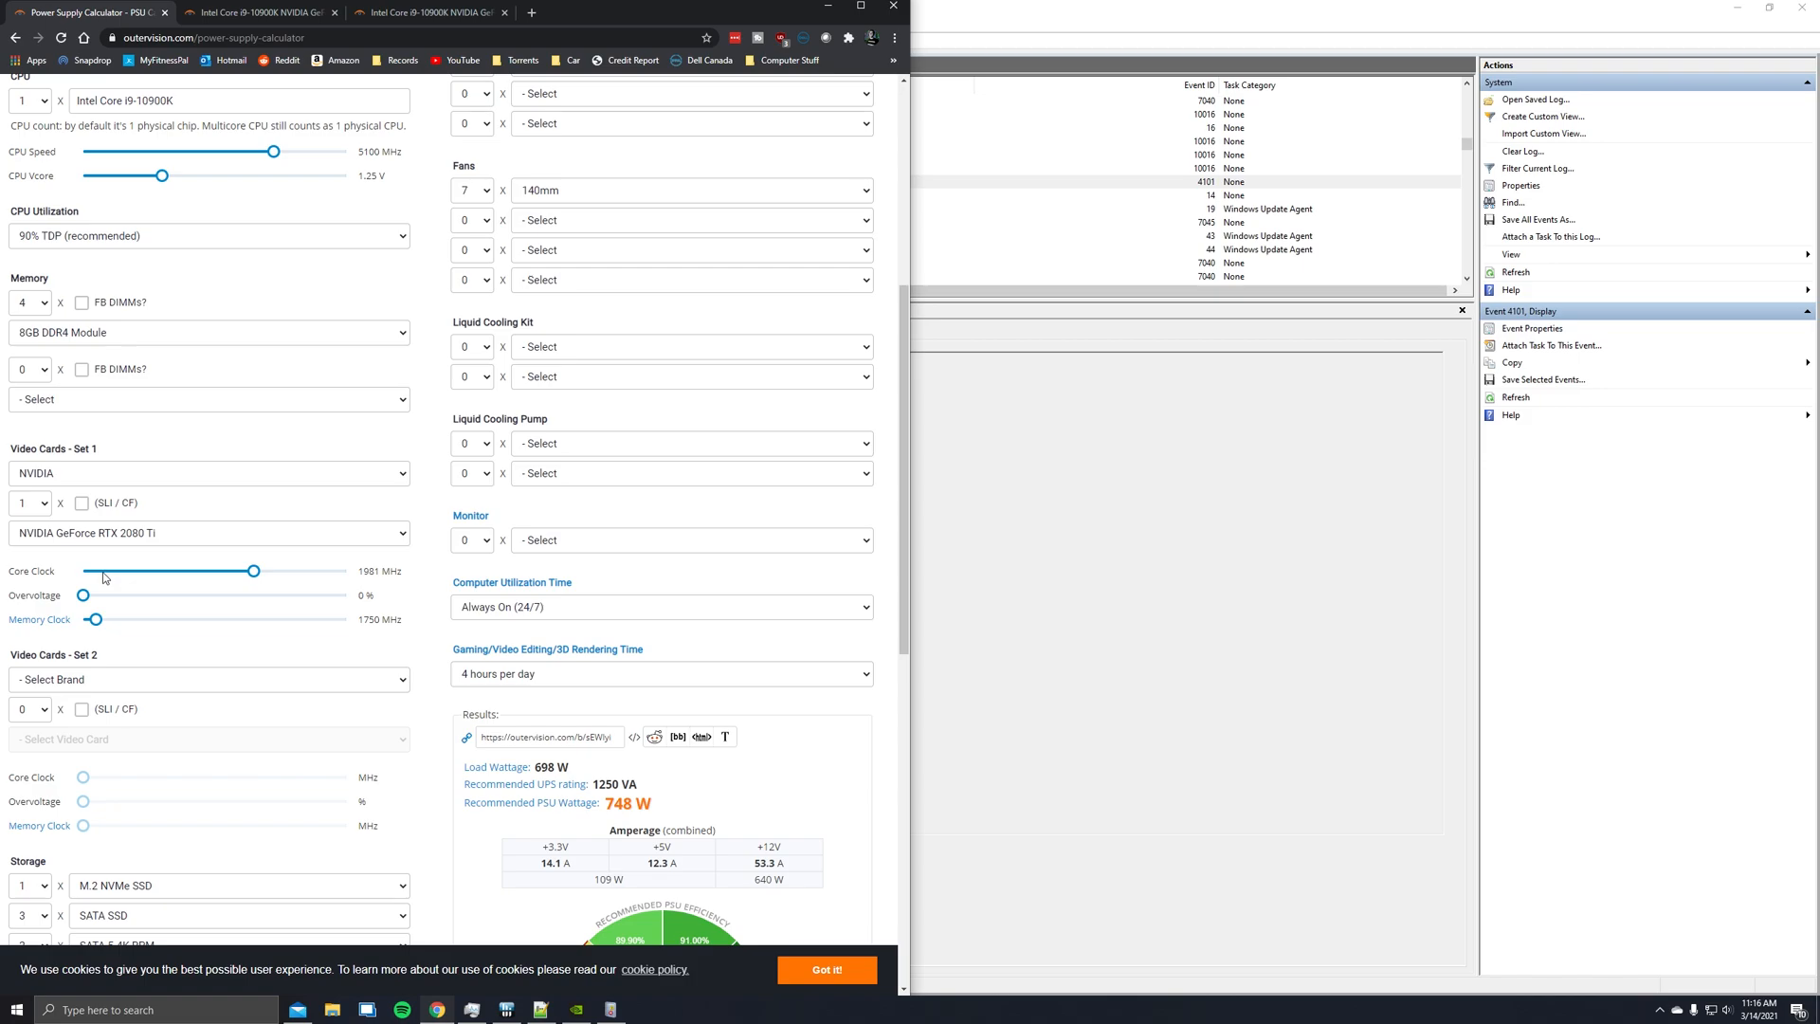
{"action": "mouse_move", "coordinate": [319, 606]}
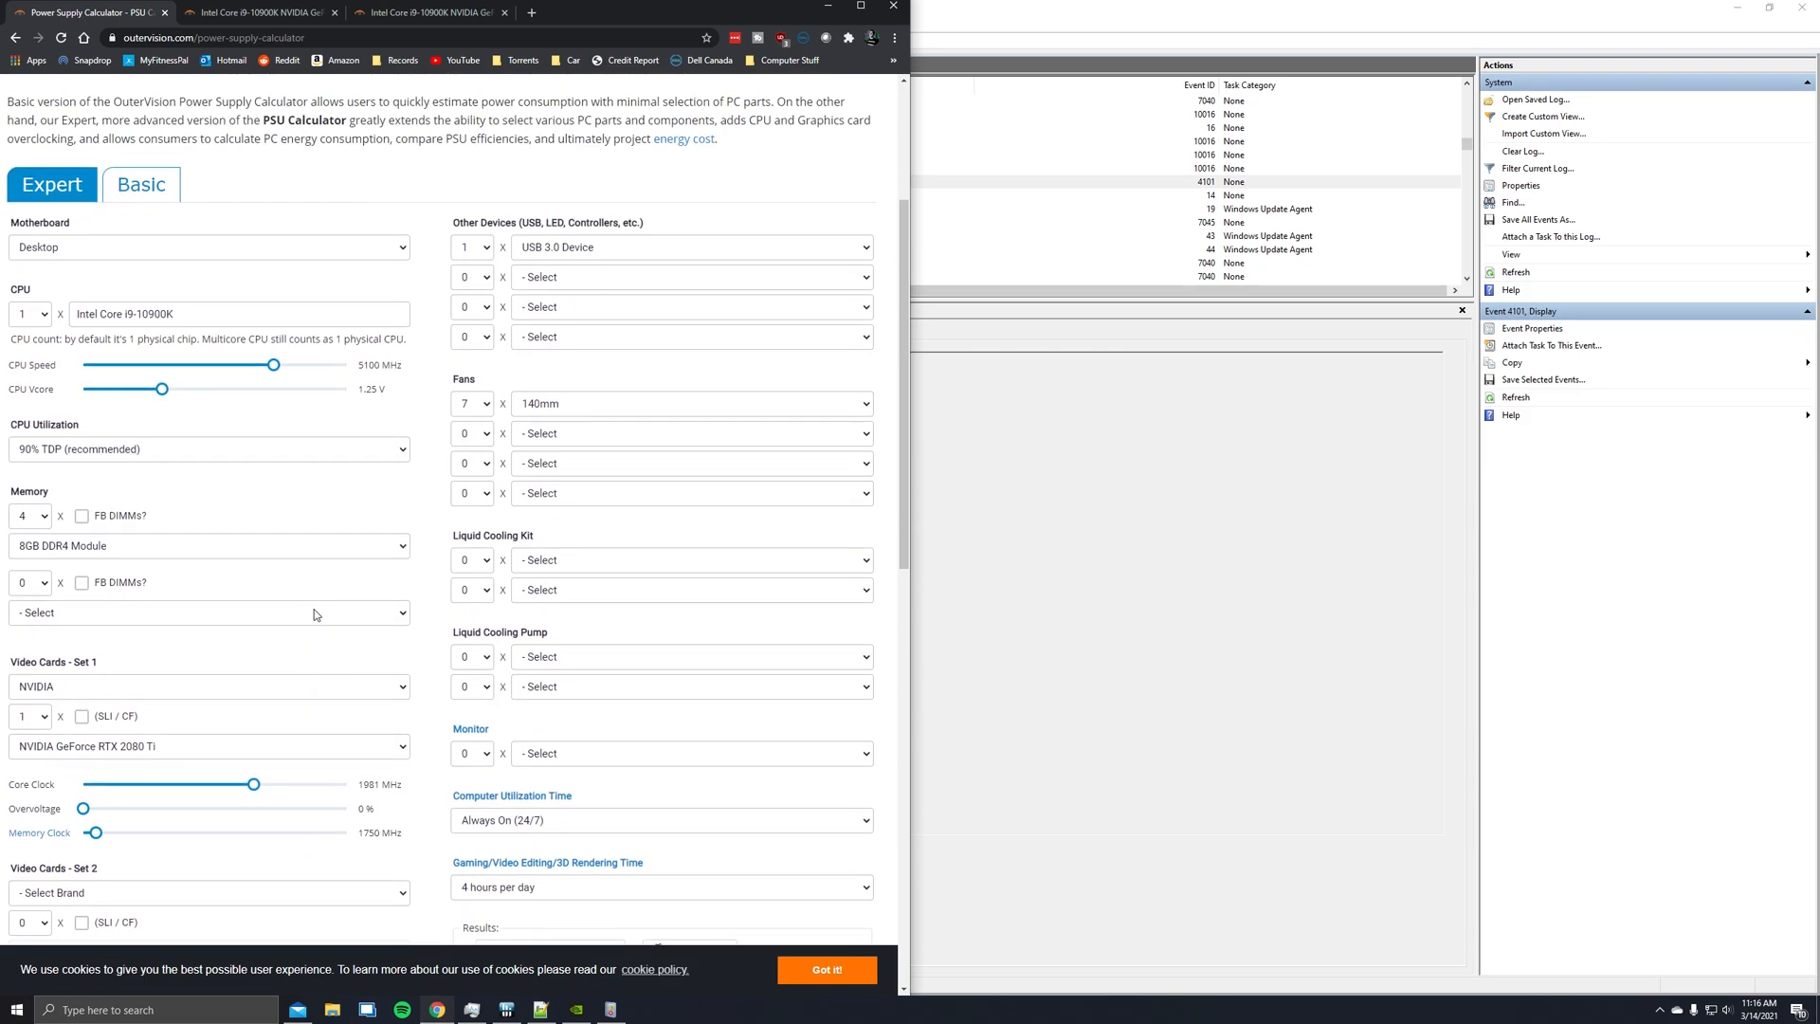
{"action": "mouse_move", "coordinate": [736, 819]}
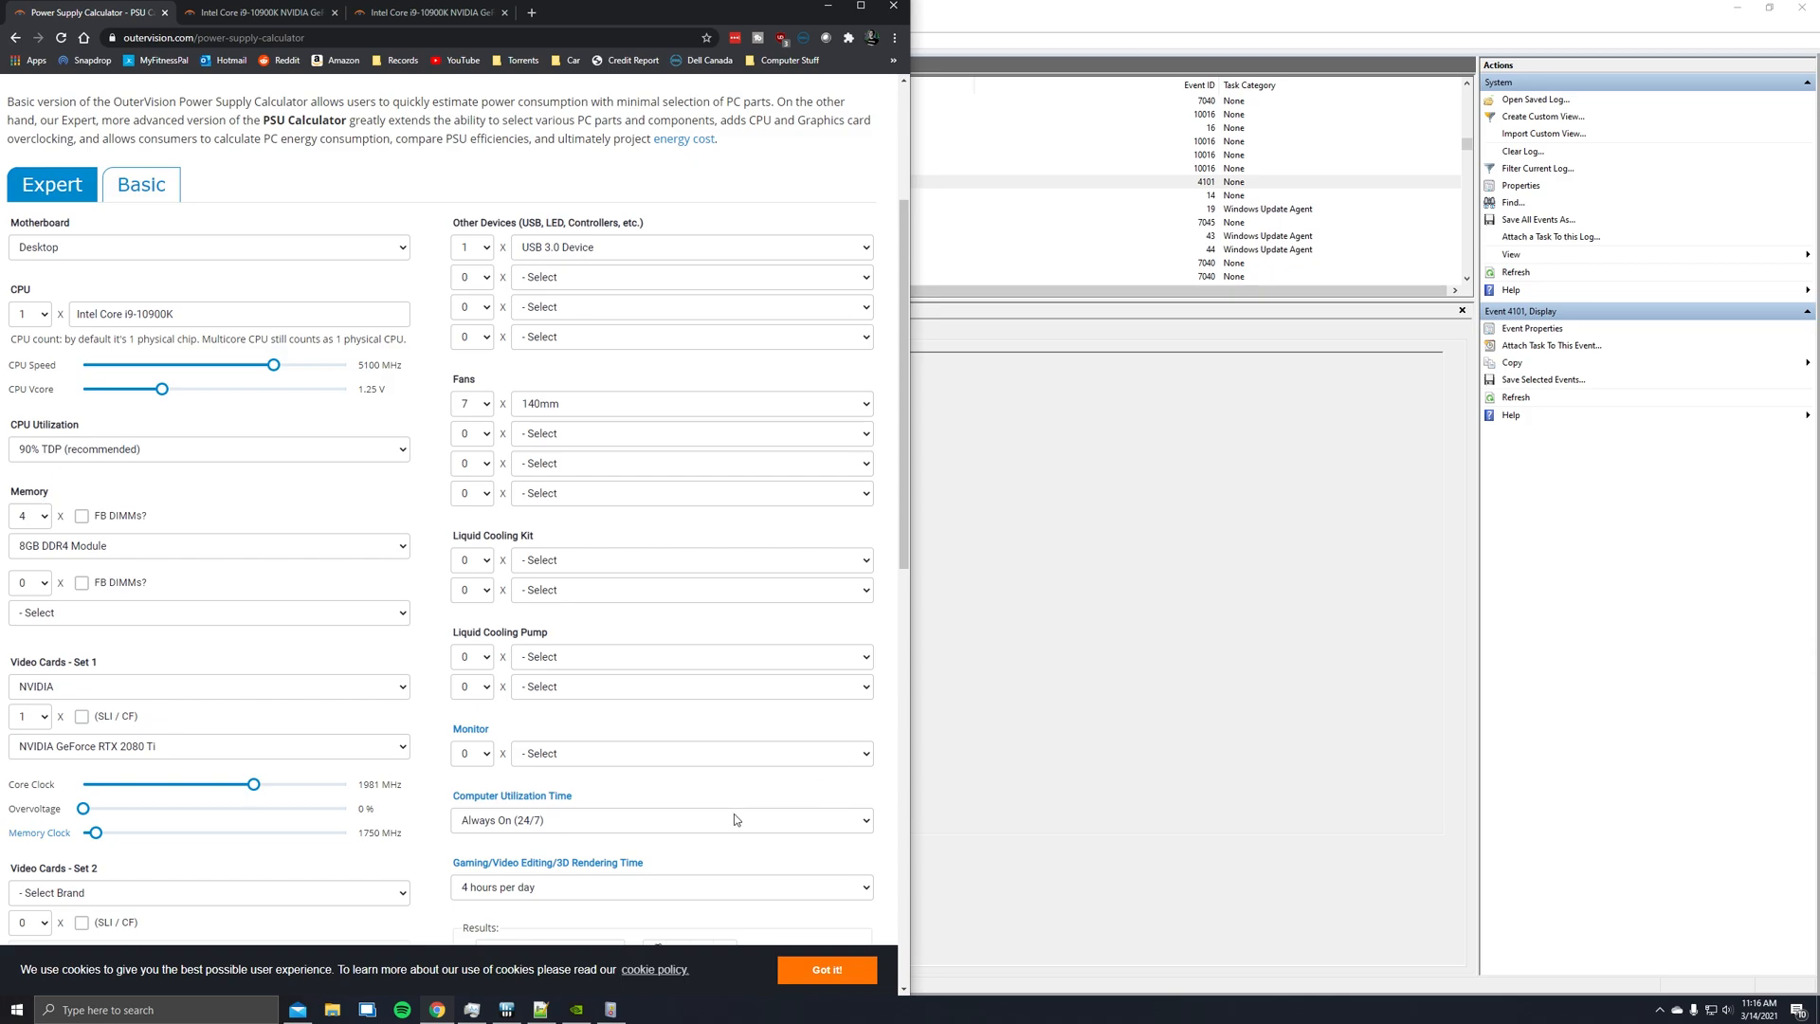
{"action": "mouse_move", "coordinate": [614, 756]}
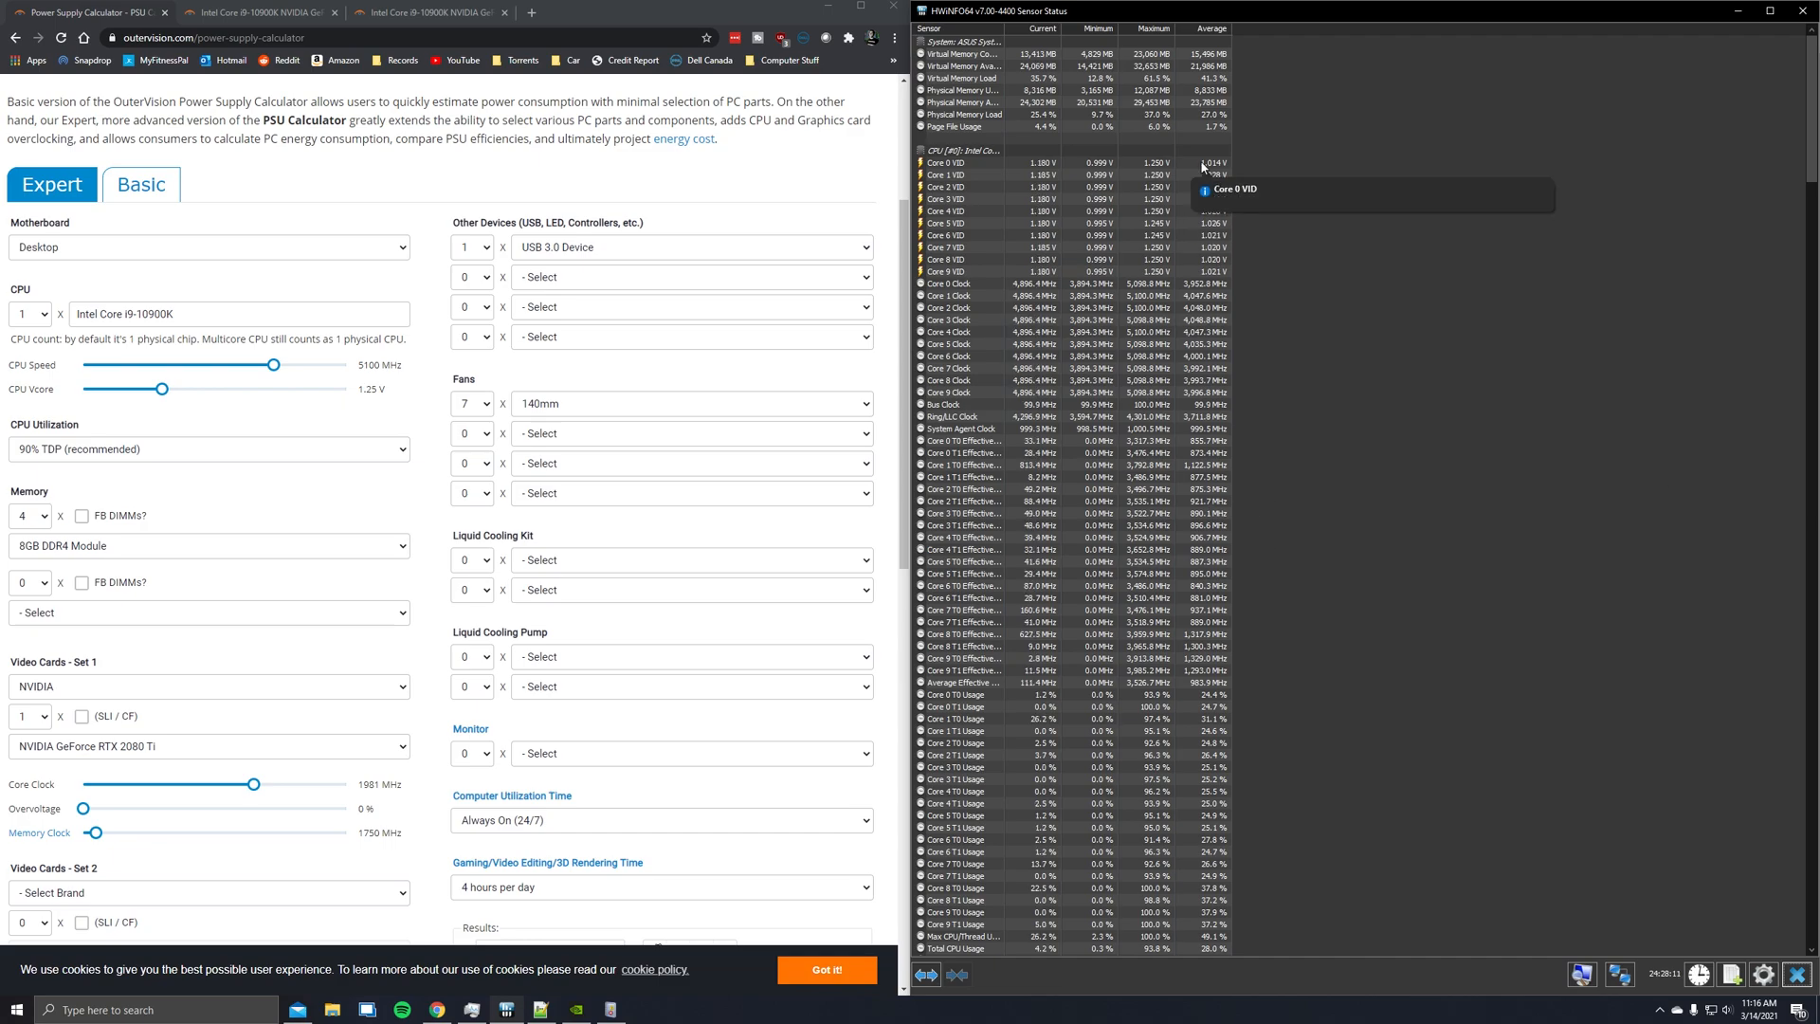
{"action": "mouse_move", "coordinate": [1166, 404]}
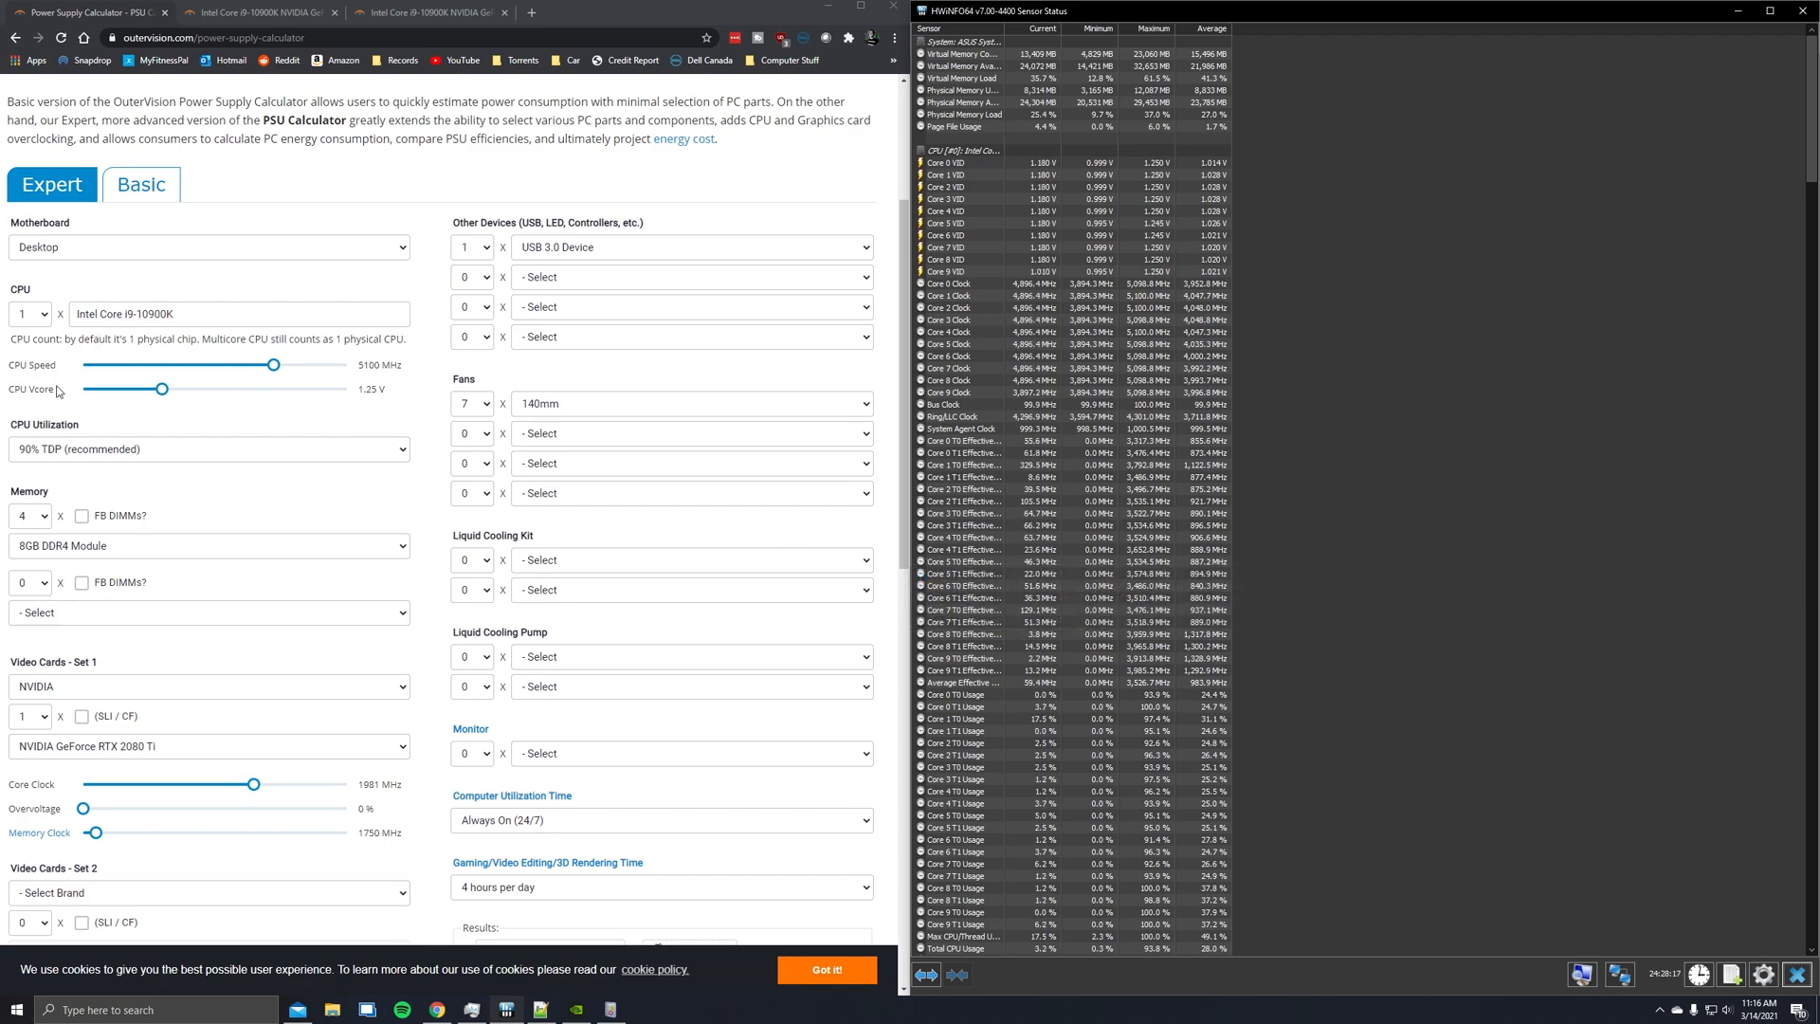
{"action": "mouse_move", "coordinate": [79, 842]}
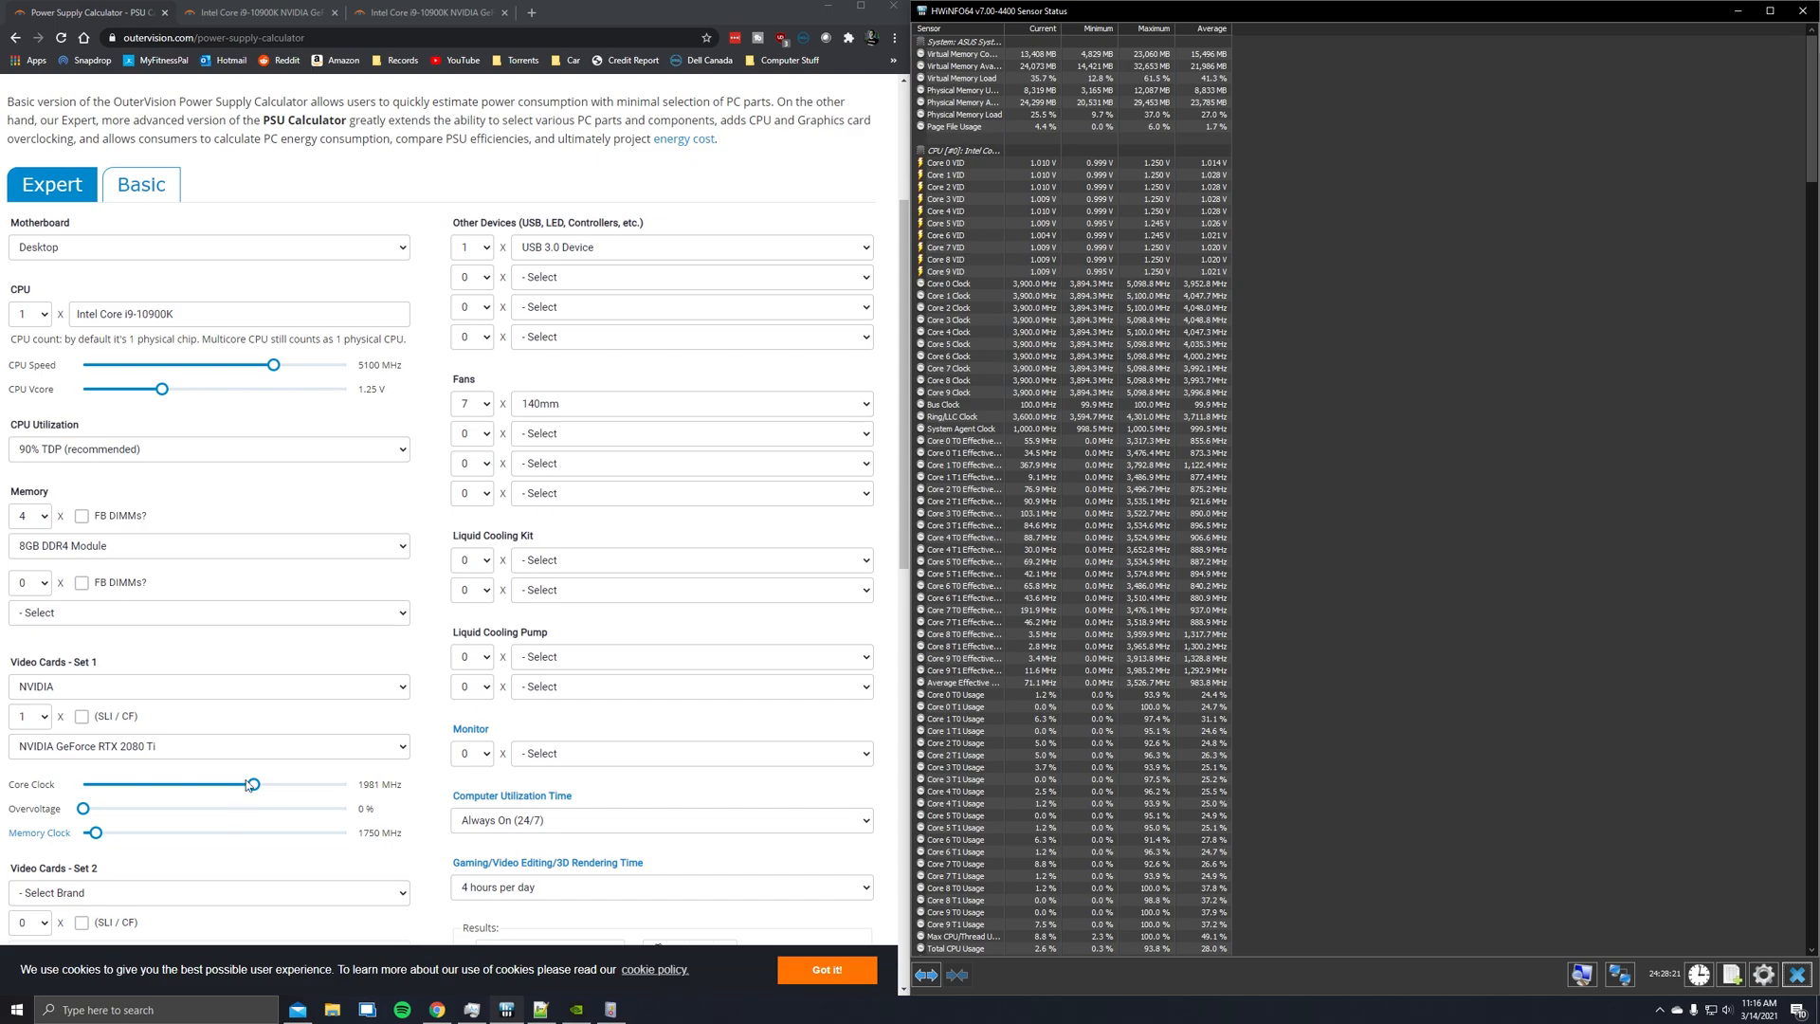
{"action": "mouse_move", "coordinate": [1130, 428]}
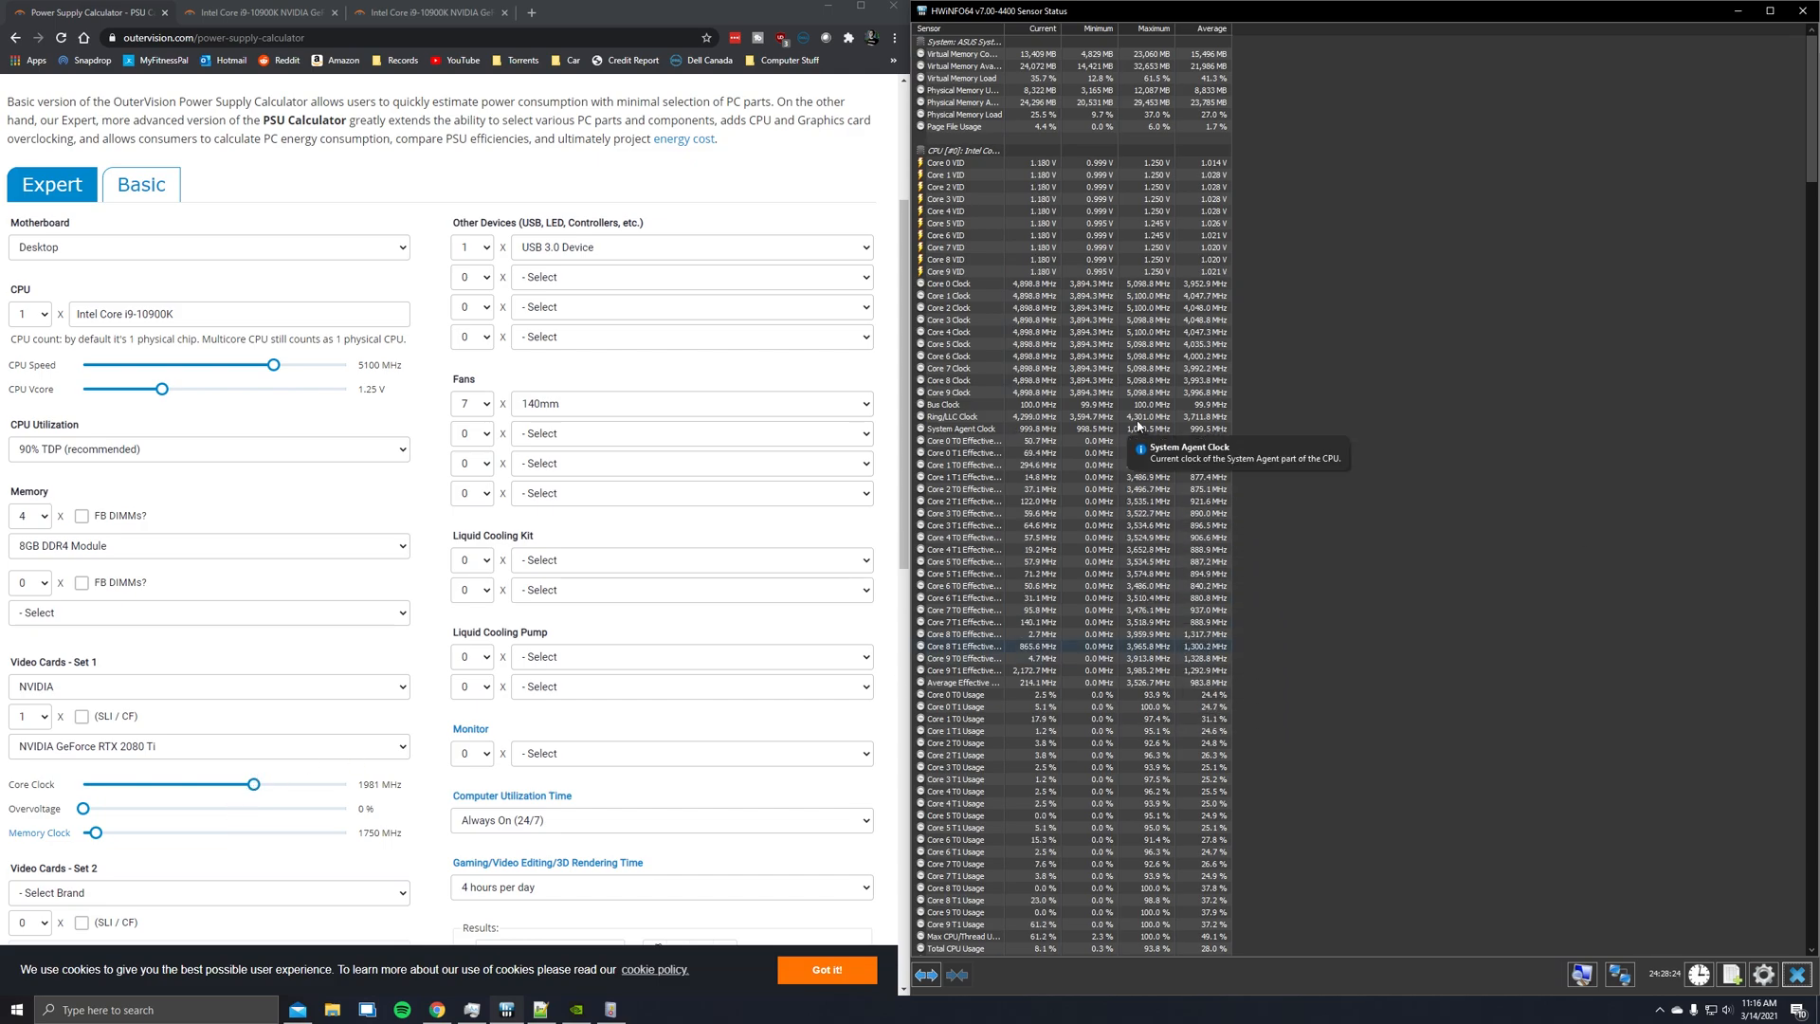
{"action": "mouse_move", "coordinate": [1141, 286]}
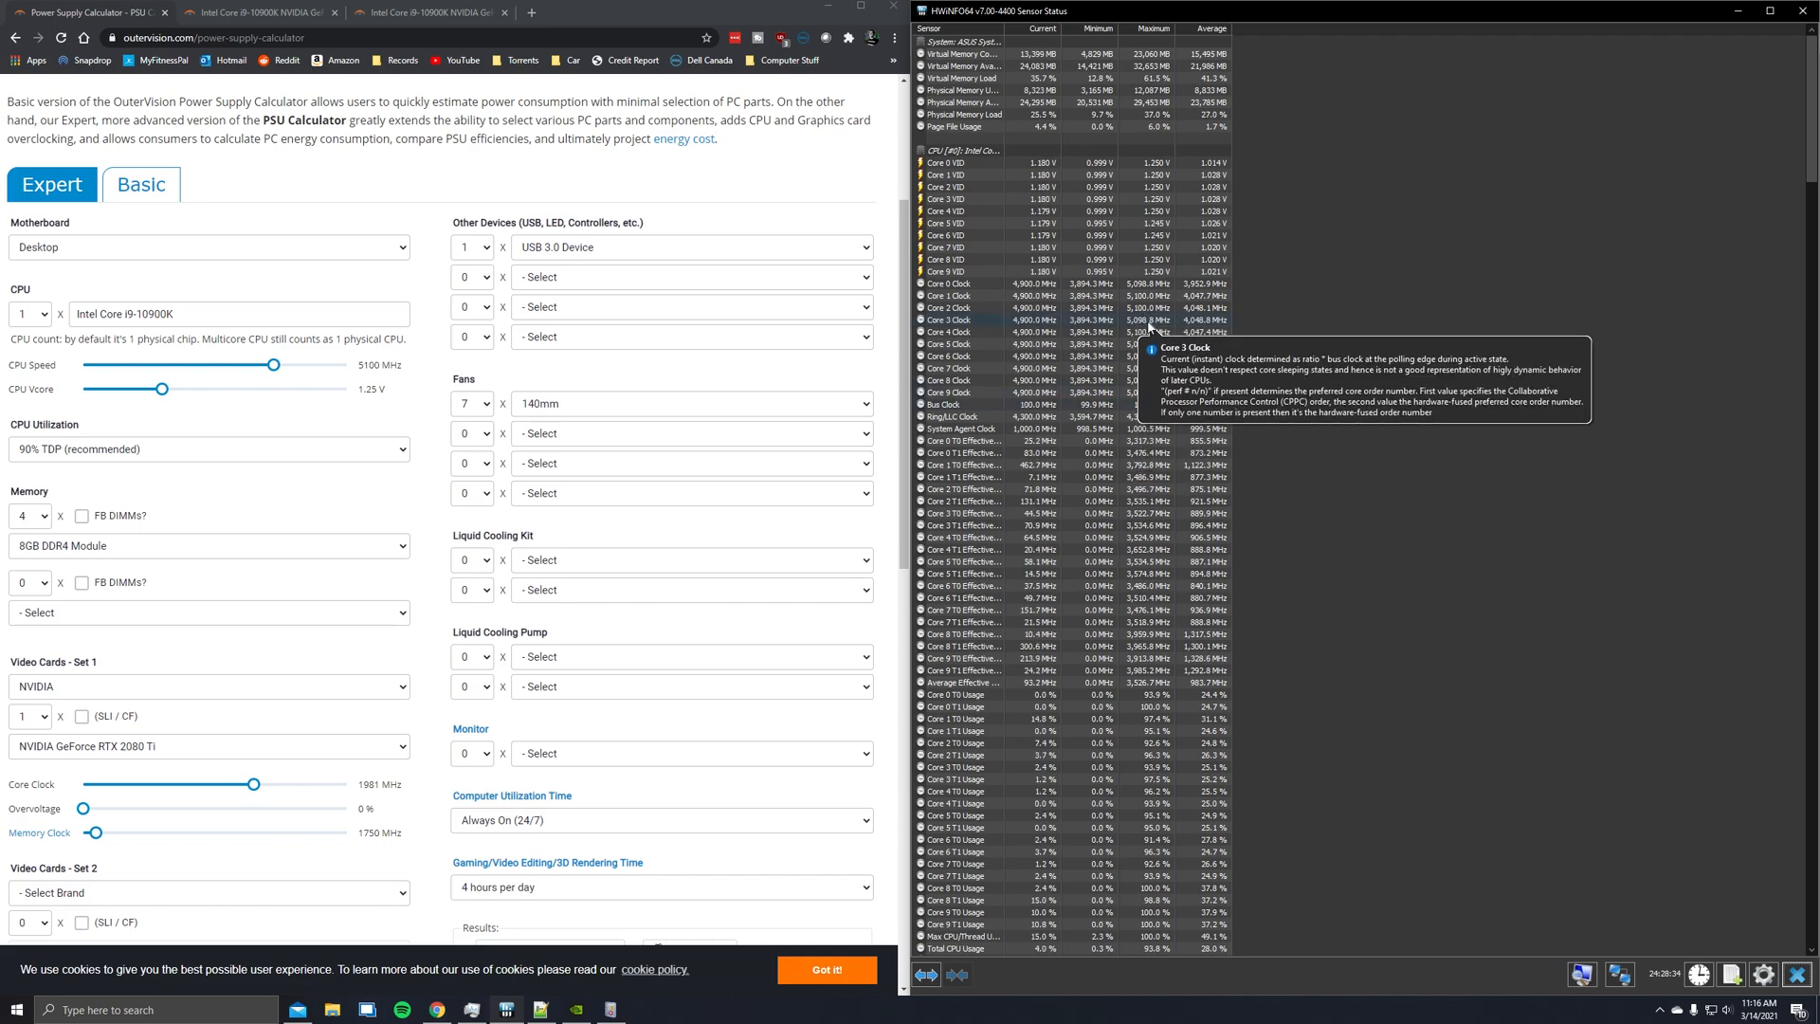
{"action": "mouse_move", "coordinate": [1153, 381]}
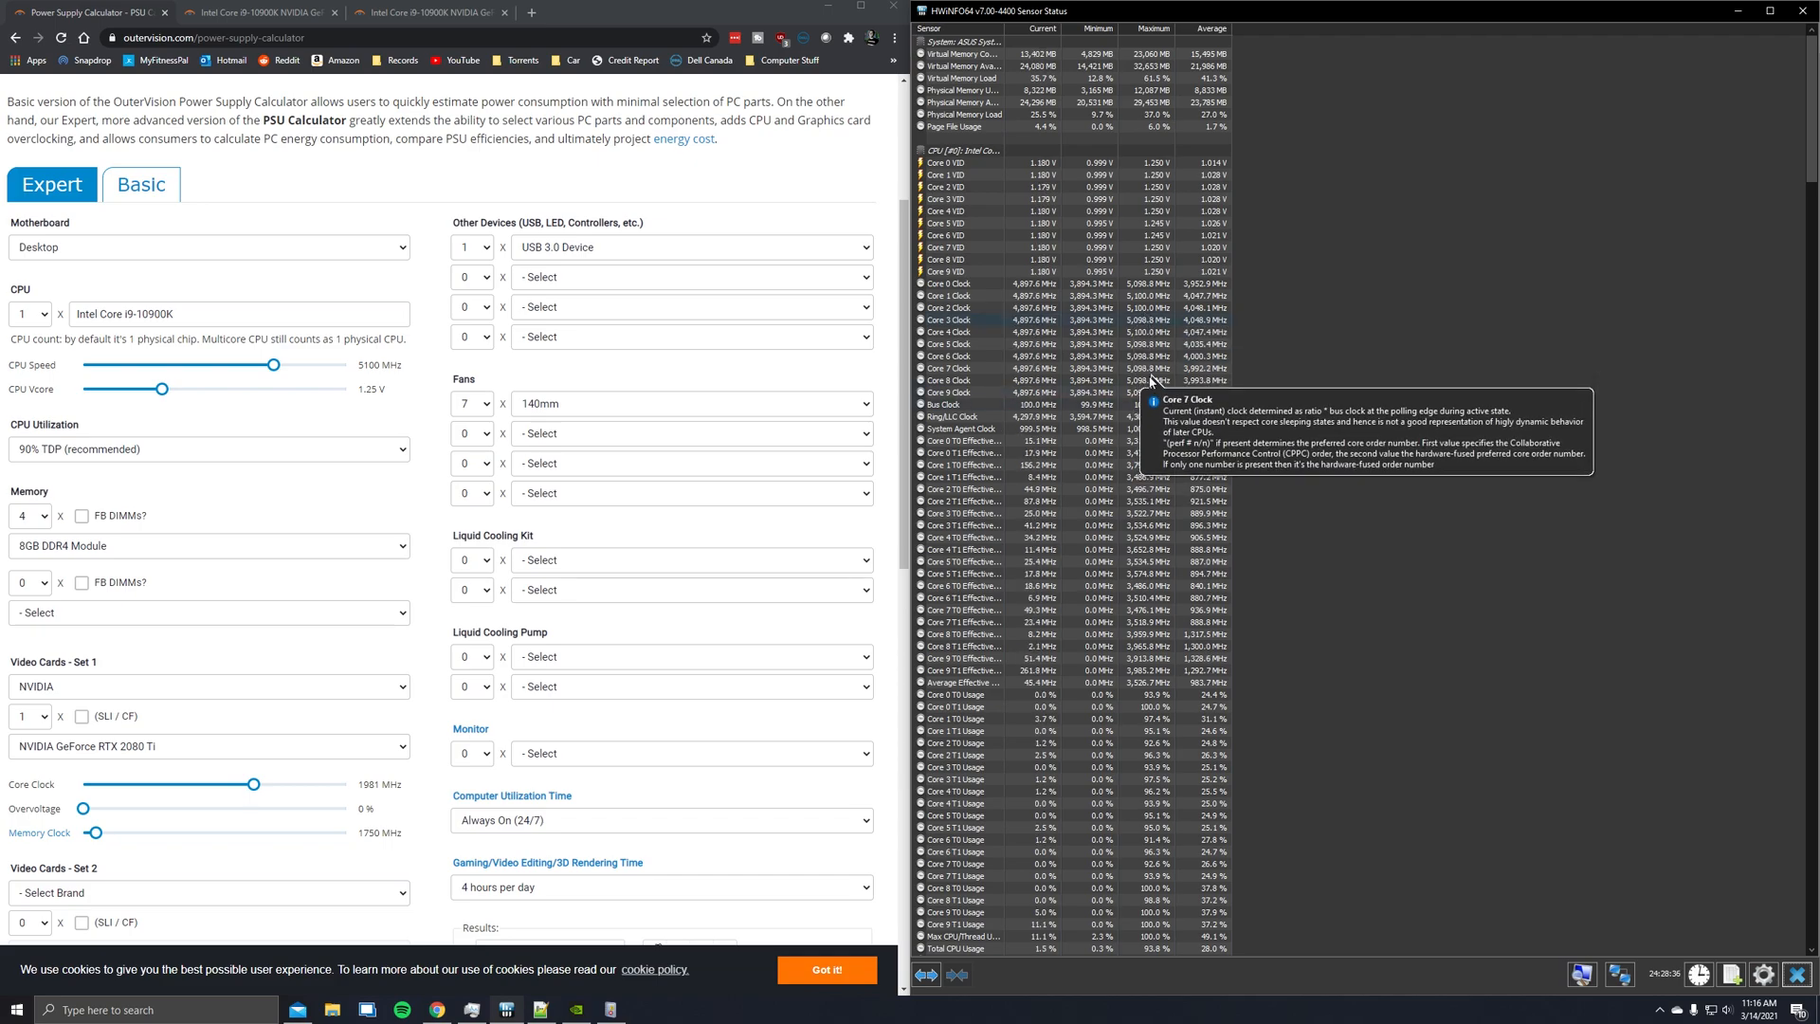
{"action": "mouse_move", "coordinate": [1168, 306]}
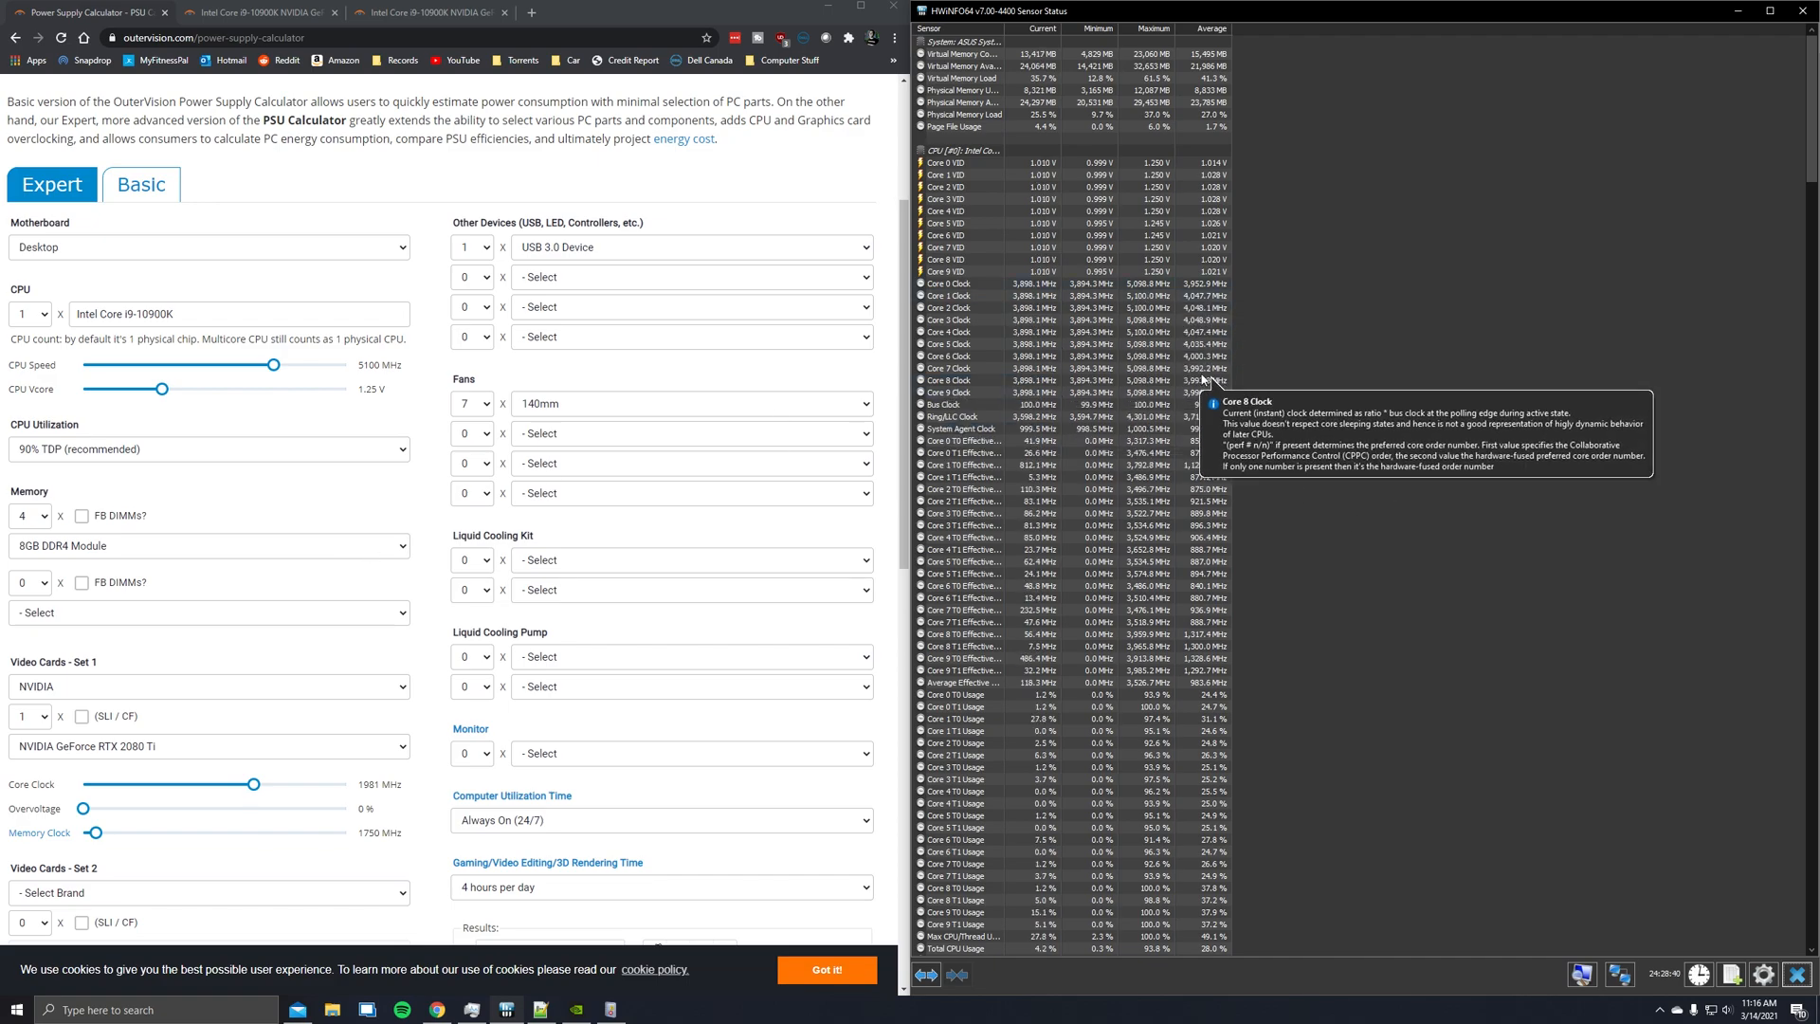
{"action": "mouse_move", "coordinate": [1183, 356]}
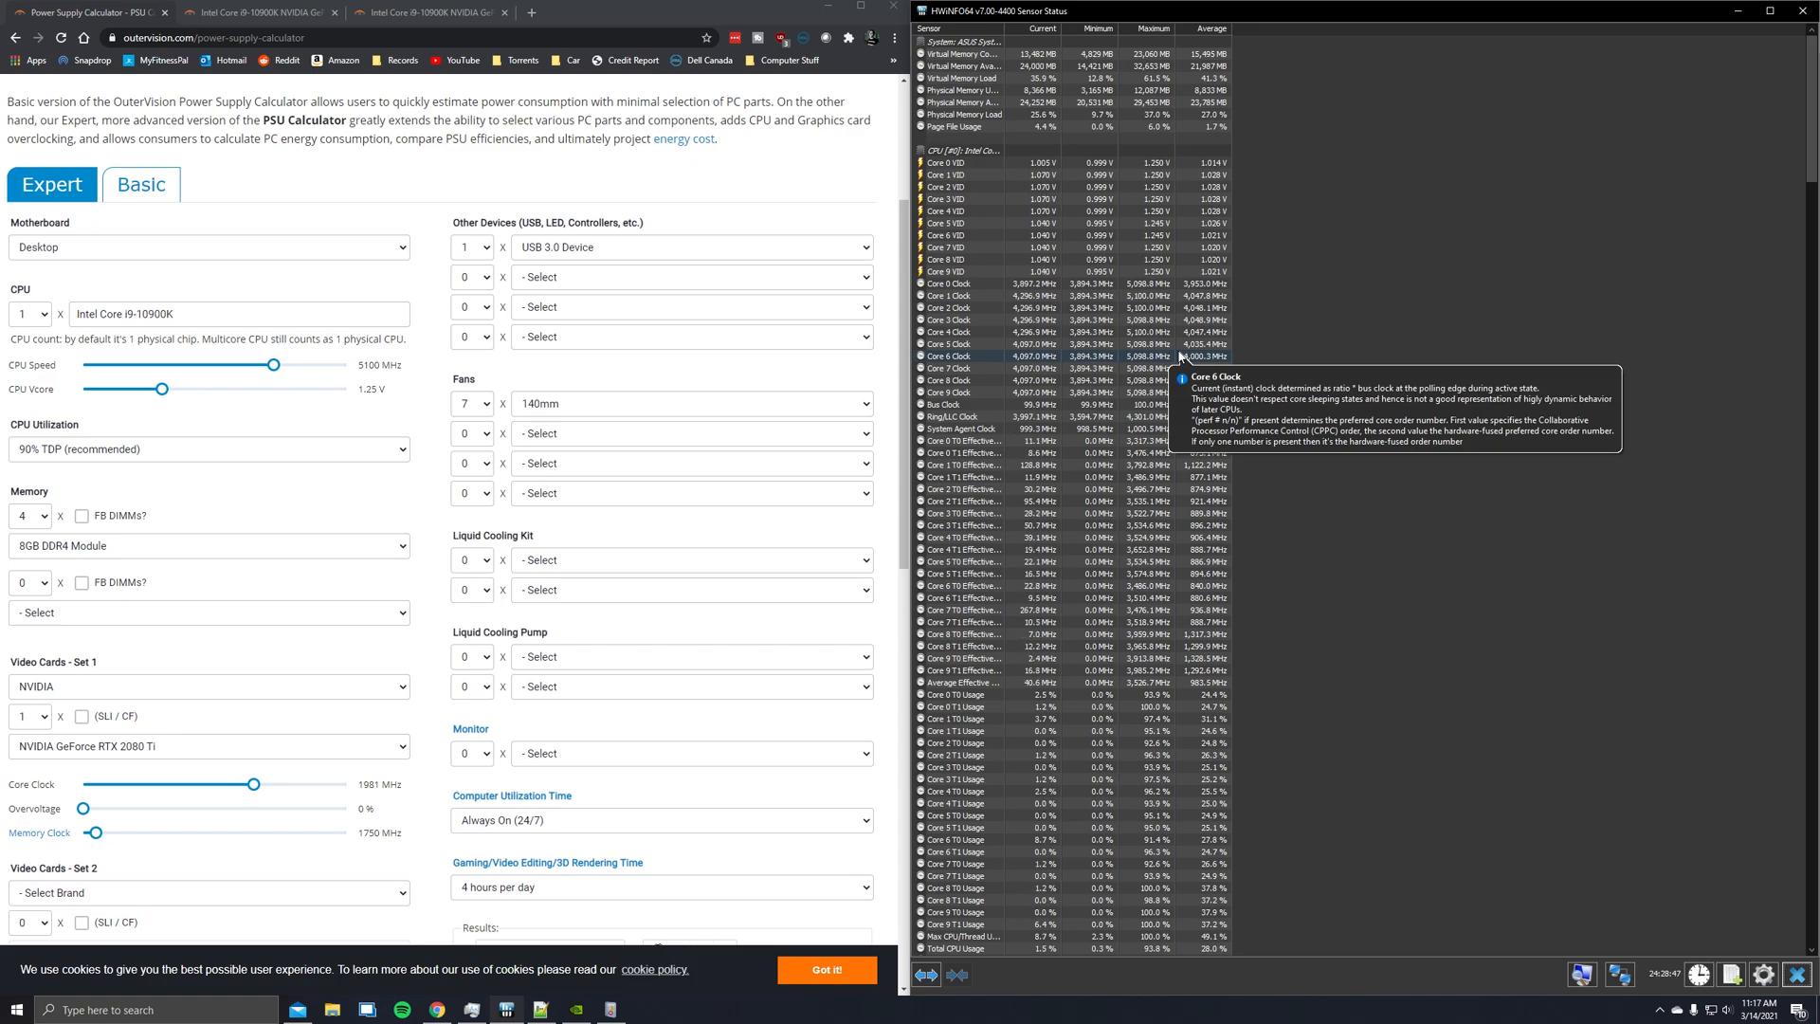
{"action": "mouse_move", "coordinate": [1061, 269]}
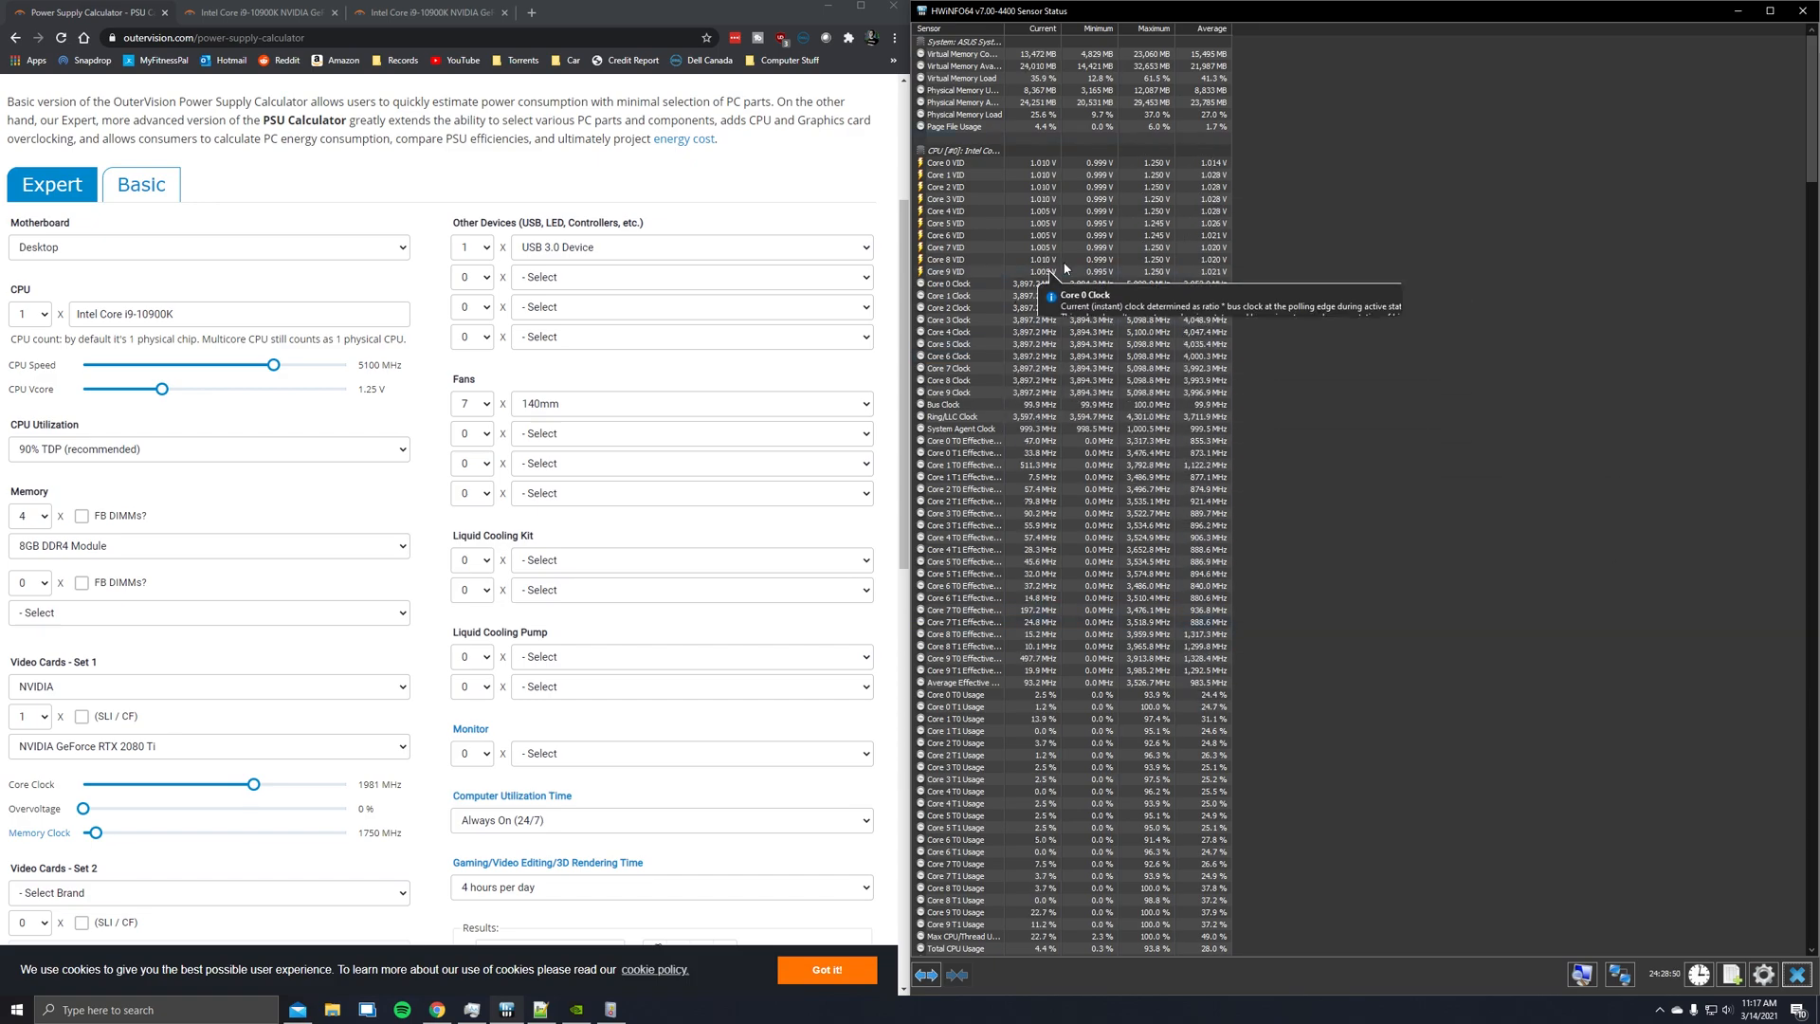
{"action": "mouse_move", "coordinate": [1334, 504]}
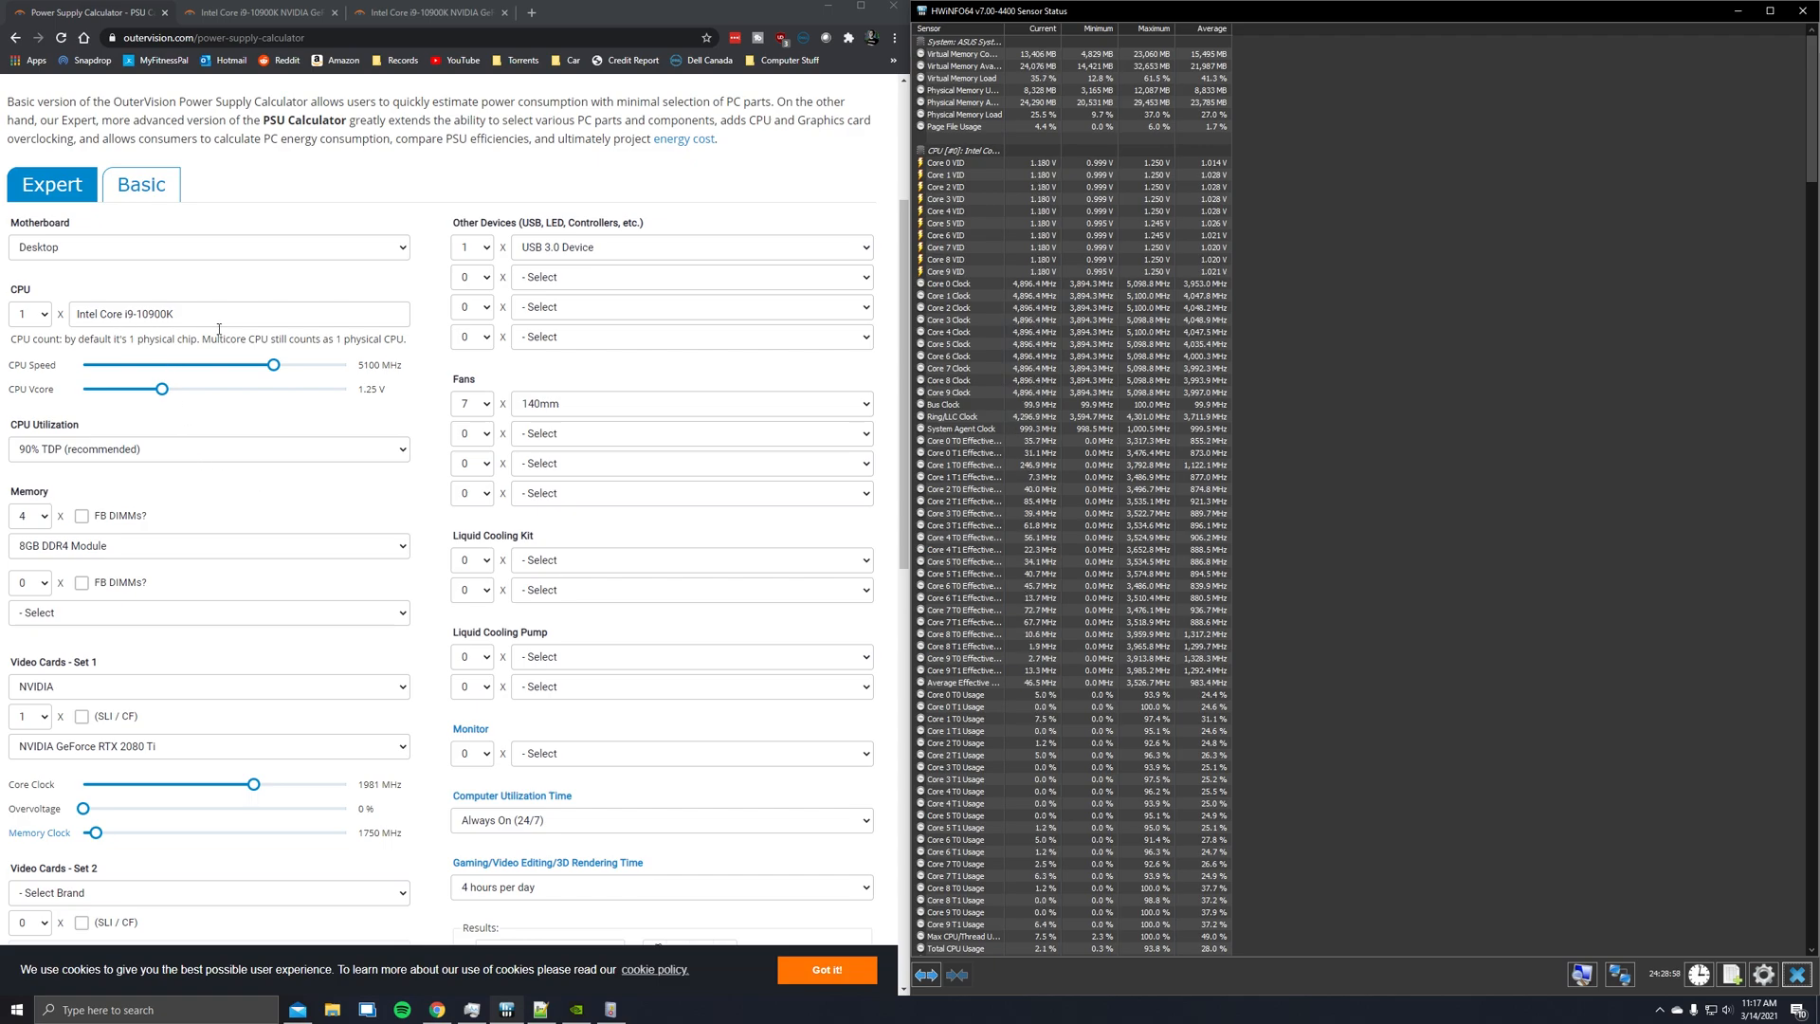
{"action": "mouse_move", "coordinate": [1169, 282]}
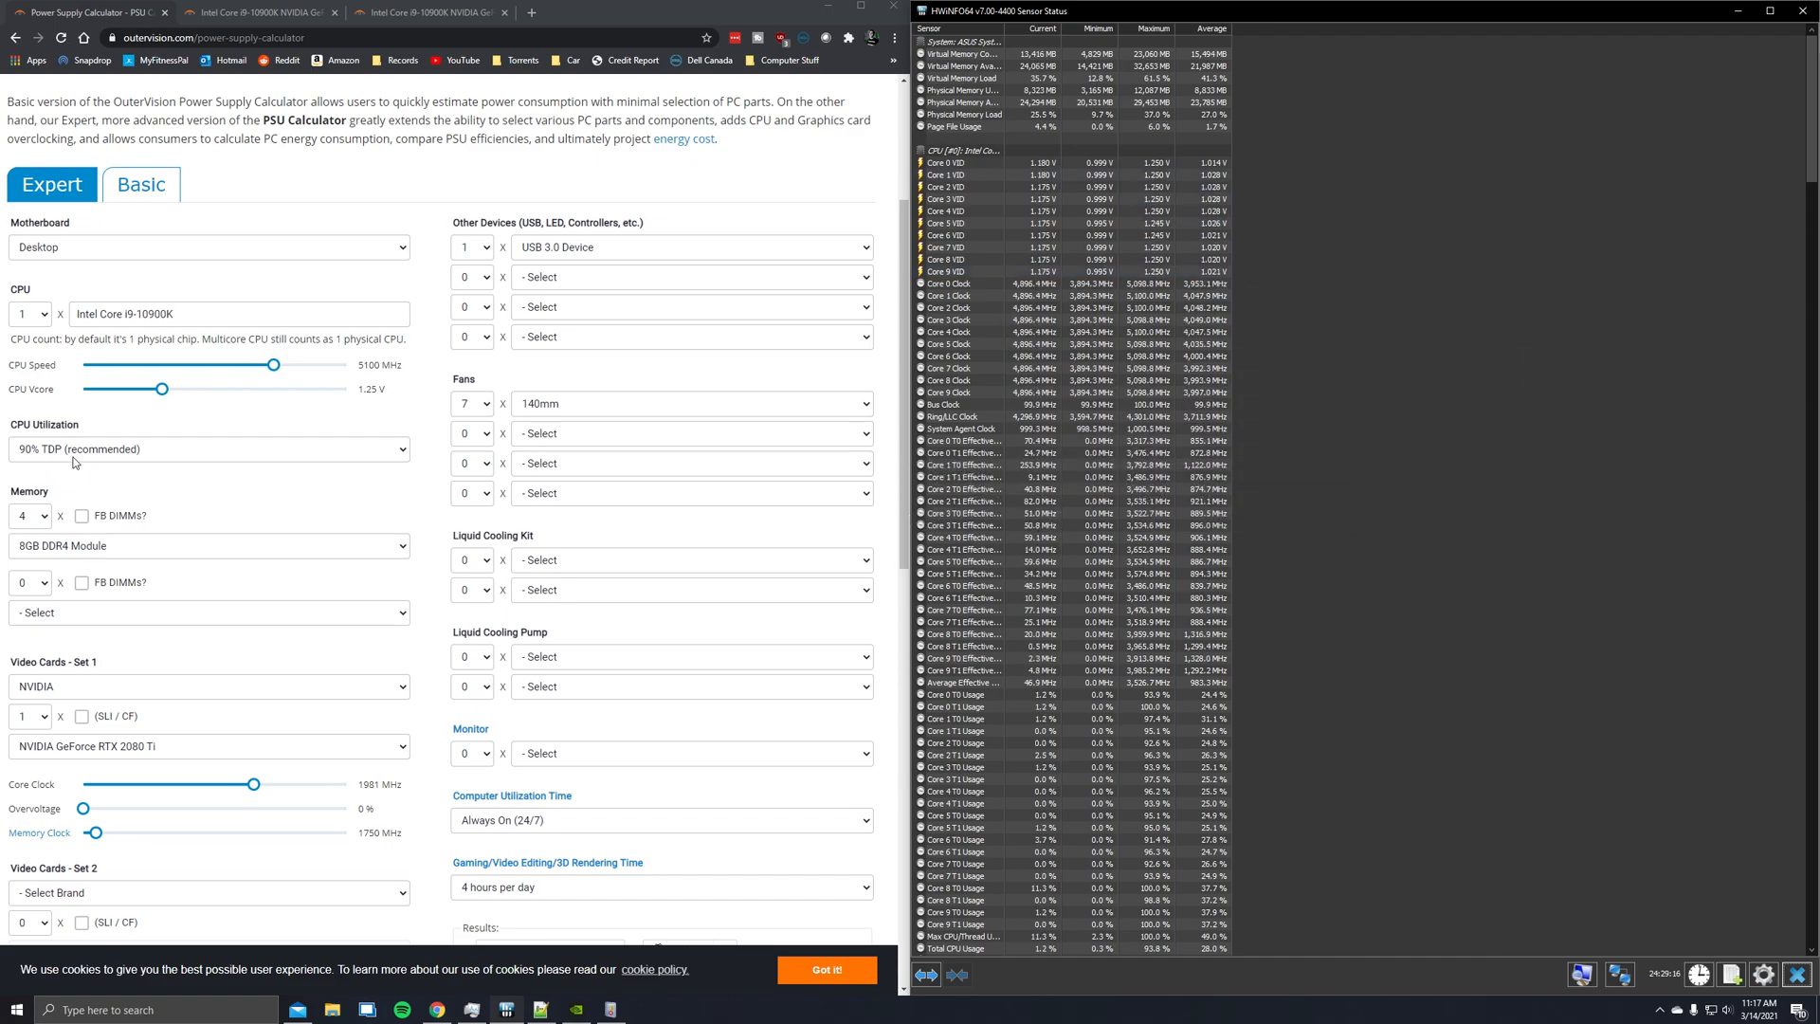
Set CPU utilization to 100% TDP and review the Results panel still recommending 748 W
{"action": "left_click", "coordinate": [209, 447]}
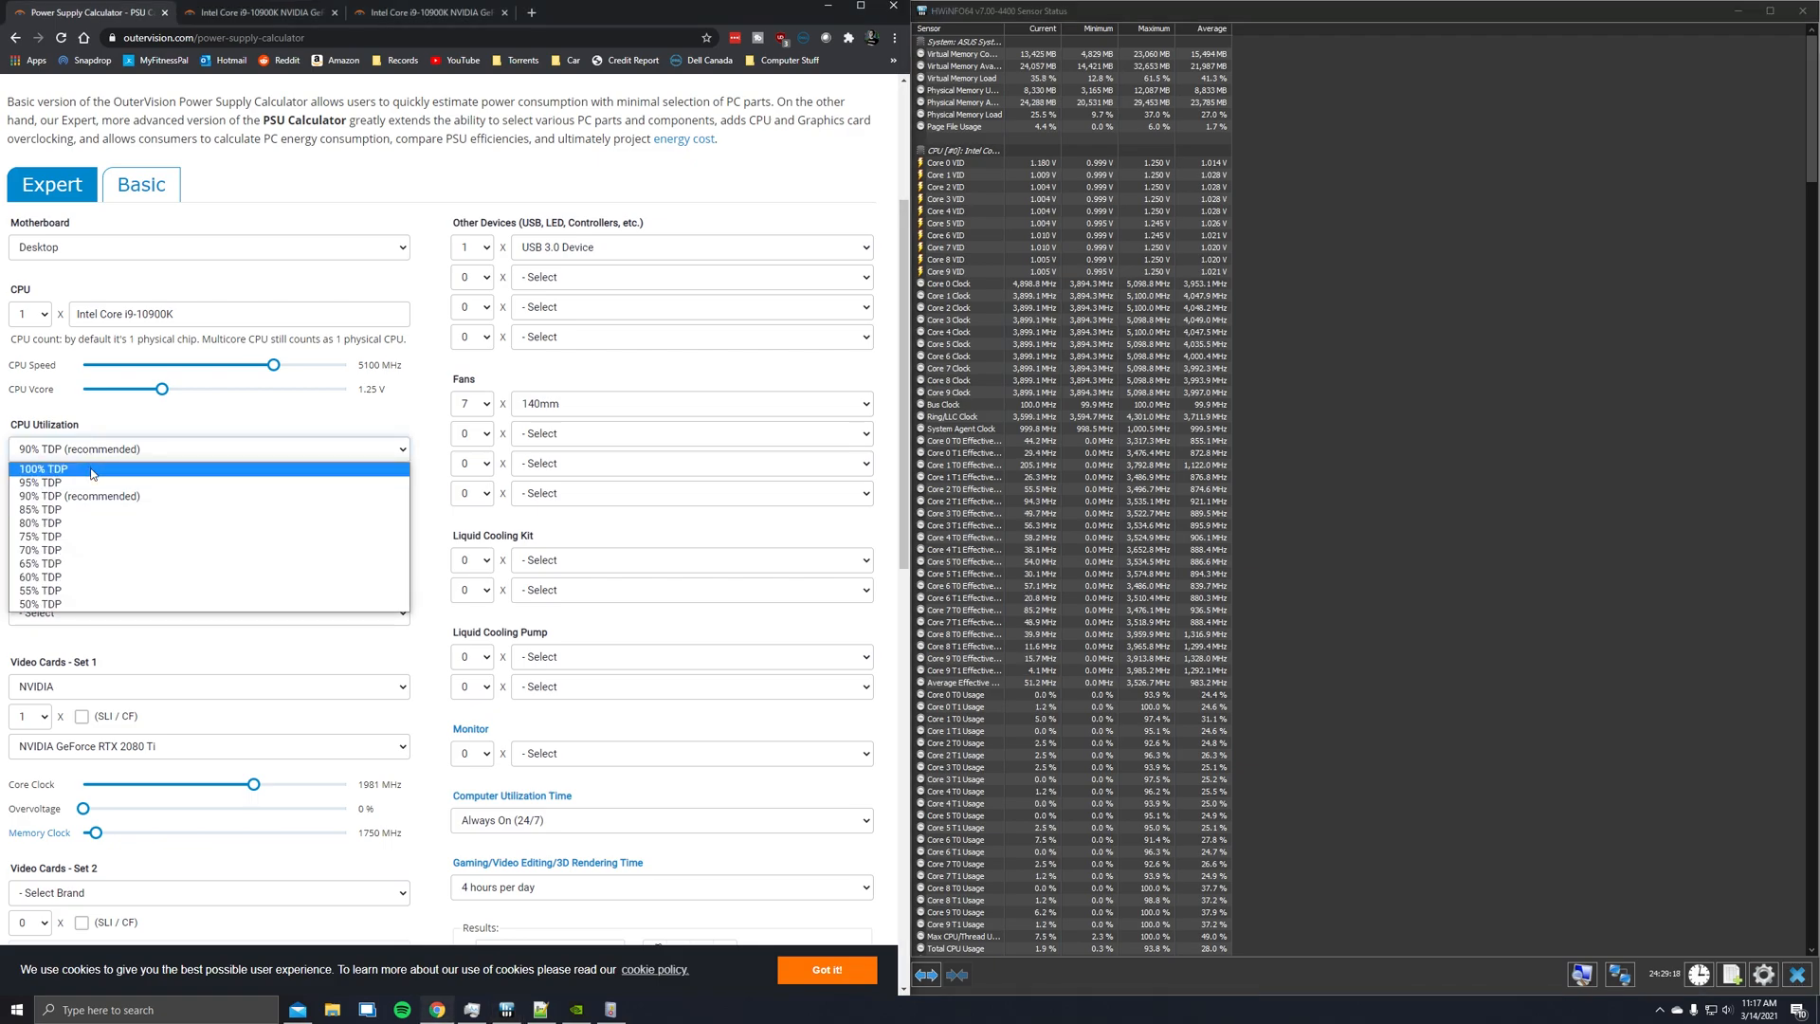
{"action": "left_click", "coordinate": [38, 470]}
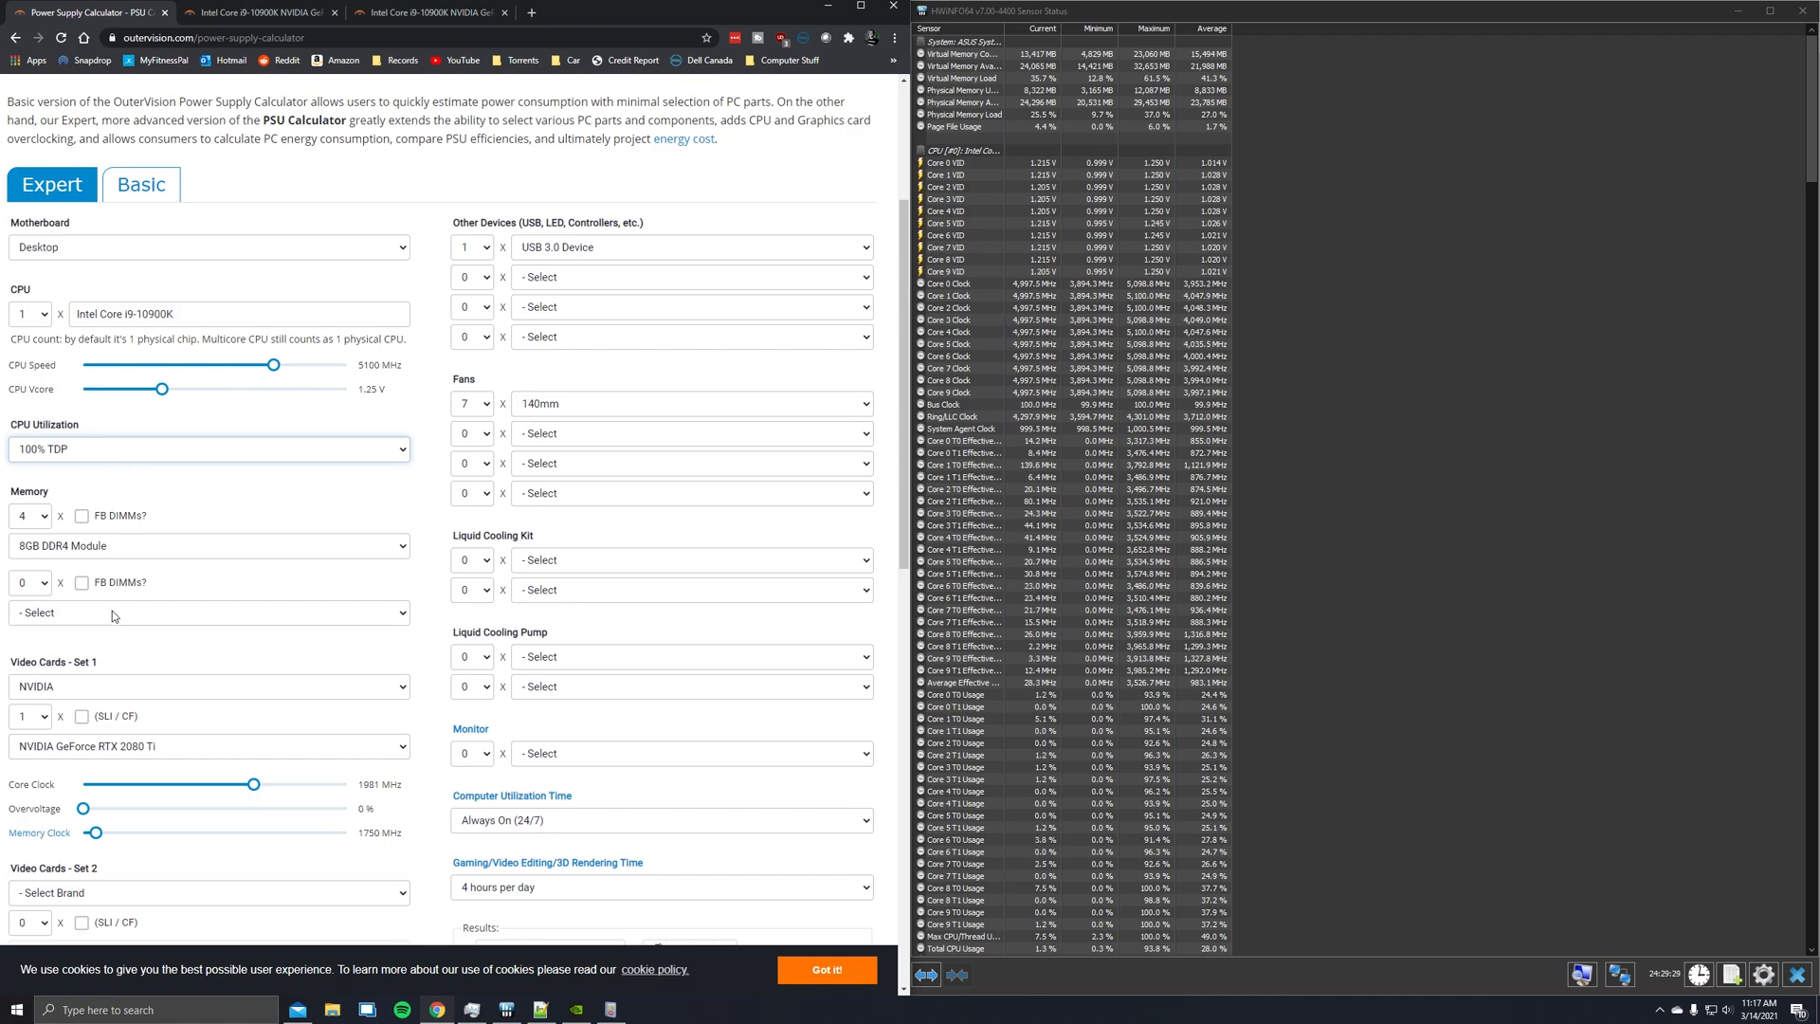
{"action": "scroll", "scroll_direction": "down", "scroll_amount": 3}
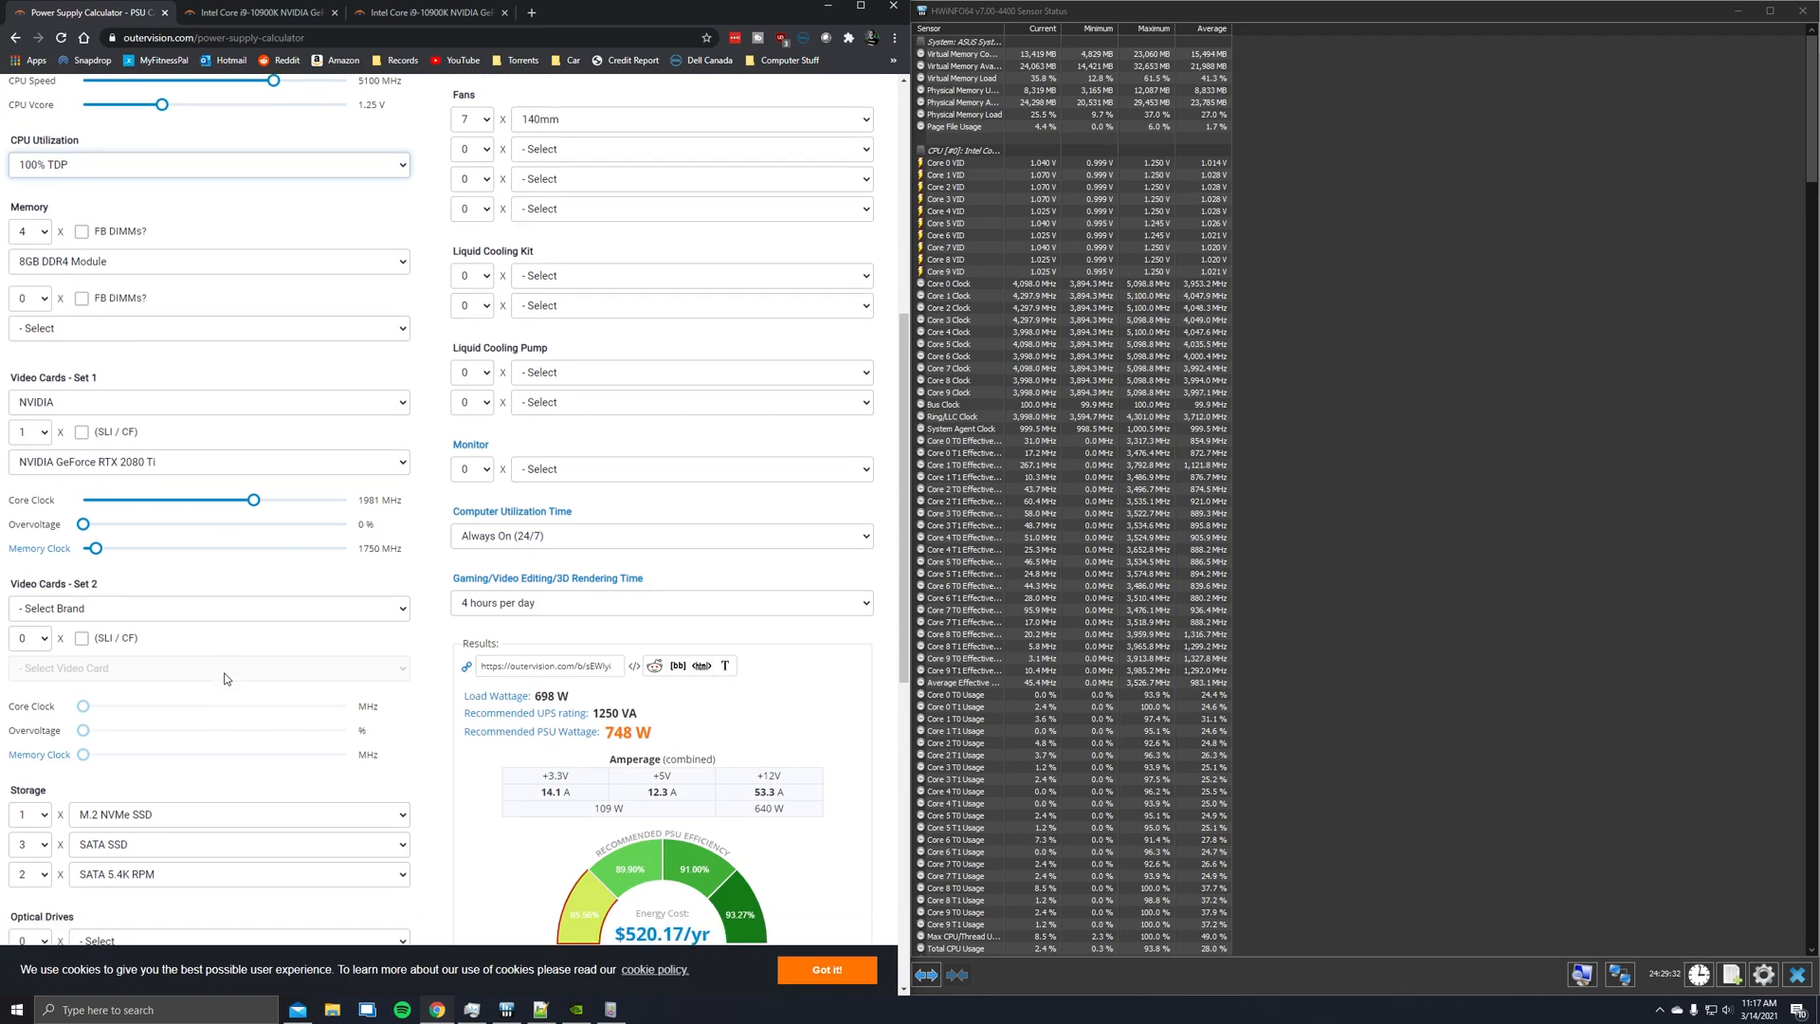
{"action": "mouse_move", "coordinate": [1004, 707]}
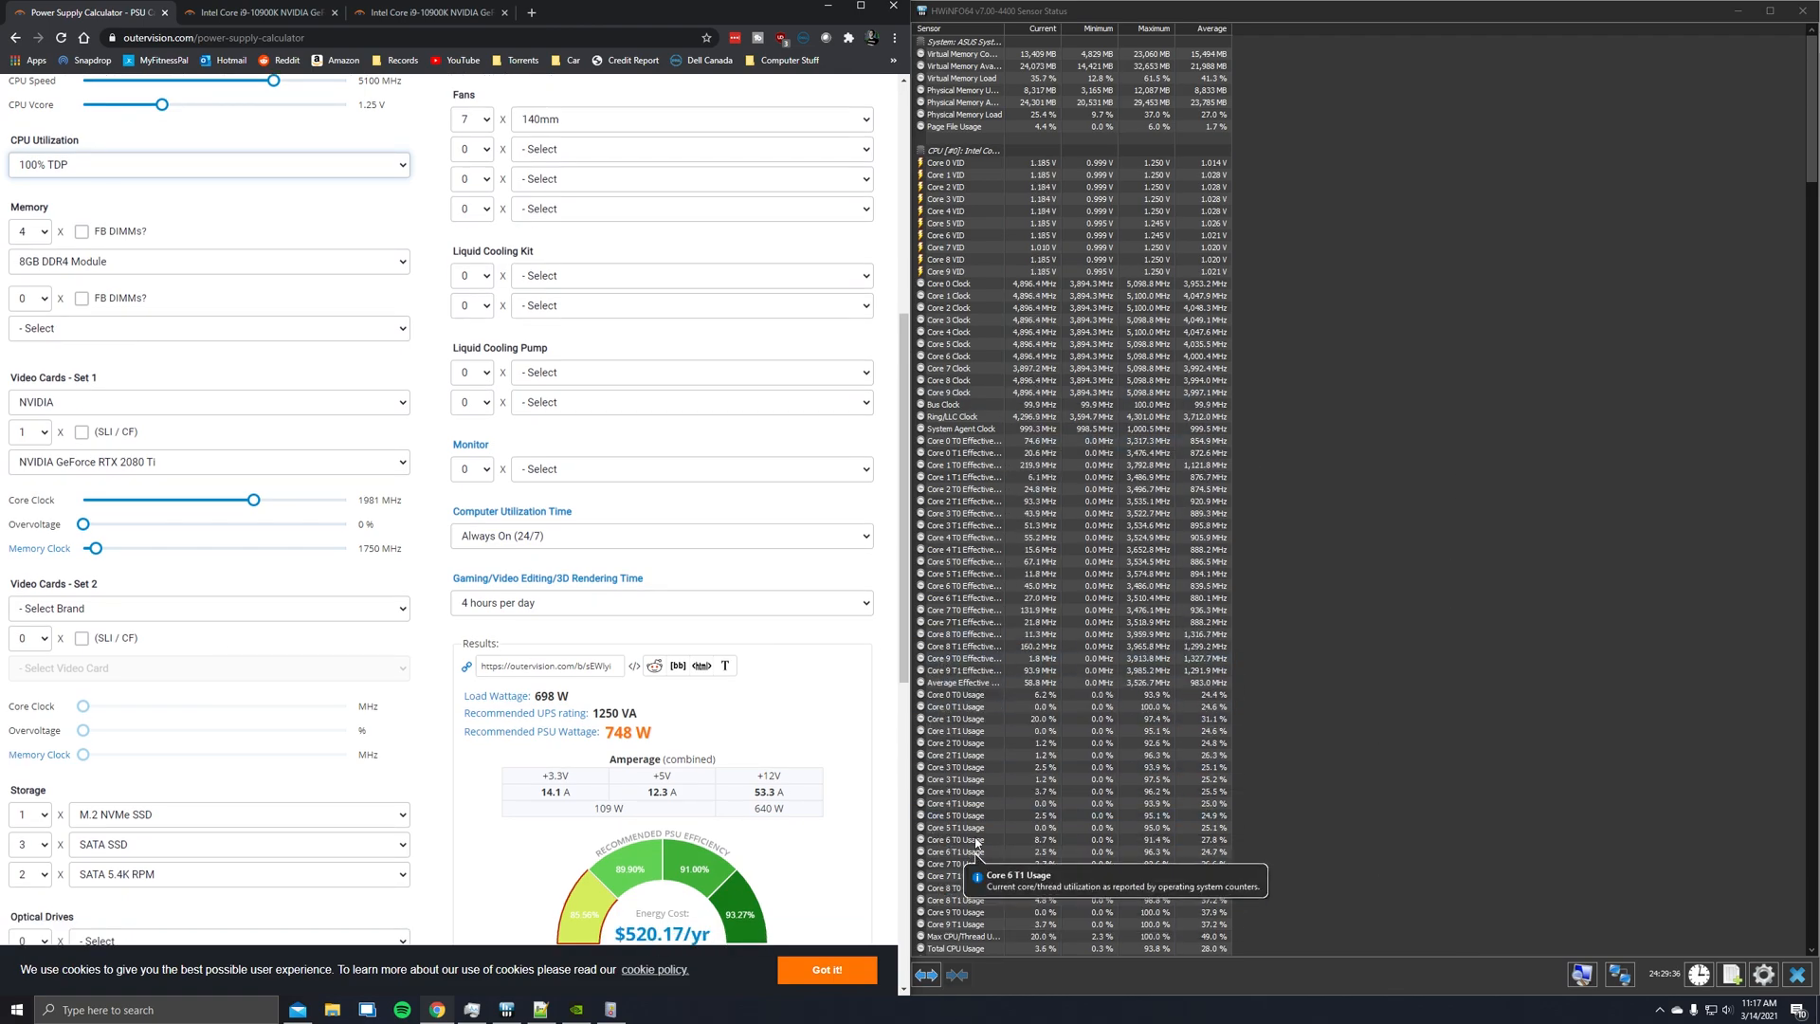
{"action": "scroll", "scroll_direction": "down", "scroll_amount": 3}
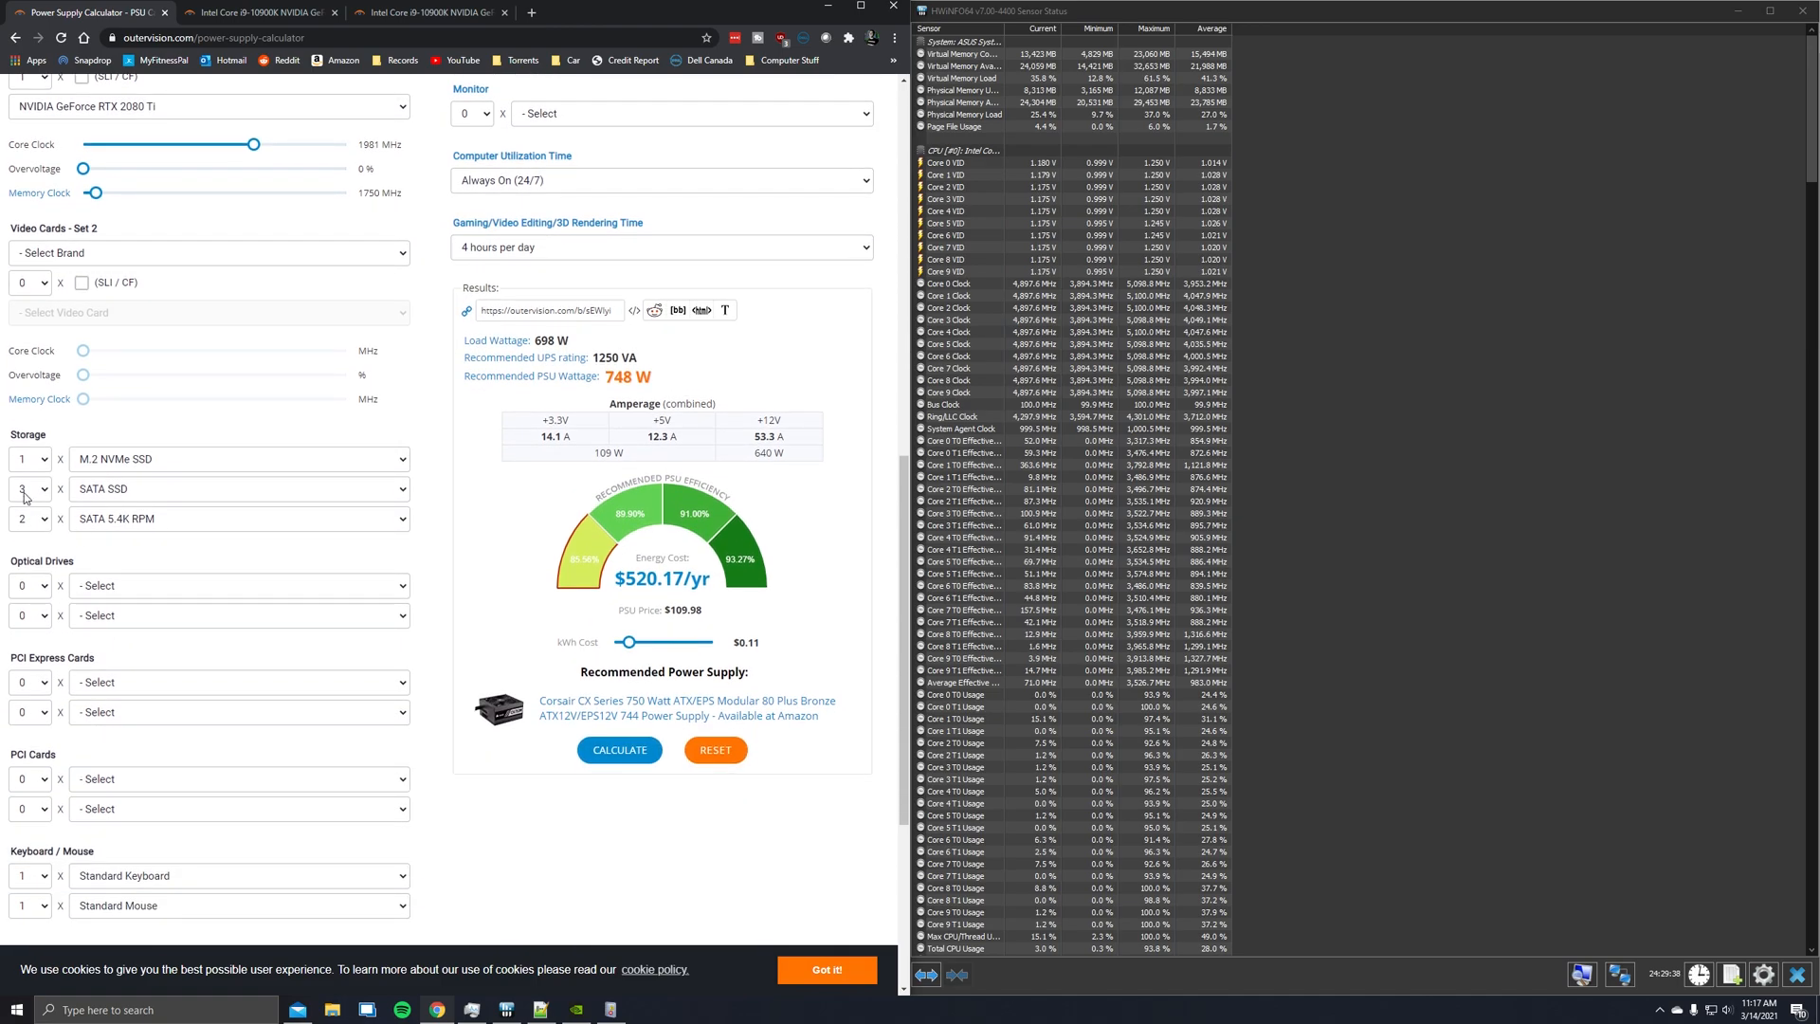
{"action": "scroll", "scroll_direction": "down", "scroll_amount": 3}
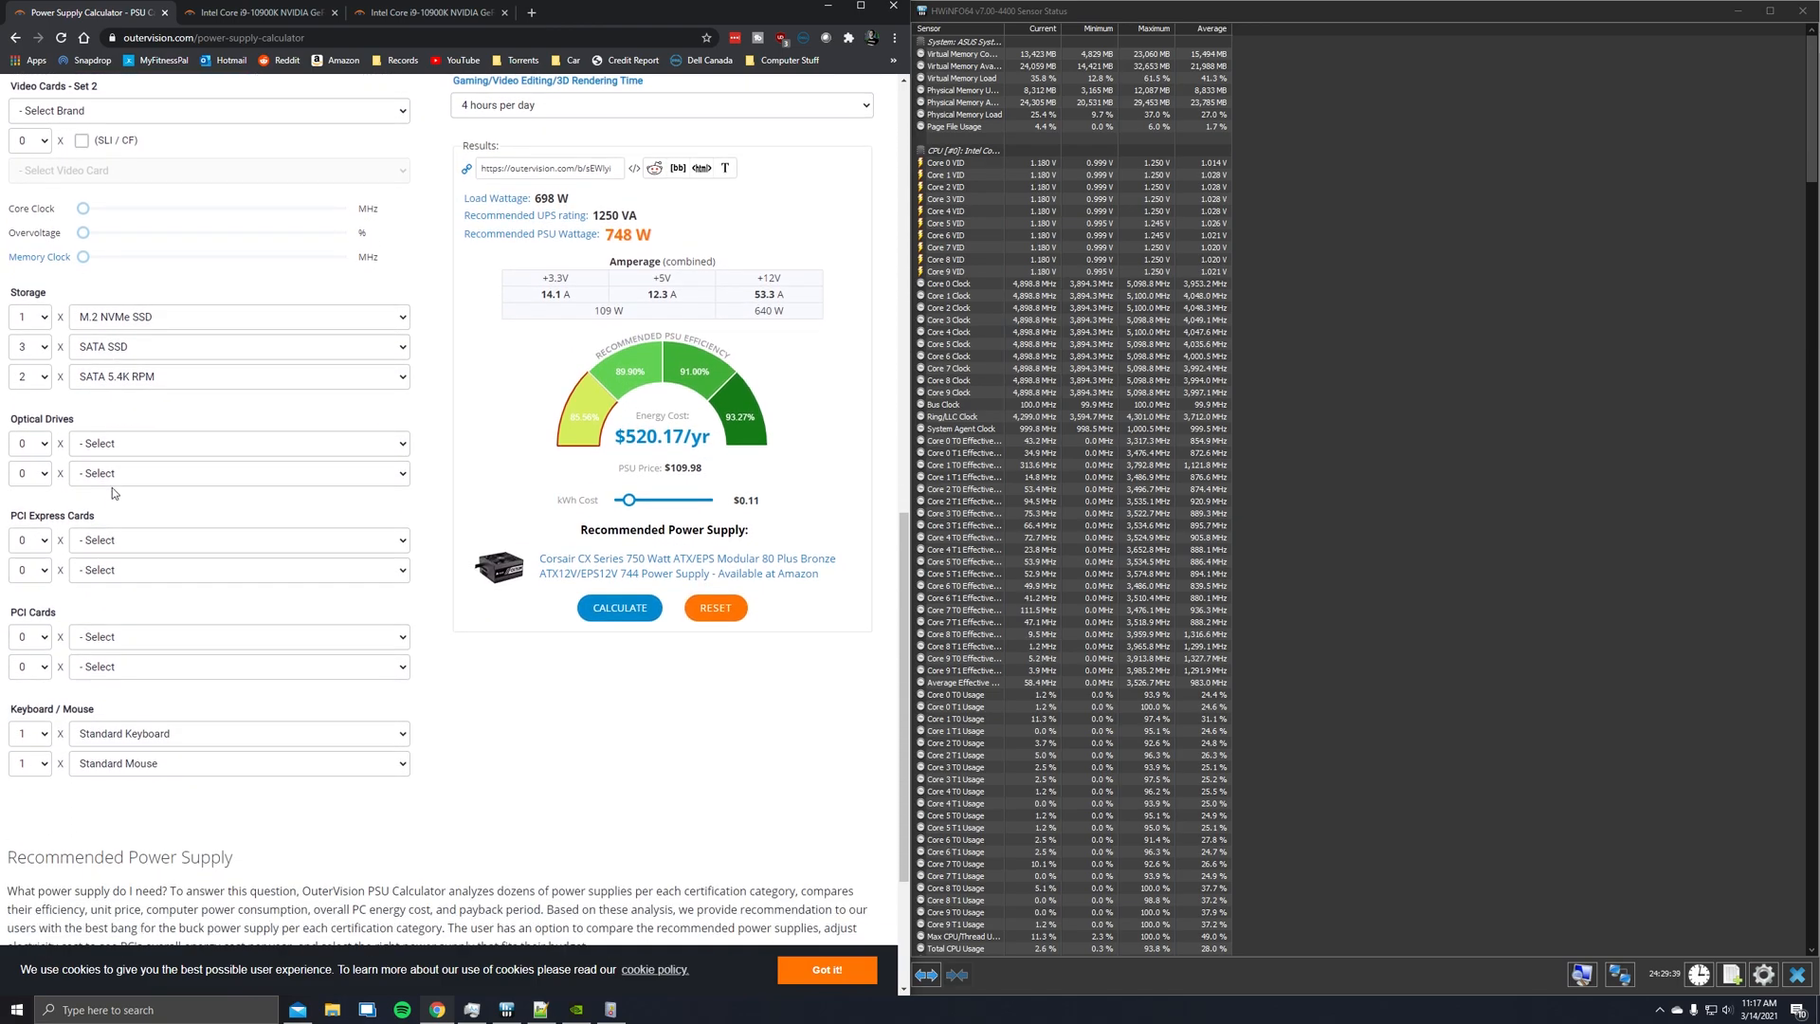
{"action": "scroll", "scroll_direction": "down", "scroll_amount": 3}
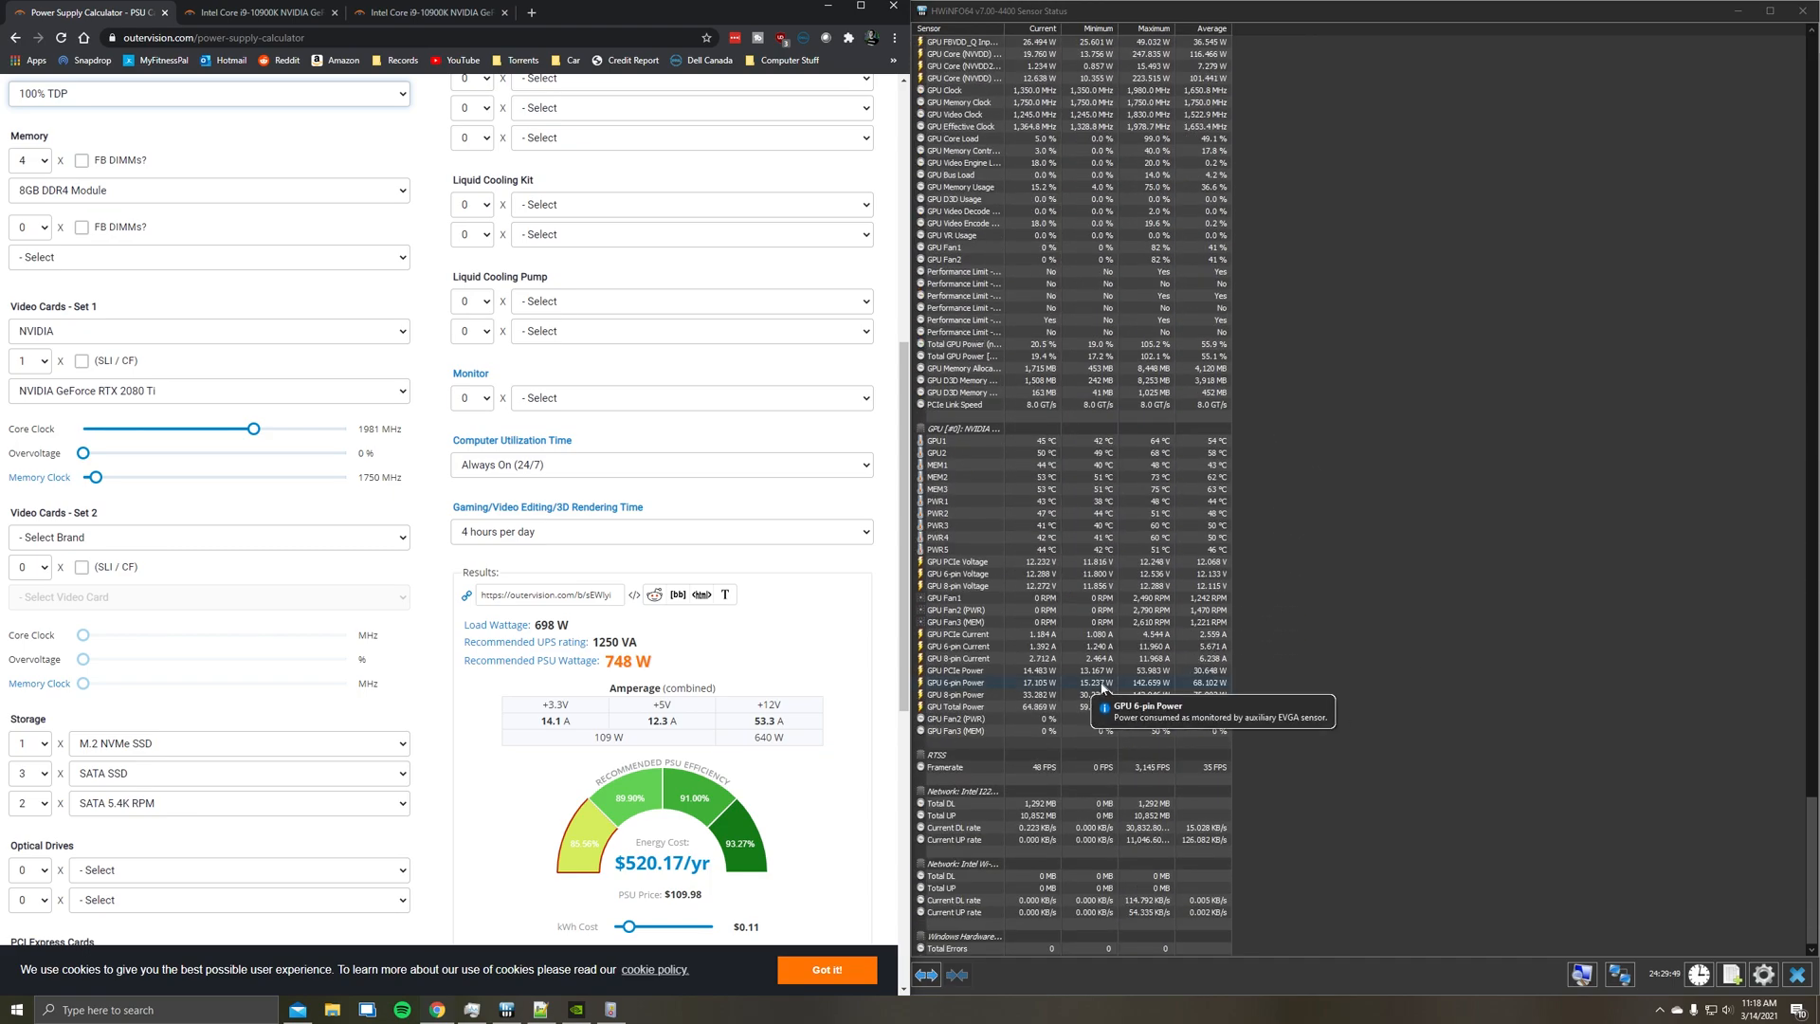
{"action": "mouse_move", "coordinate": [76, 457]}
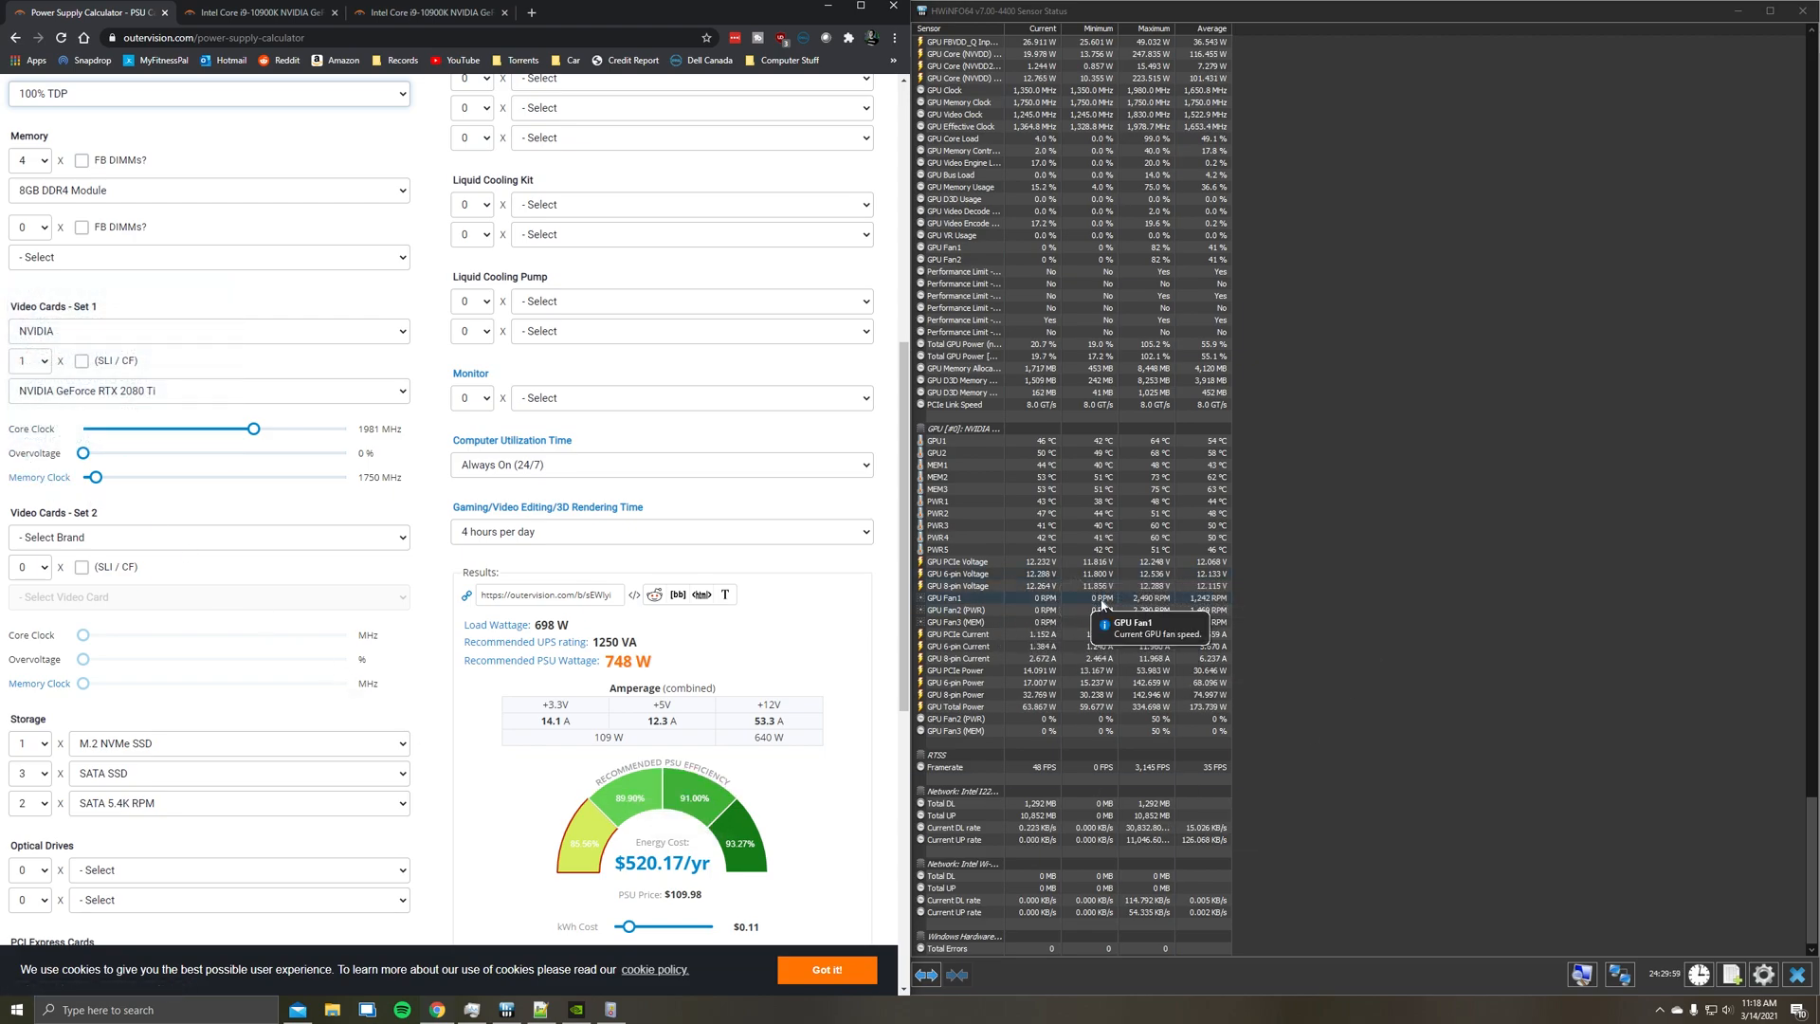
{"action": "mouse_move", "coordinate": [970, 647]}
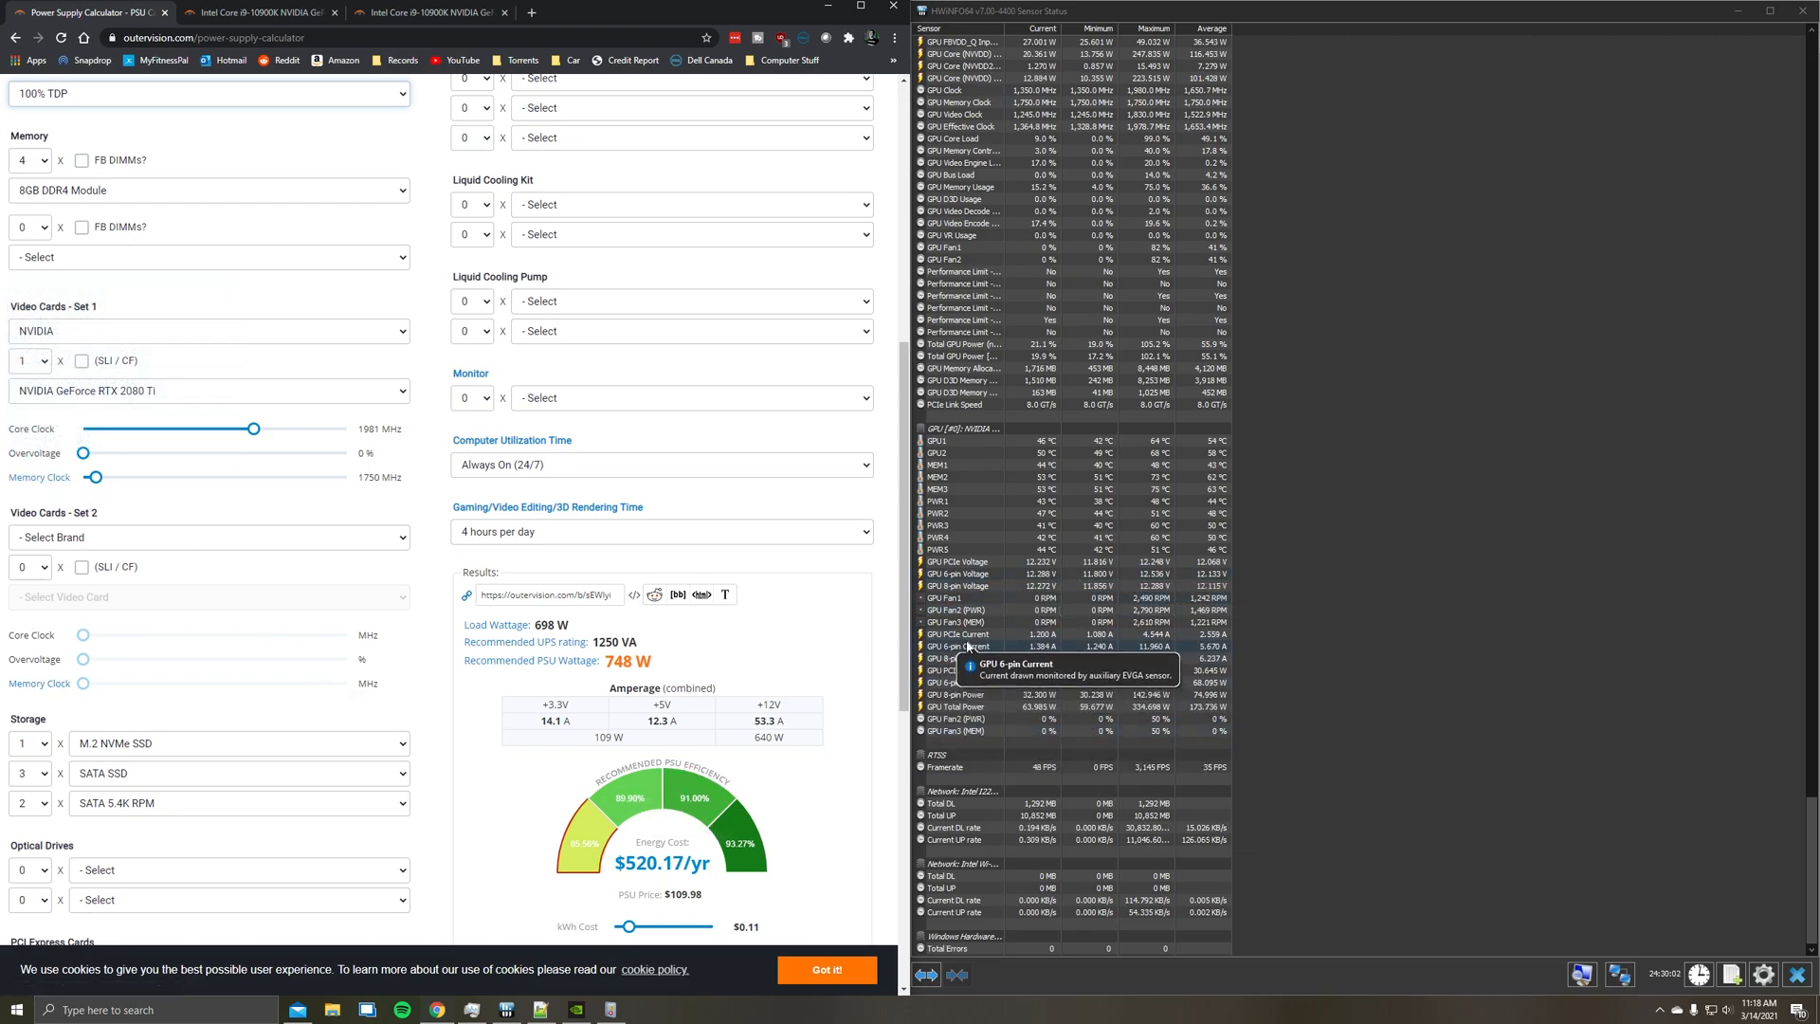
{"action": "mouse_move", "coordinate": [1003, 720]}
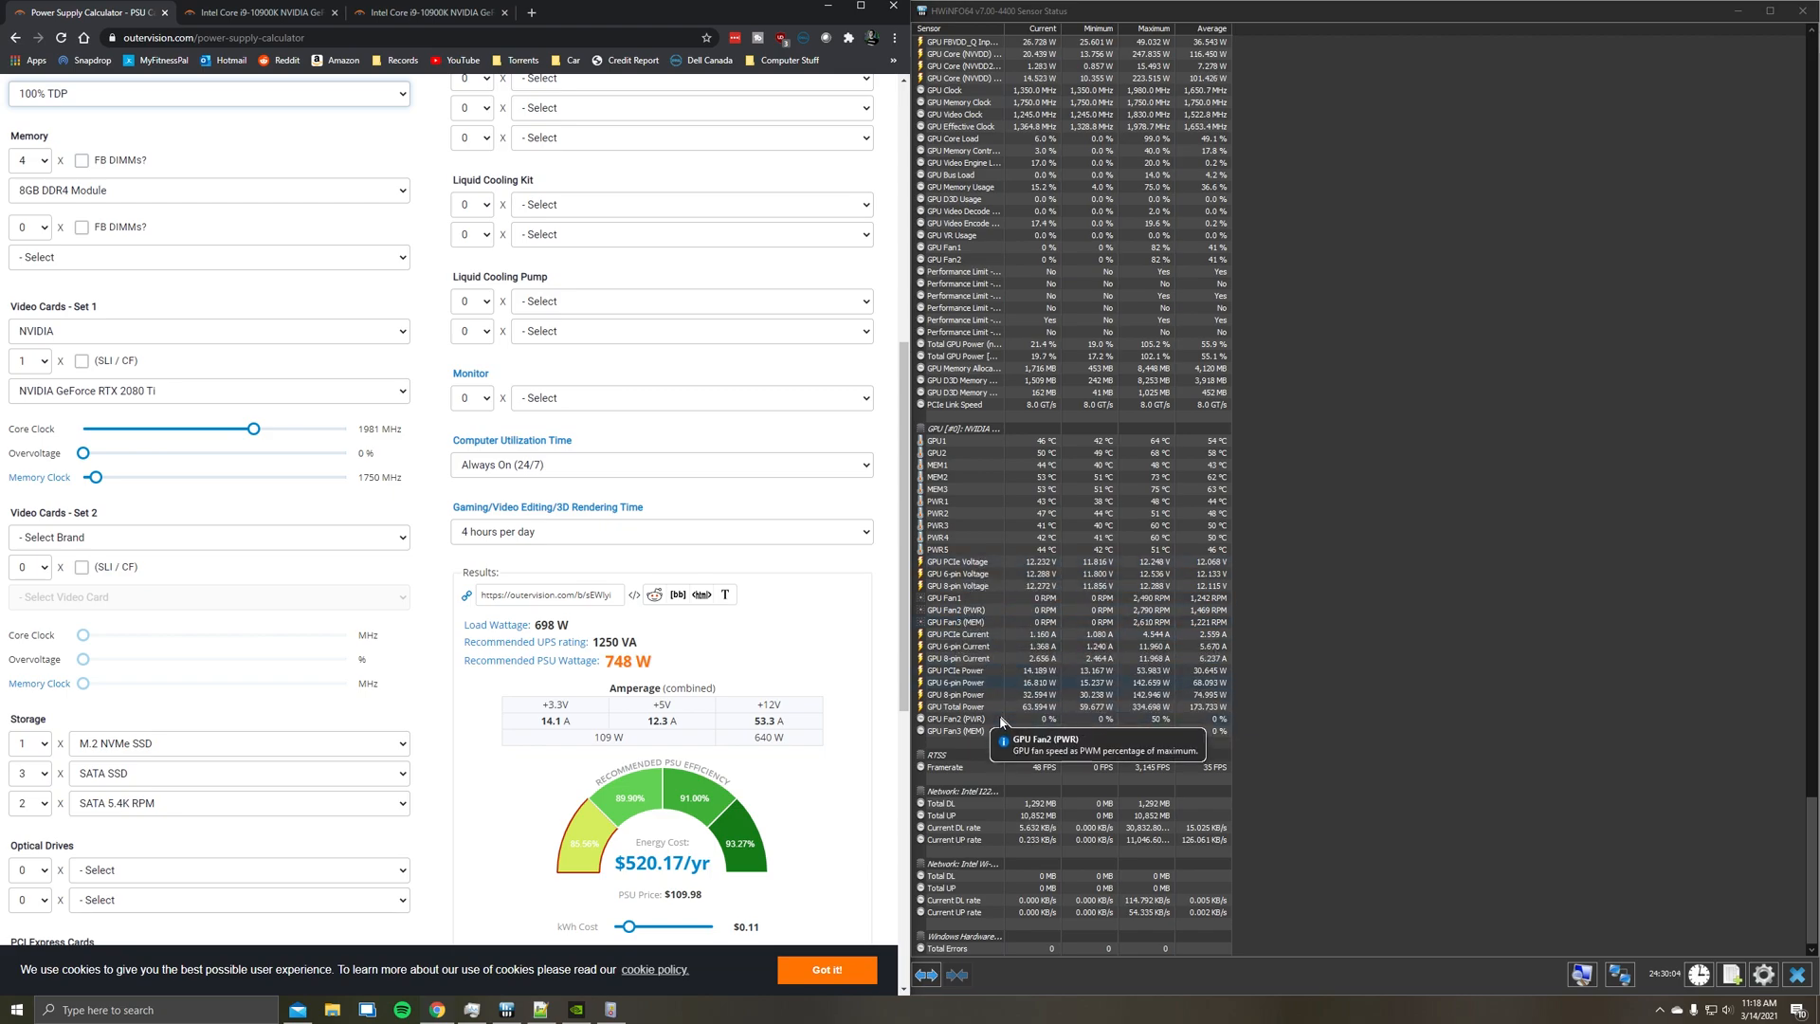
{"action": "mouse_move", "coordinate": [1080, 658]}
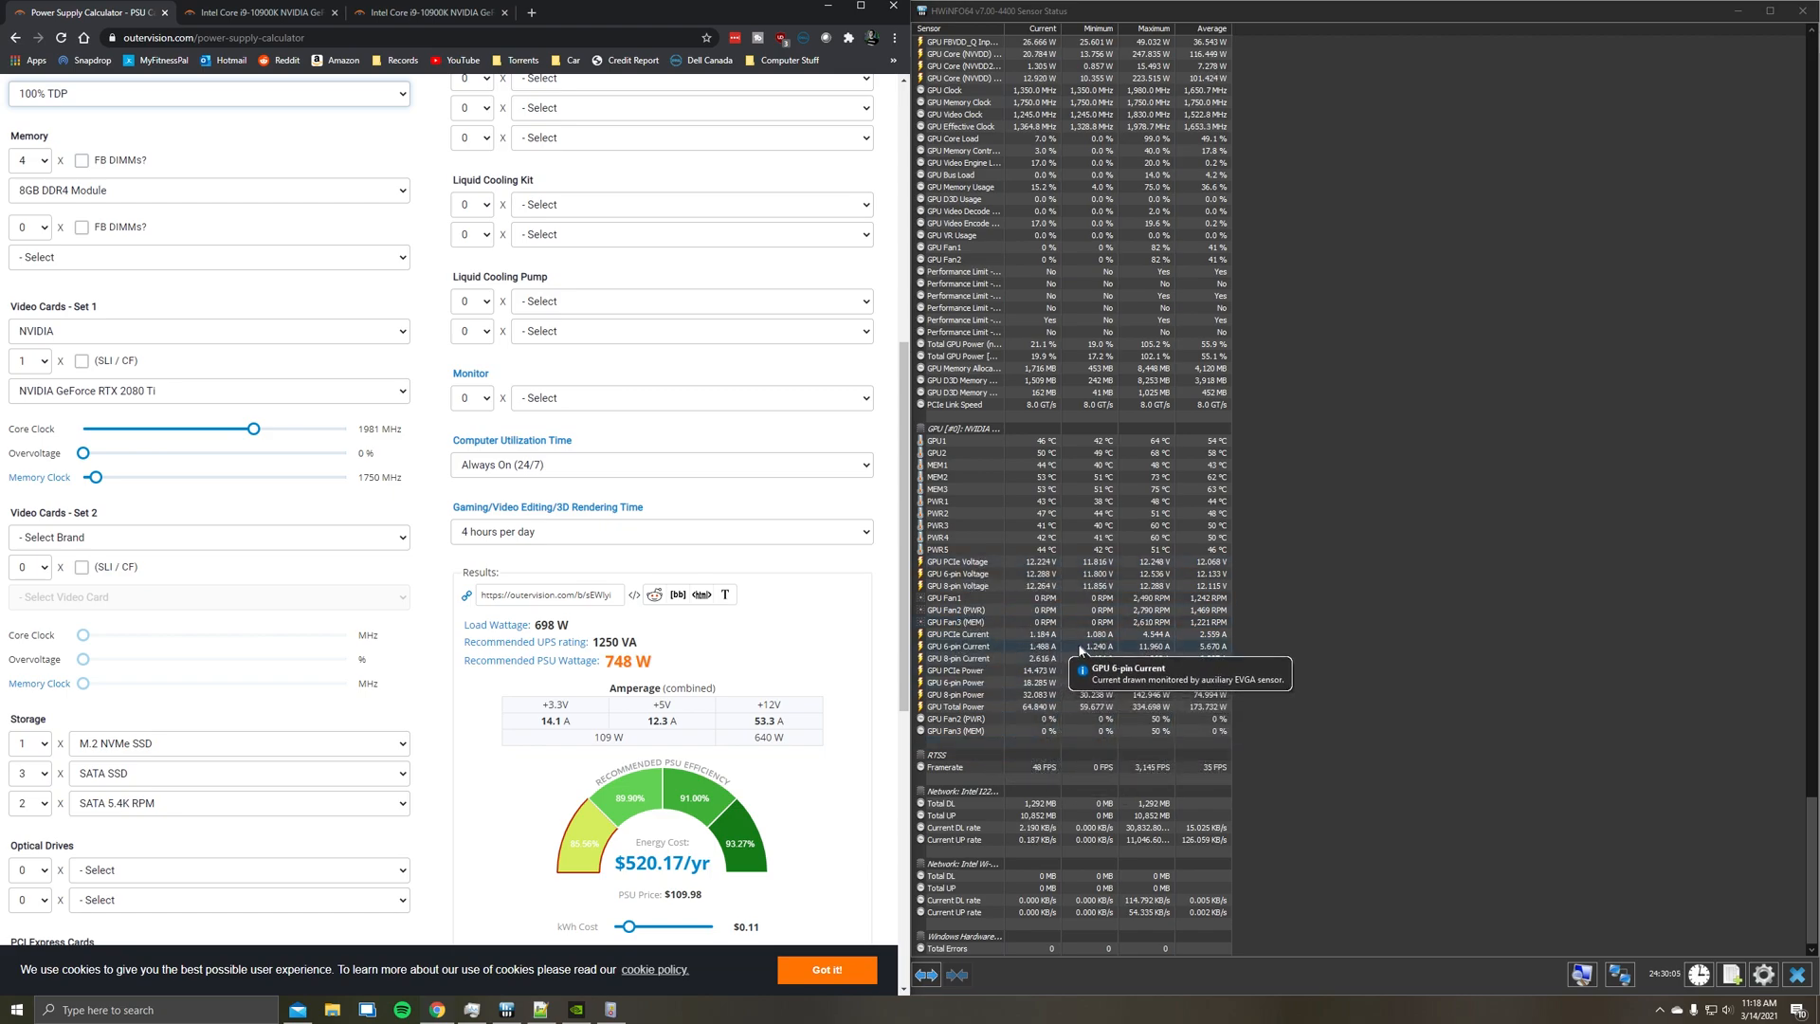
{"action": "mouse_move", "coordinate": [1096, 612]}
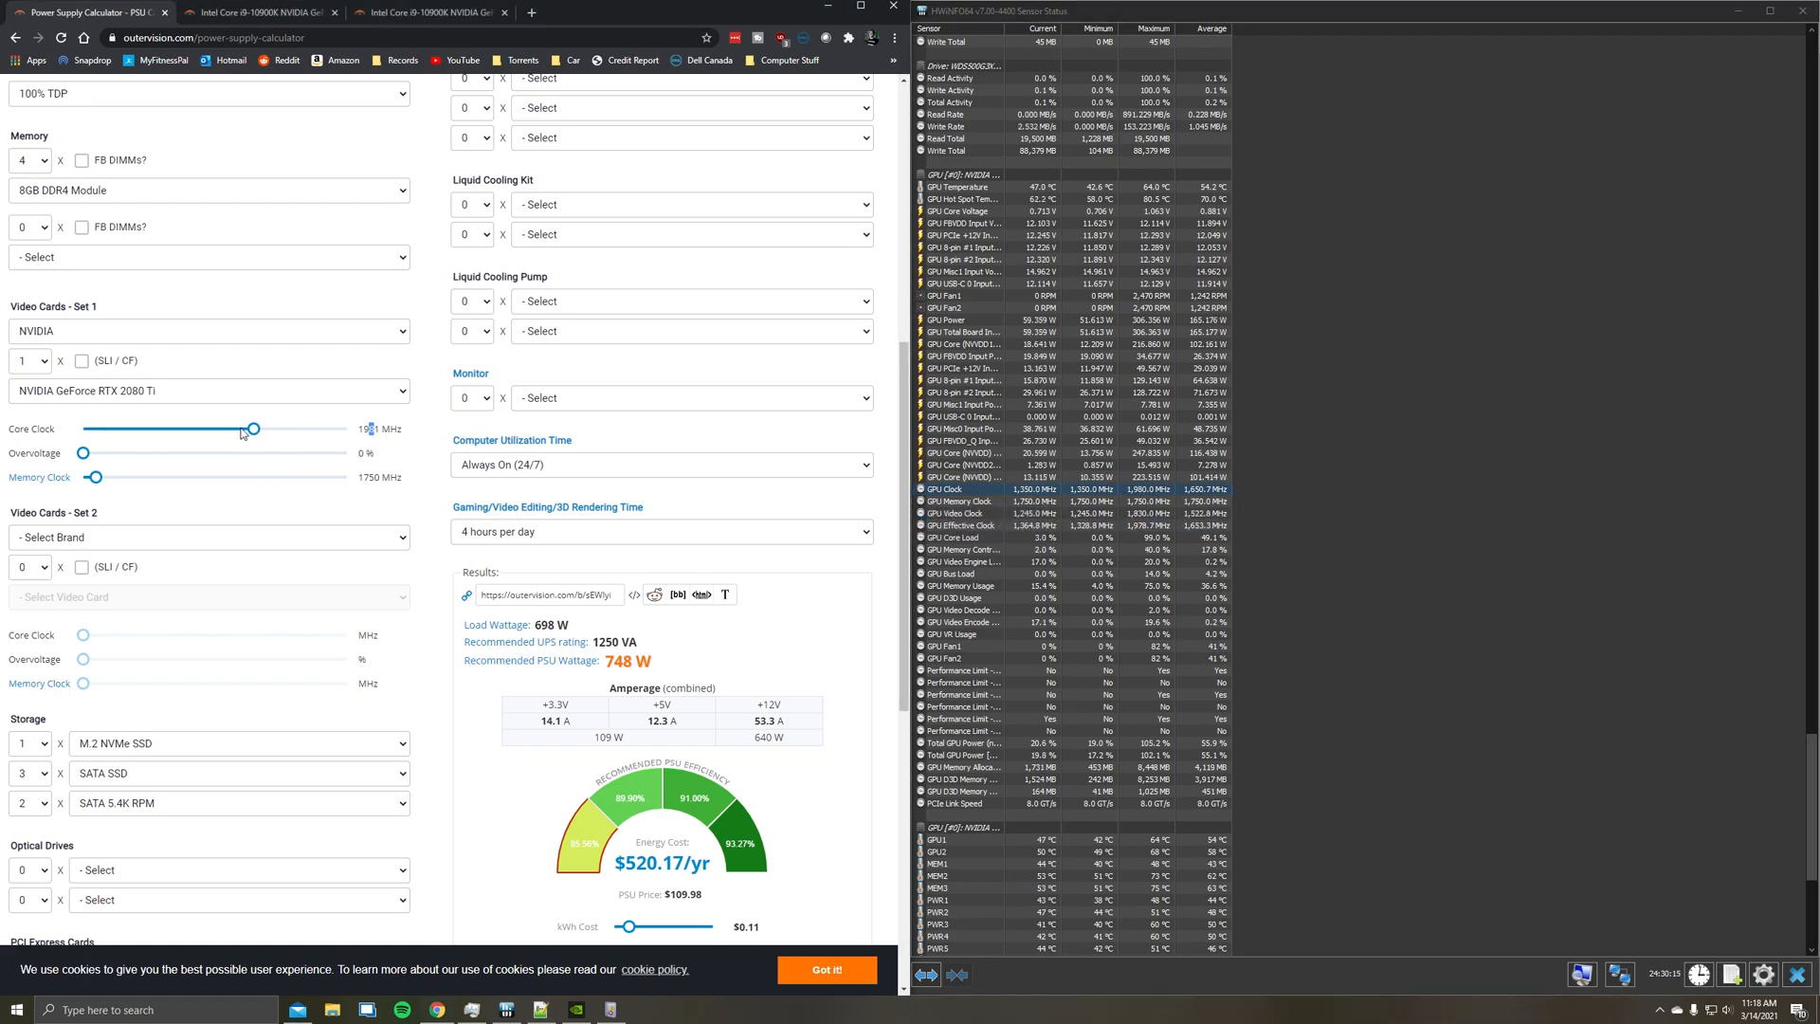
{"action": "scroll", "scroll_direction": "down", "scroll_amount": 3}
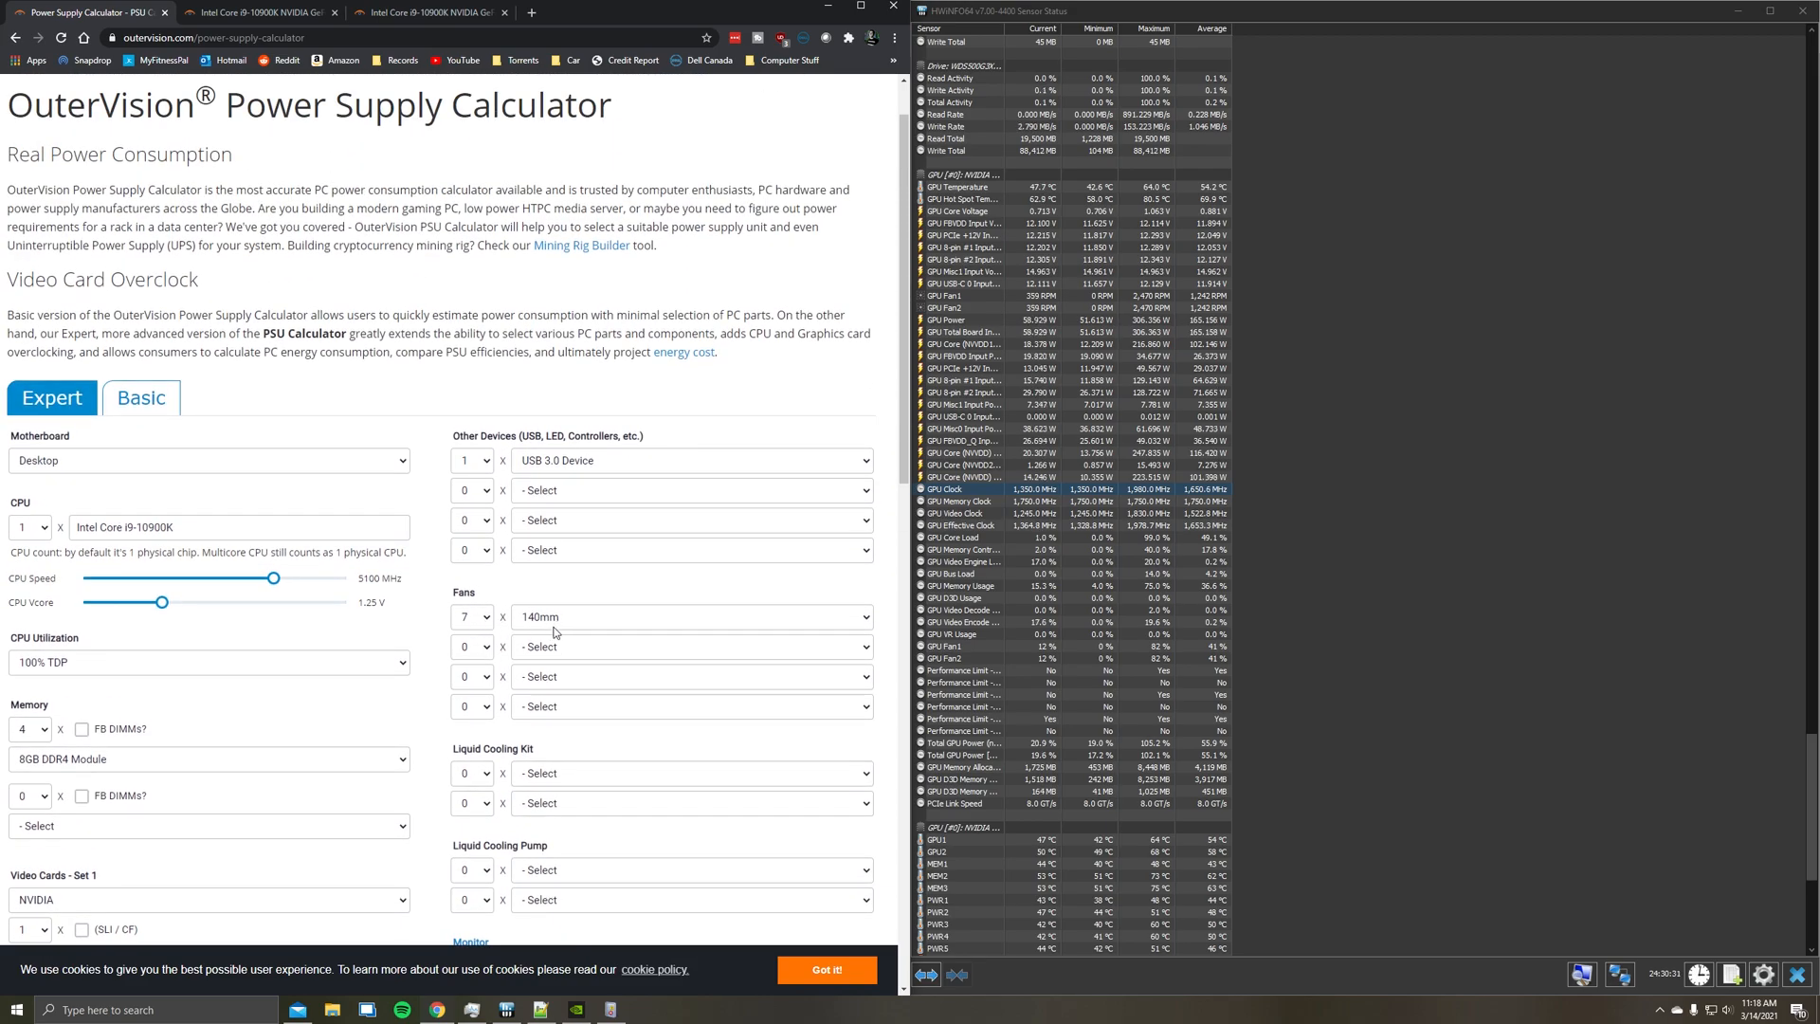
{"action": "left_click", "coordinate": [690, 489]}
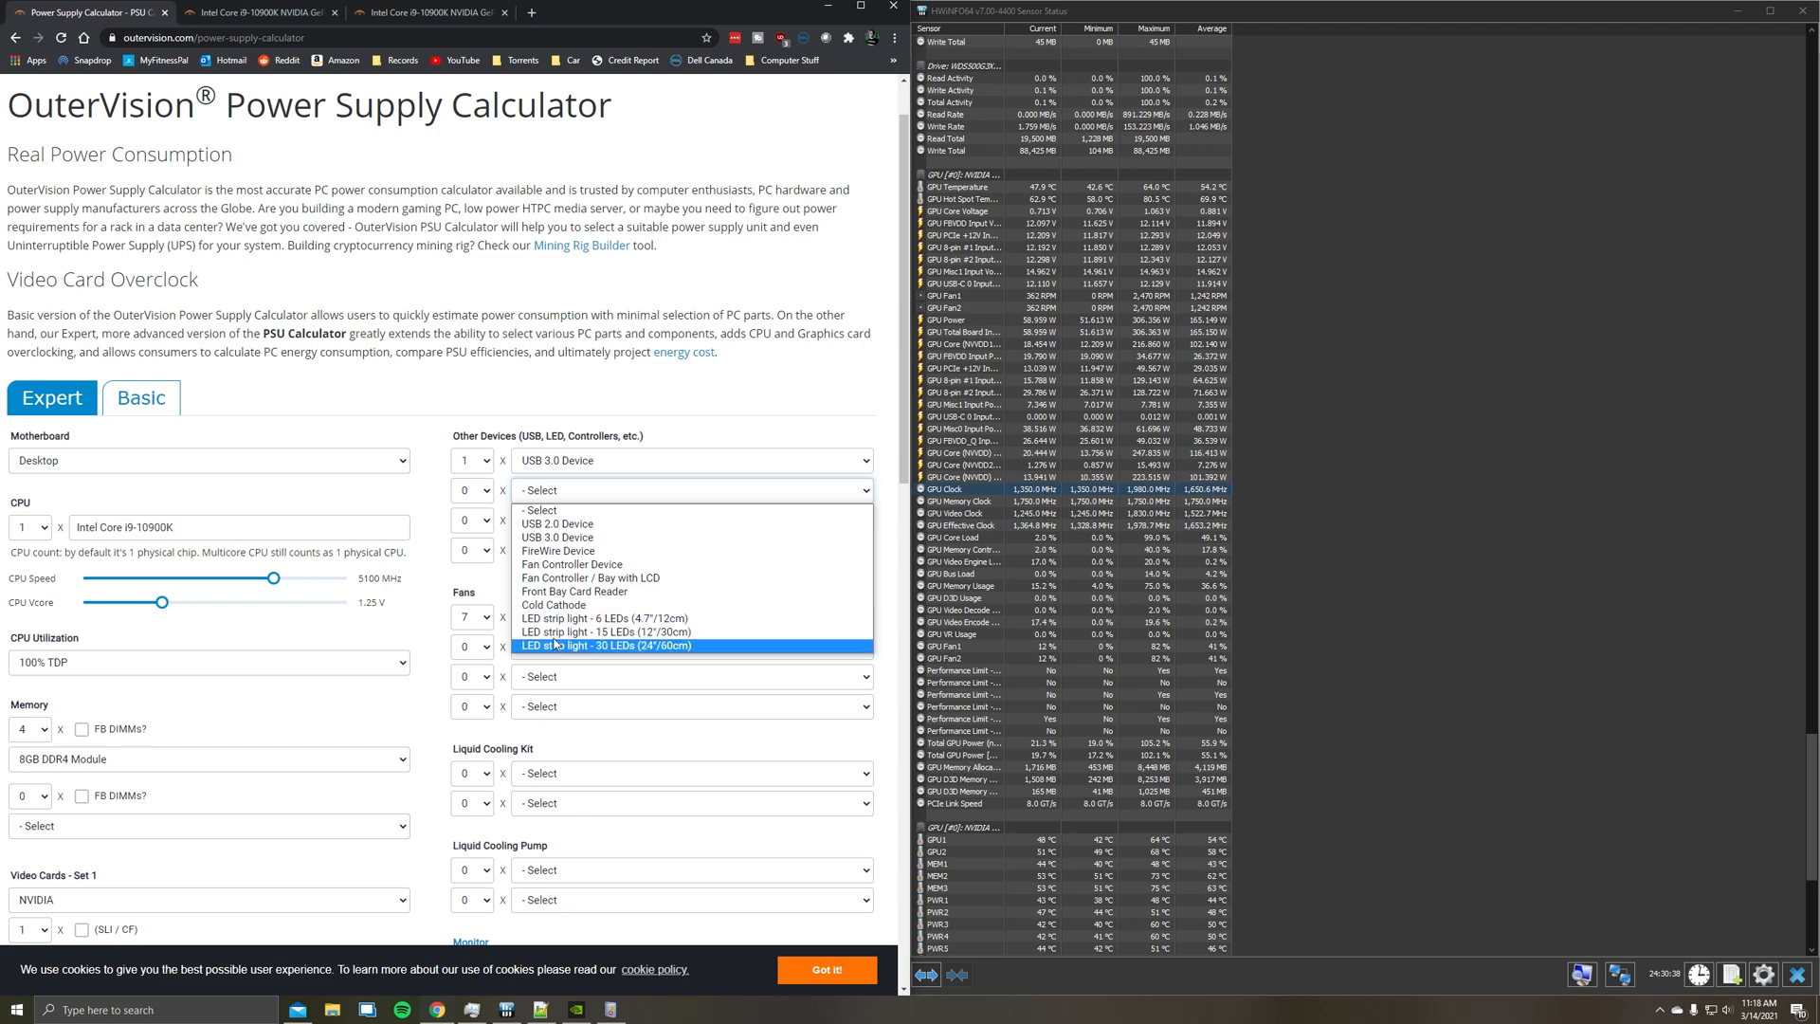
{"action": "mouse_move", "coordinate": [588, 618]}
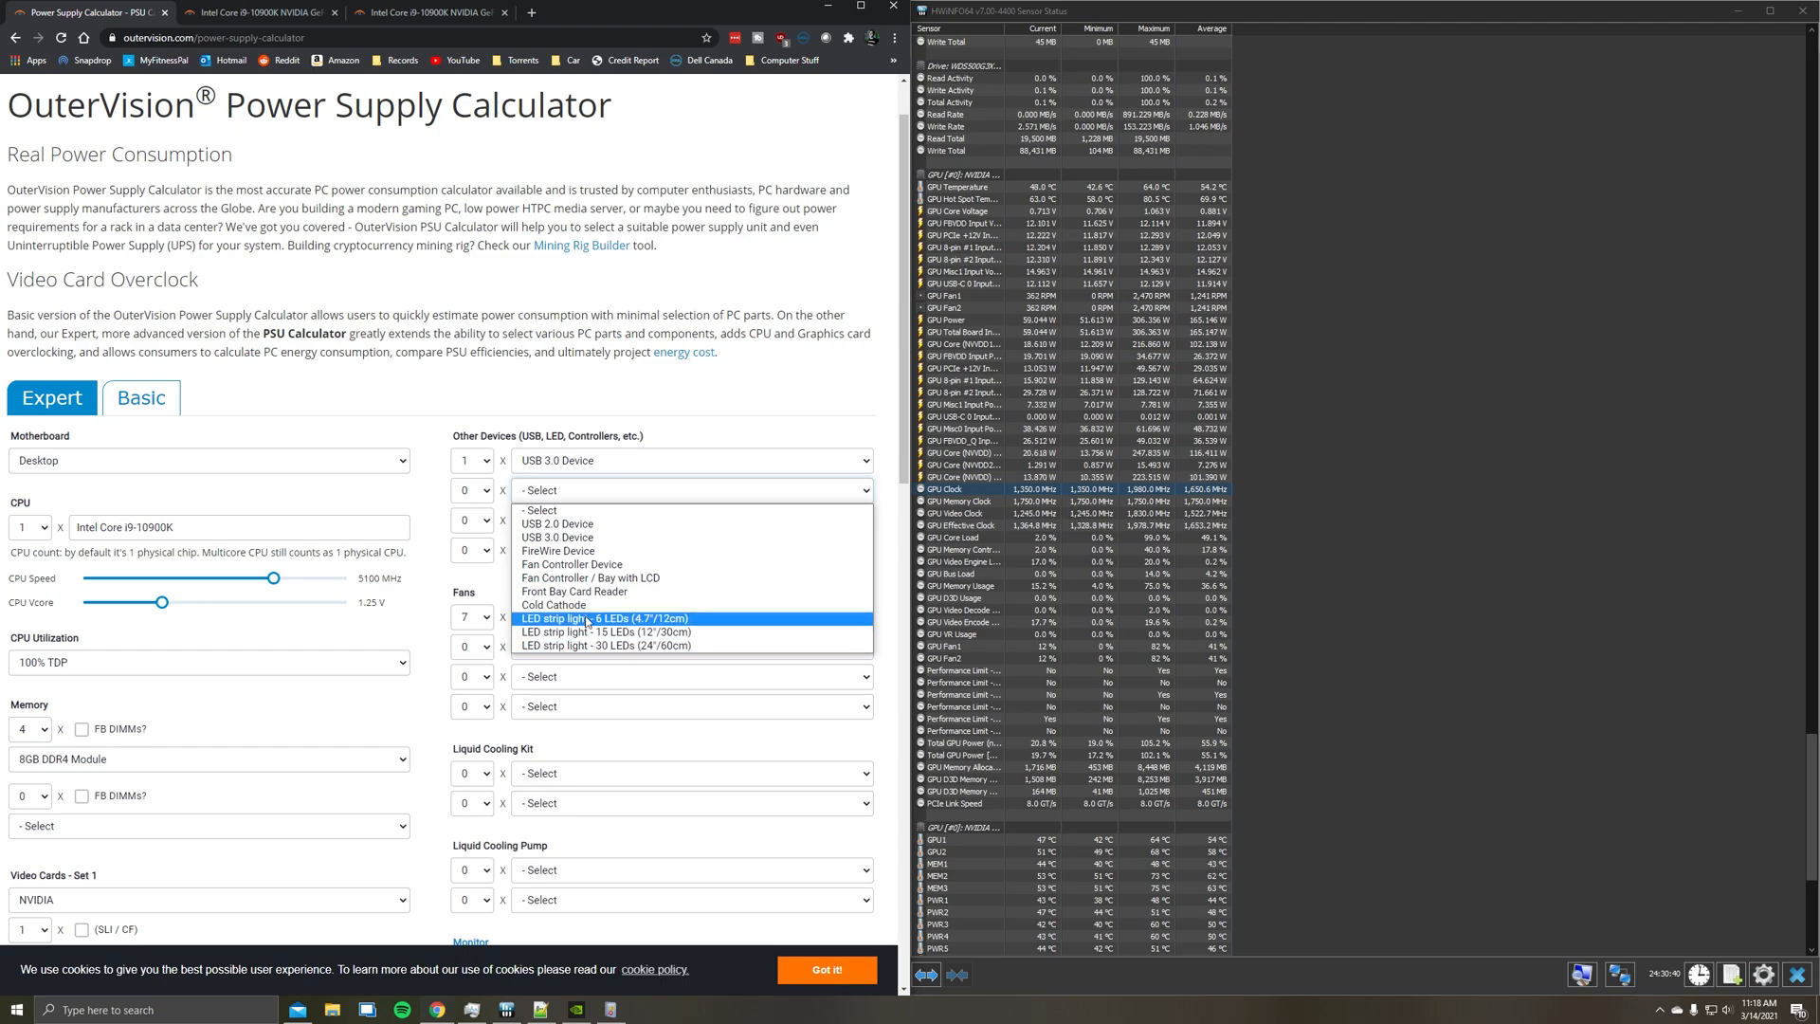
{"action": "mouse_move", "coordinate": [557, 565]}
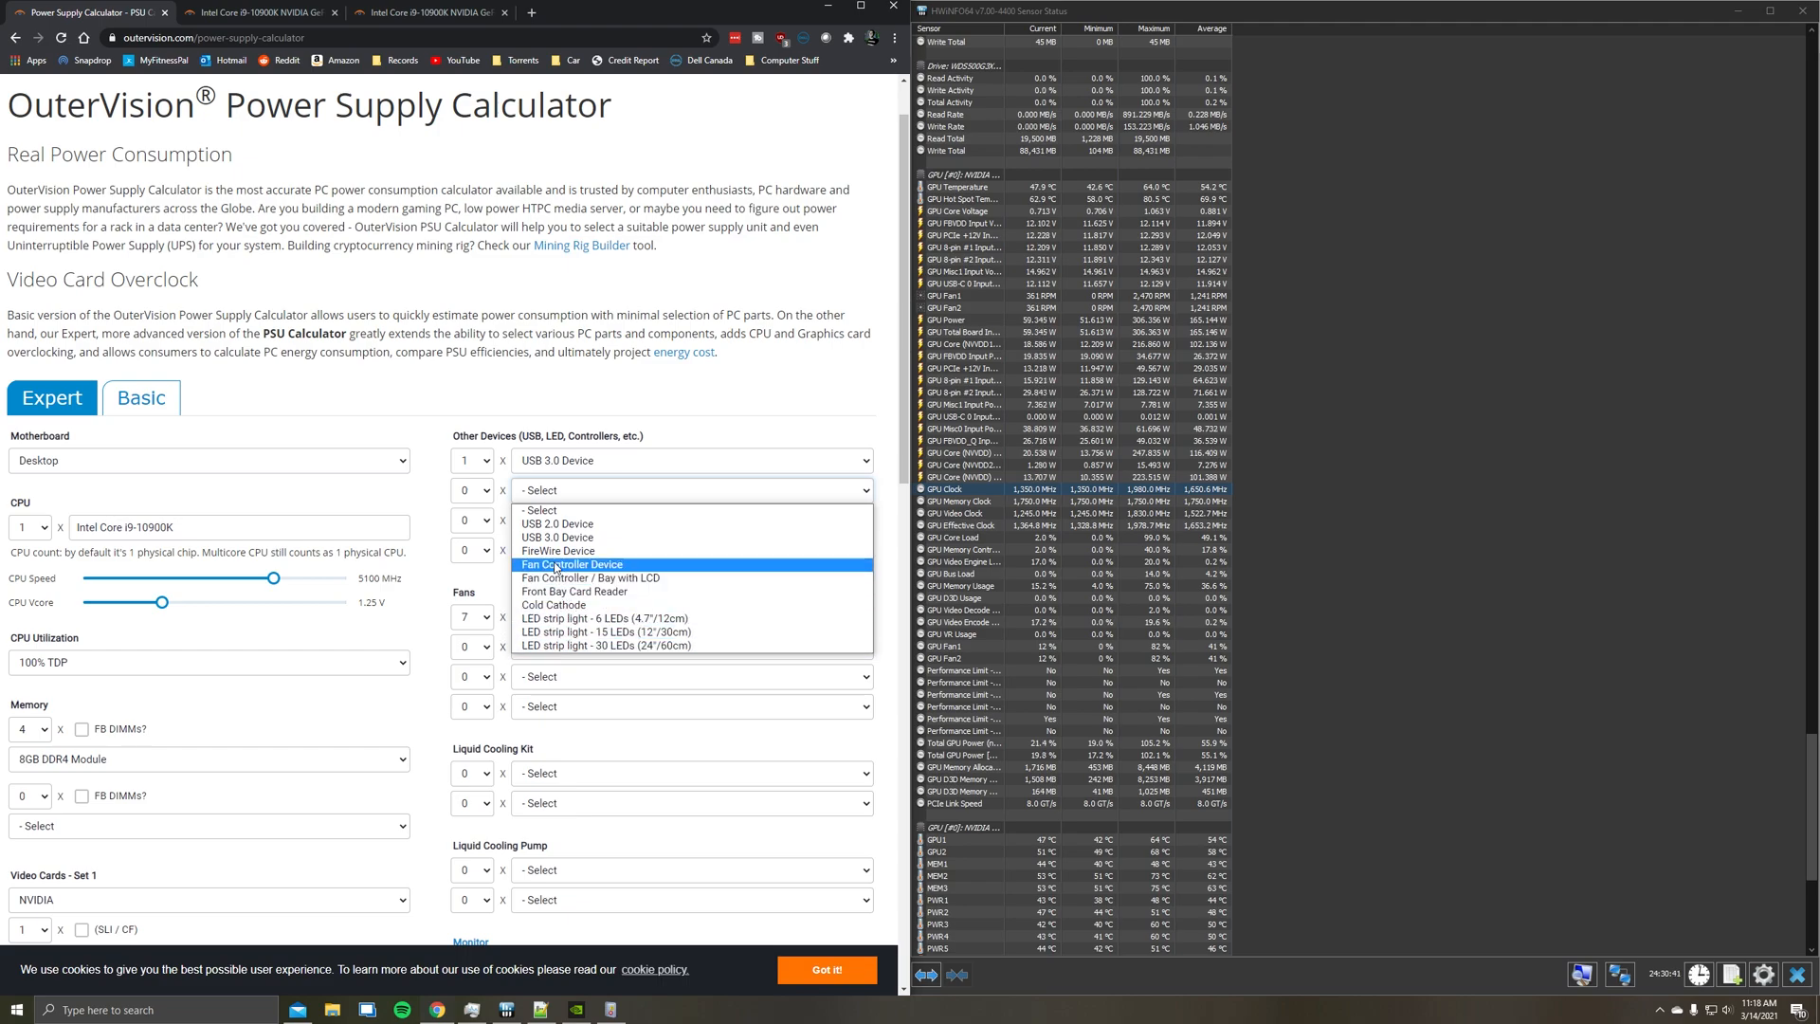
{"action": "mouse_move", "coordinate": [573, 591]}
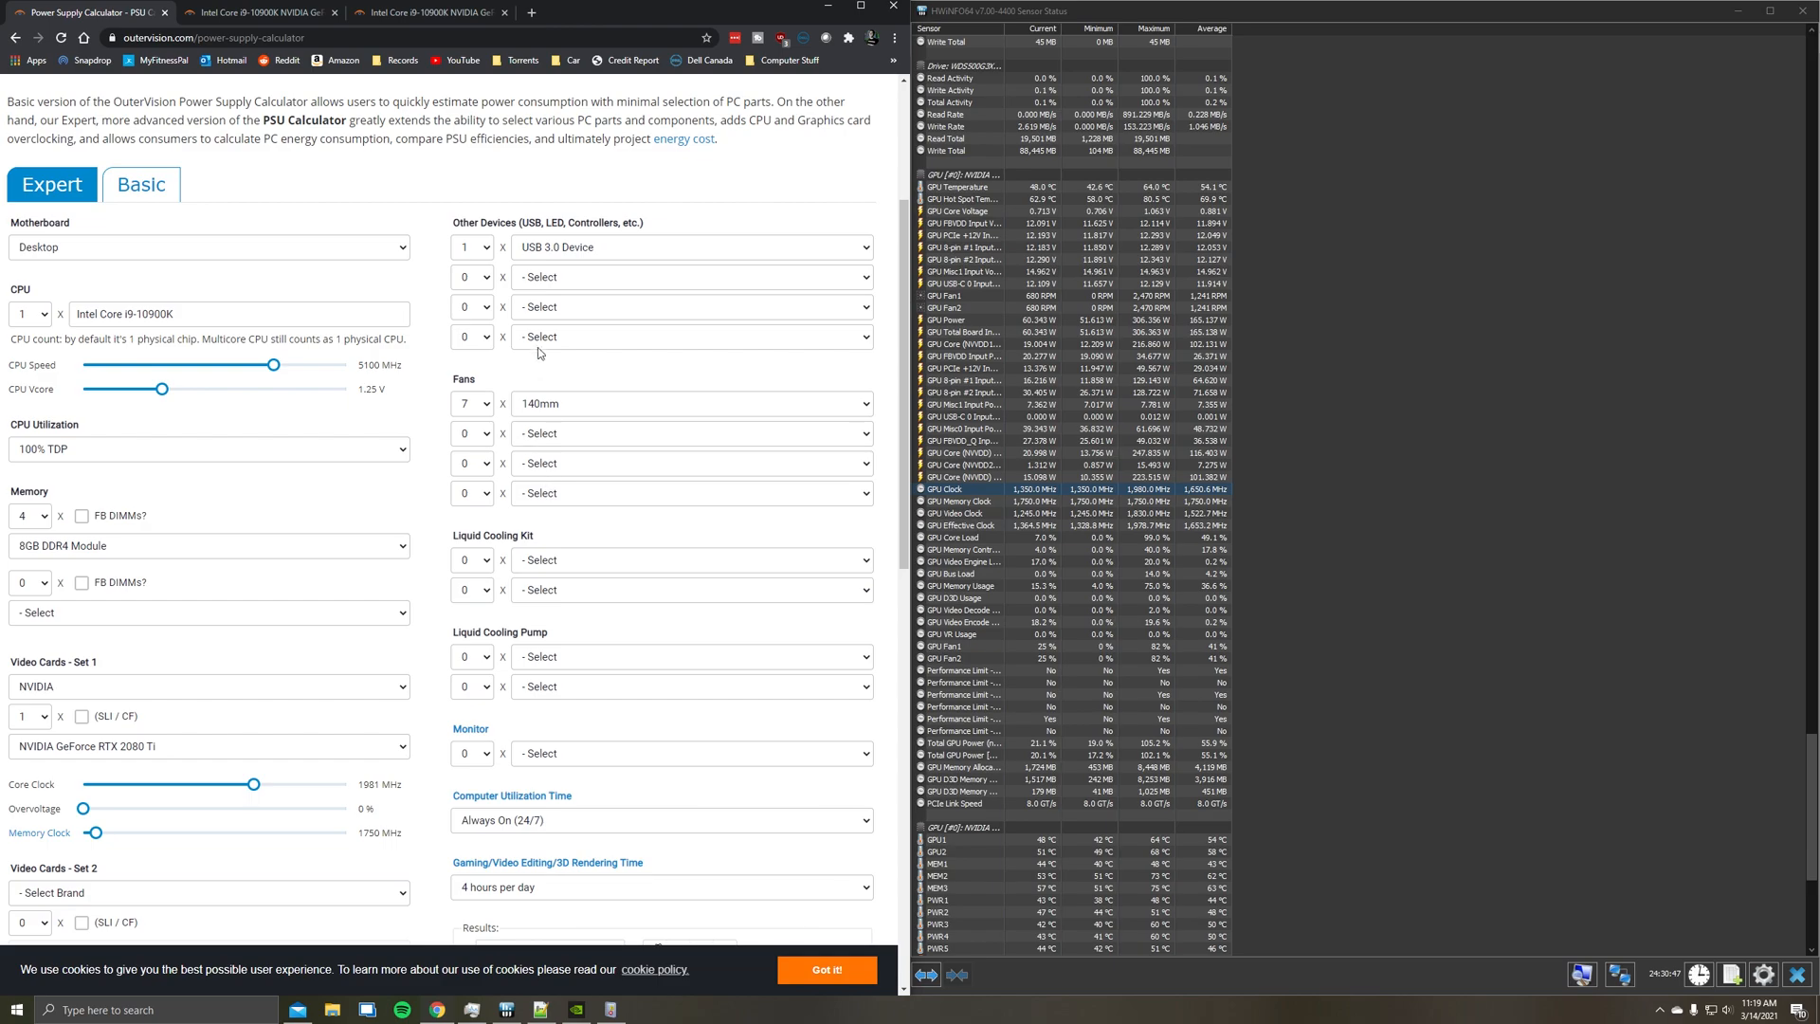
Recalculate with gaming kept at 4 hours per day, giving 718 W load and 768 W recommended
{"action": "scroll", "scroll_direction": "down", "scroll_amount": 3}
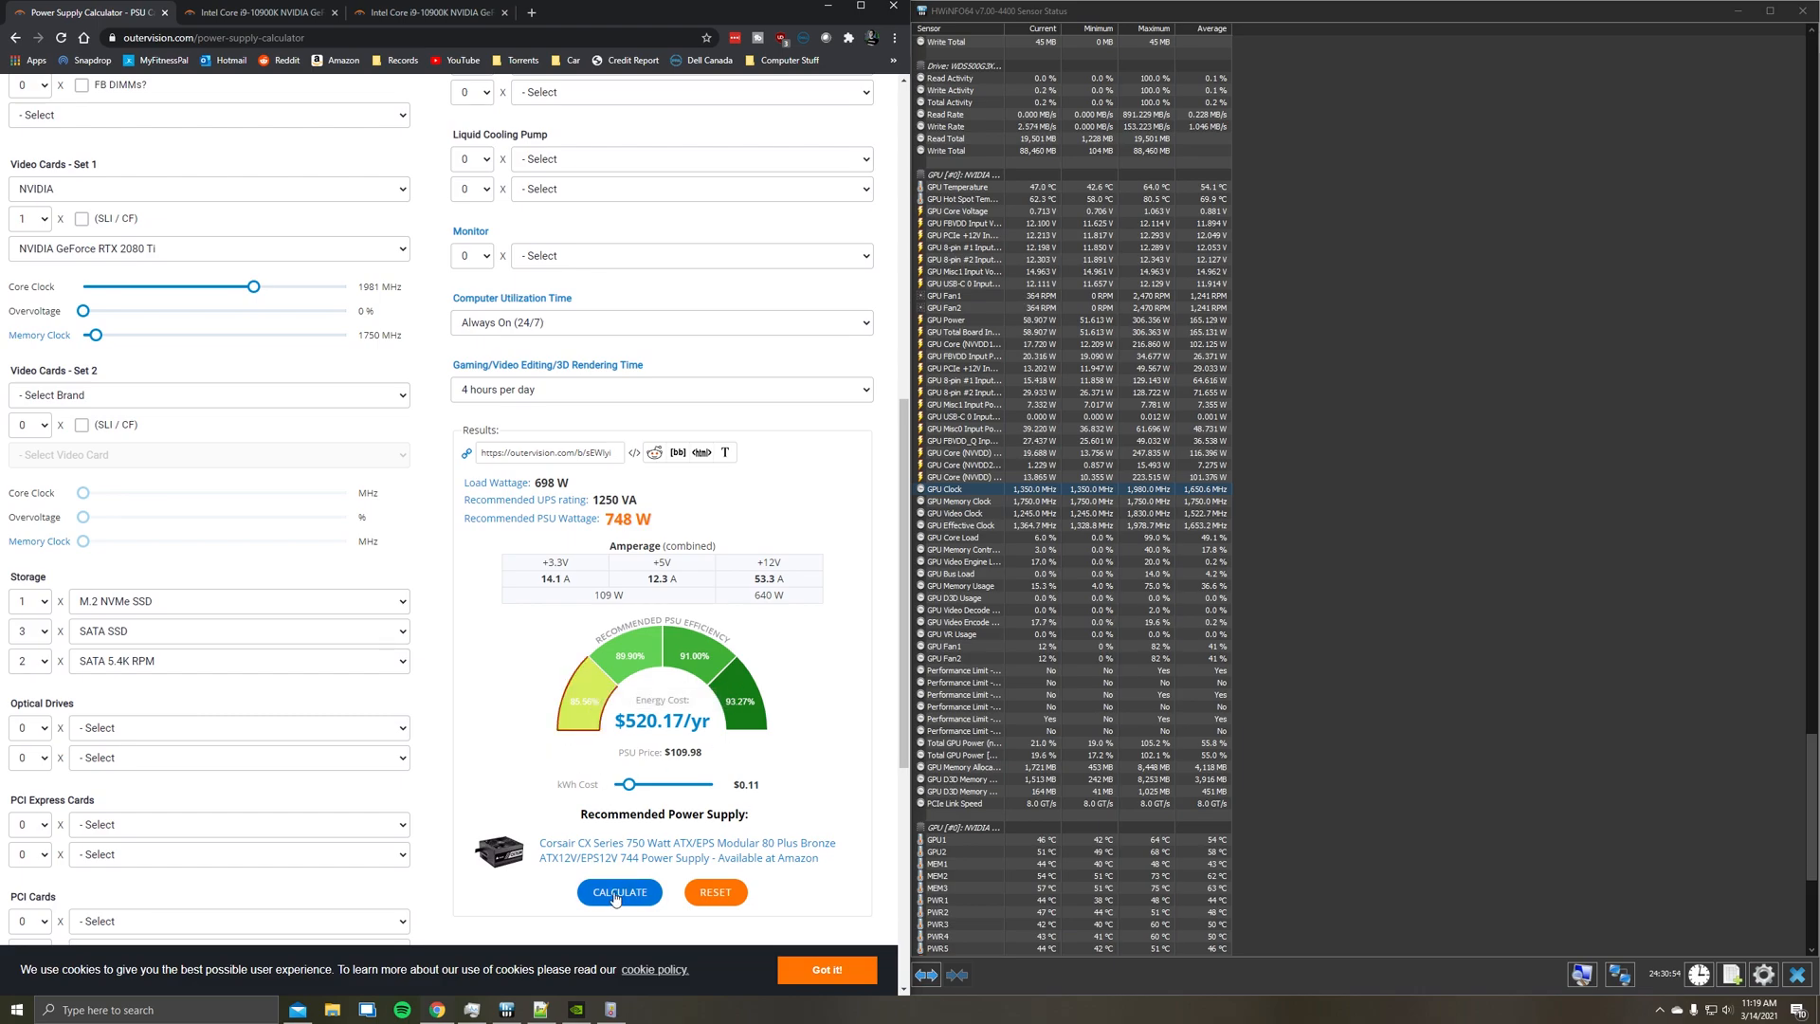
{"action": "left_click", "coordinate": [663, 322]}
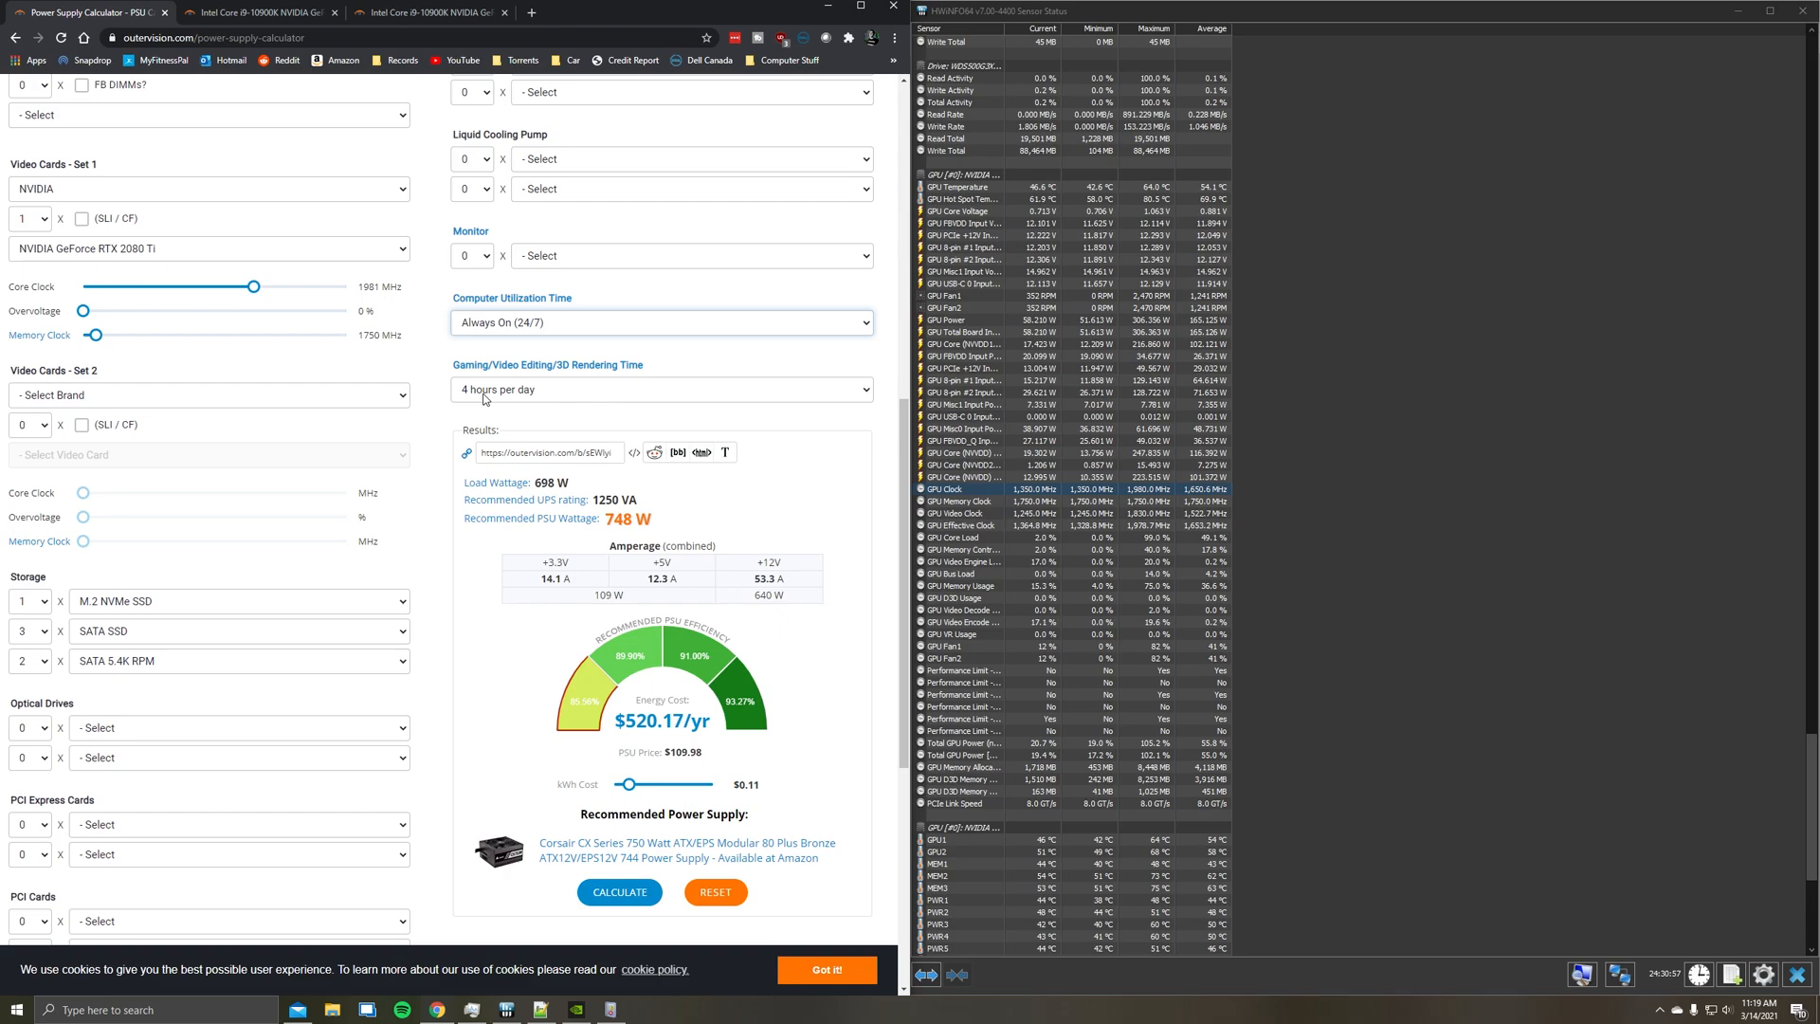
{"action": "left_click", "coordinate": [659, 391]}
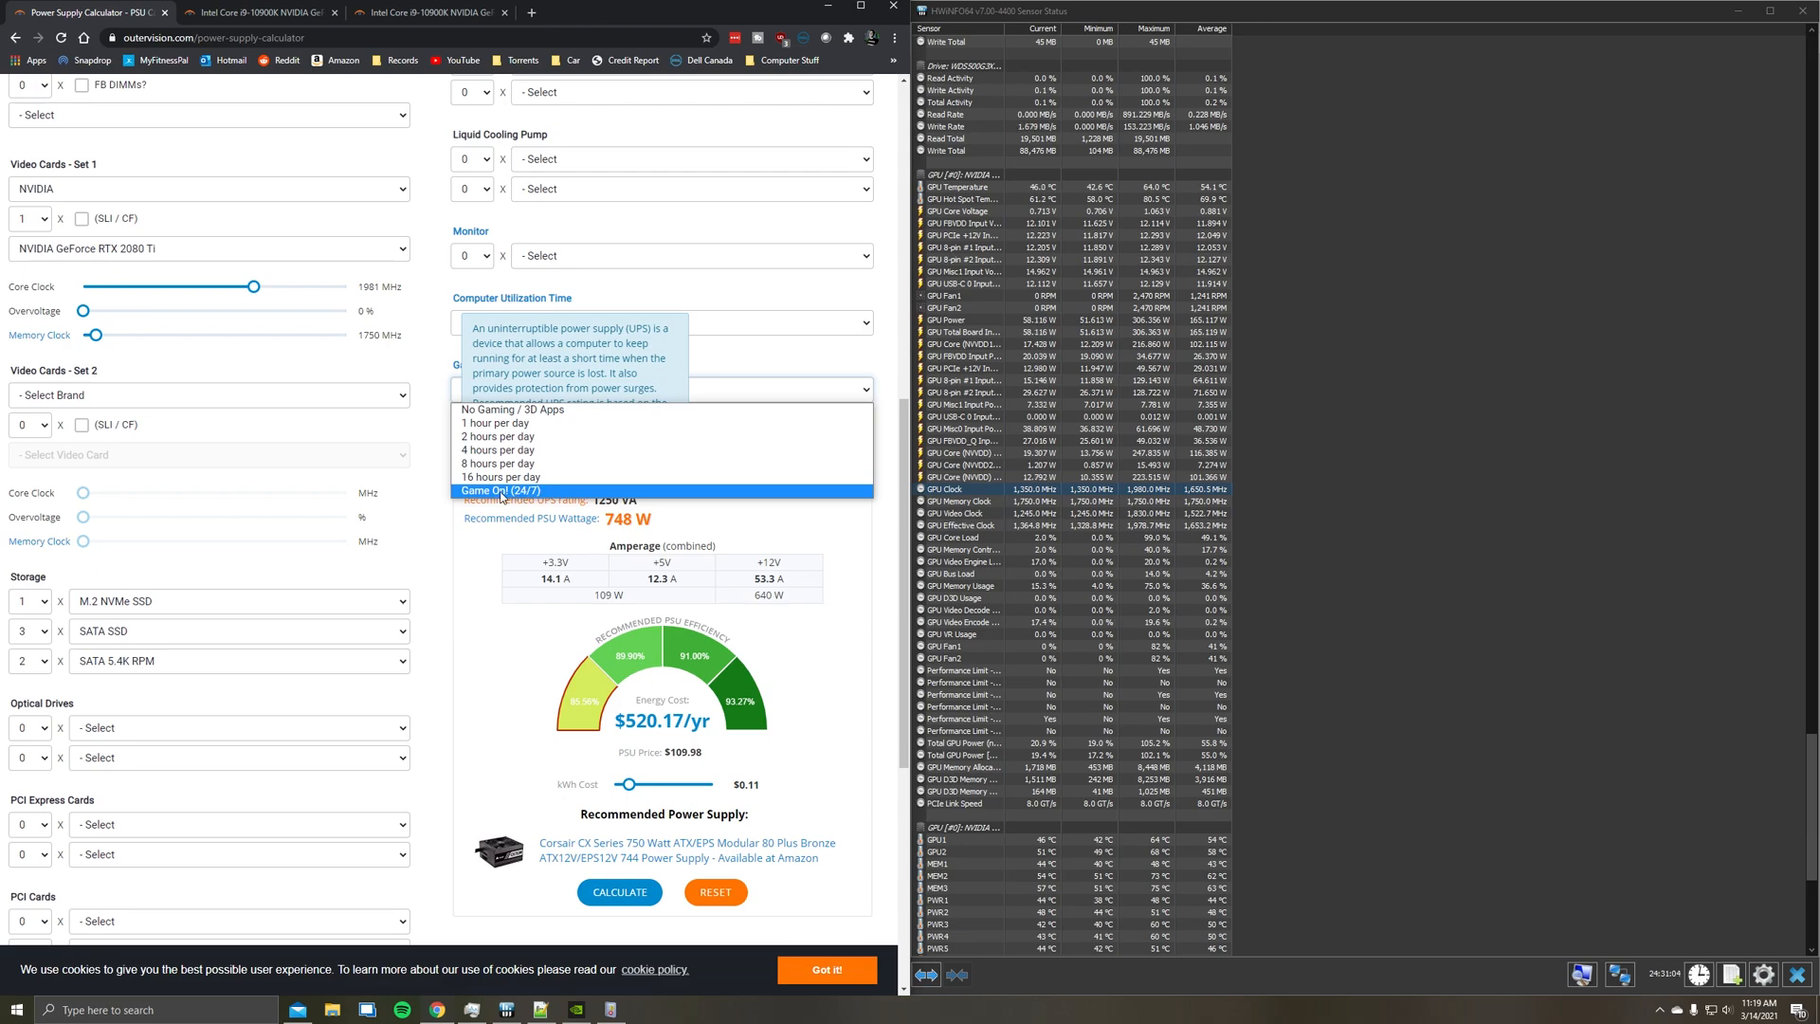
{"action": "left_click", "coordinate": [500, 489]}
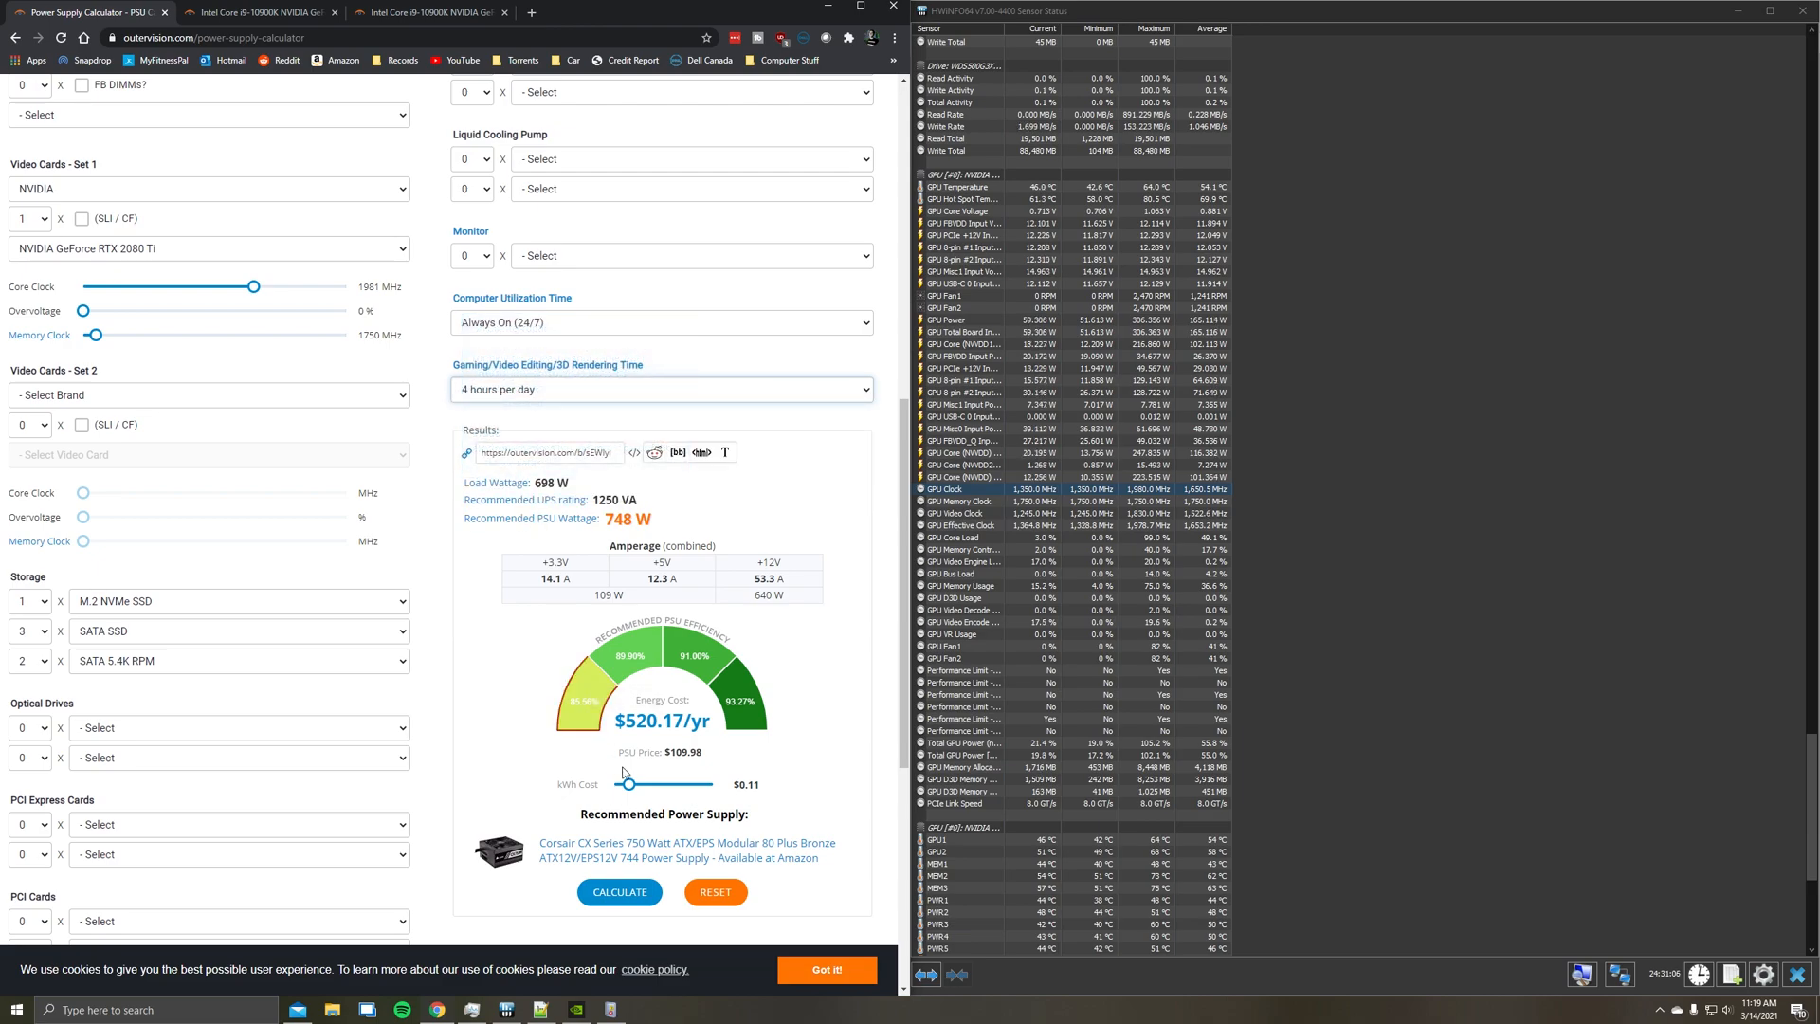
{"action": "left_click", "coordinate": [618, 891]}
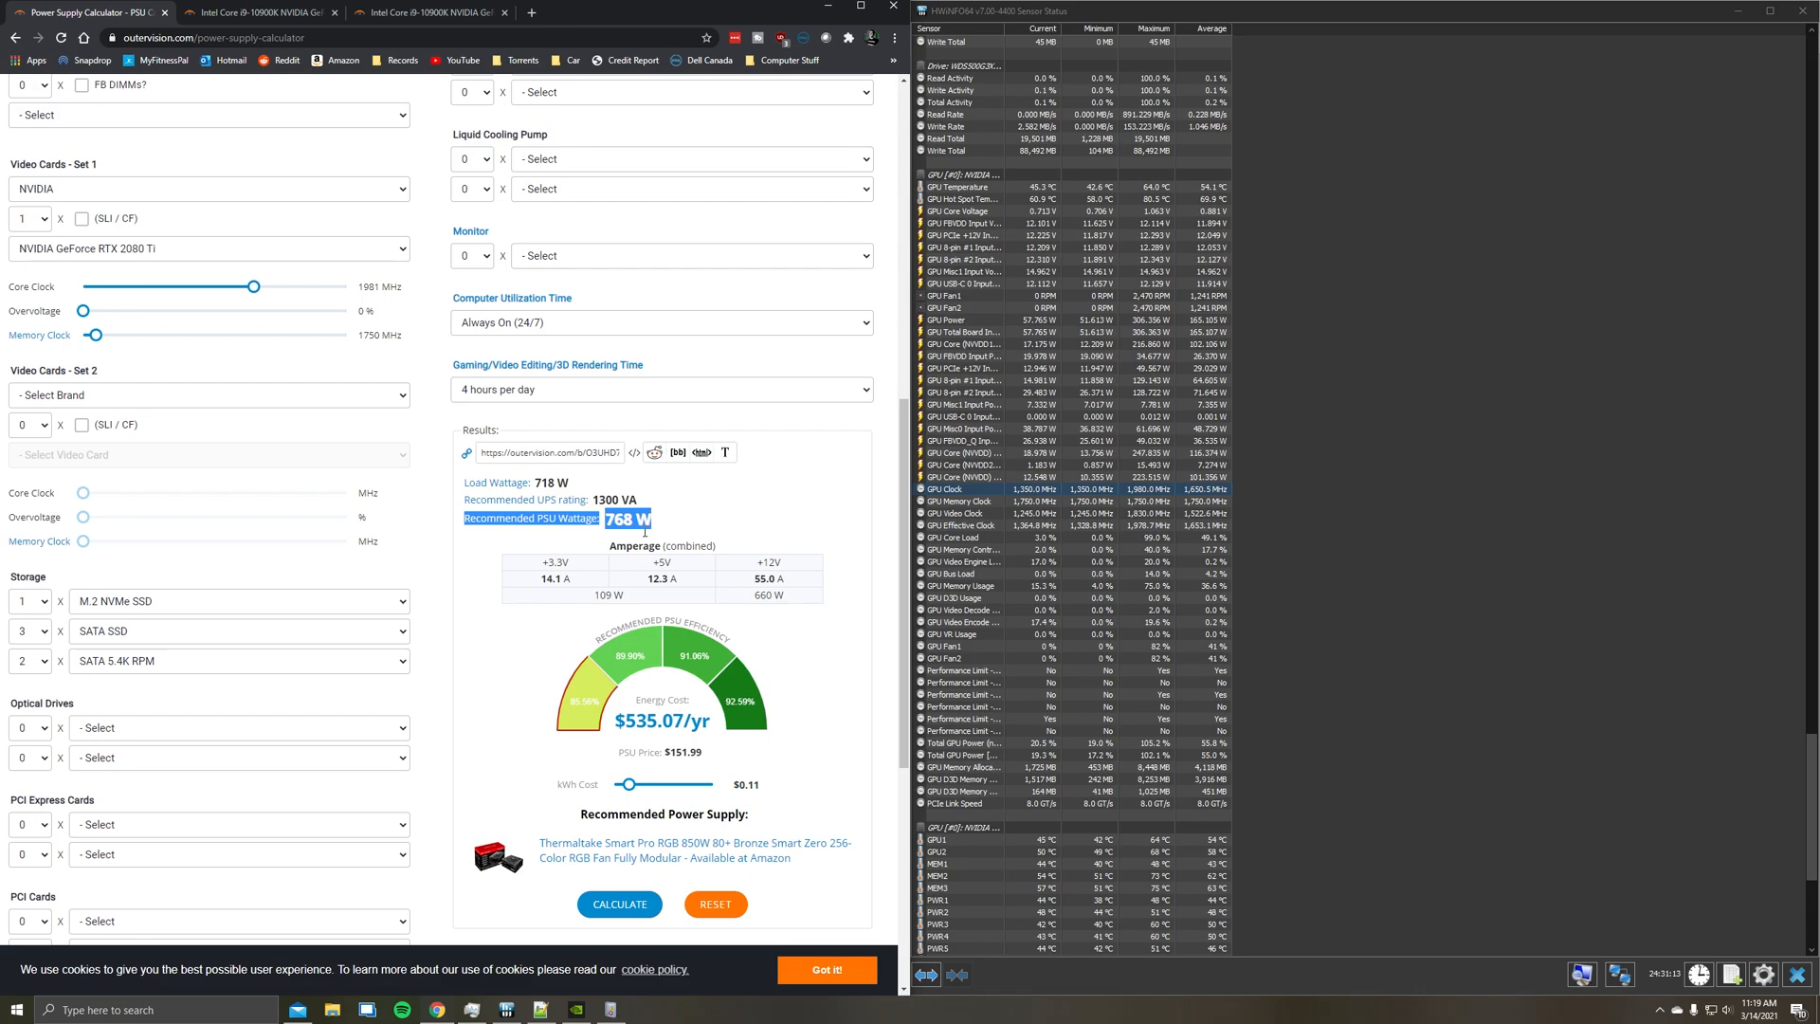
{"action": "mouse_move", "coordinate": [641, 531]}
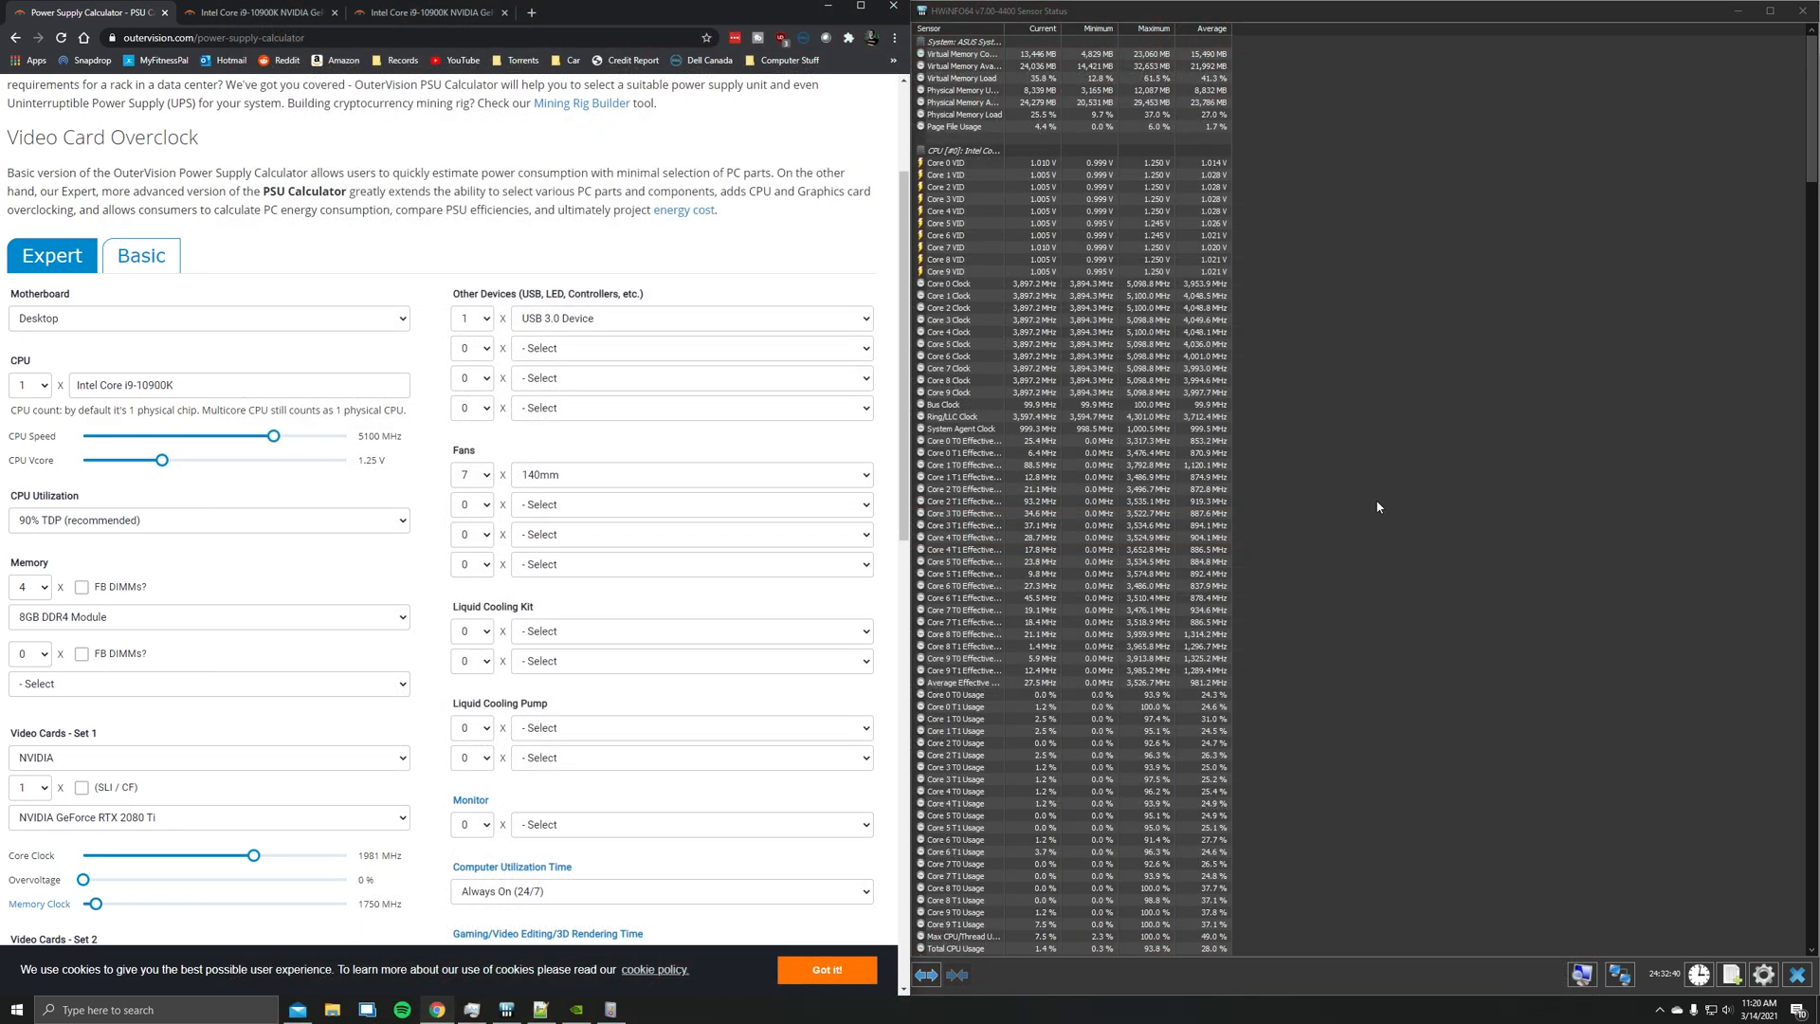
Review the live CPU sensor readings in HWiNFO64 and minimize the sensor status window
{"action": "scroll", "scroll_direction": "down", "scroll_amount": 3}
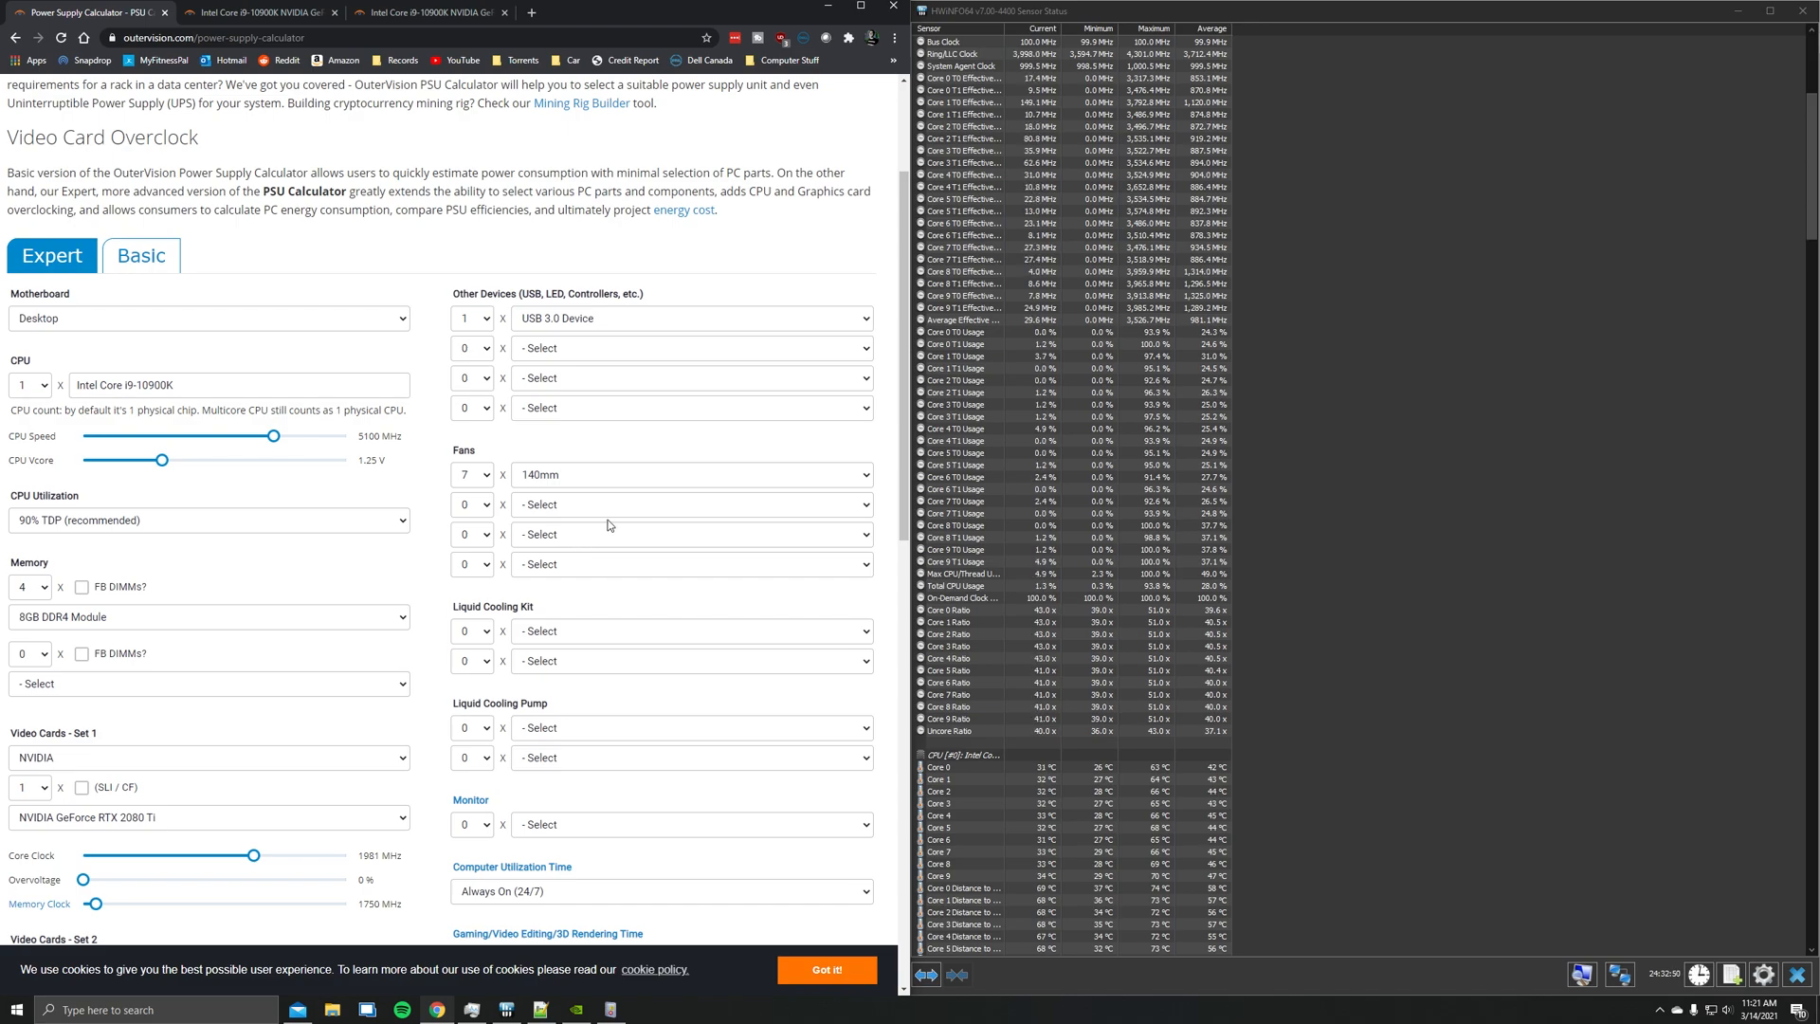
{"action": "scroll", "scroll_direction": "down", "scroll_amount": 3}
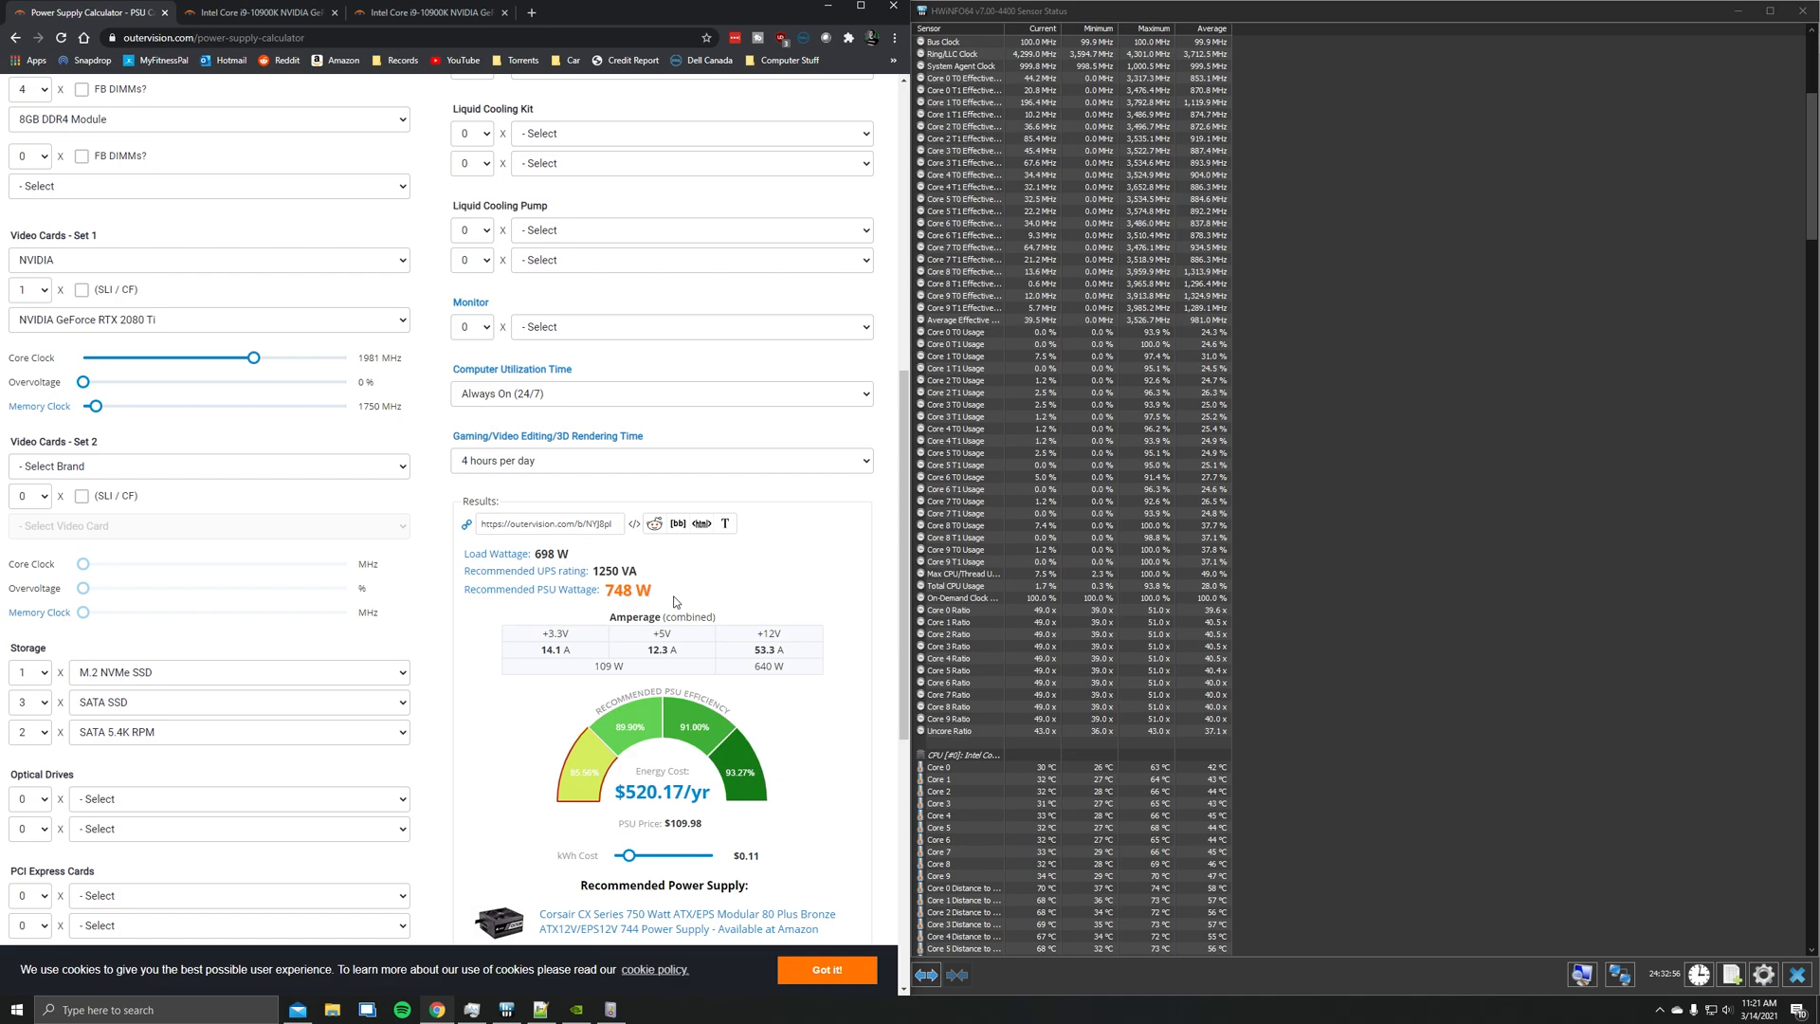
{"action": "mouse_move", "coordinate": [1035, 567]}
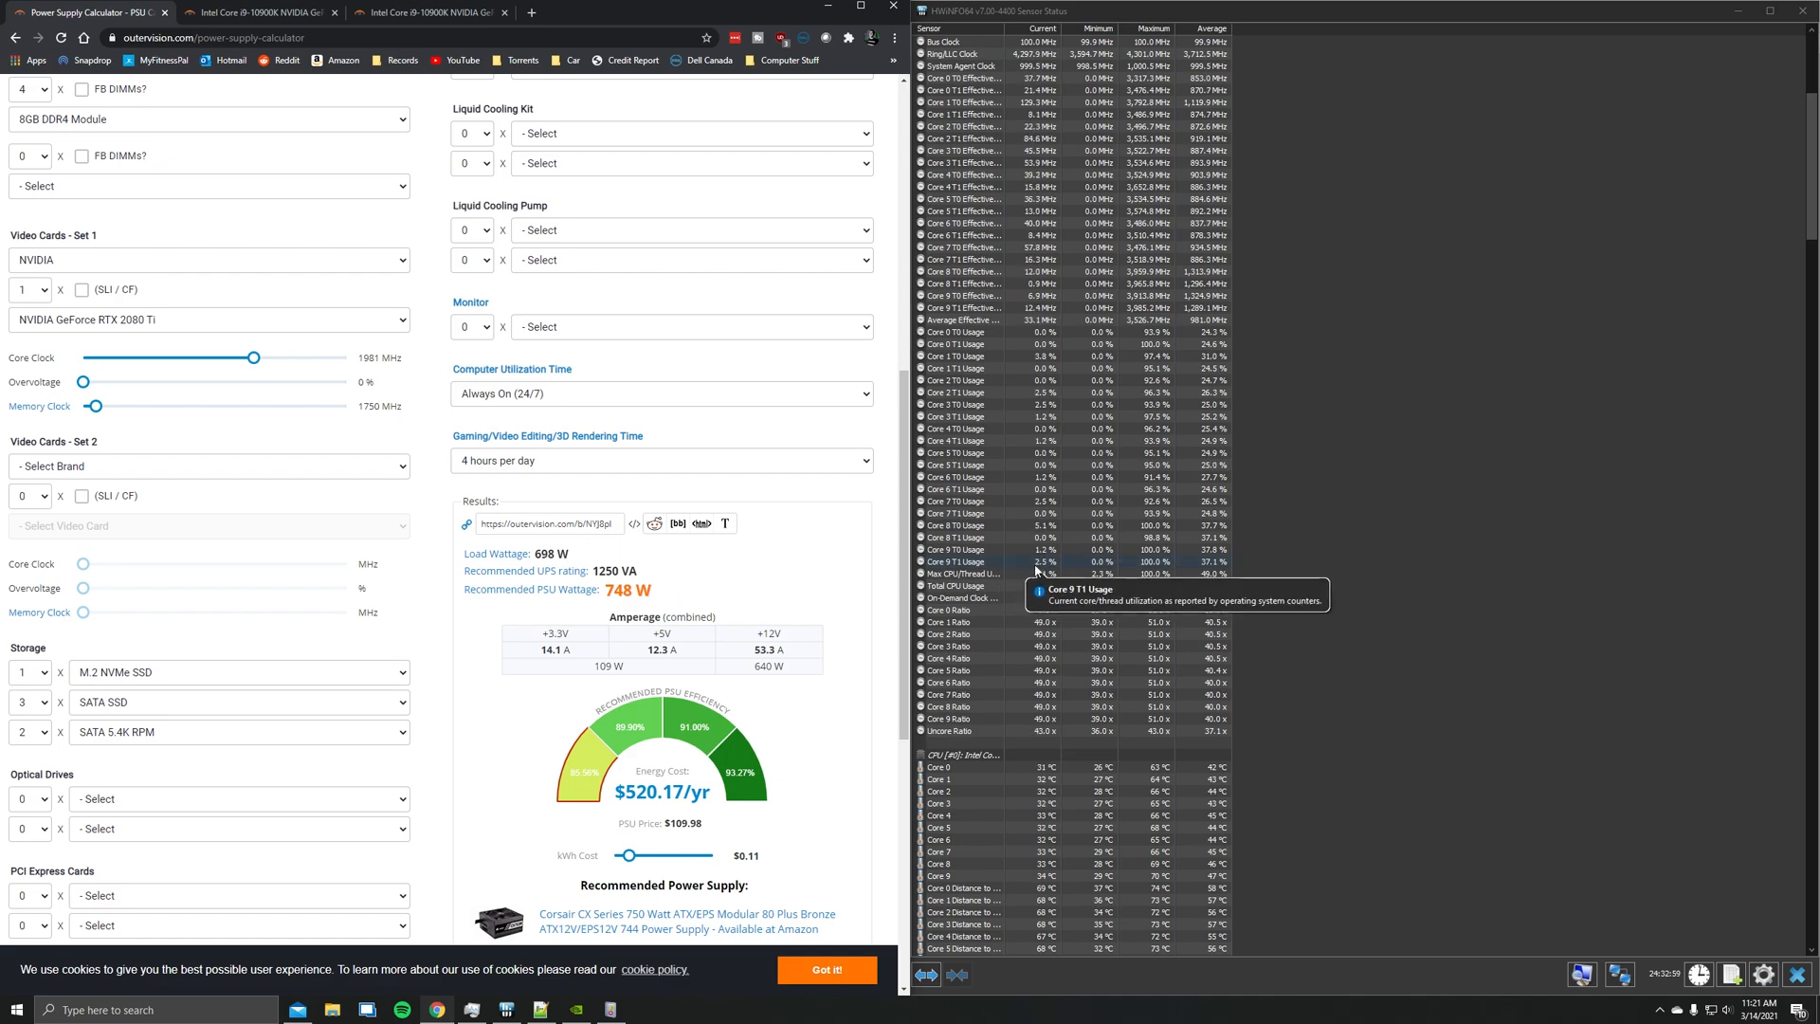
{"action": "mouse_move", "coordinate": [1050, 538]}
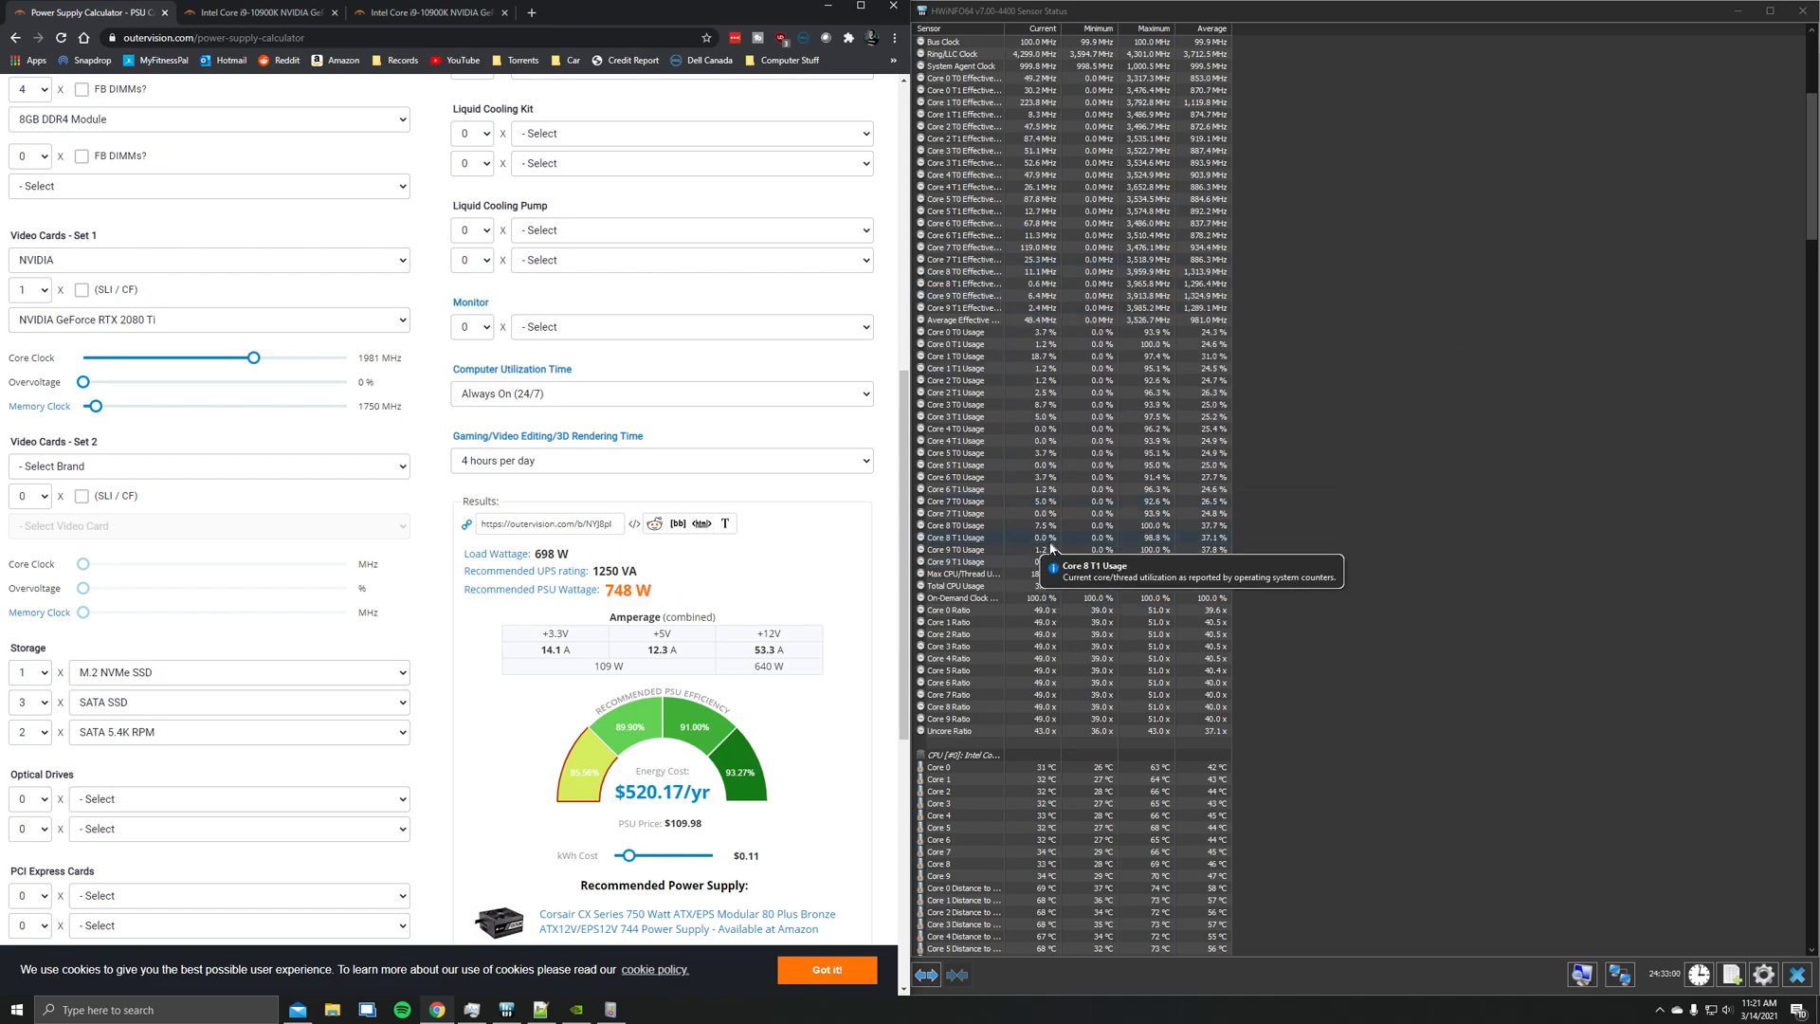
{"action": "scroll", "scroll_direction": "down", "scroll_amount": 3}
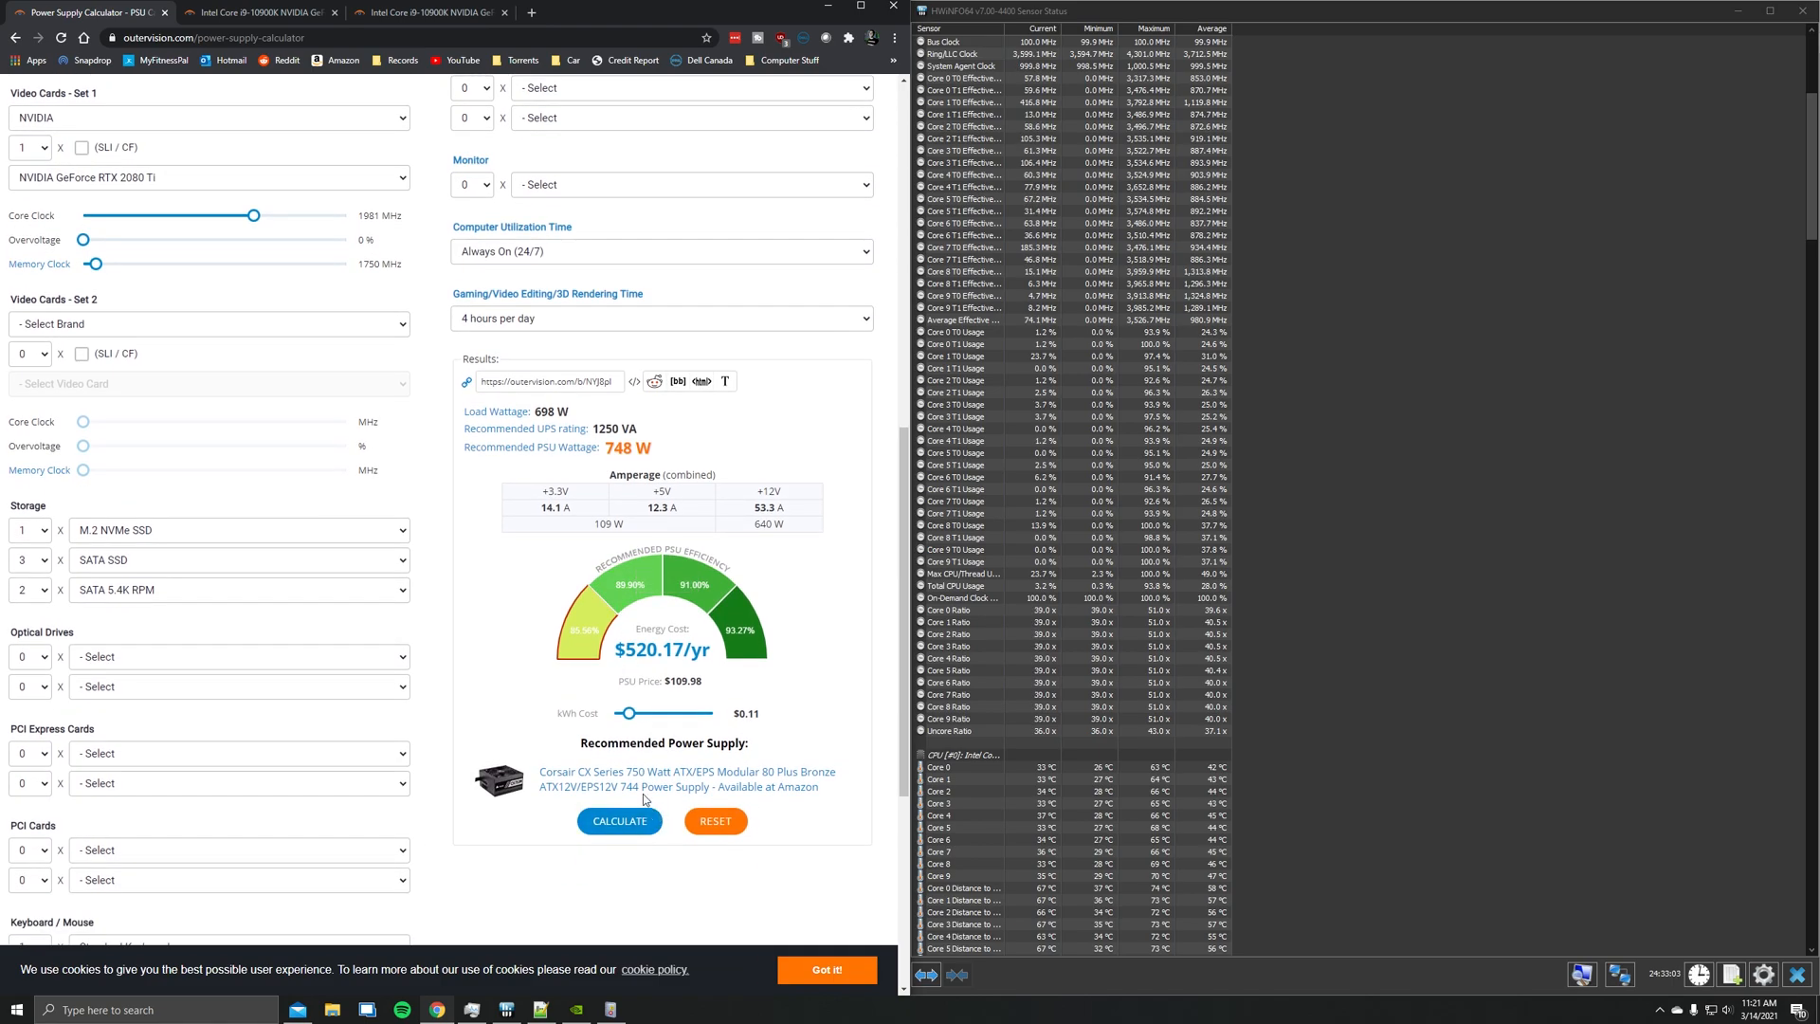
{"action": "mouse_move", "coordinate": [649, 781]}
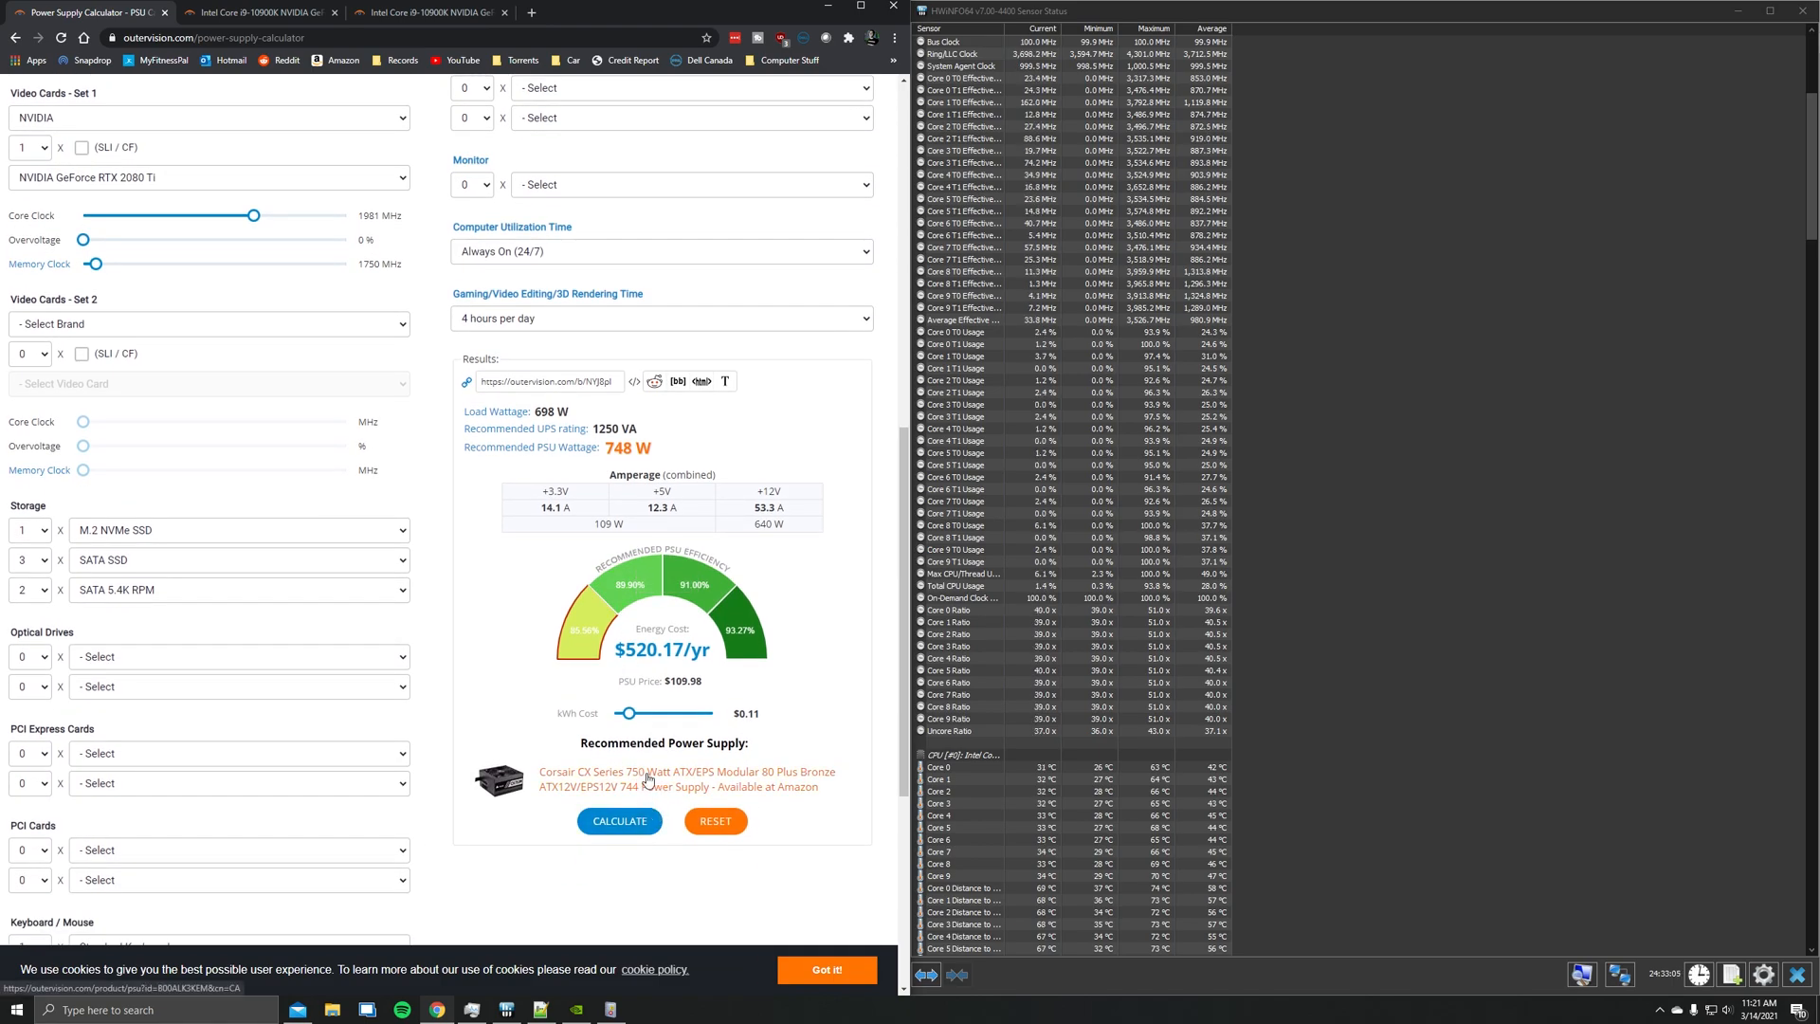
{"action": "mouse_move", "coordinate": [656, 732]}
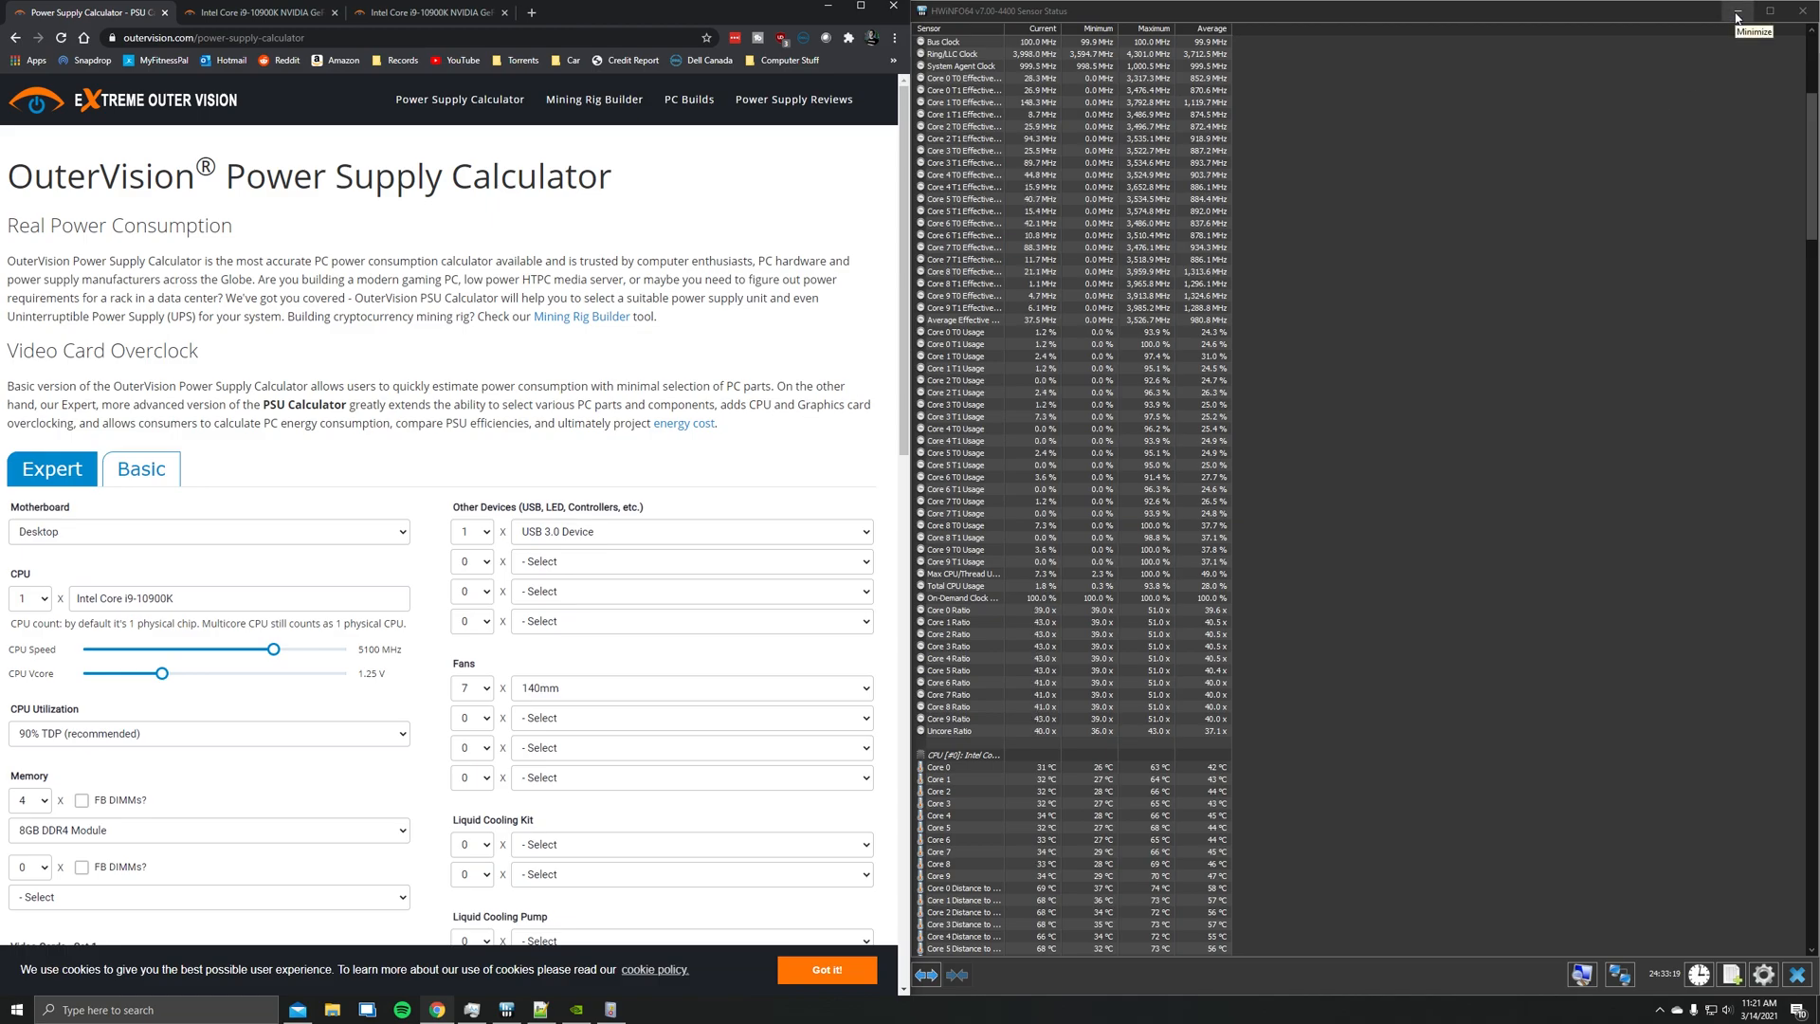
{"action": "left_click", "coordinate": [1734, 10]}
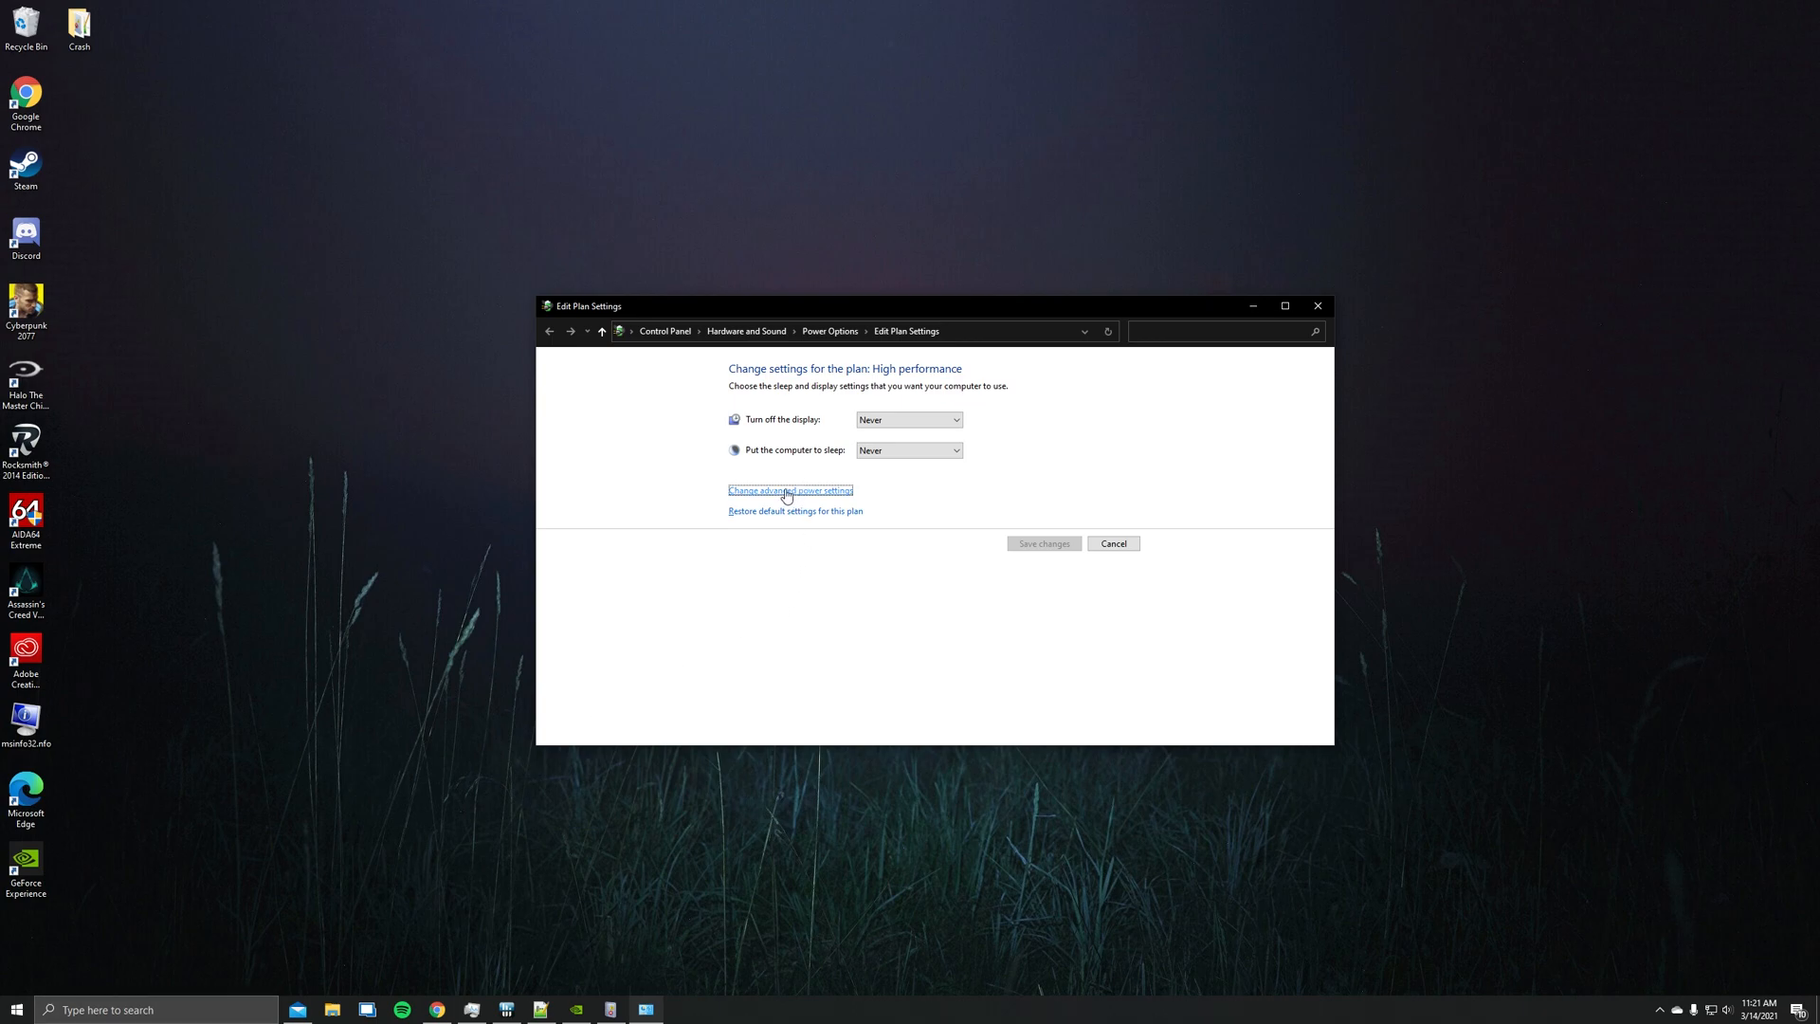
Confirm PCI Express Link State Power Management is Off in advanced settings and close both windows
{"action": "left_click", "coordinate": [789, 489]}
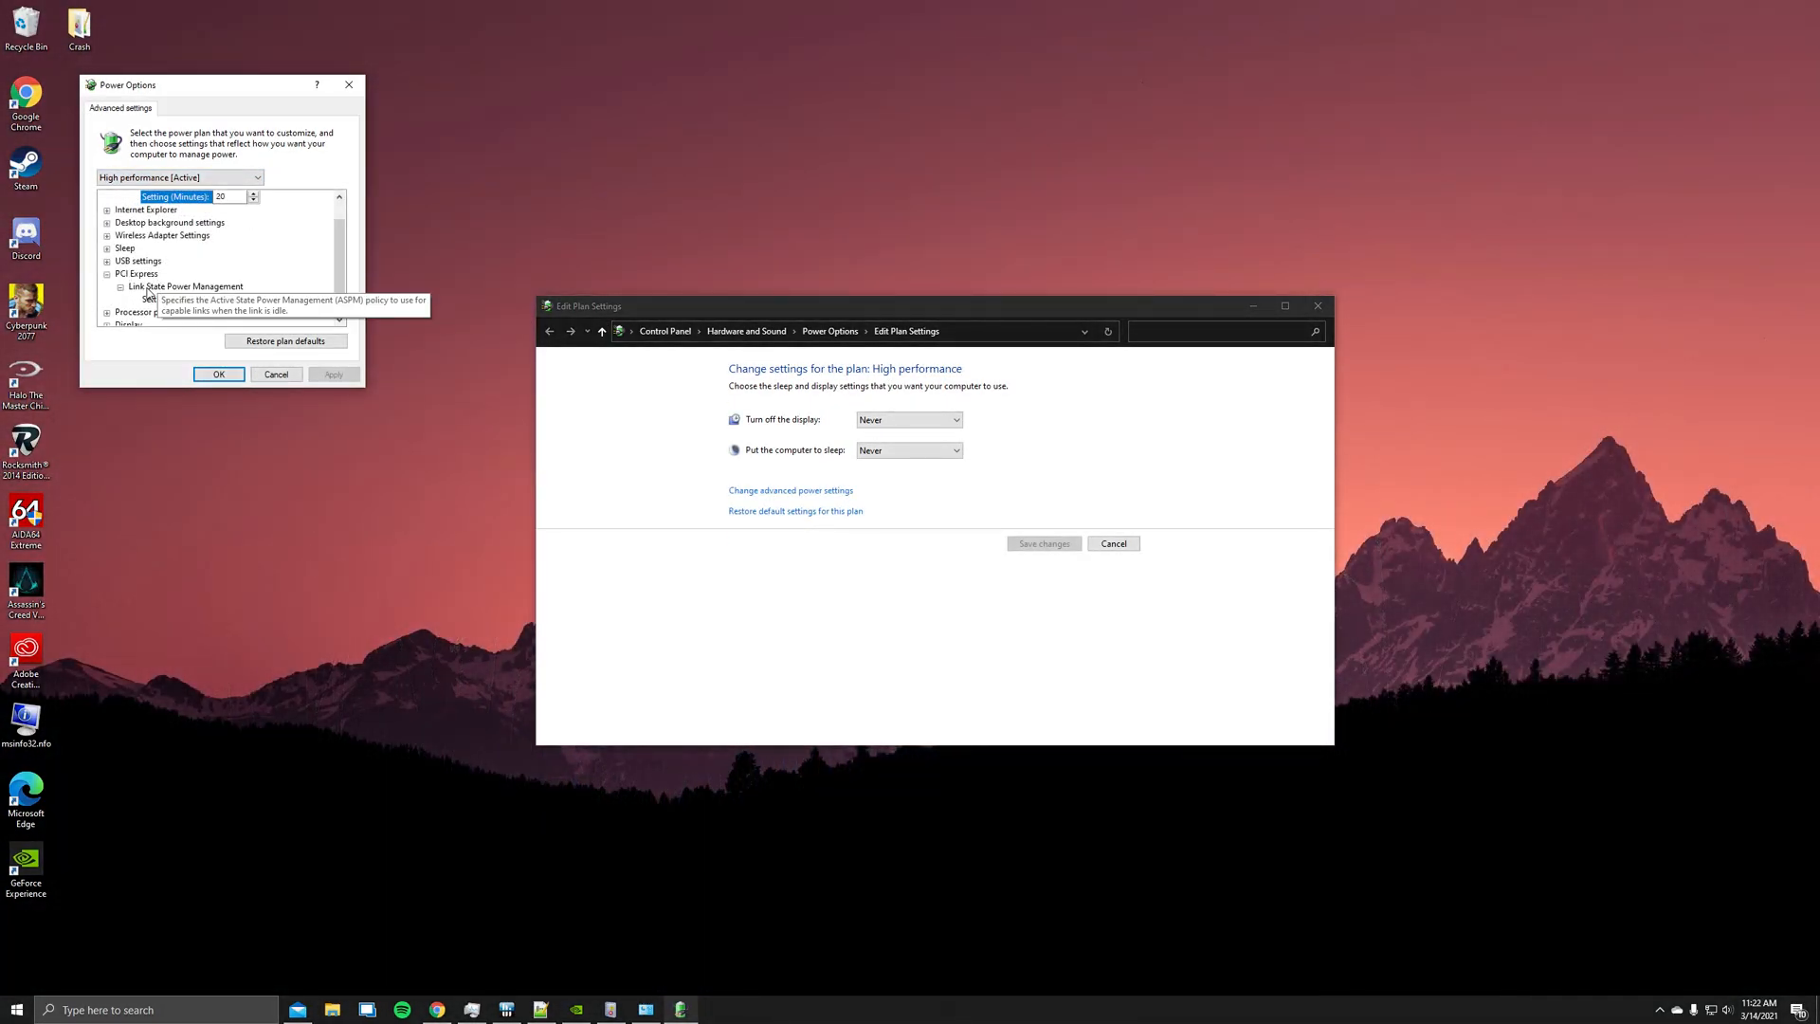
{"action": "left_click", "coordinate": [107, 284]}
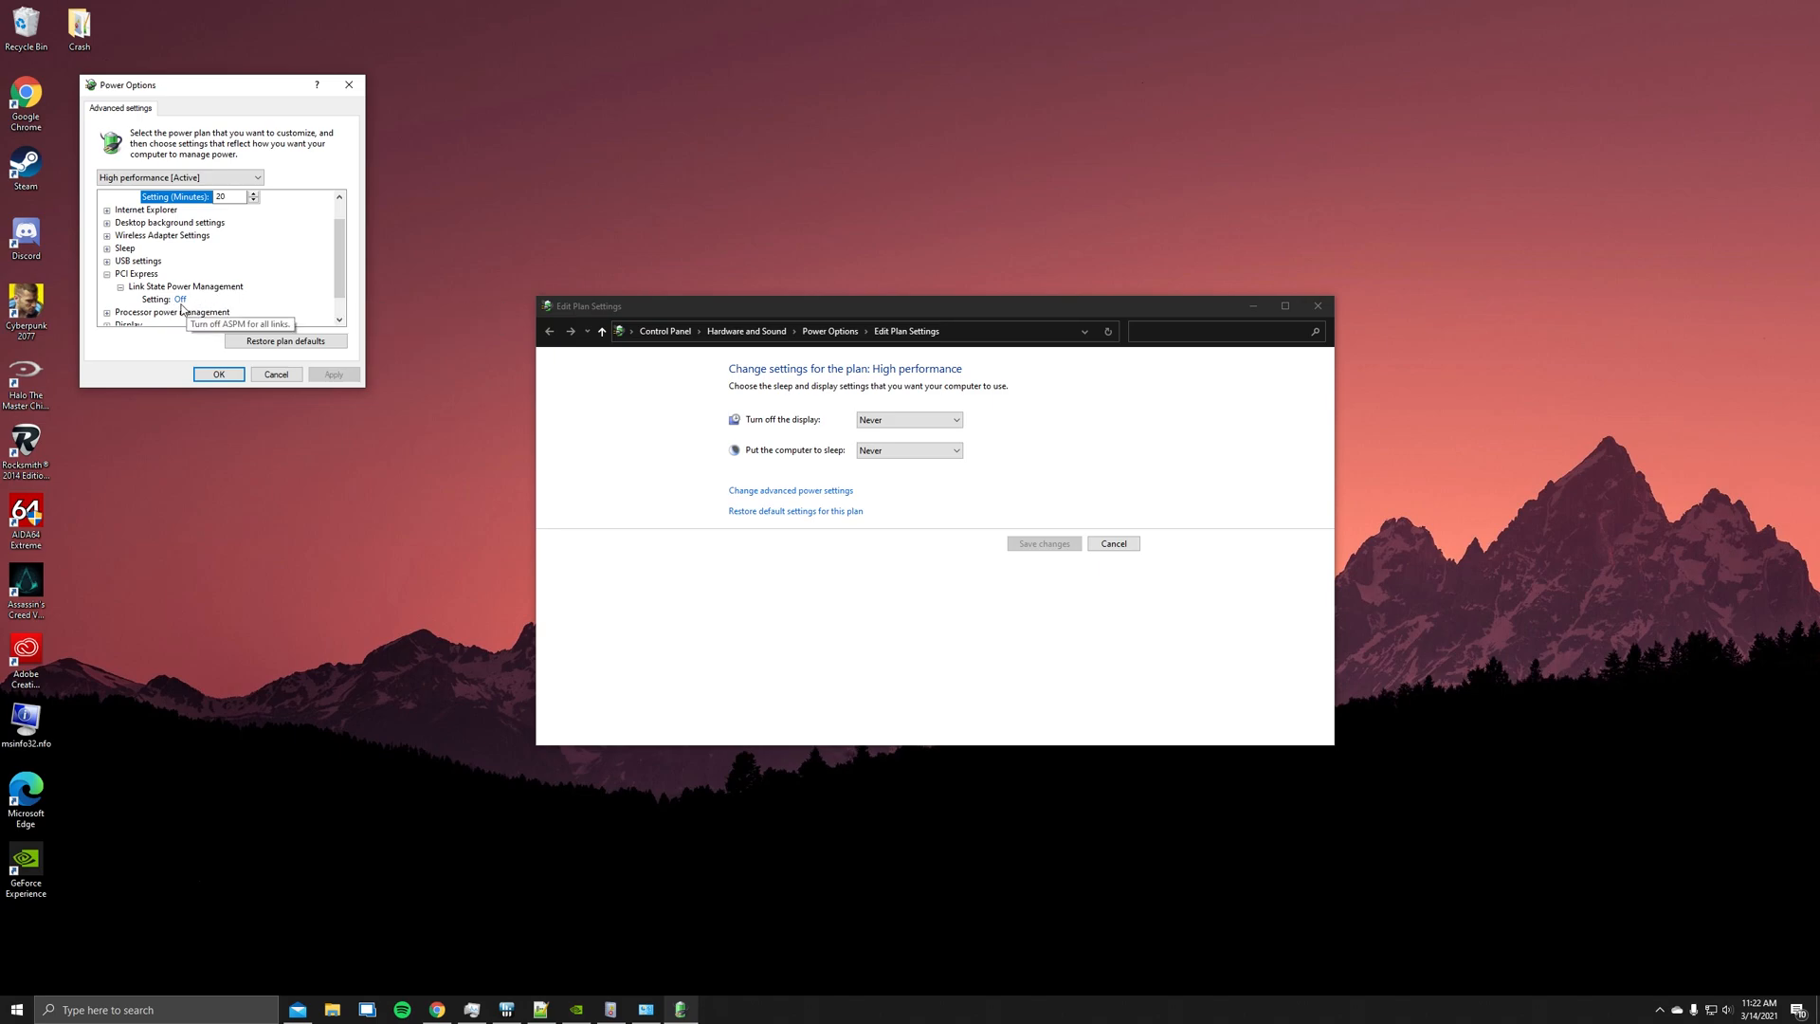
{"action": "left_click", "coordinate": [277, 374]}
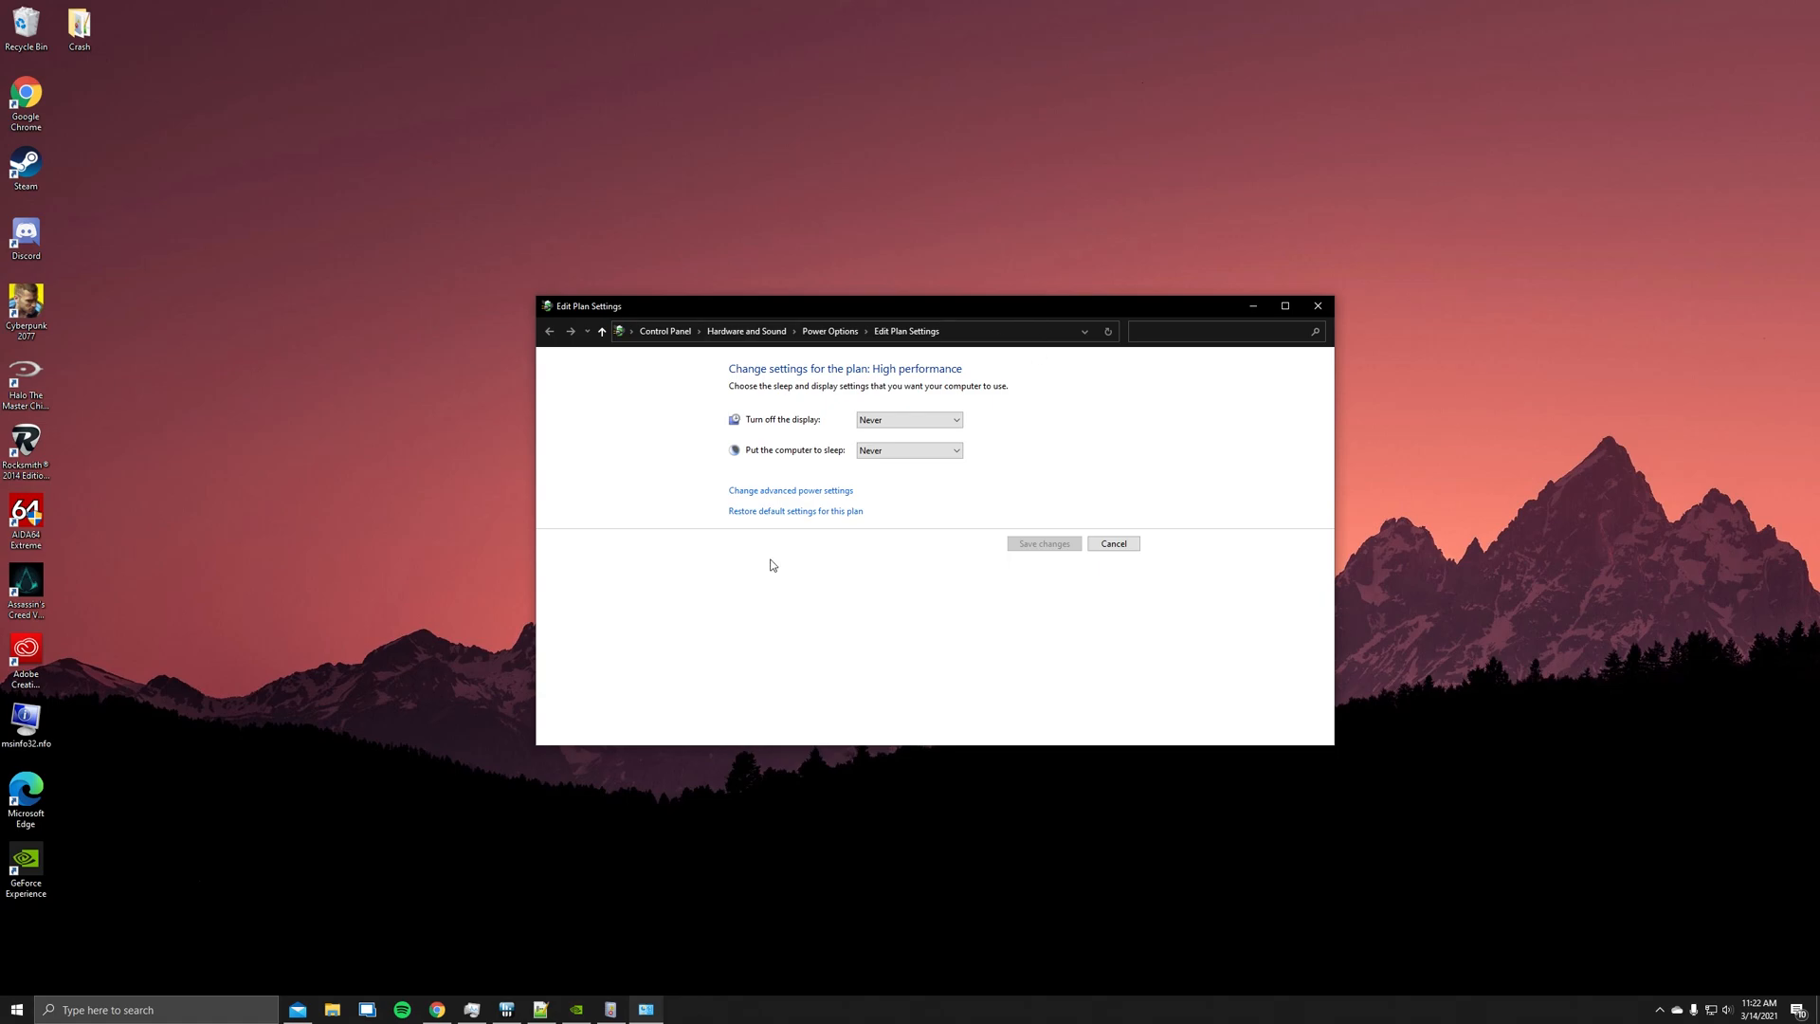
{"action": "left_click", "coordinate": [1113, 542]}
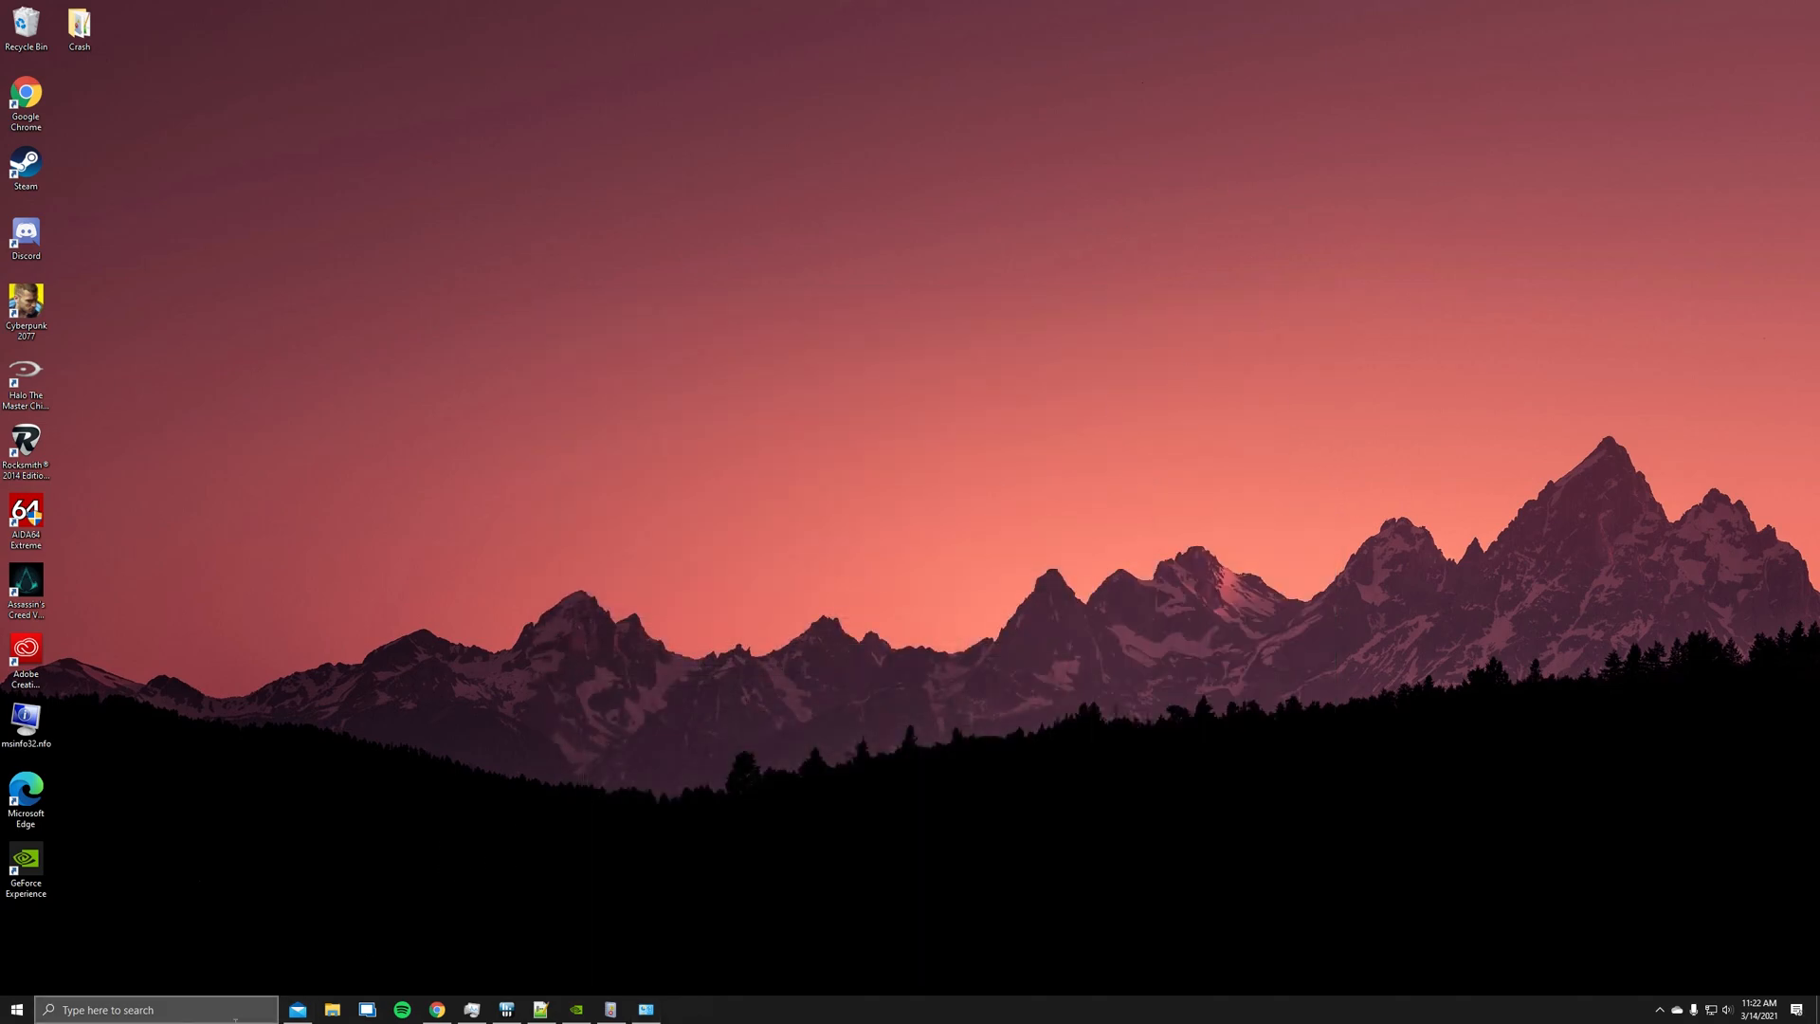
Reach Graphics settings via Settings > System > Display and confirm hardware-accelerated GPU scheduling On
{"action": "type", "text": "settings"}
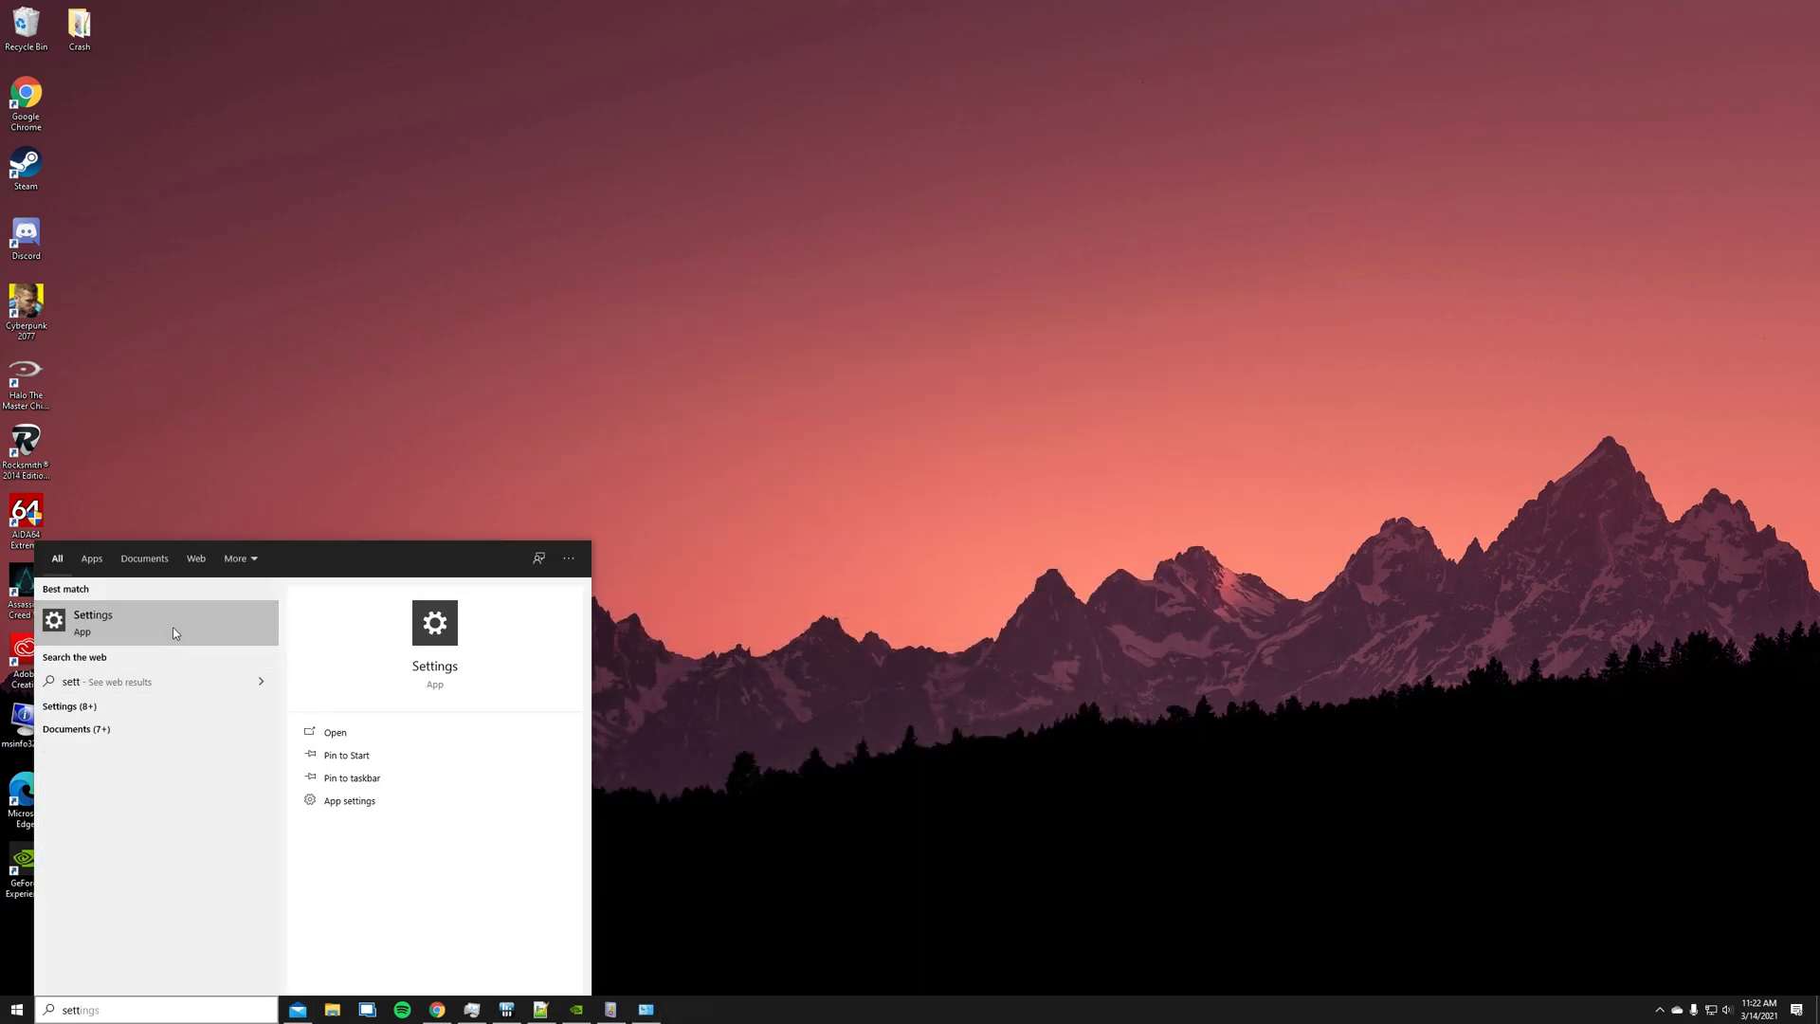
{"action": "left_click", "coordinate": [93, 614]}
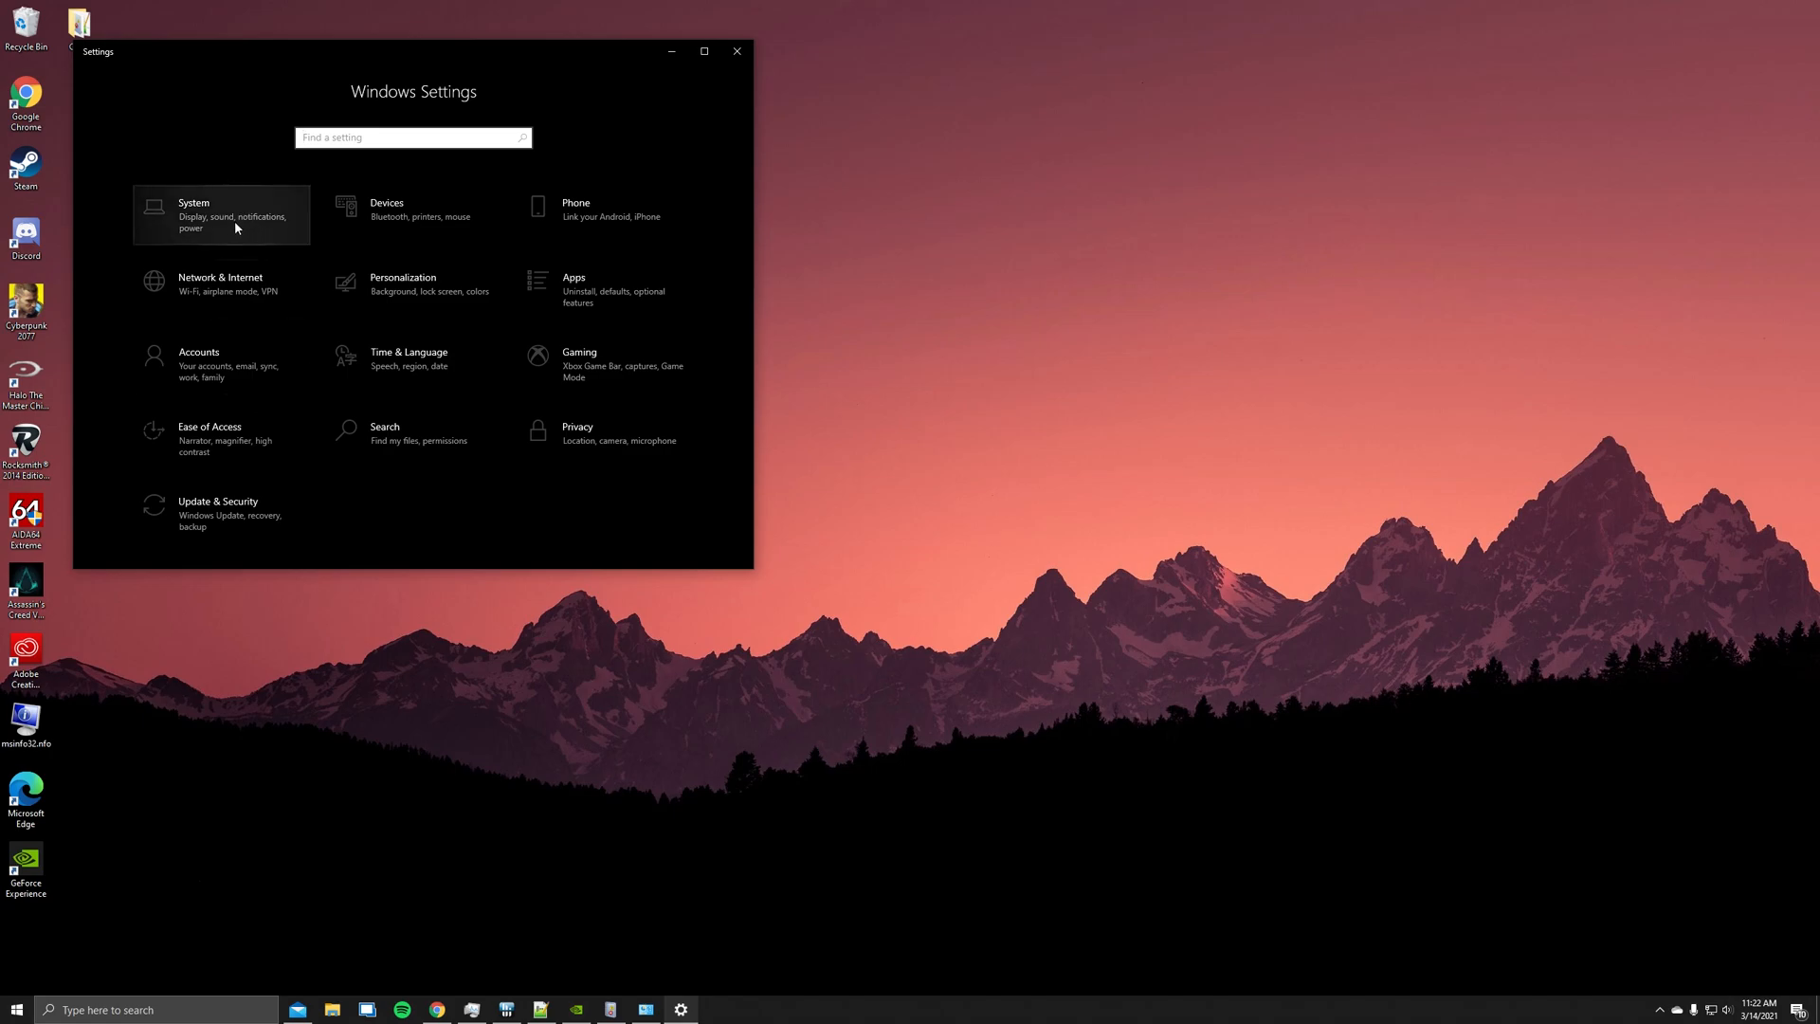
{"action": "left_click", "coordinate": [222, 215]}
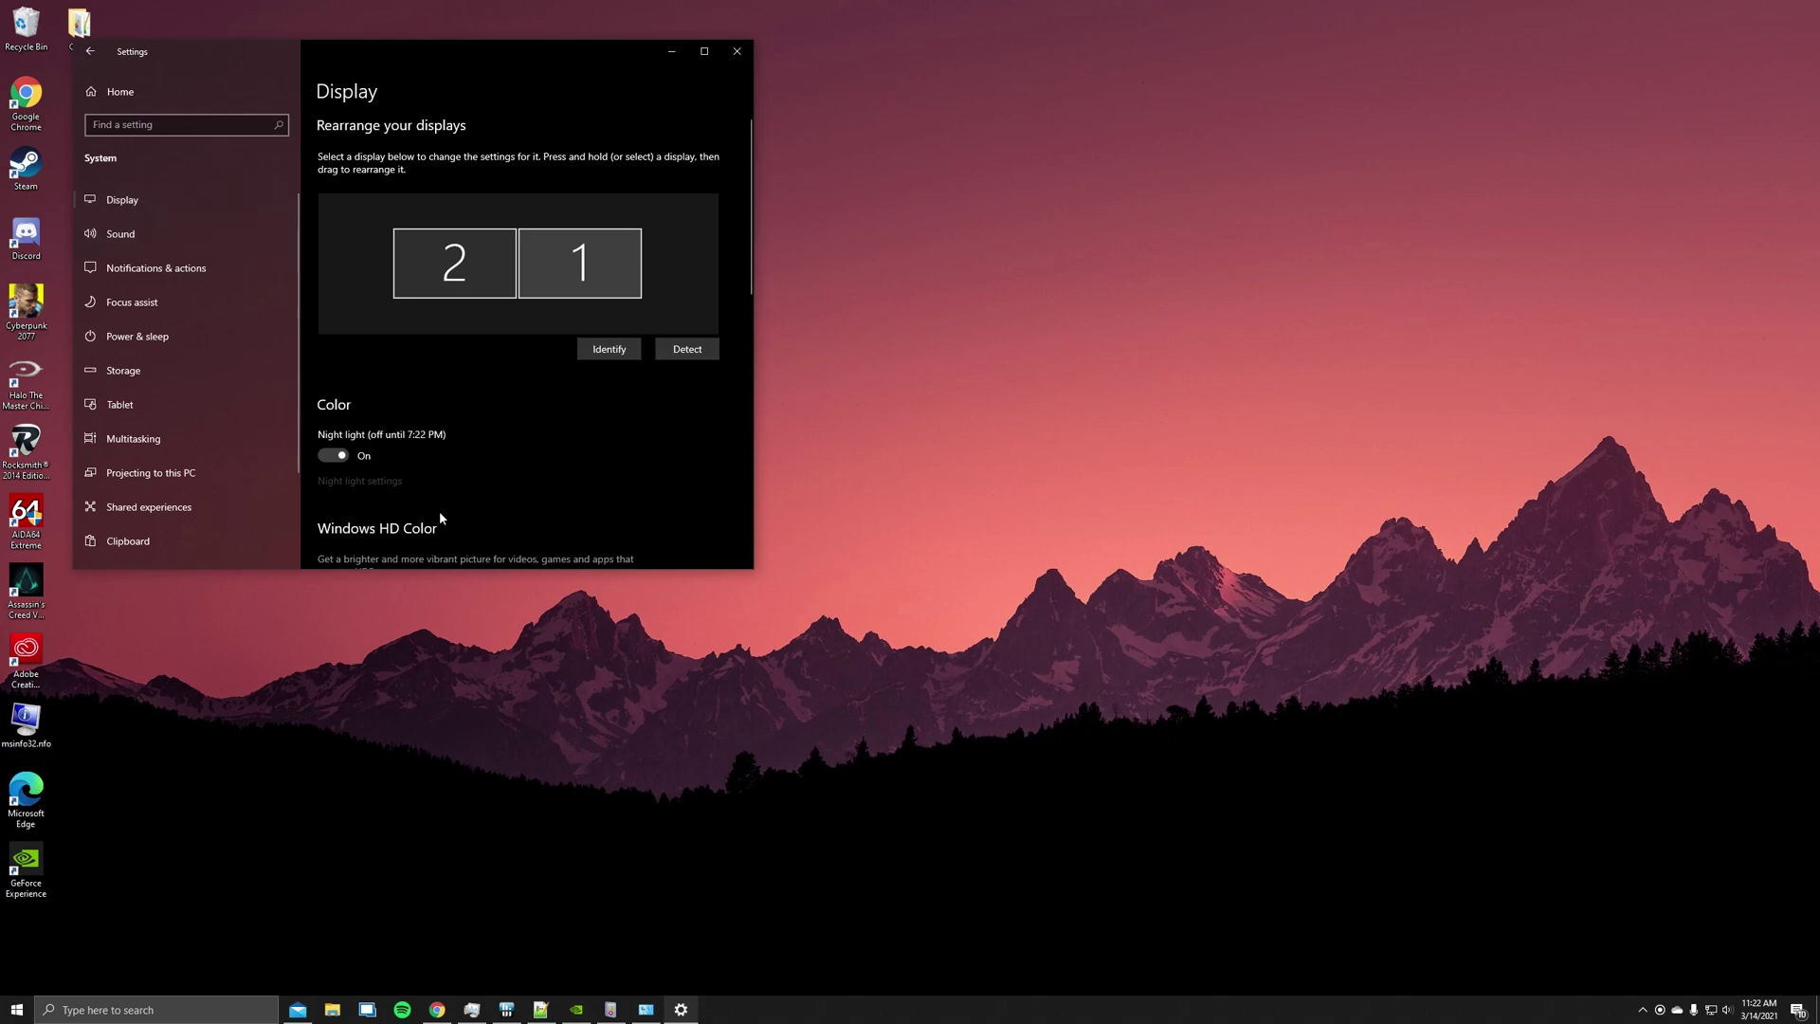
{"action": "scroll", "scroll_direction": "down", "scroll_amount": 3}
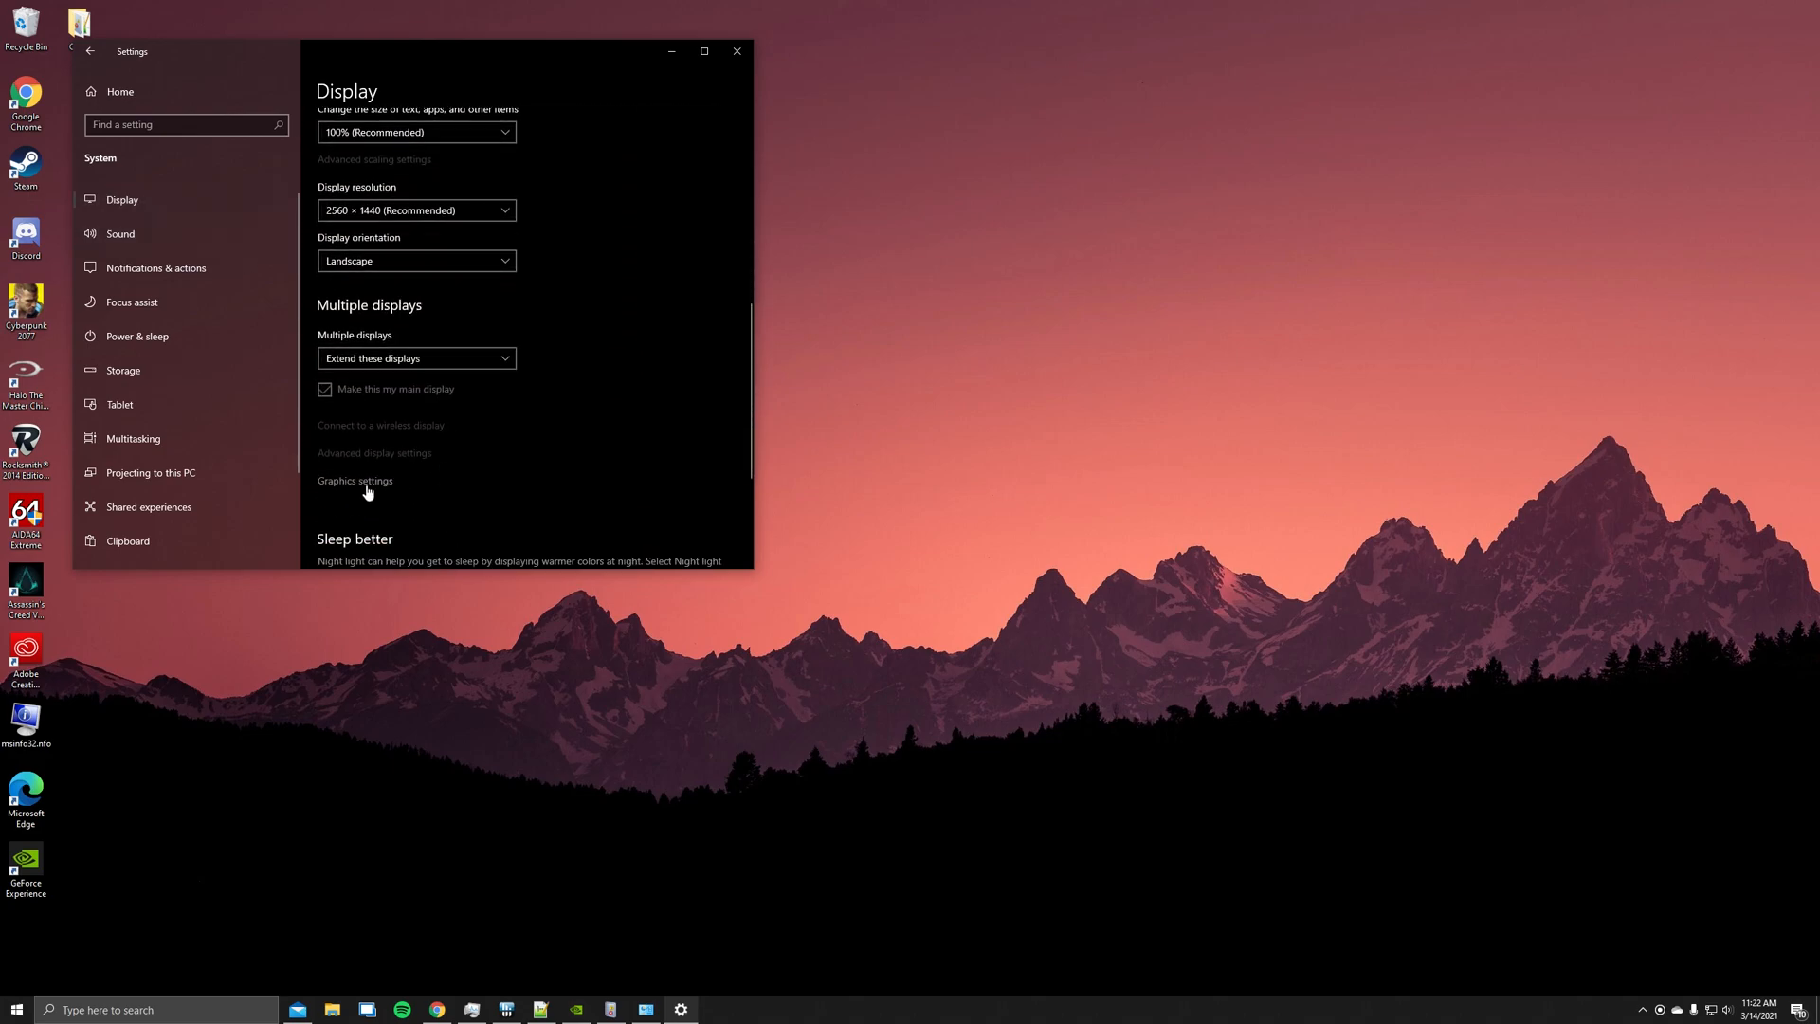
{"action": "left_click", "coordinate": [354, 482]}
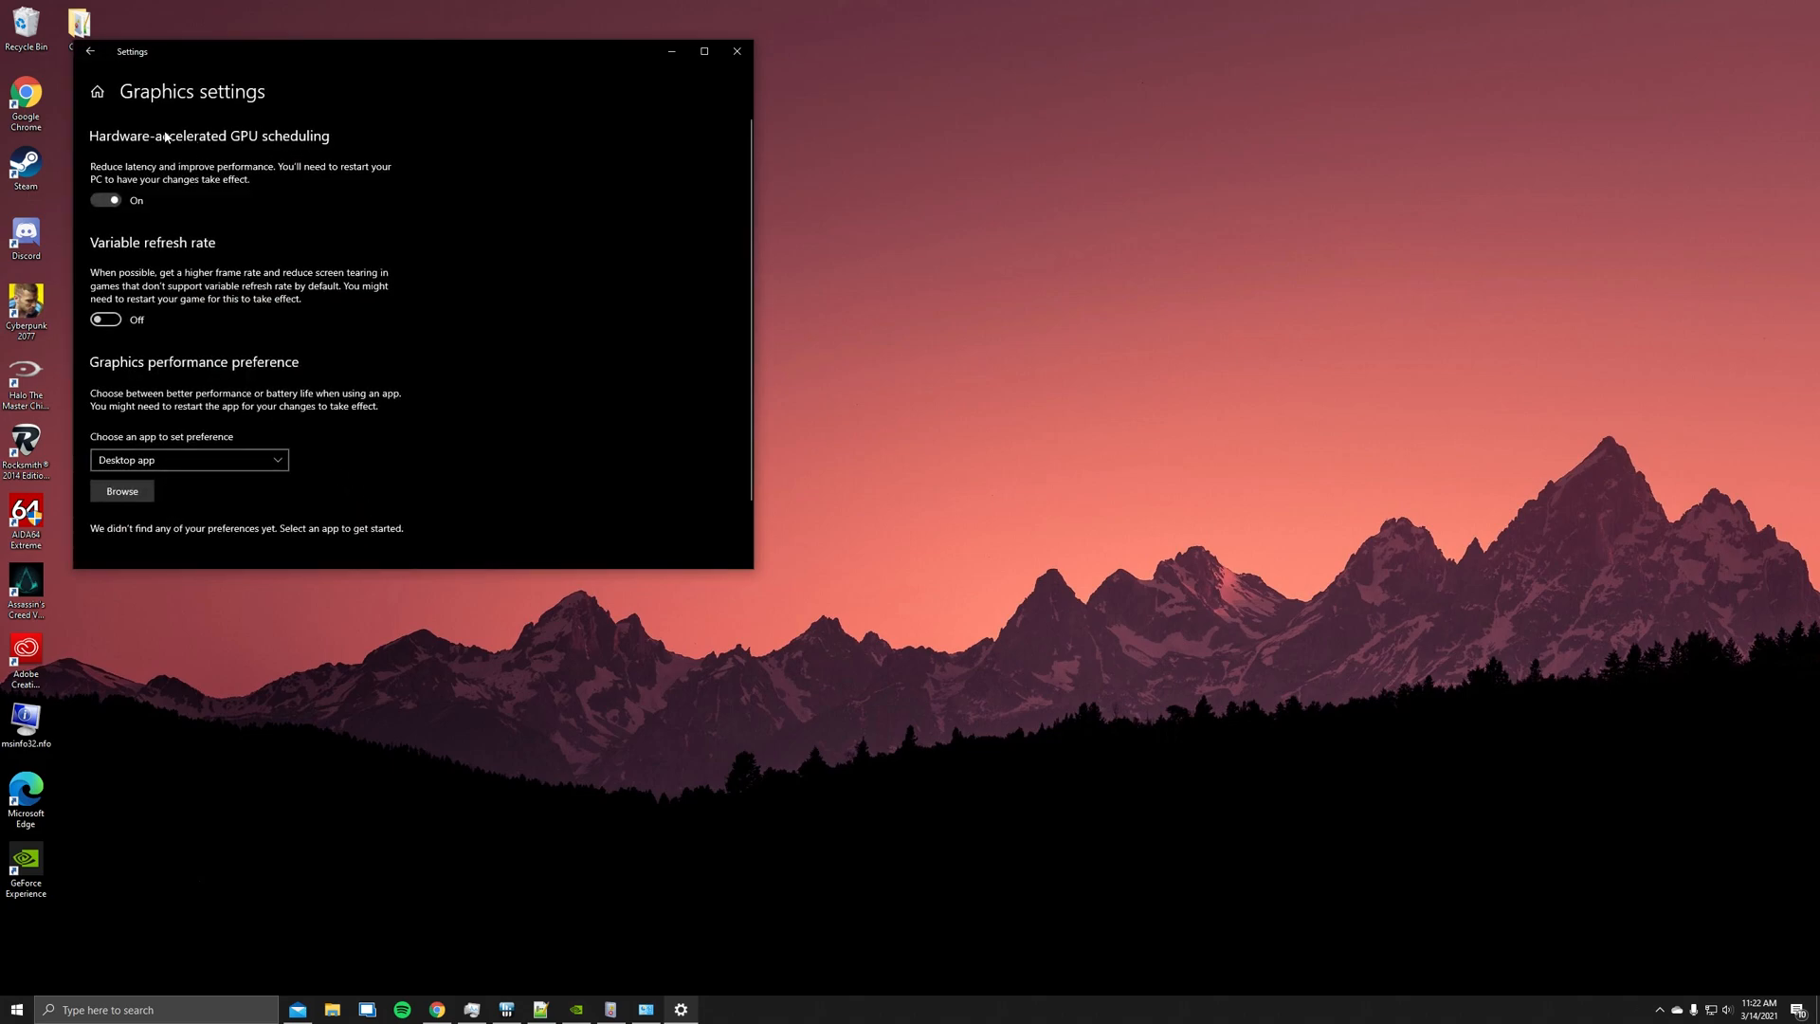
{"action": "mouse_move", "coordinate": [332, 144]}
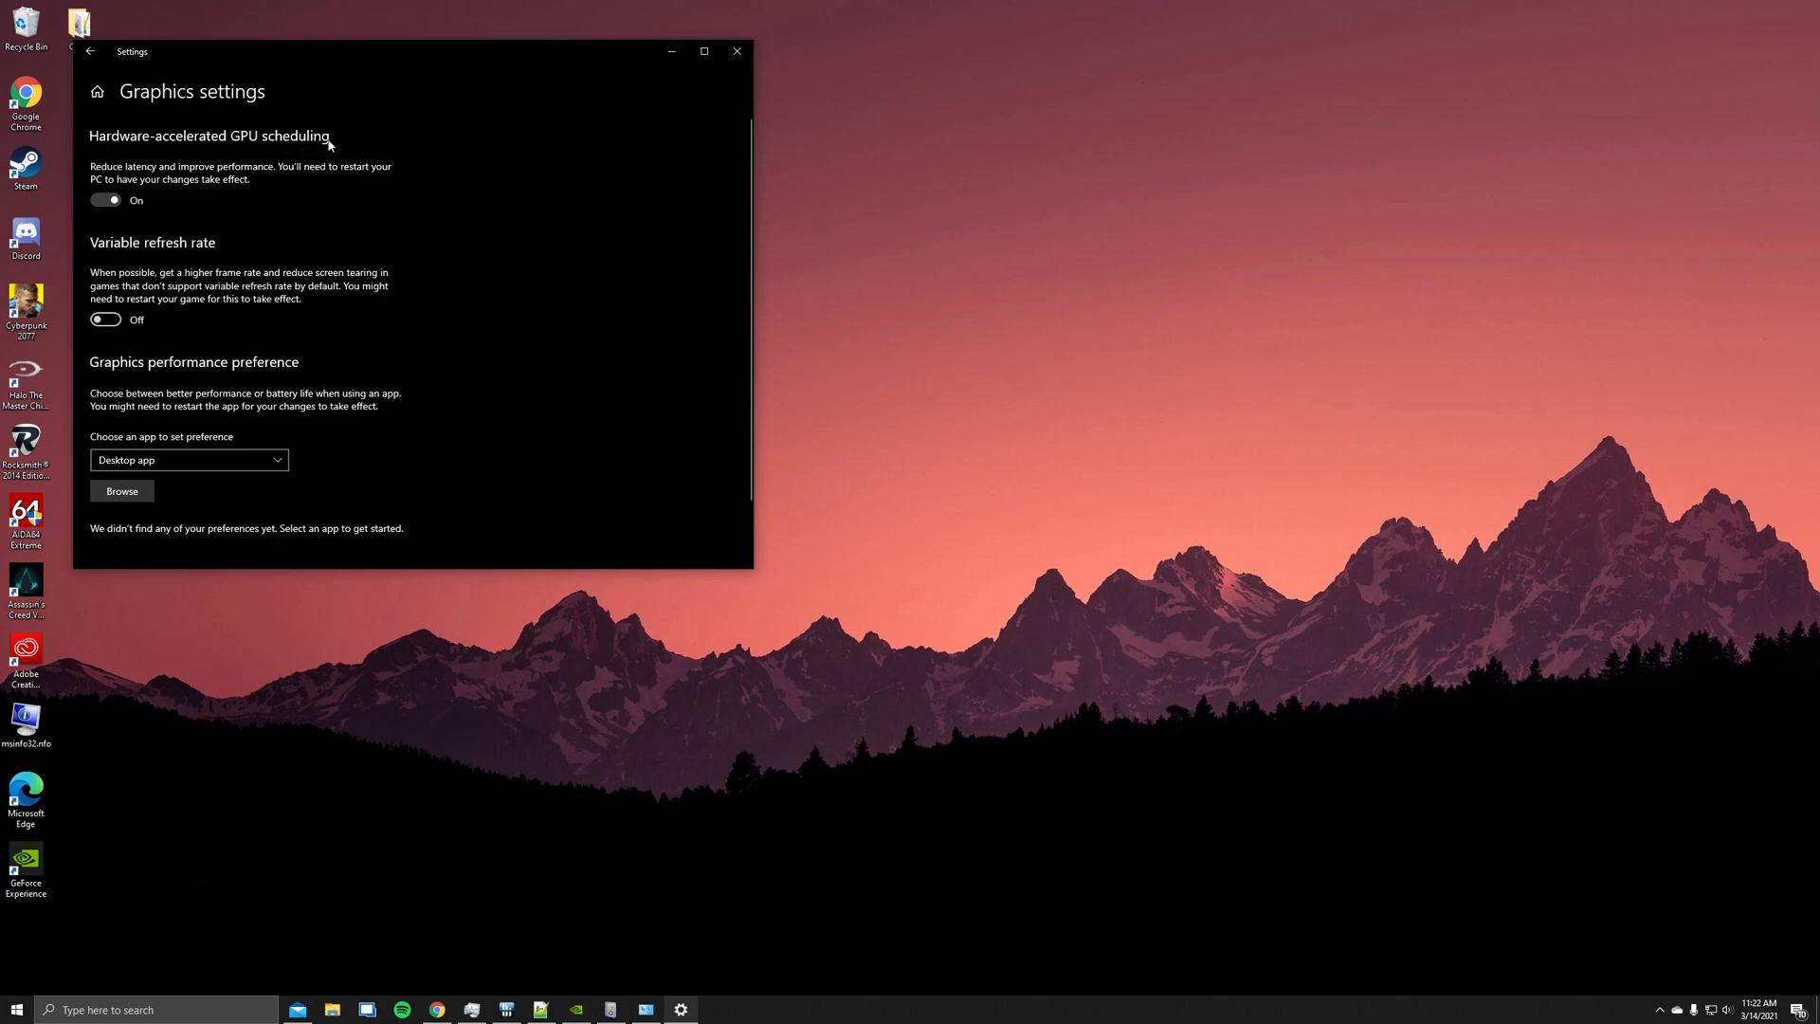
{"action": "mouse_move", "coordinate": [193, 174]}
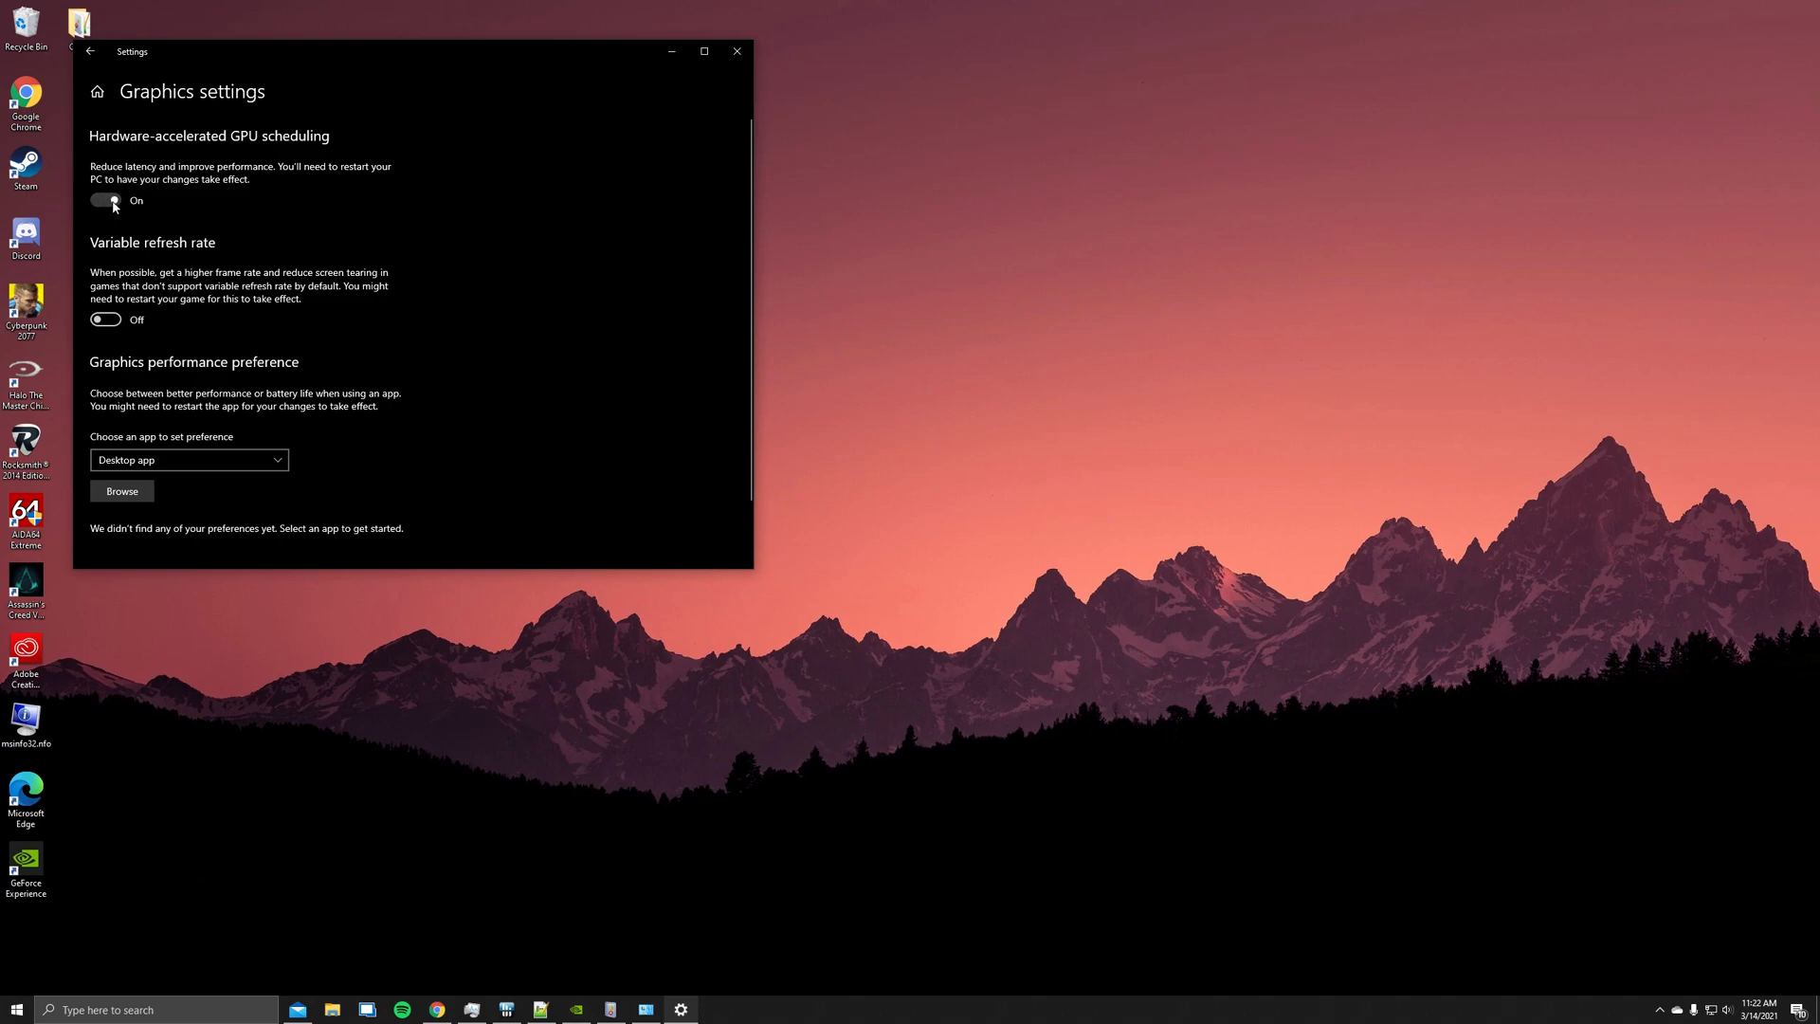
{"action": "left_click", "coordinate": [735, 51]}
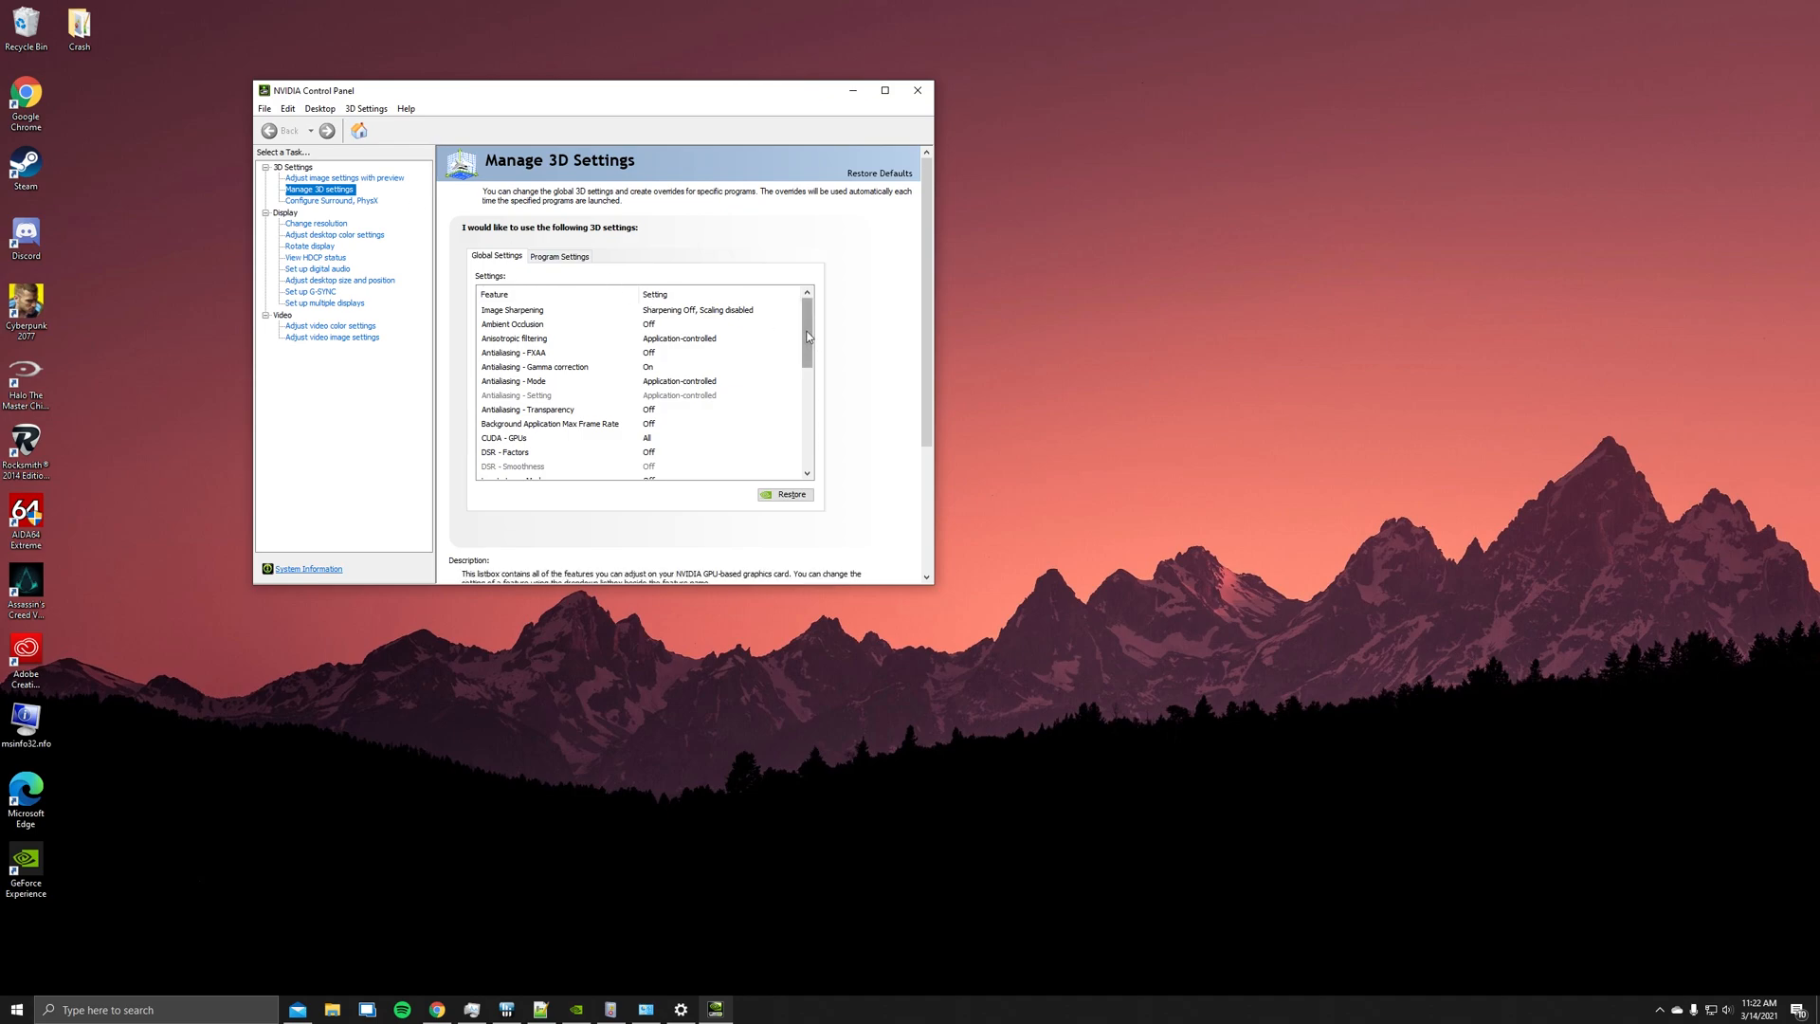
Show the Global Settings power management mode choices with Prefer maximum performance current
{"action": "scroll", "scroll_direction": "down", "scroll_amount": 3}
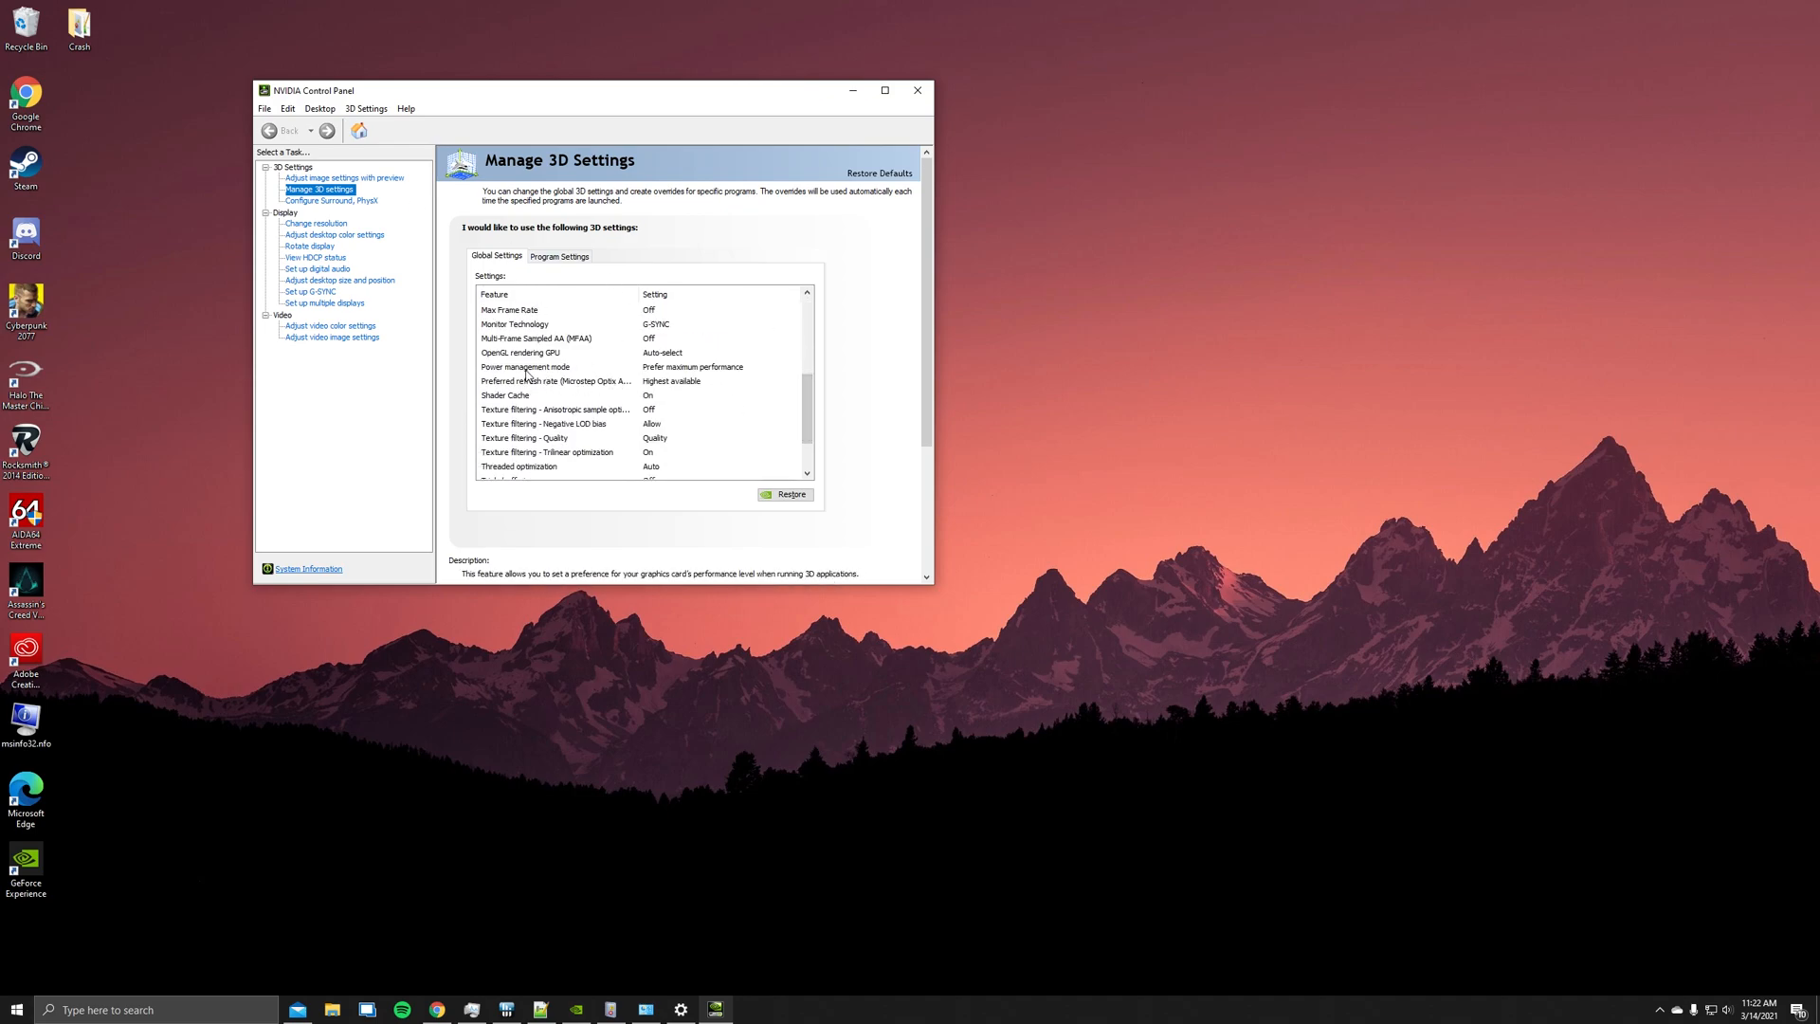
{"action": "left_click", "coordinate": [525, 368]}
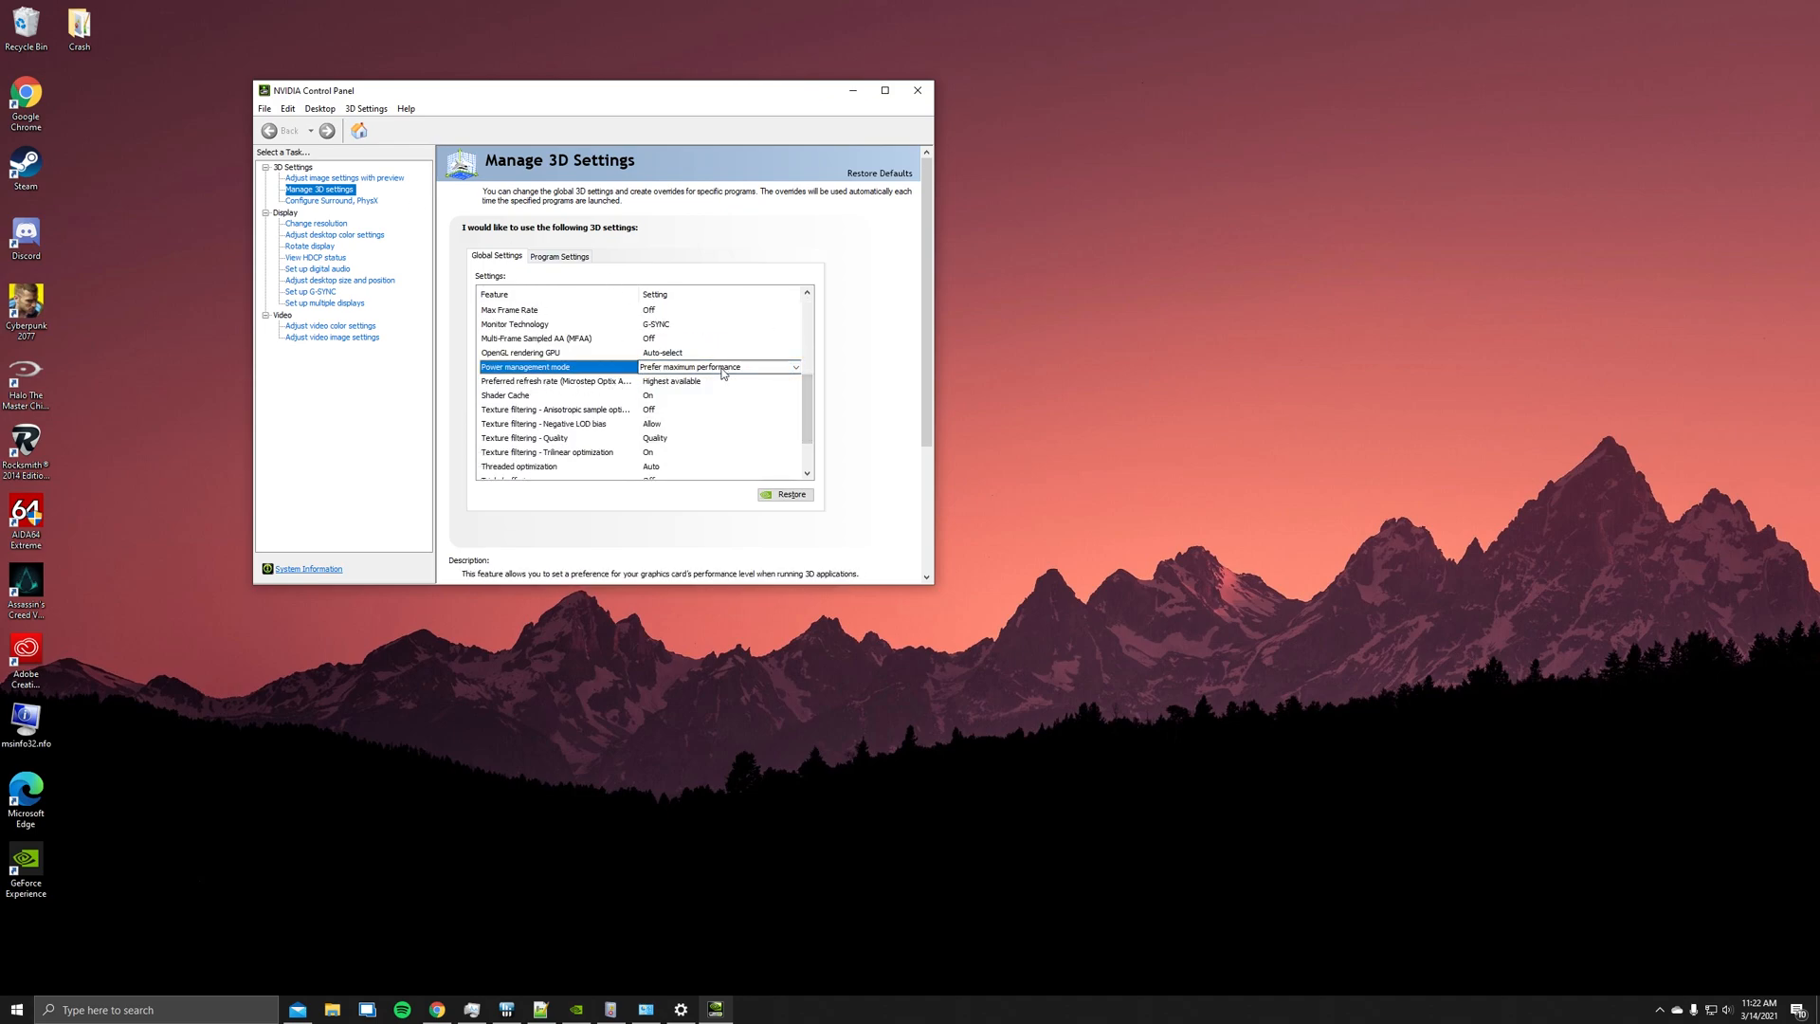
{"action": "left_click", "coordinate": [796, 368]}
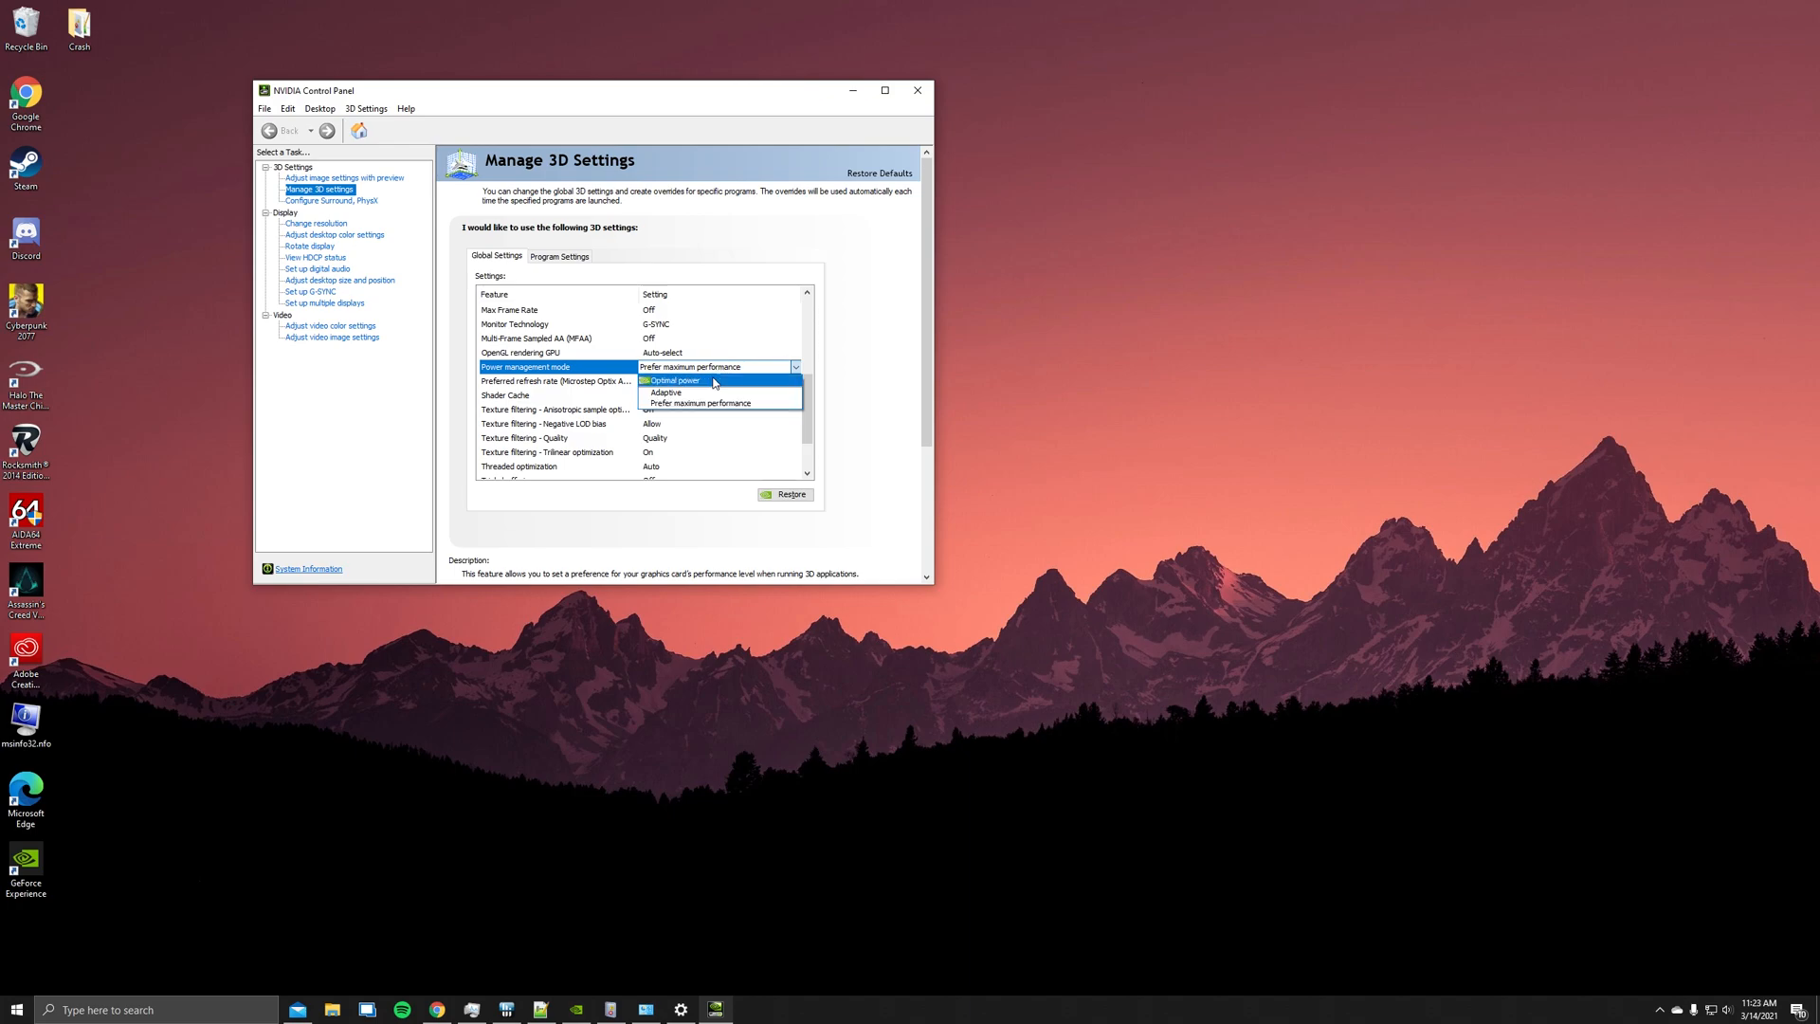
{"action": "mouse_move", "coordinate": [702, 408]}
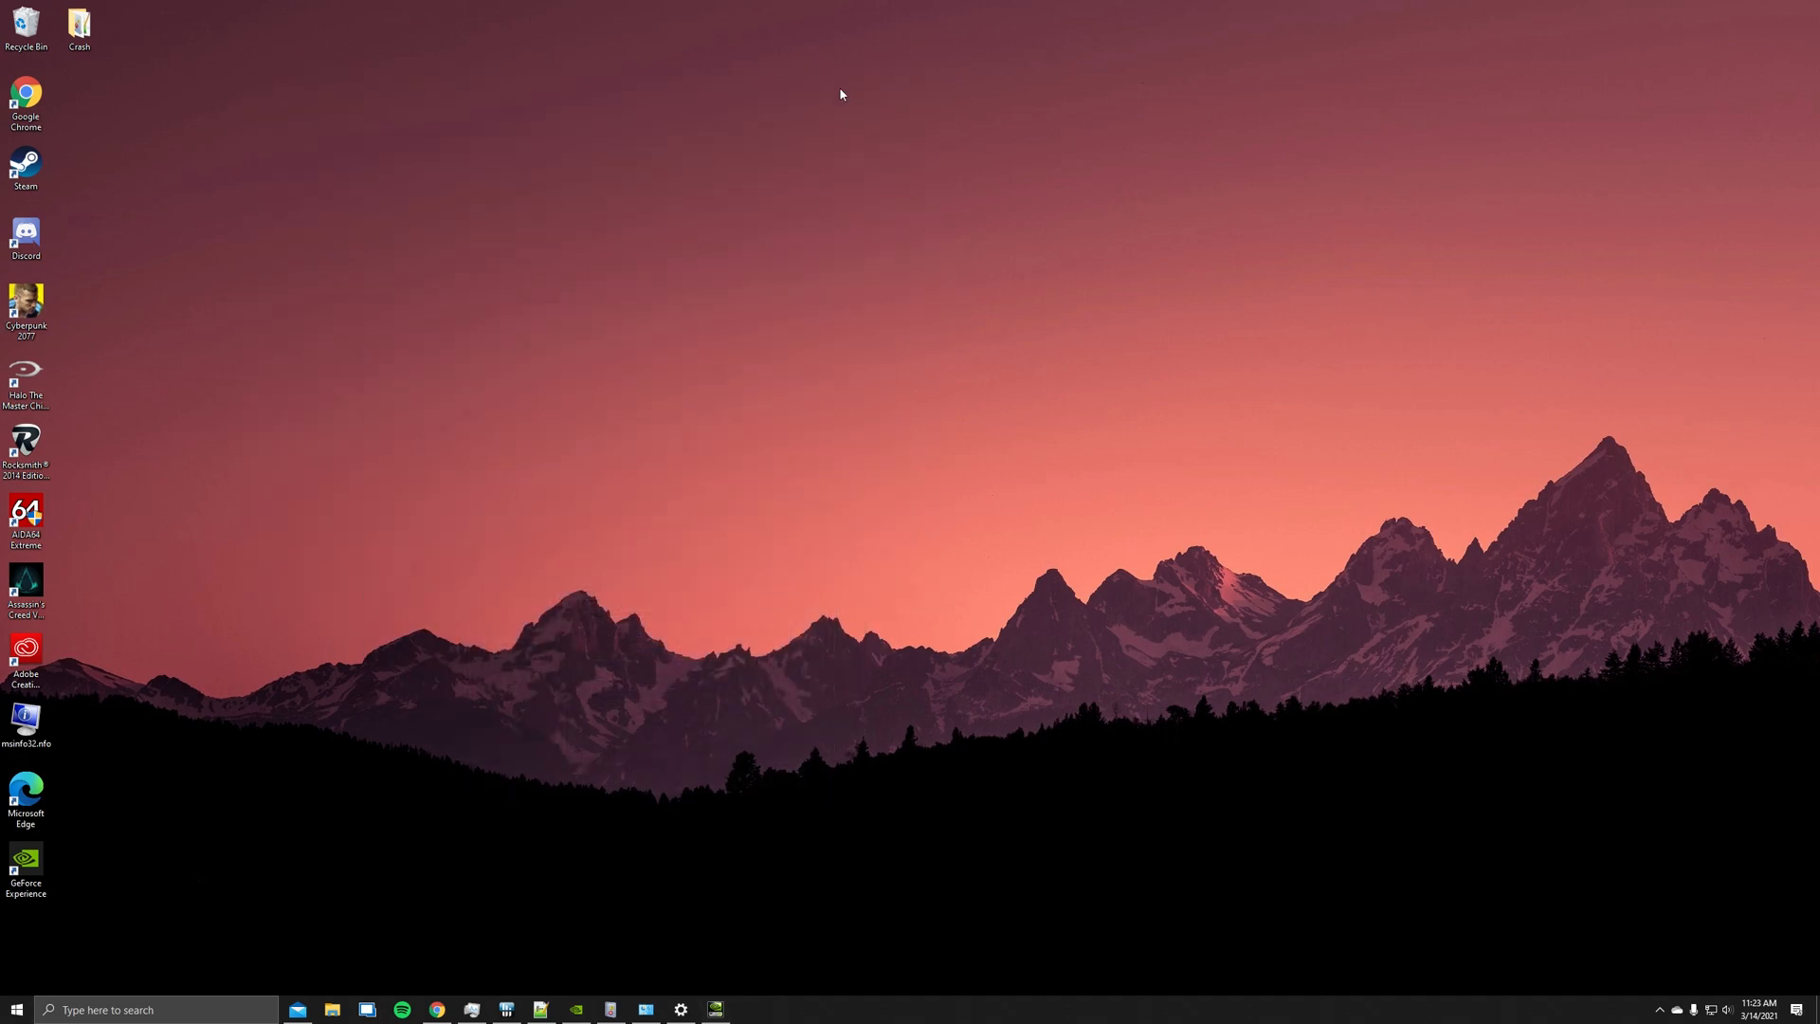
{"action": "mouse_move", "coordinate": [1043, 929]}
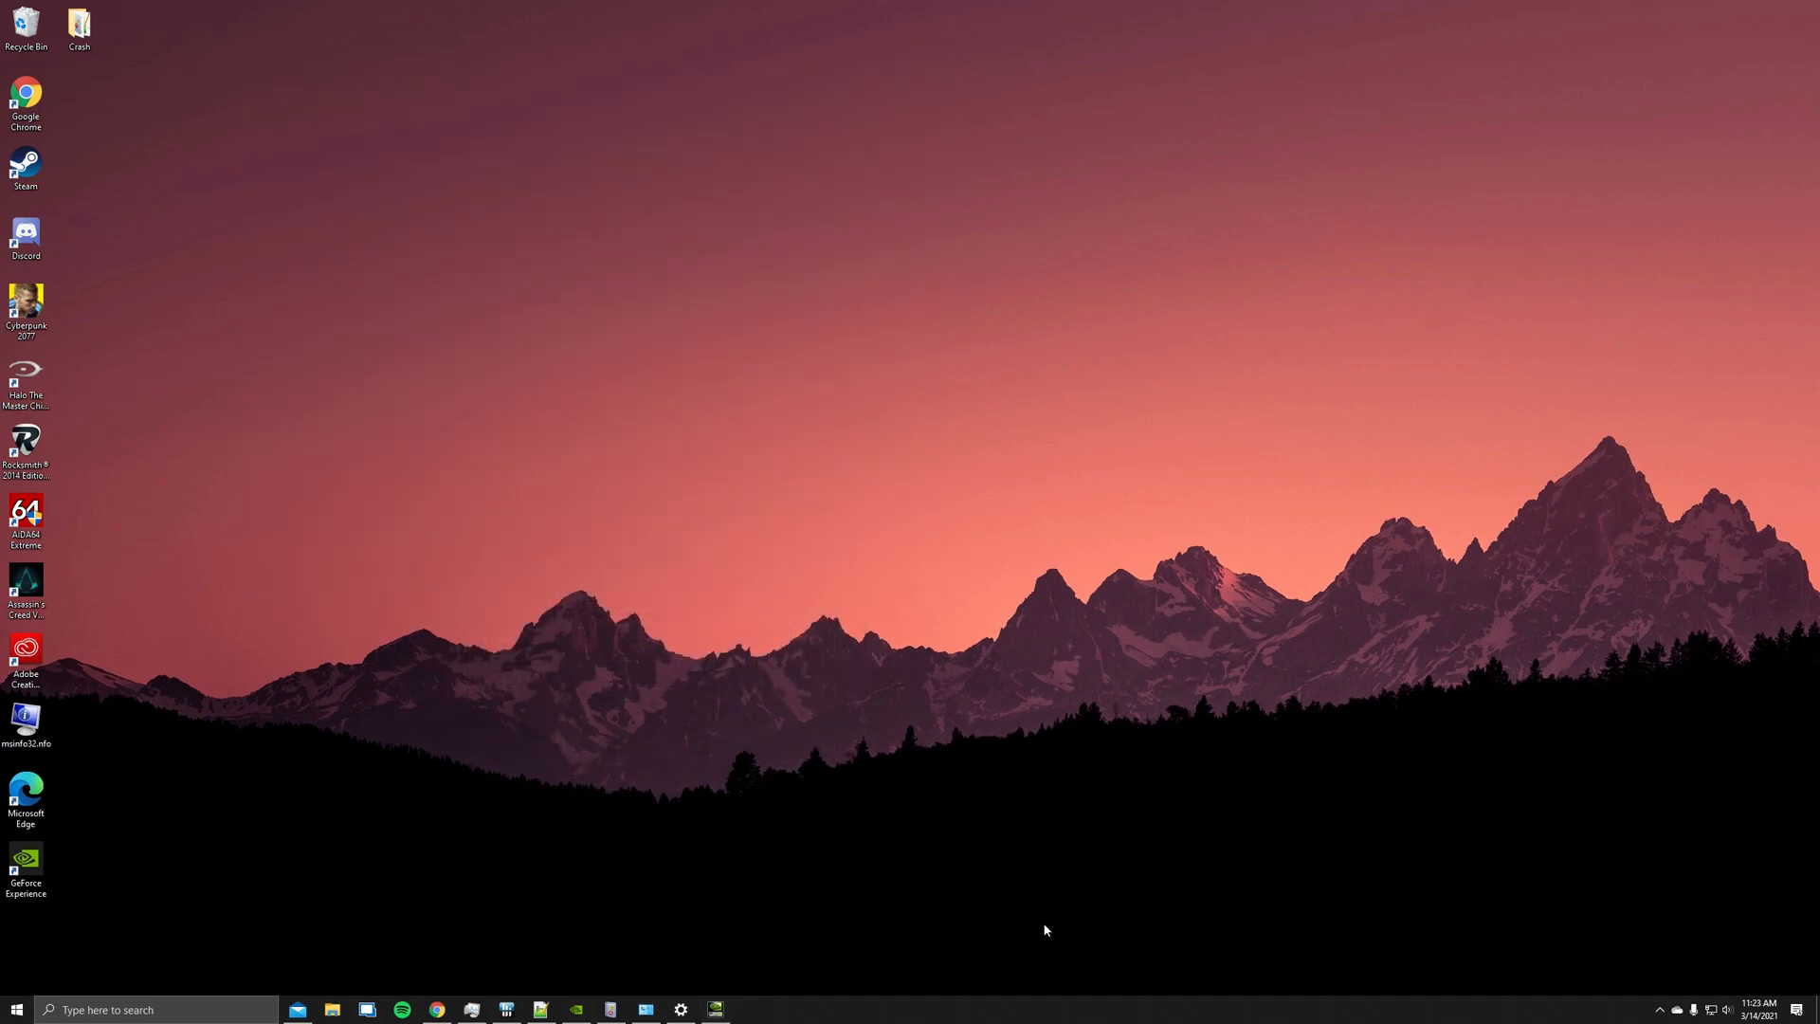
{"action": "mouse_move", "coordinate": [1157, 909]}
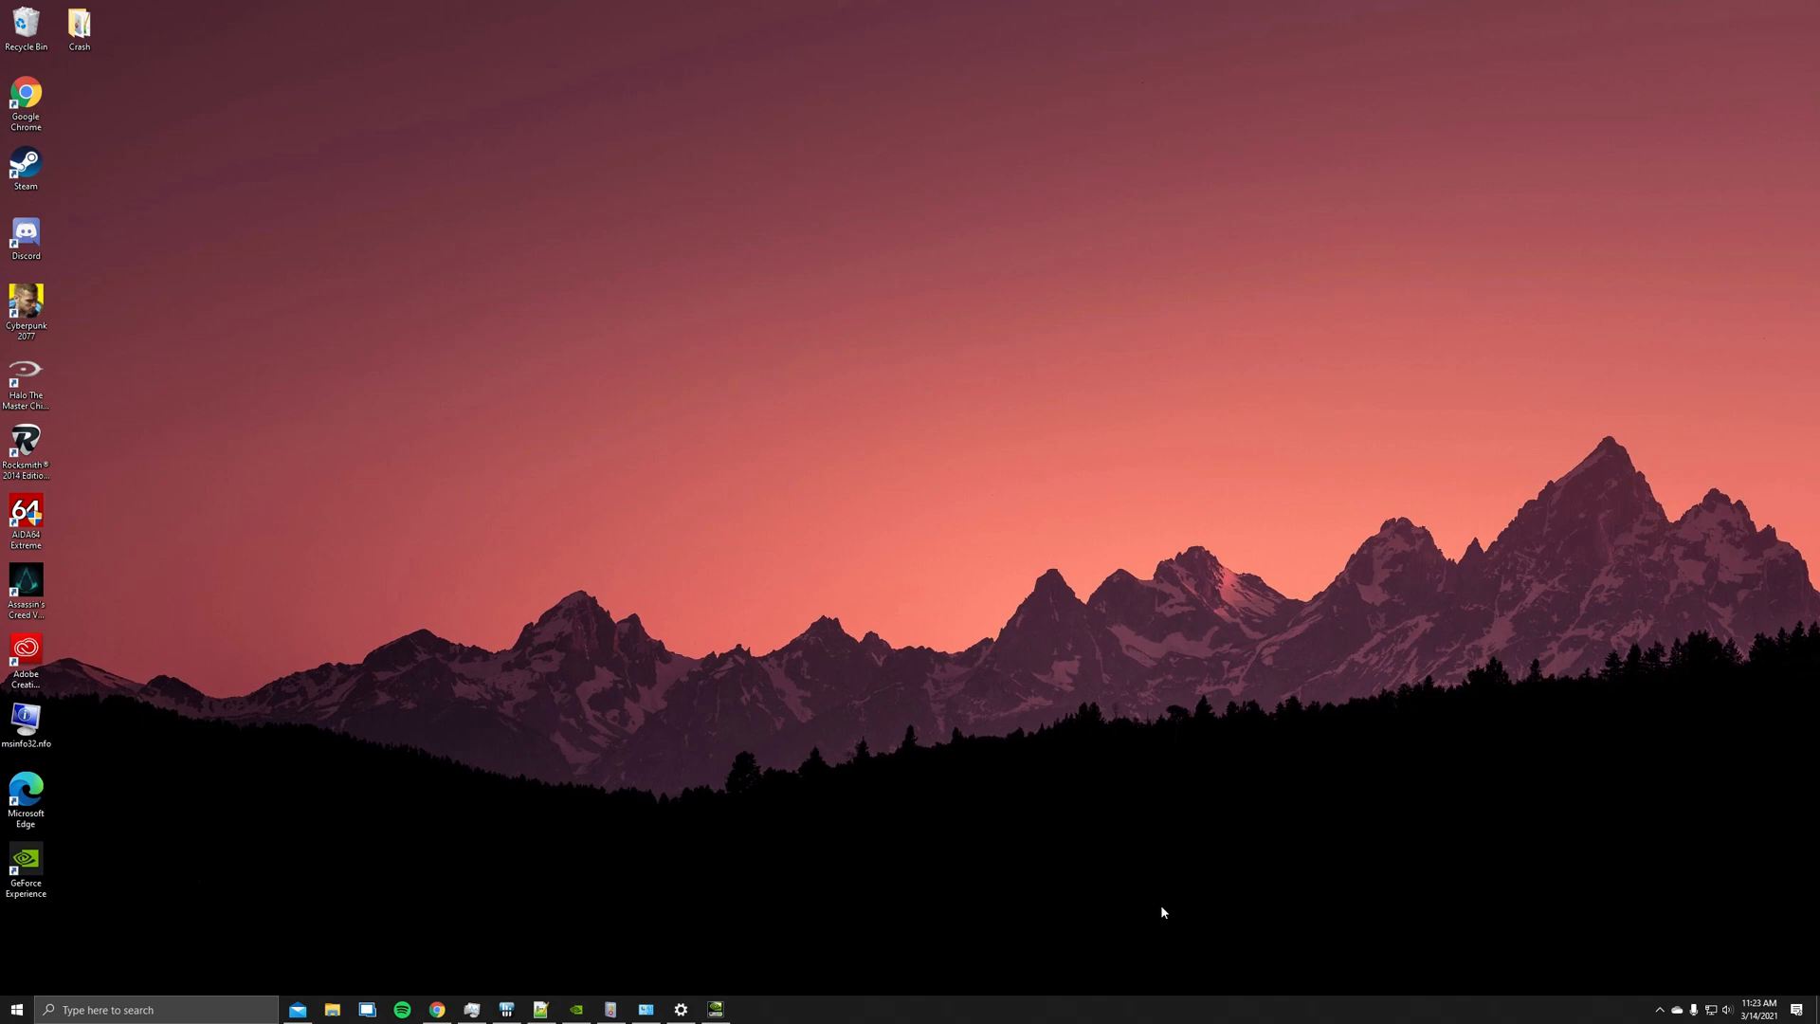
{"action": "mouse_move", "coordinate": [1171, 909]}
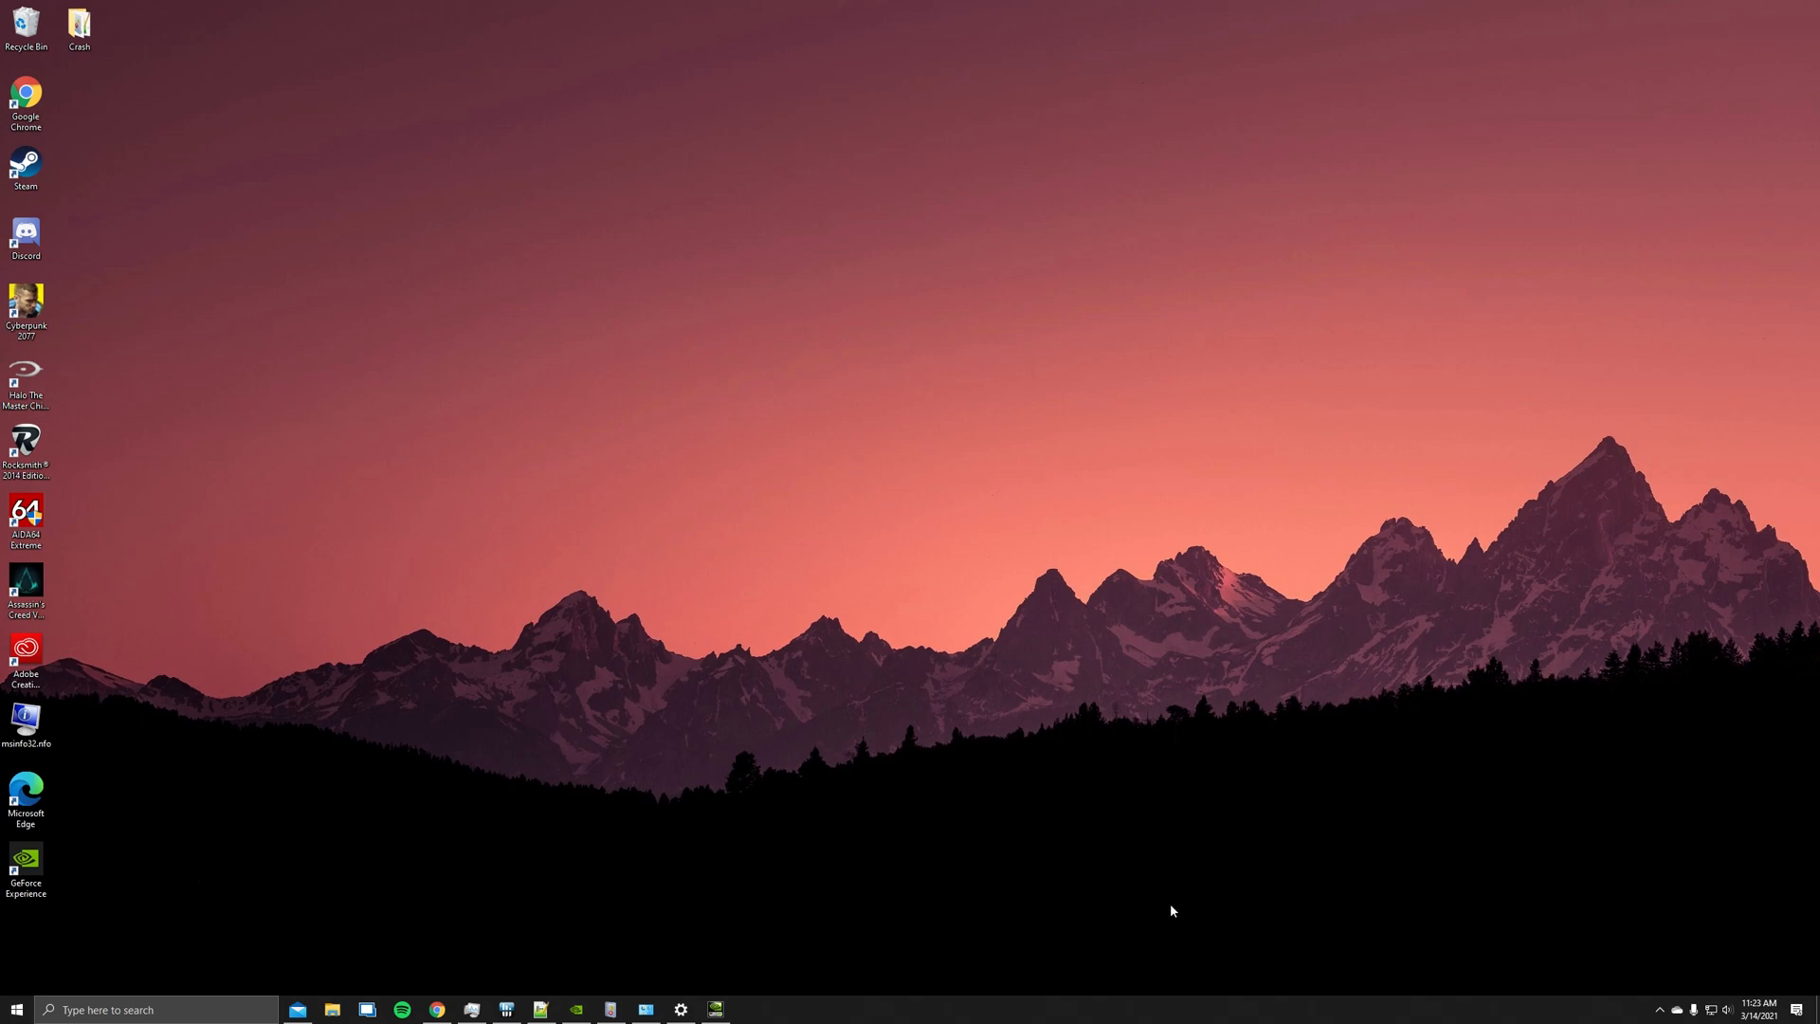
{"action": "mouse_move", "coordinate": [1171, 919]}
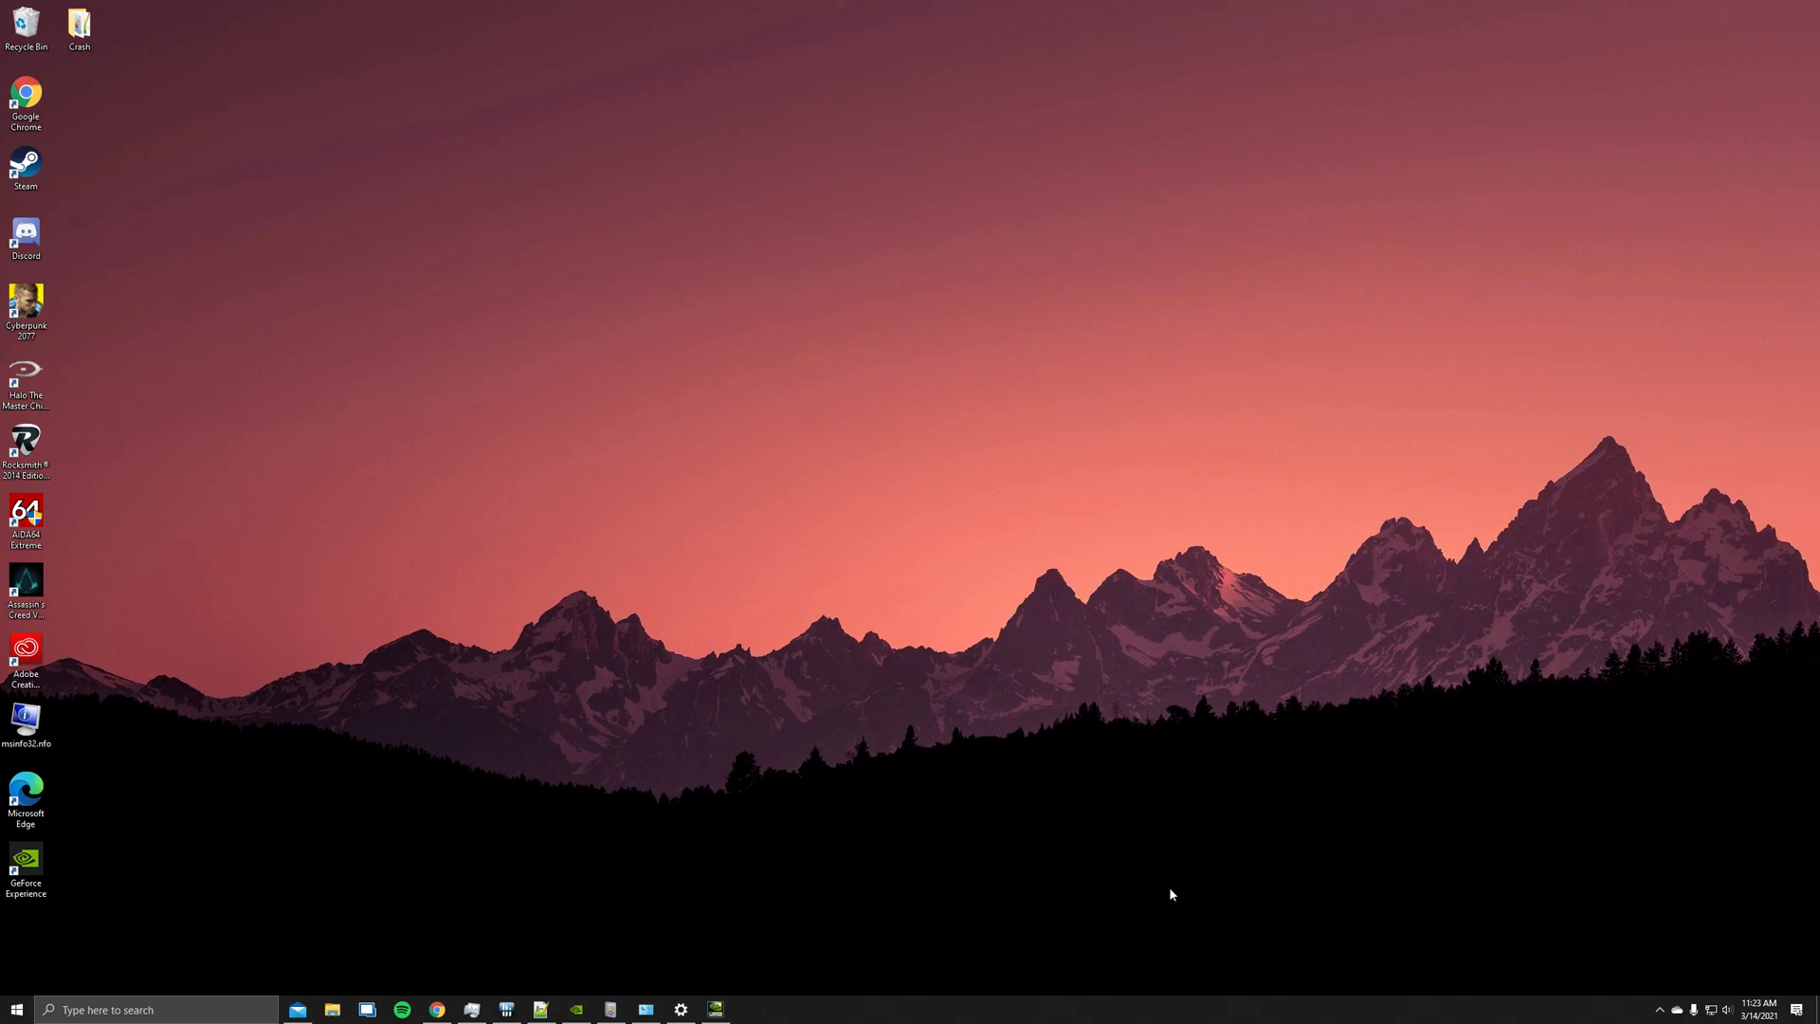
{"action": "mouse_move", "coordinate": [1124, 838]}
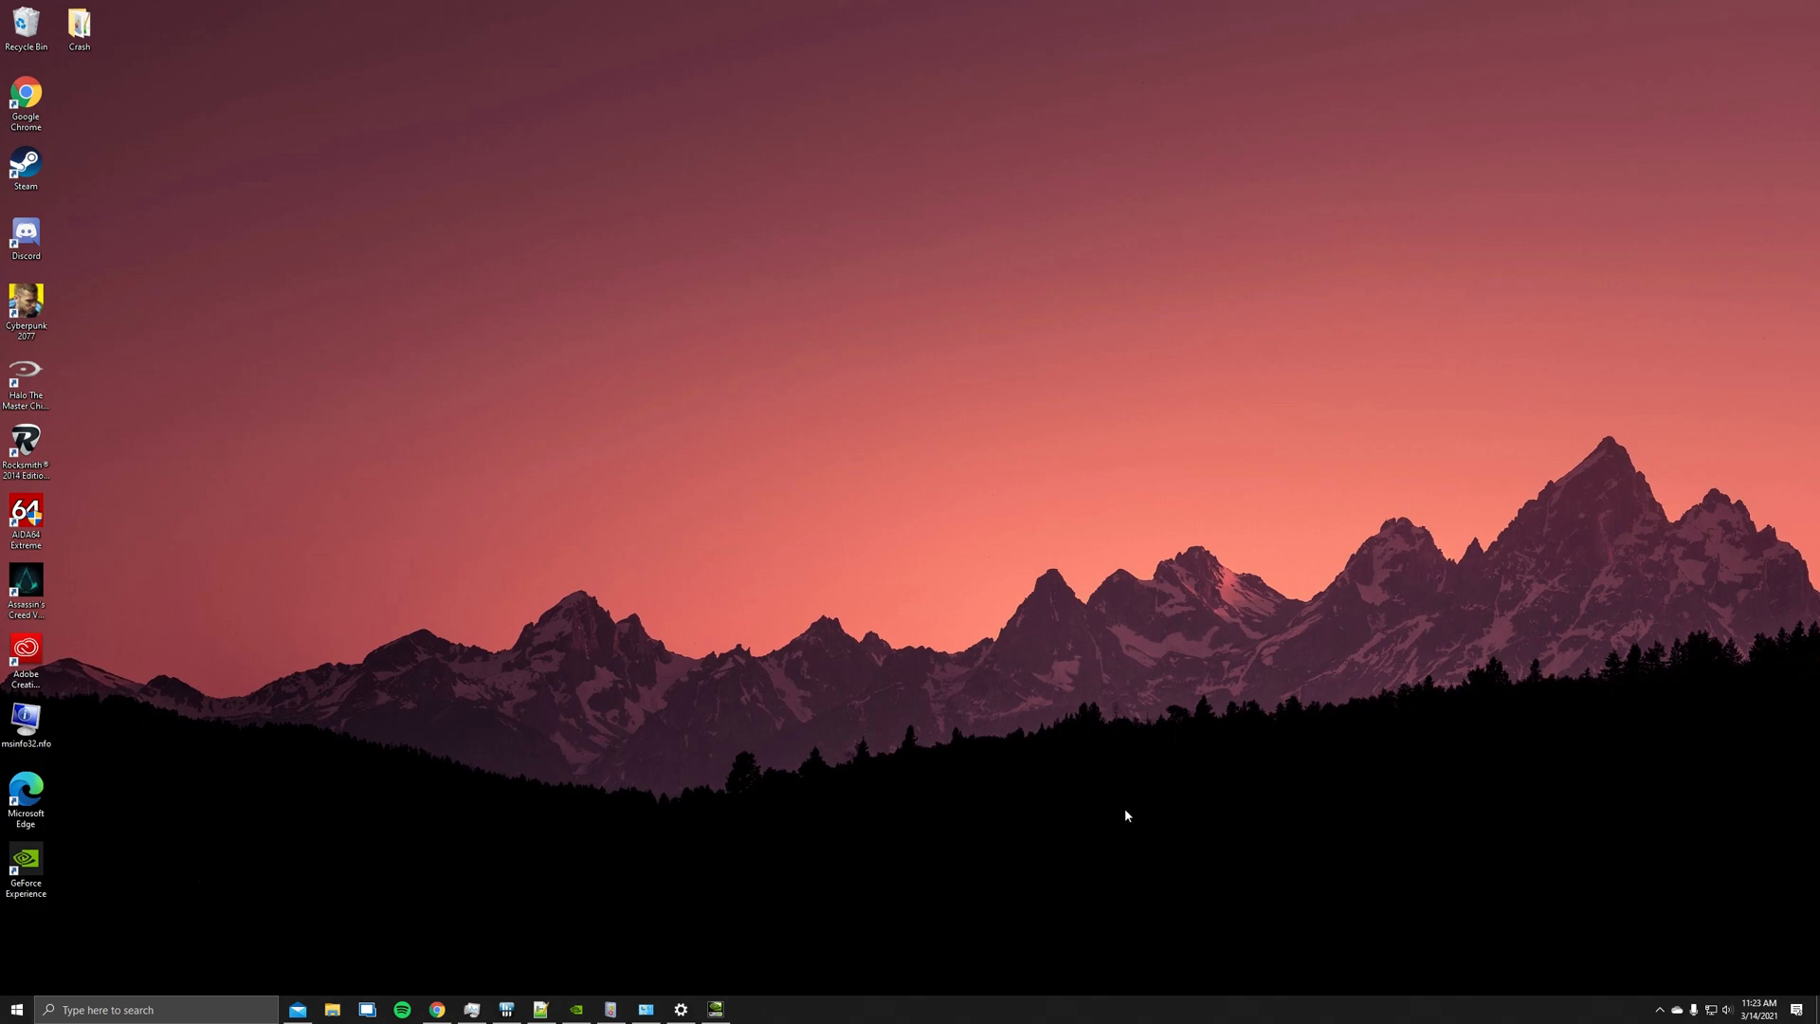